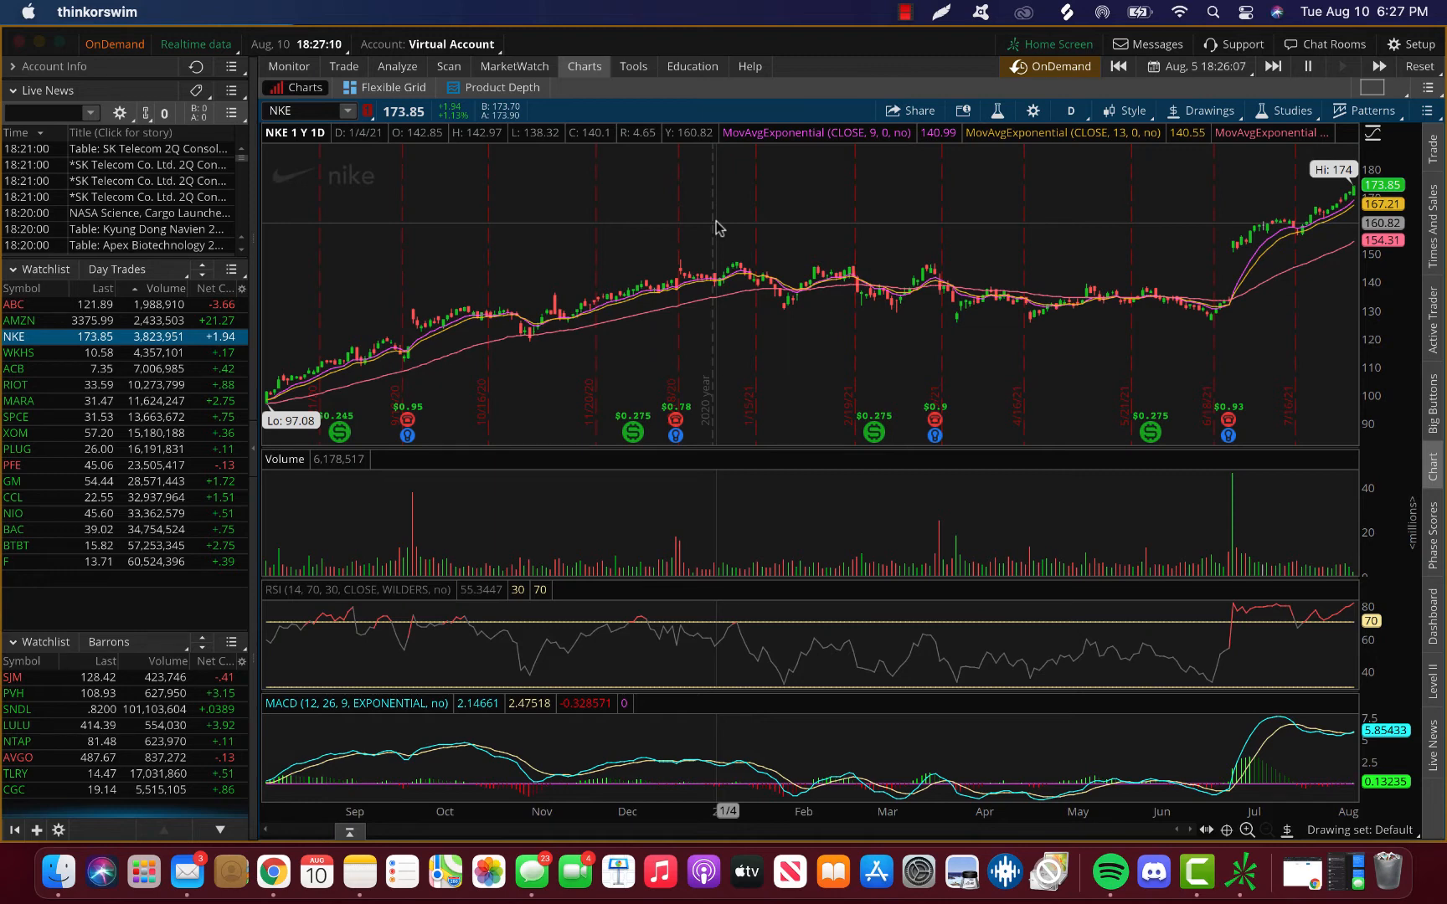
mouse_move(313, 373)
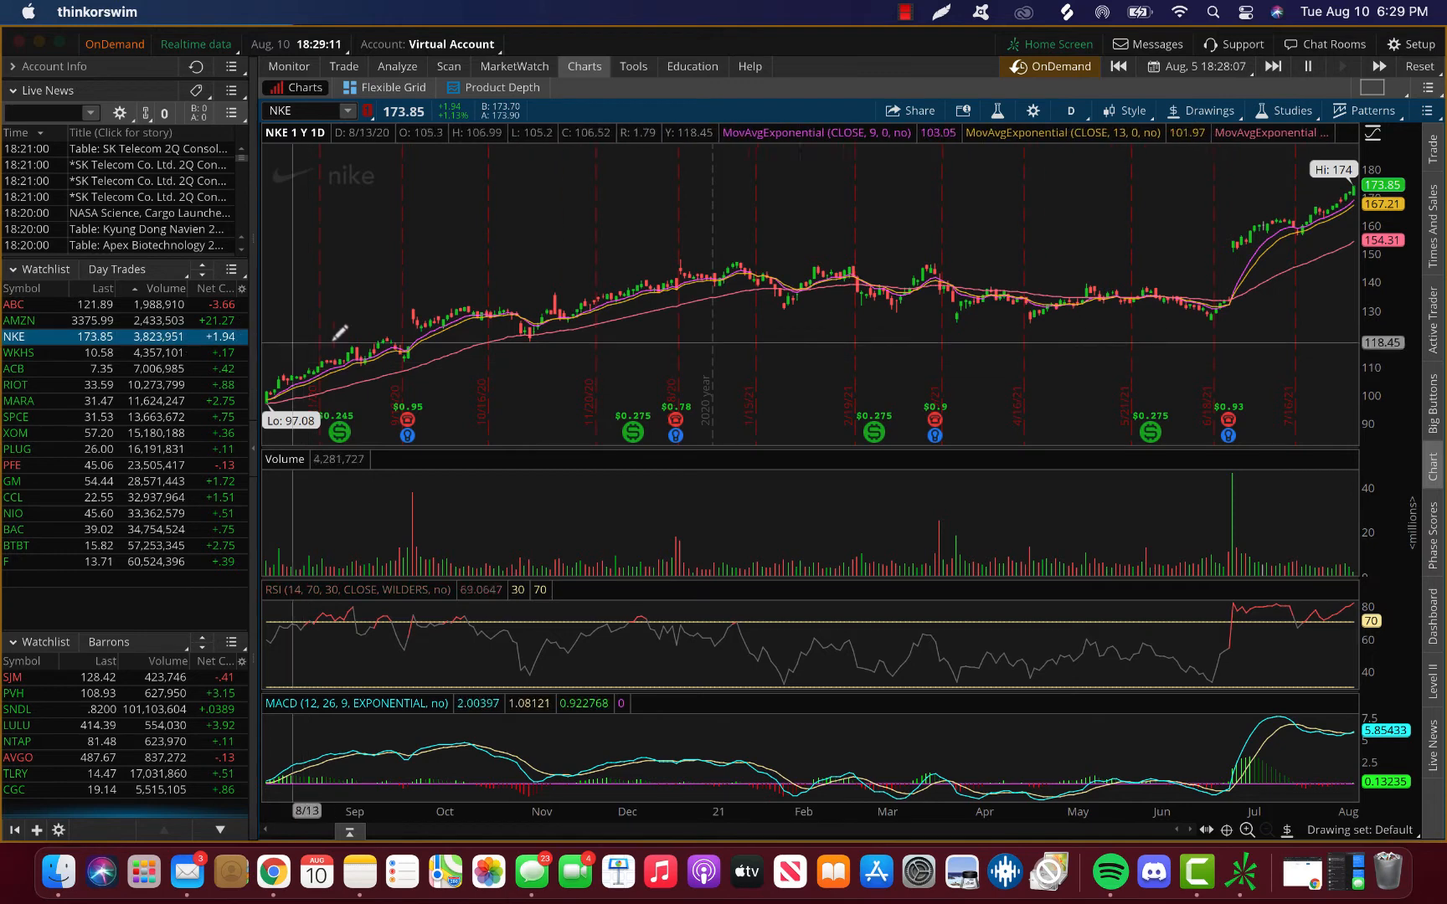
mouse_move(305, 179)
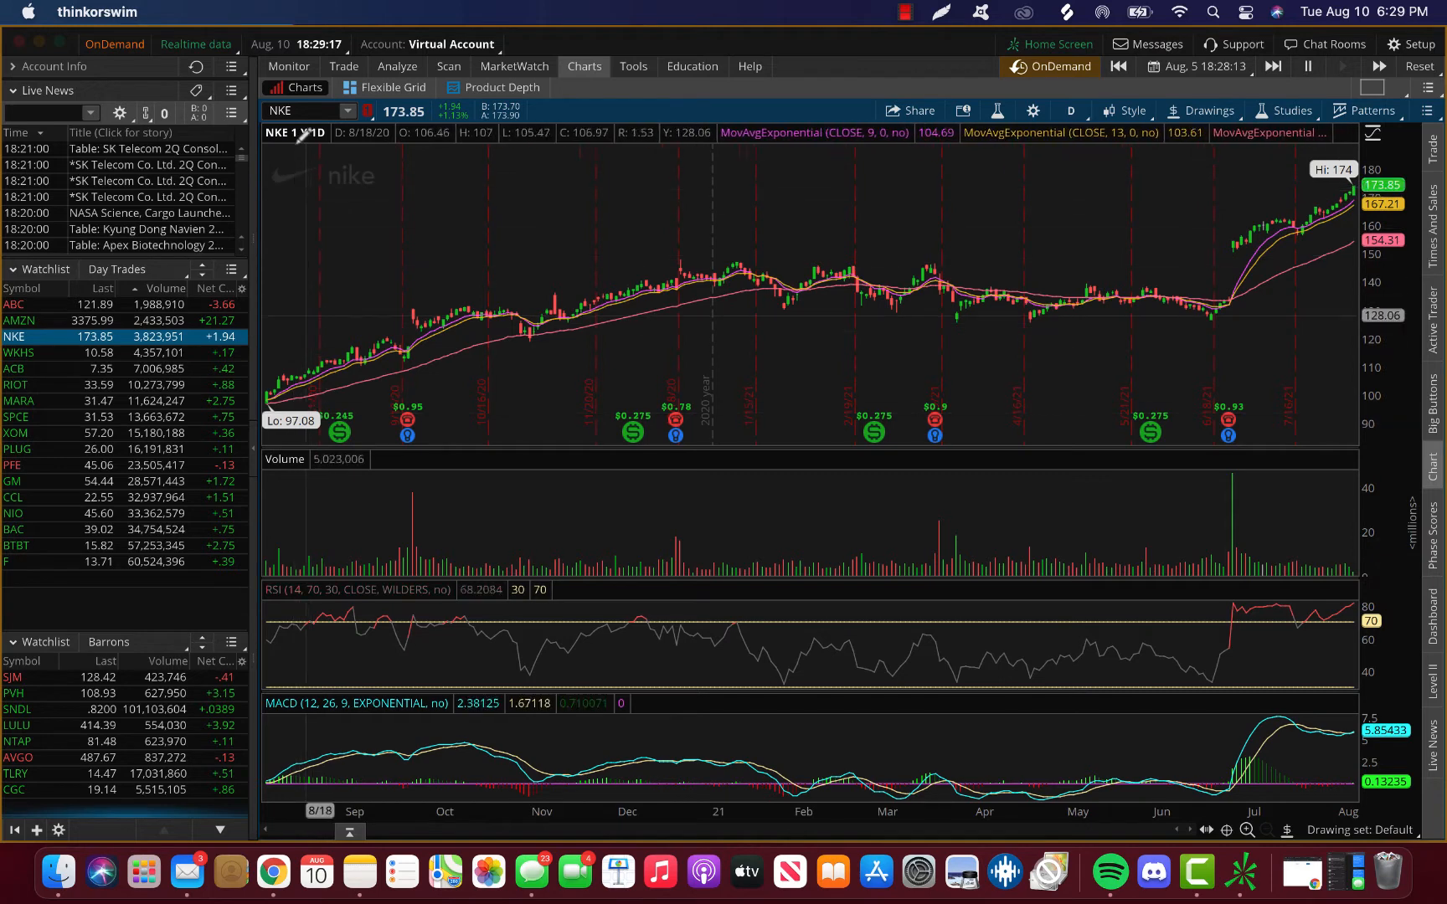
mouse_move(336, 194)
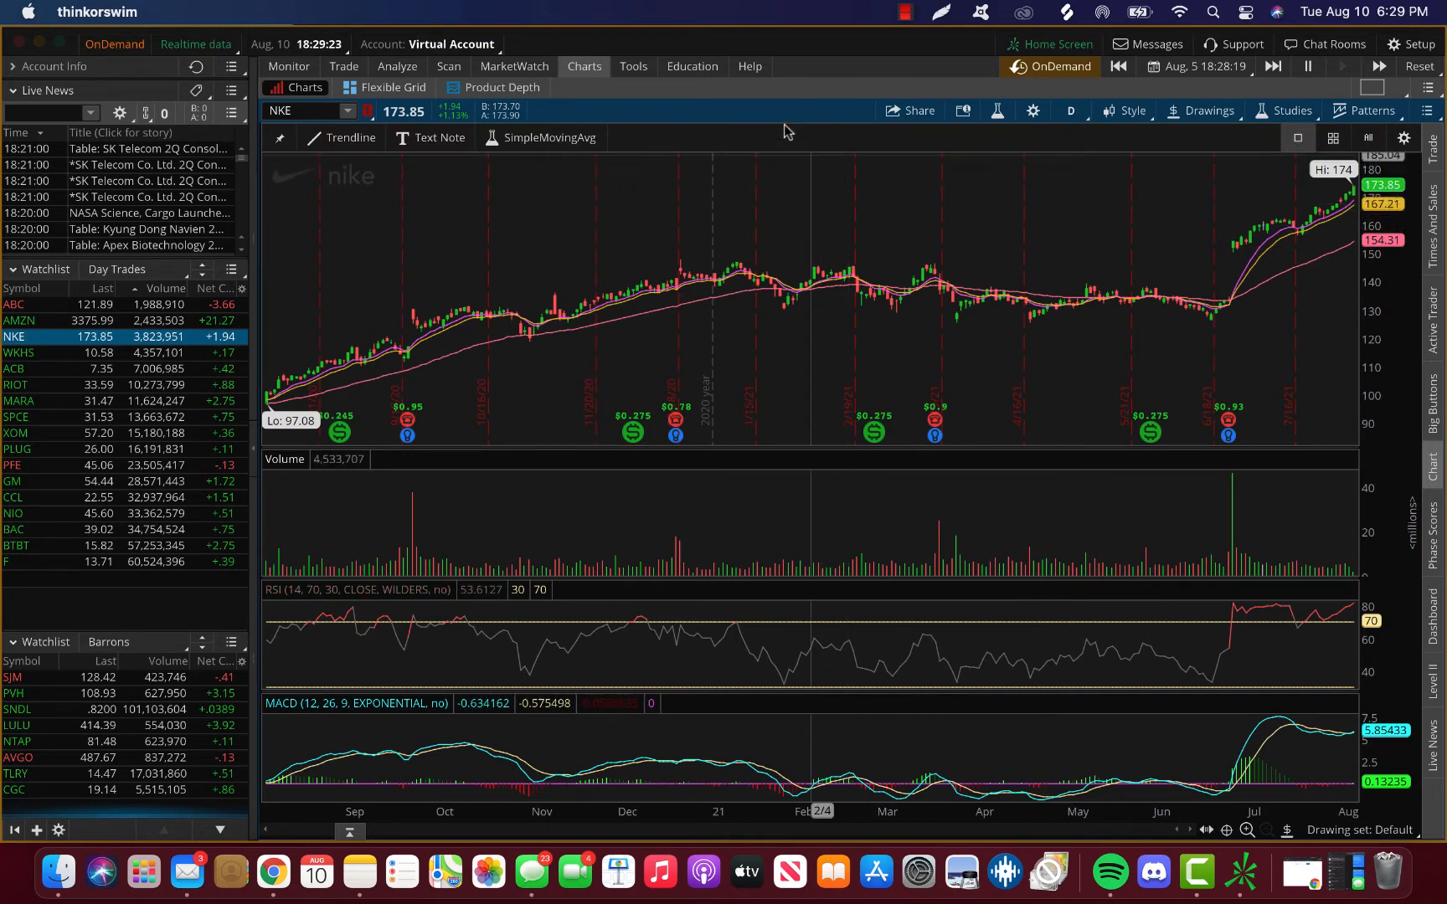
left_click(1070, 111)
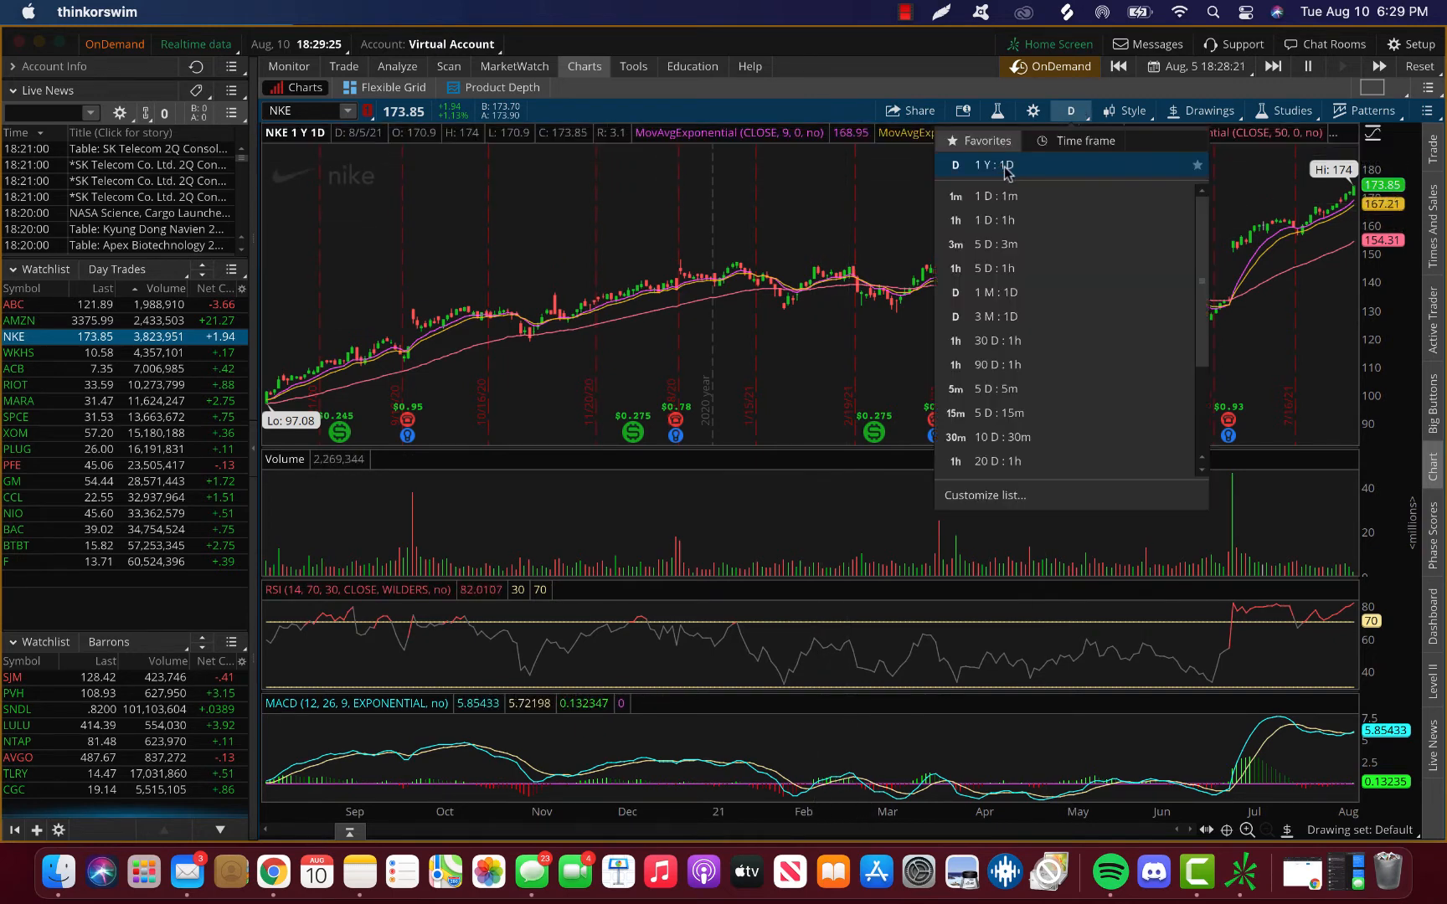
left_click(991, 165)
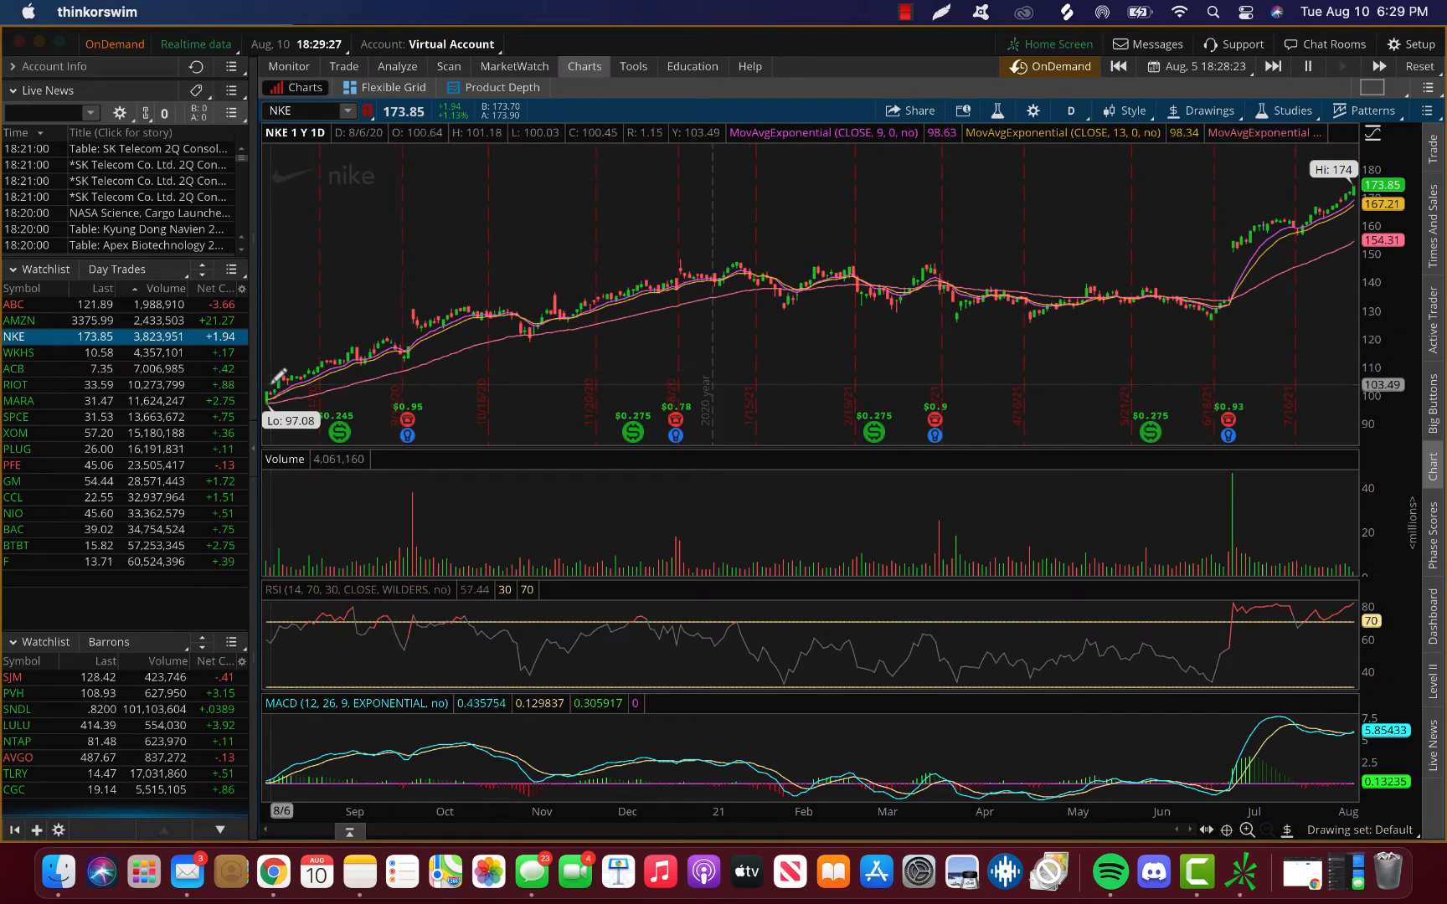
mouse_move(353, 352)
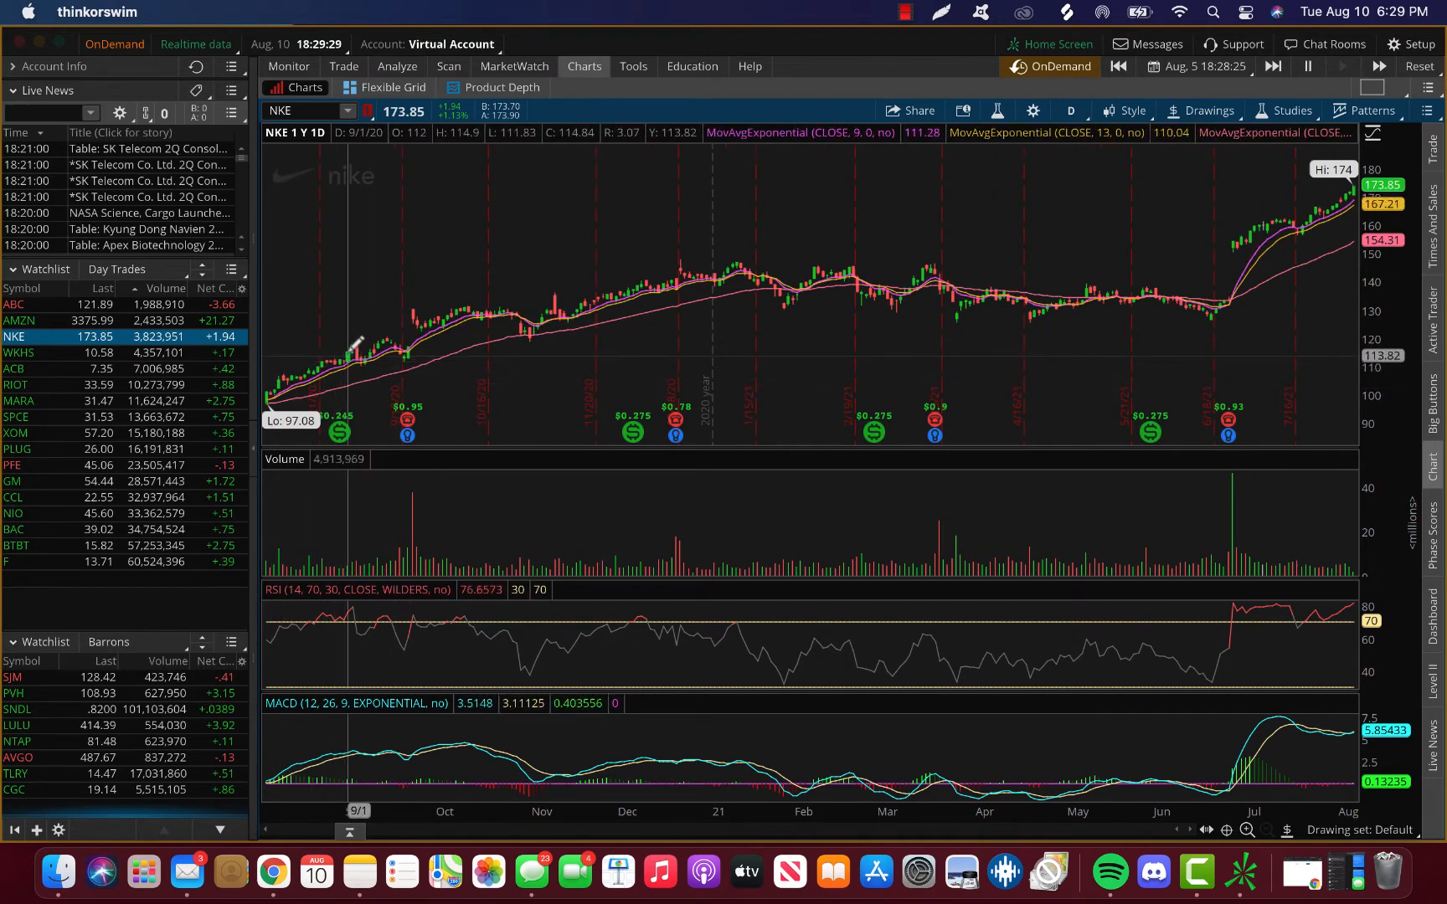
mouse_move(782, 255)
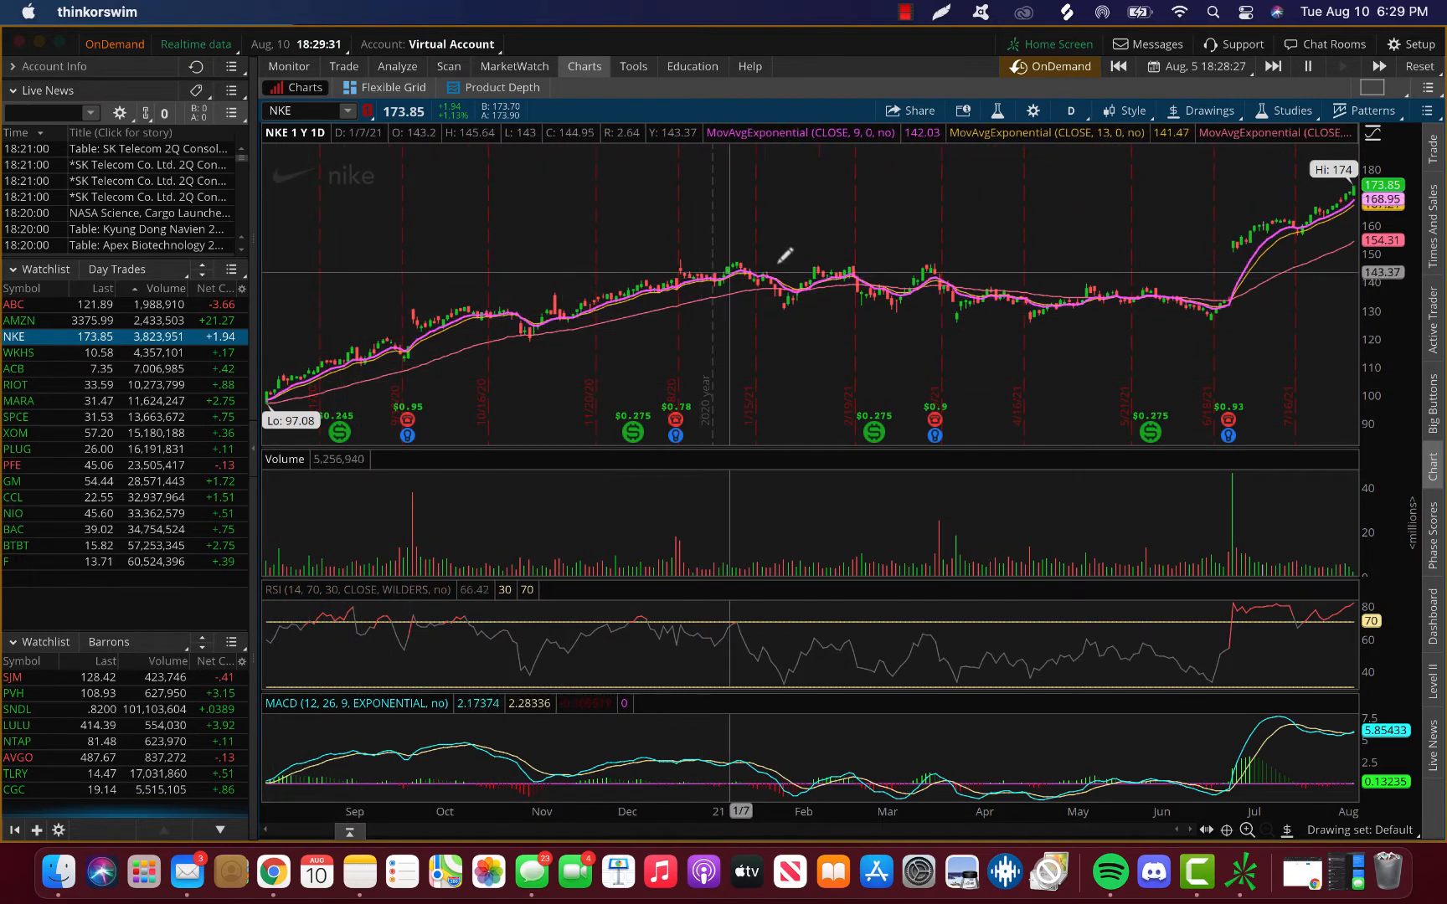
mouse_move(1350, 256)
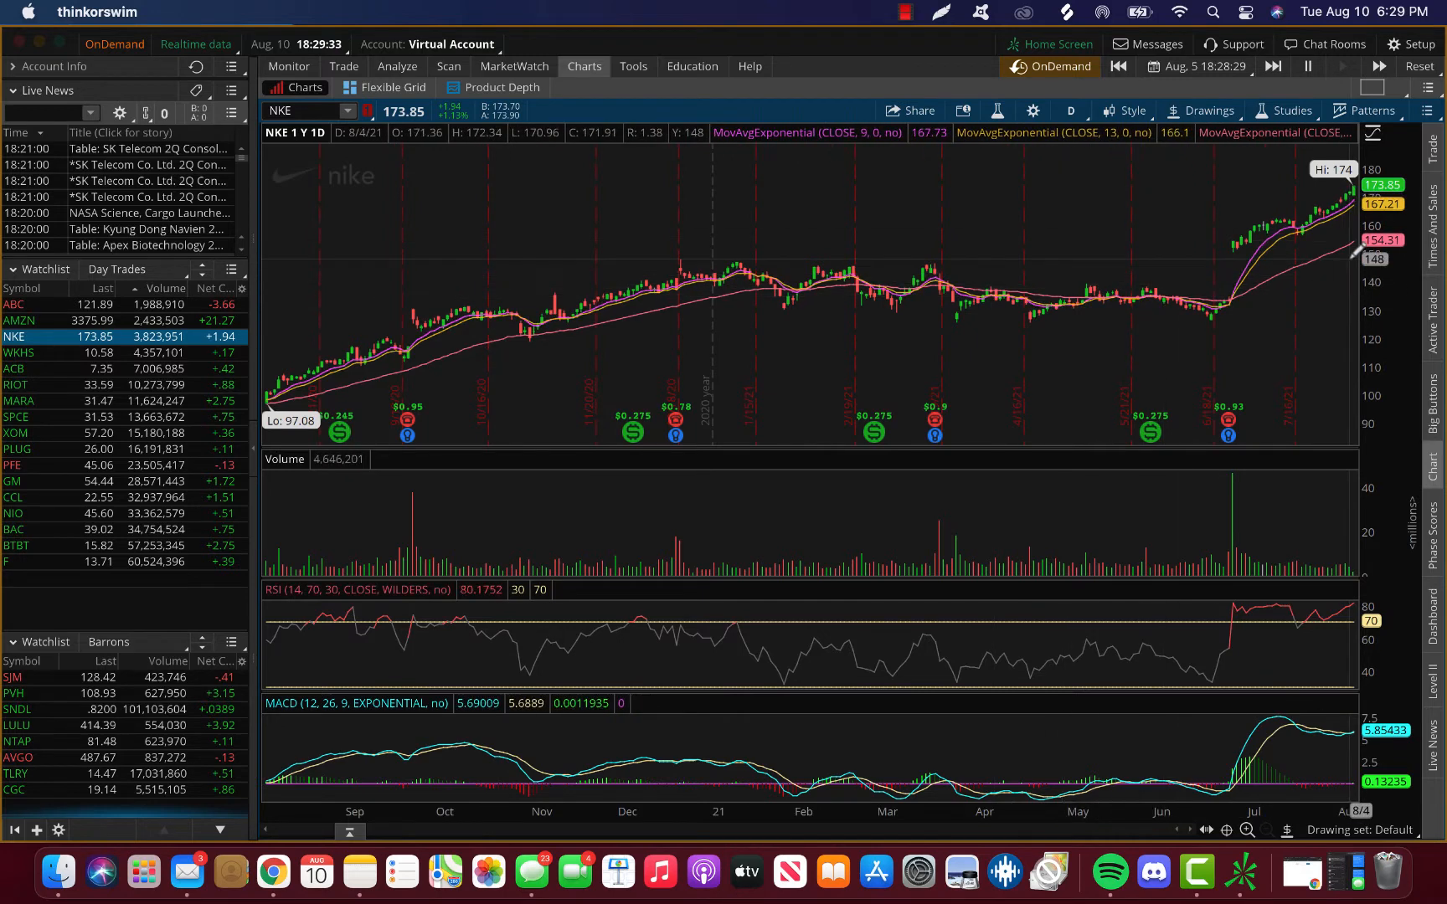
mouse_move(318, 350)
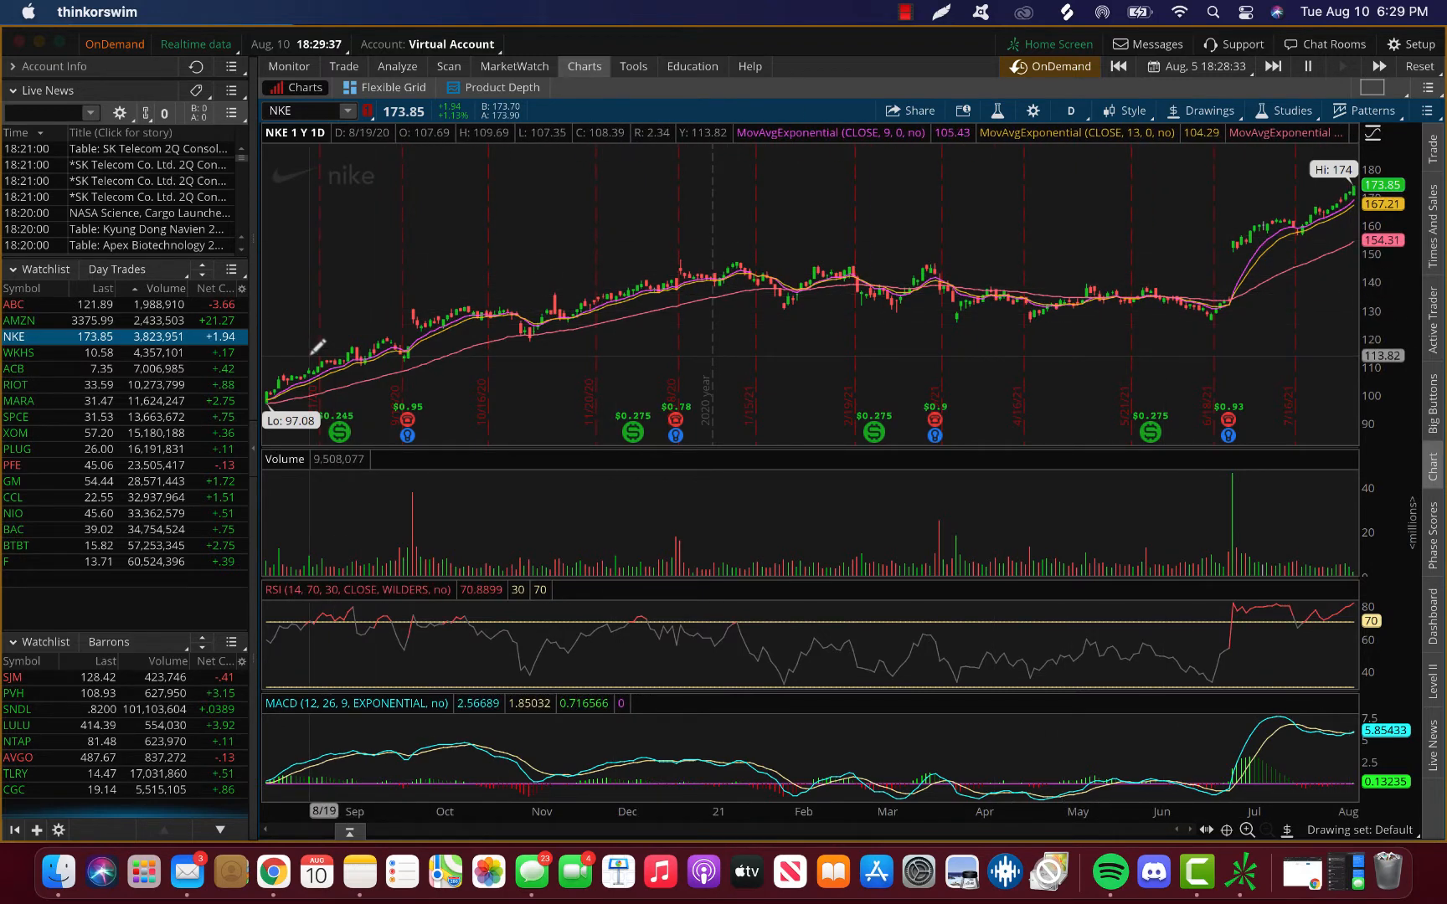
mouse_move(293, 318)
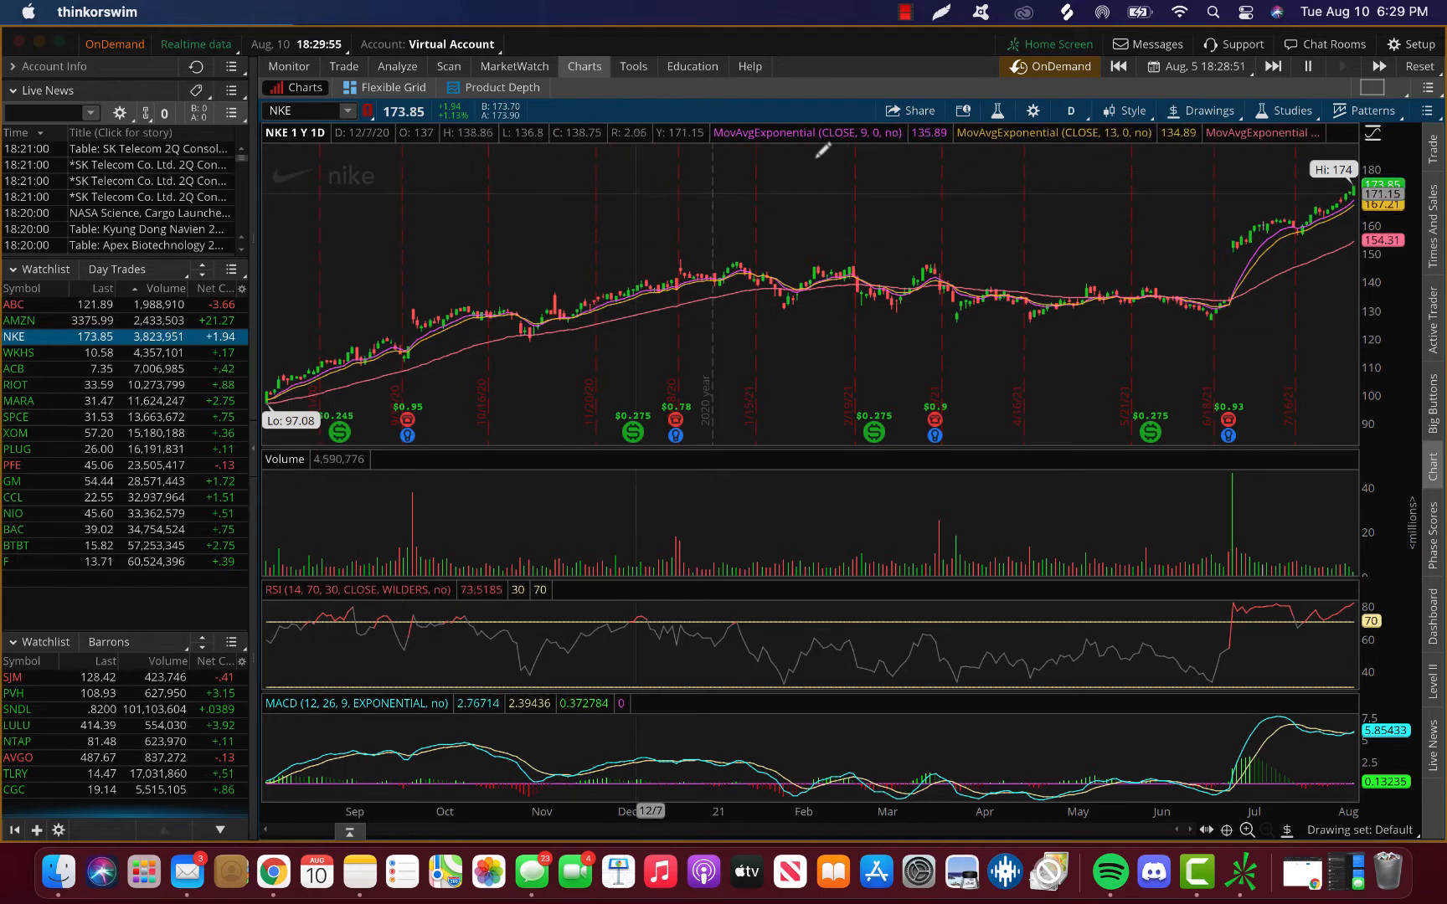
left_click(1070, 111)
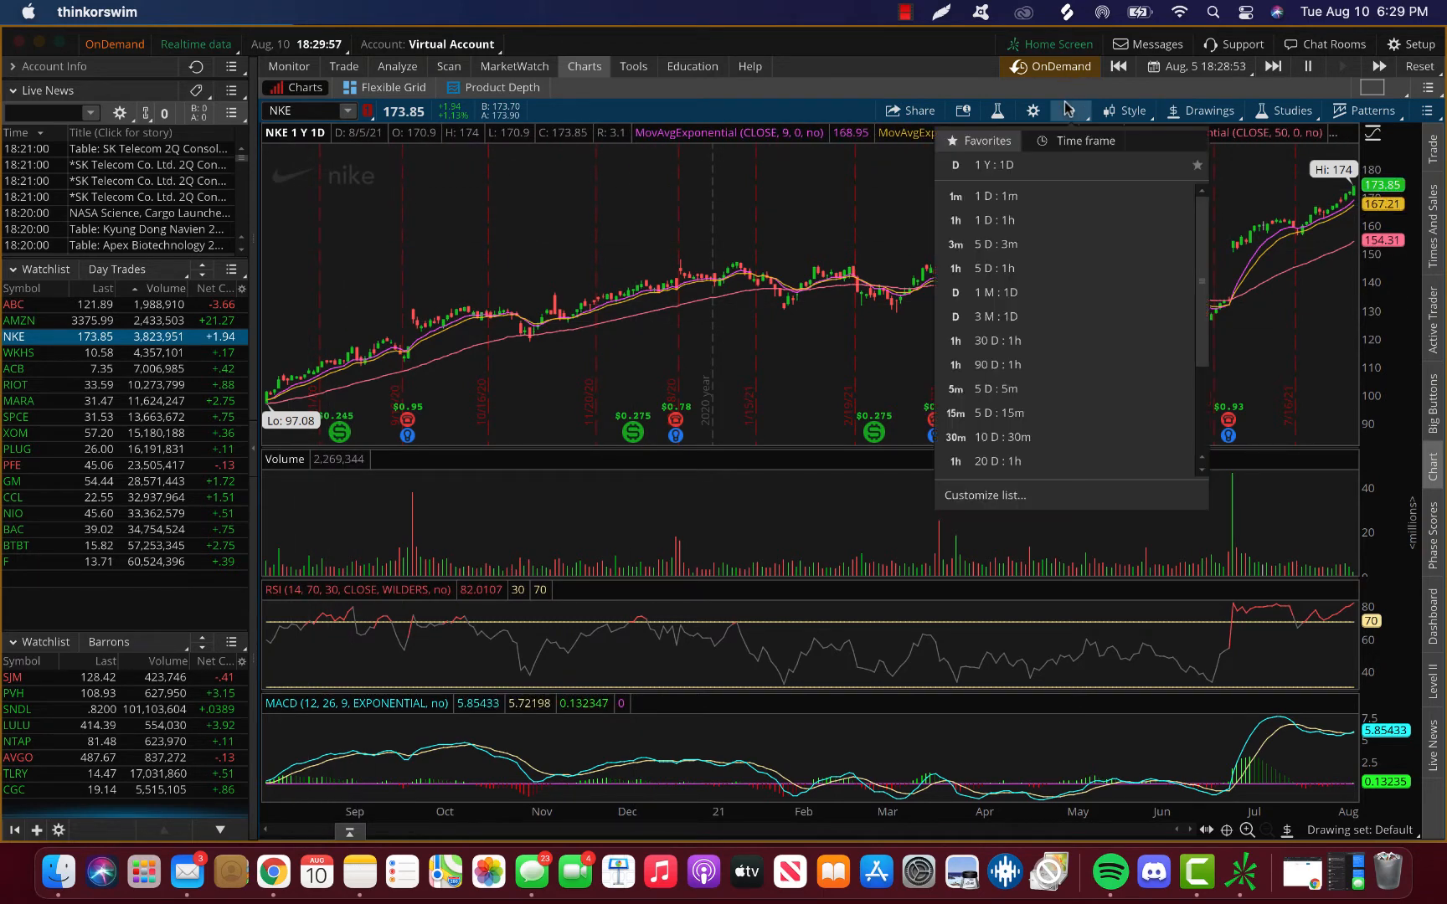
scroll("down", 3)
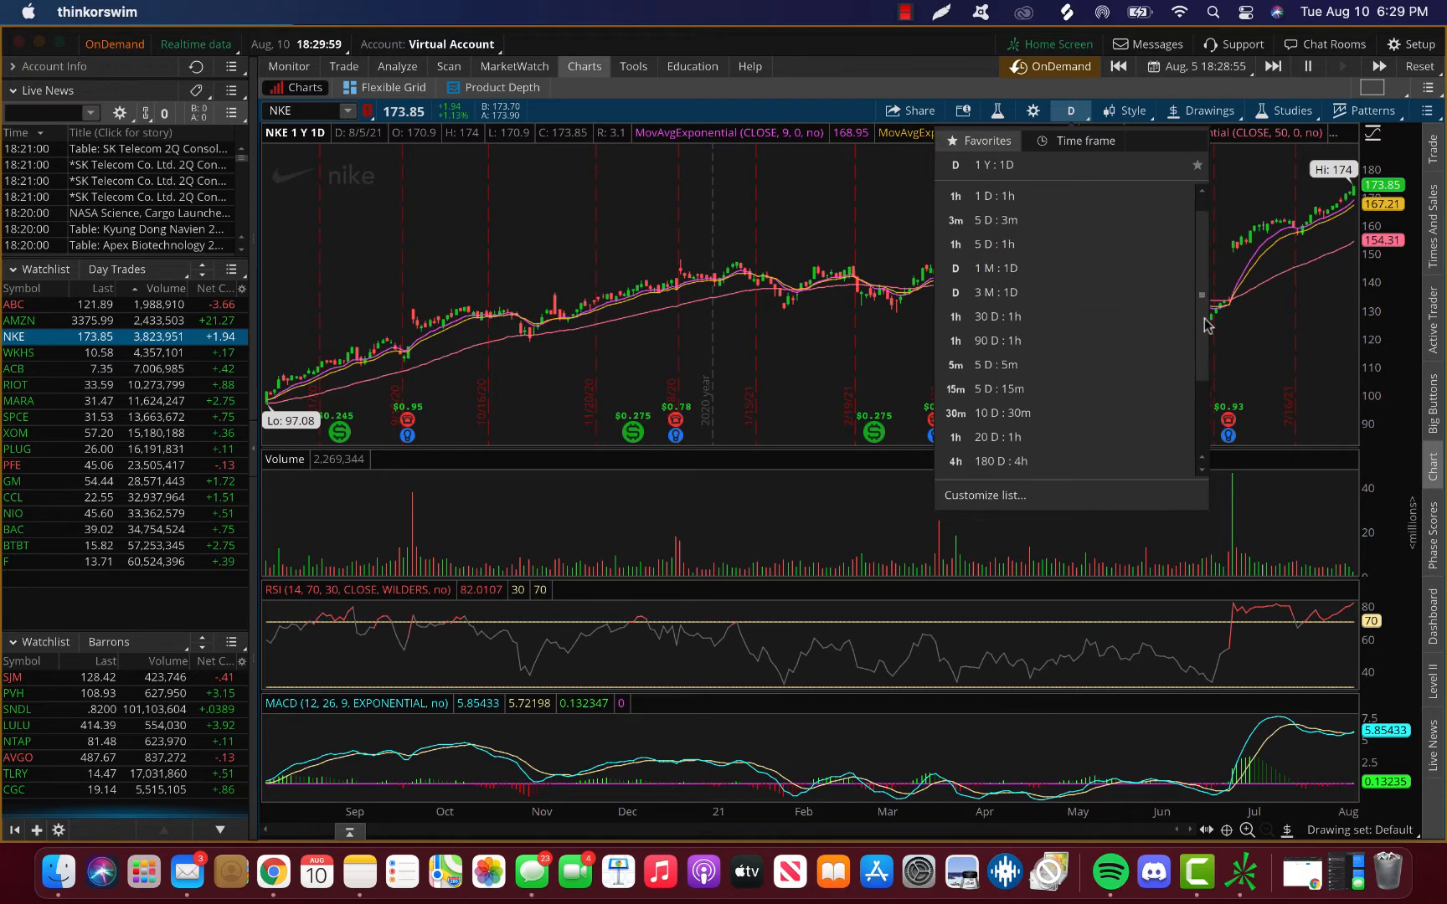
scroll("down", 3)
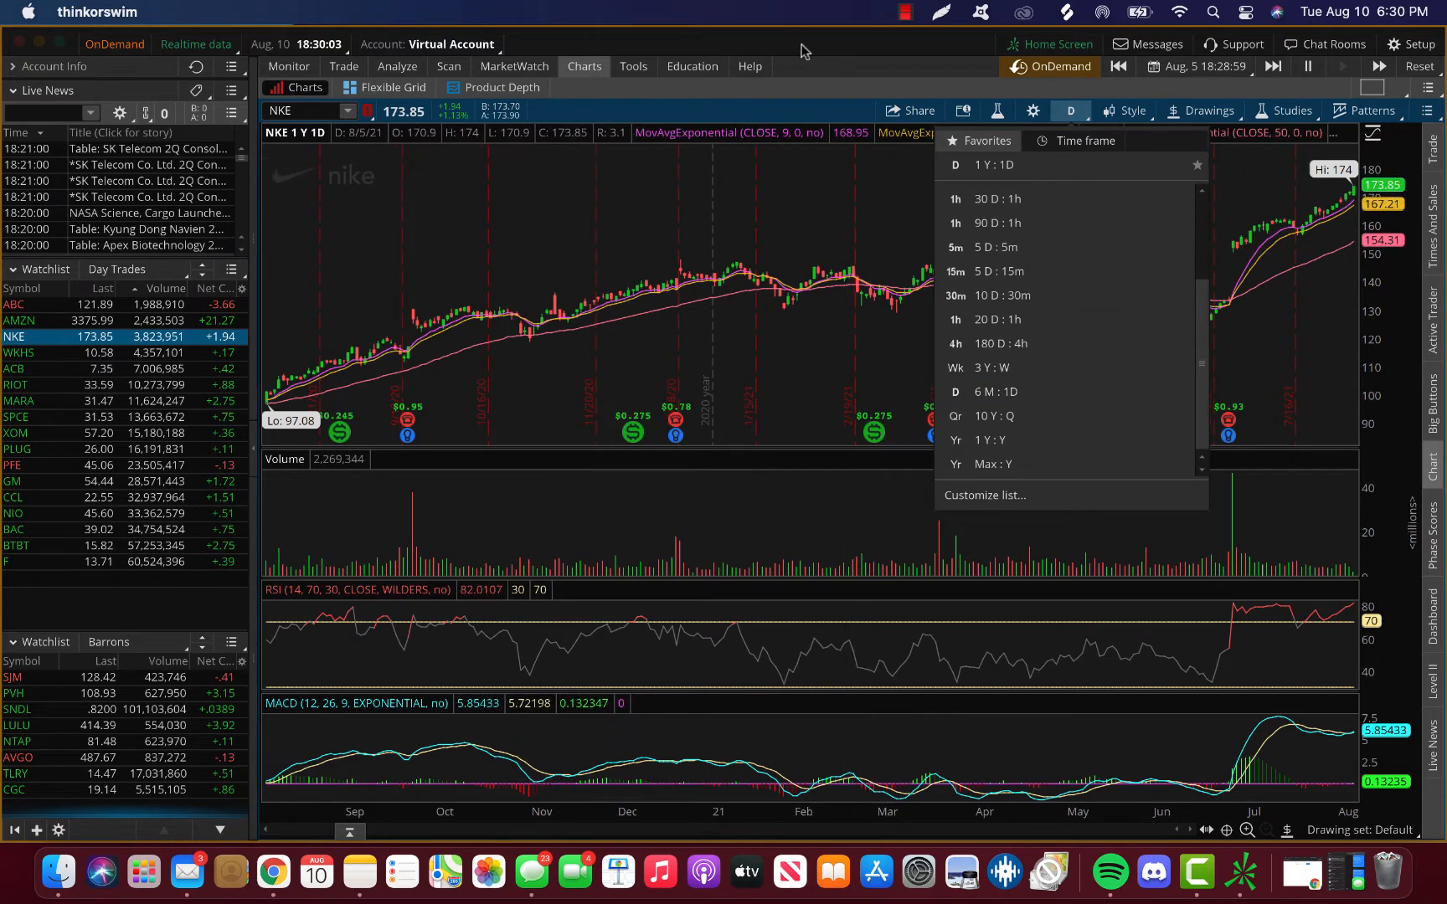
left_click(427, 286)
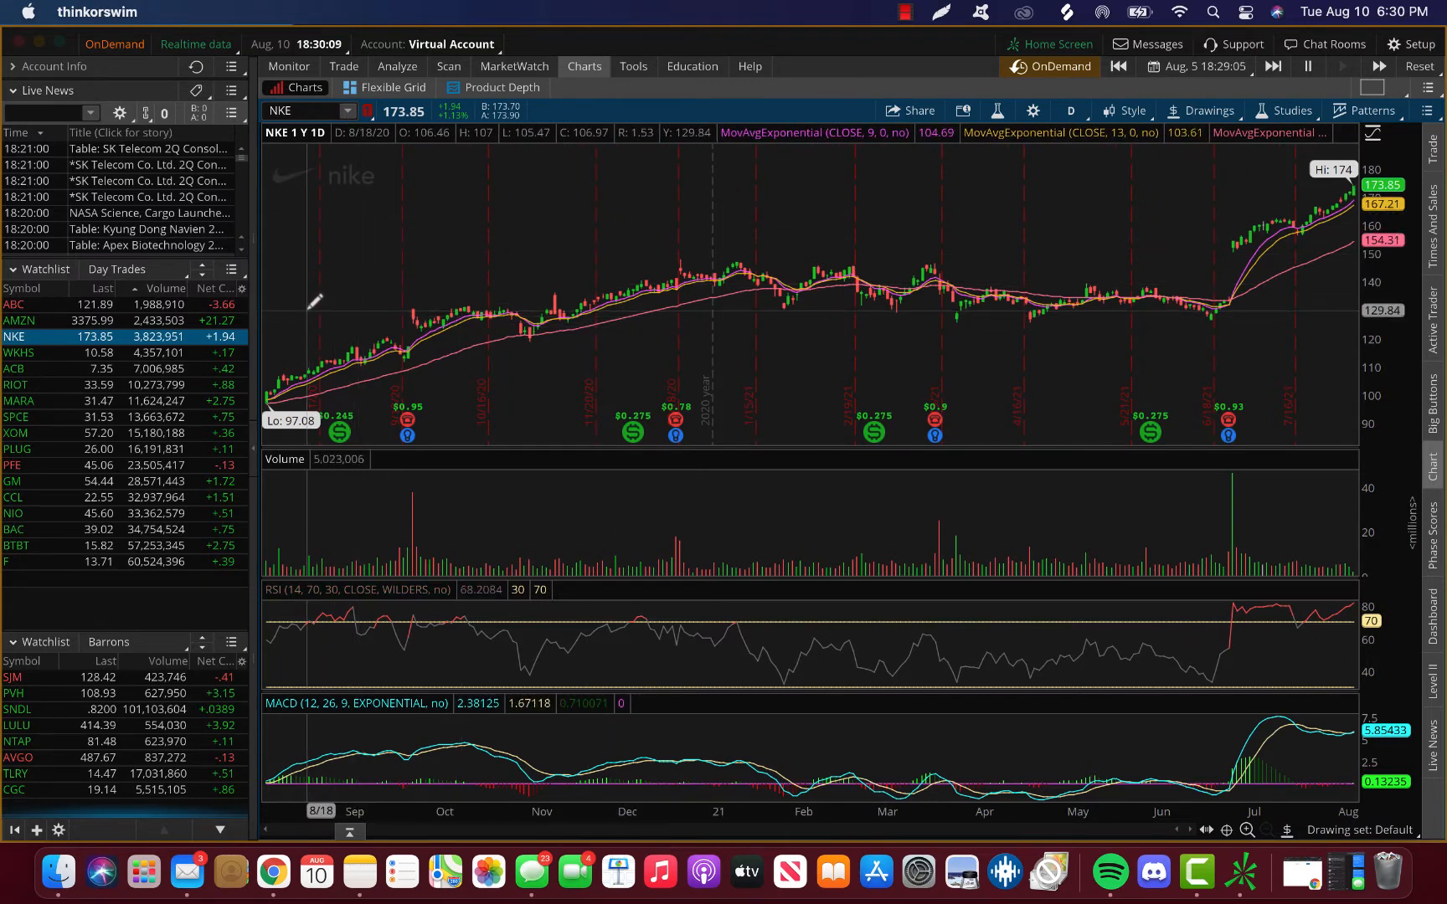
mouse_move(262, 228)
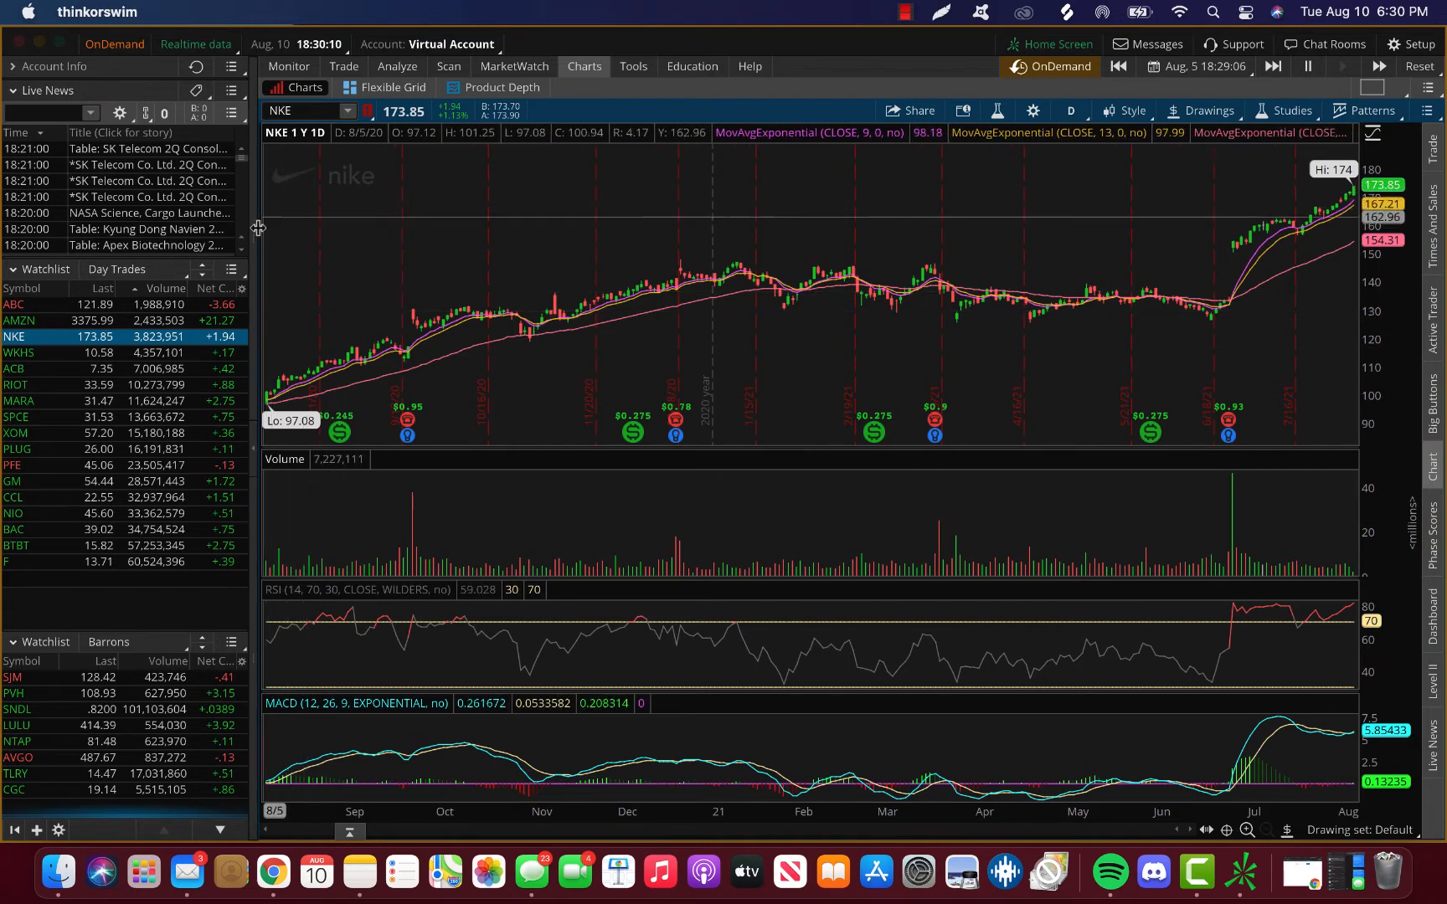
mouse_move(343, 350)
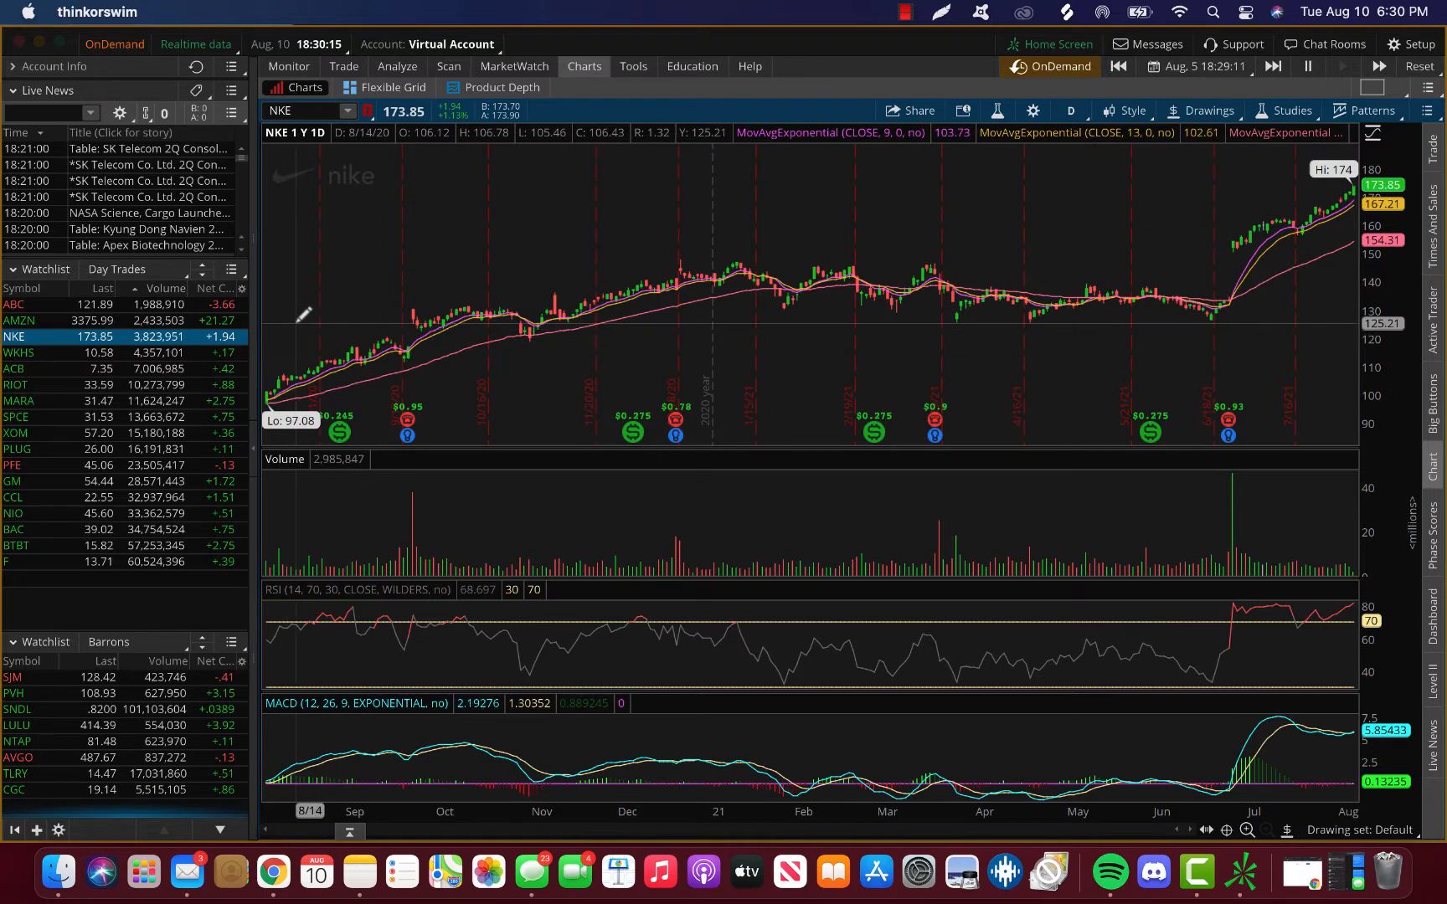
mouse_move(294, 320)
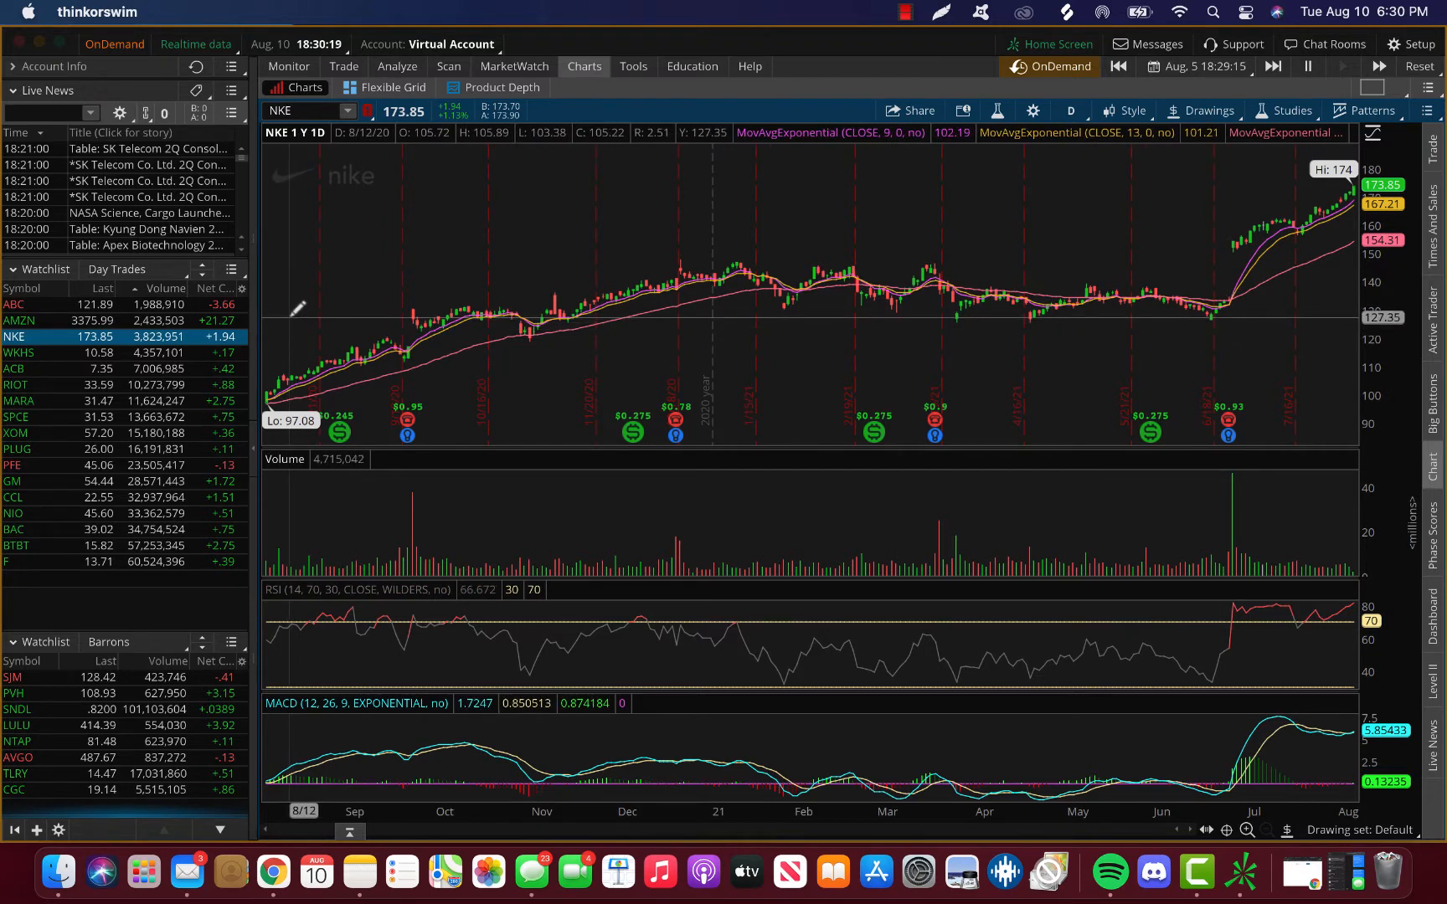
mouse_move(304, 319)
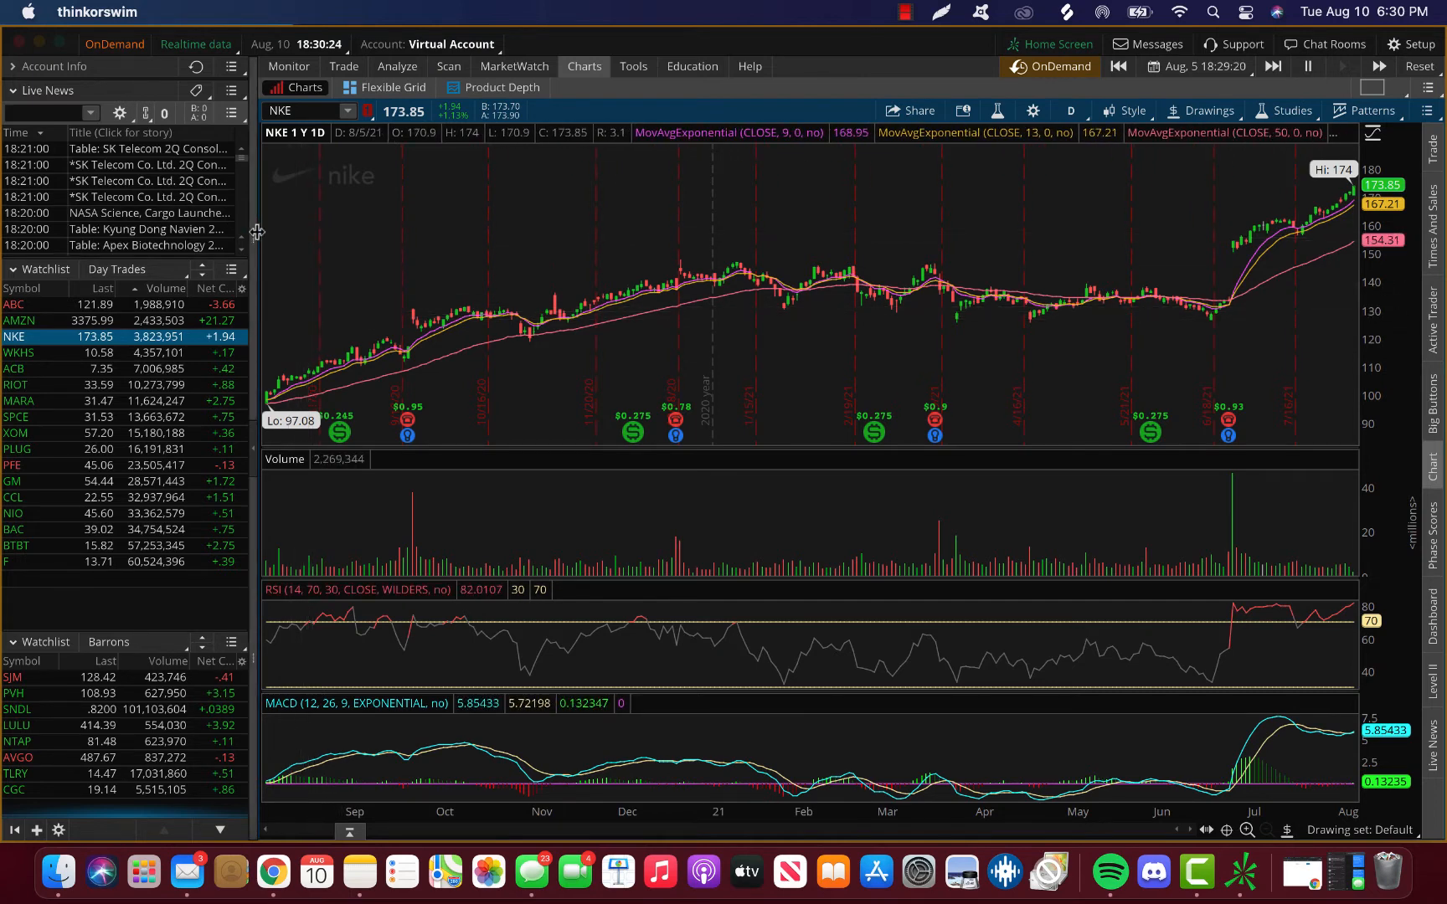
mouse_move(300, 342)
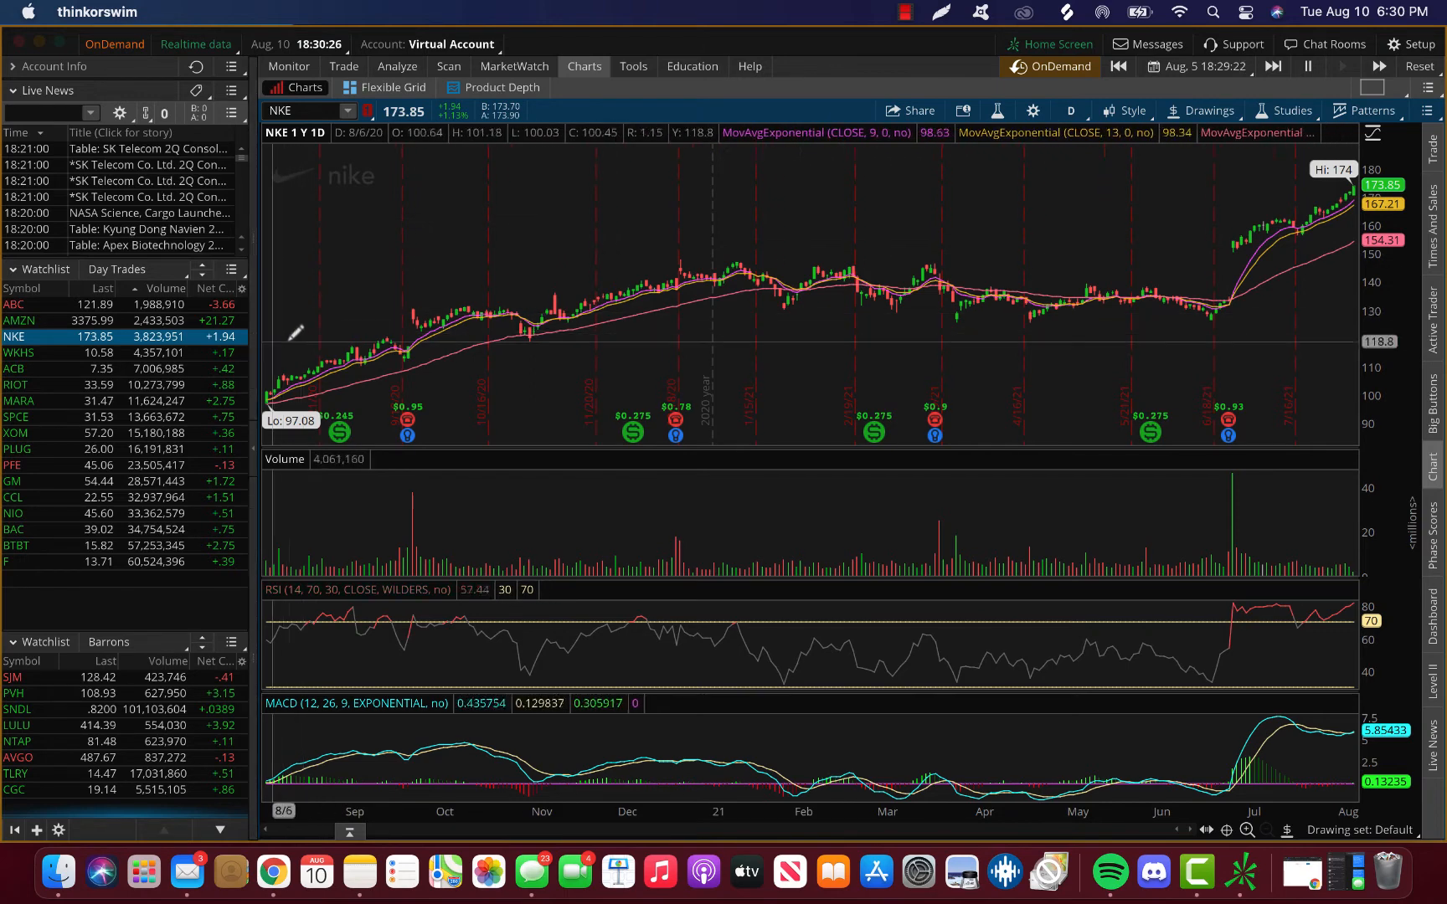
mouse_move(305, 330)
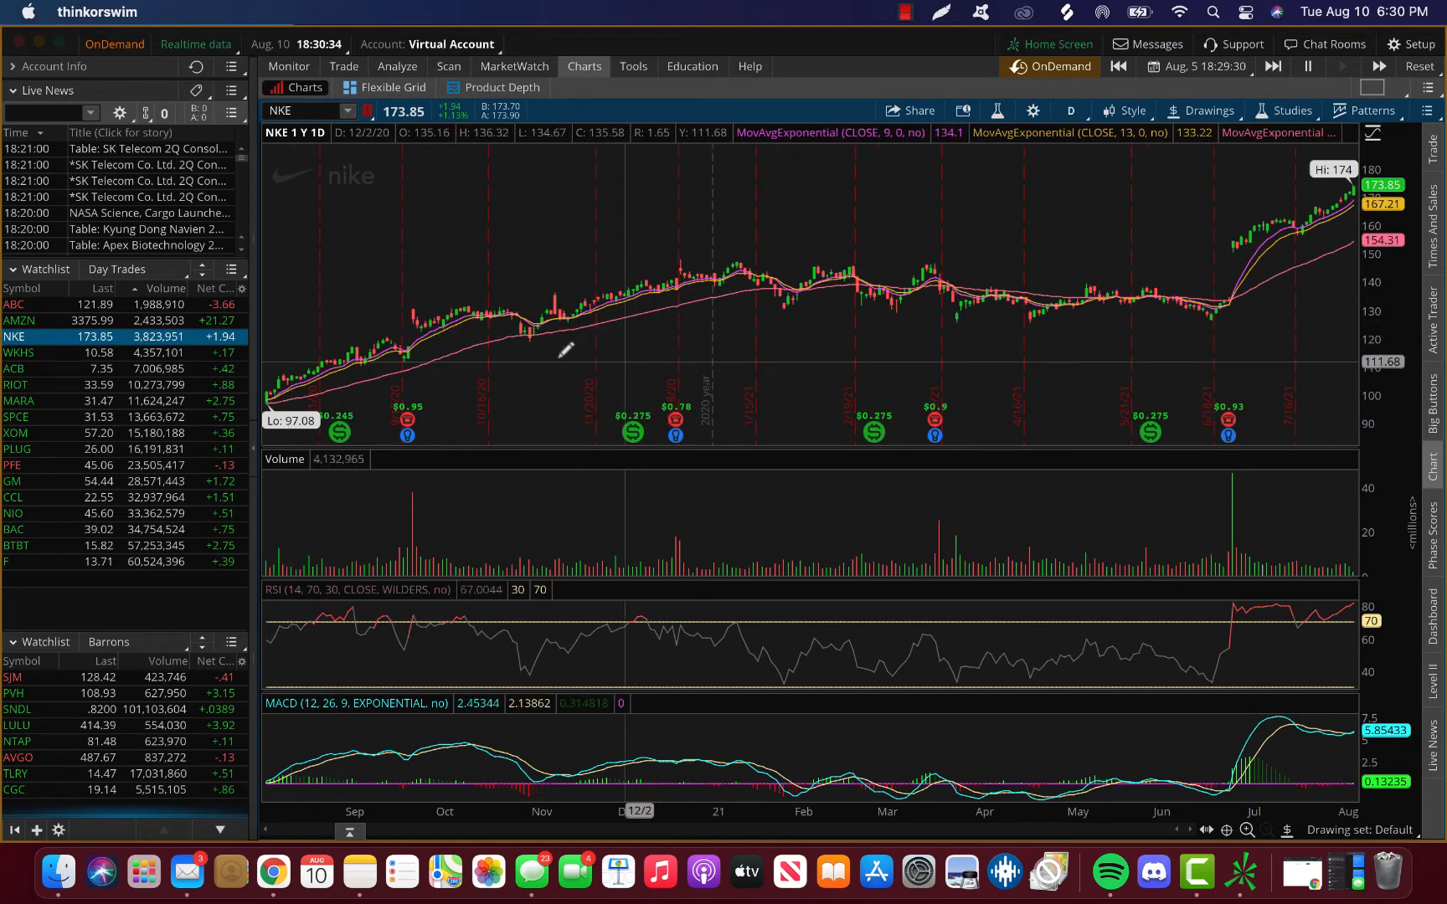
mouse_move(354, 320)
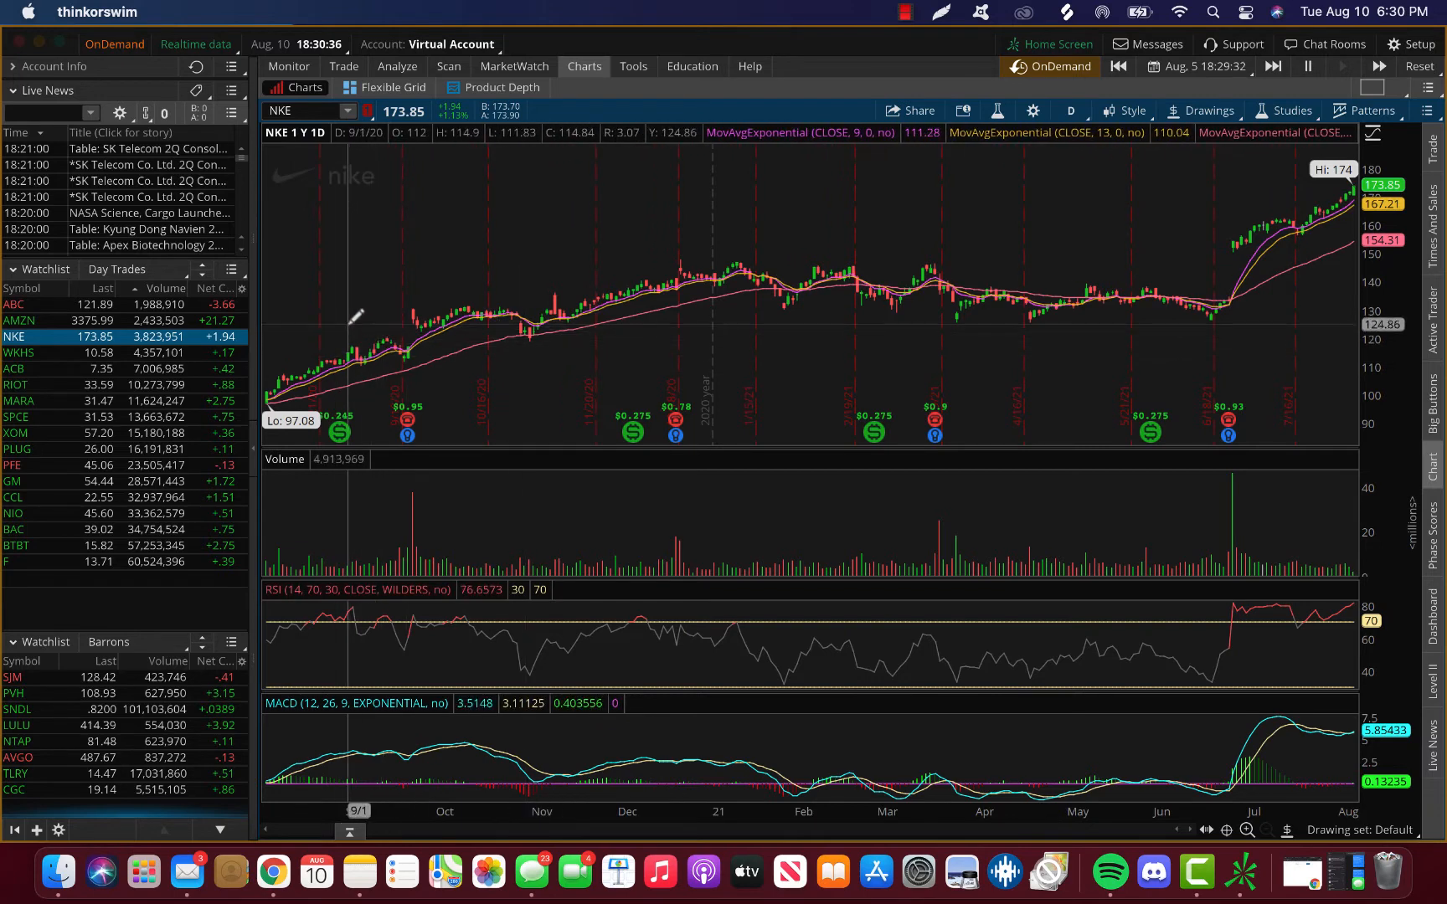
mouse_move(757, 291)
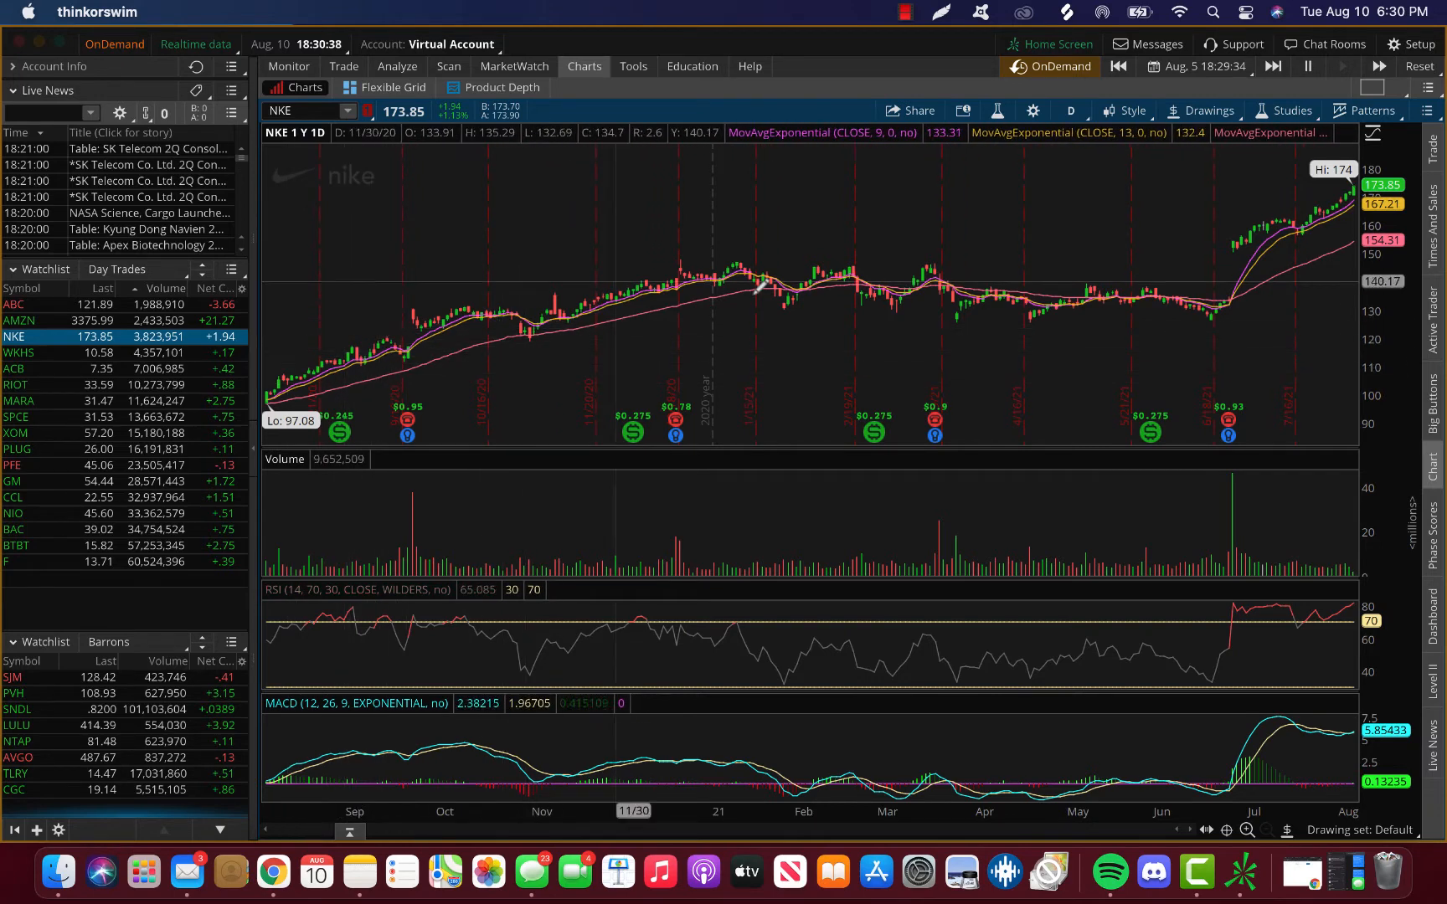
mouse_move(941, 294)
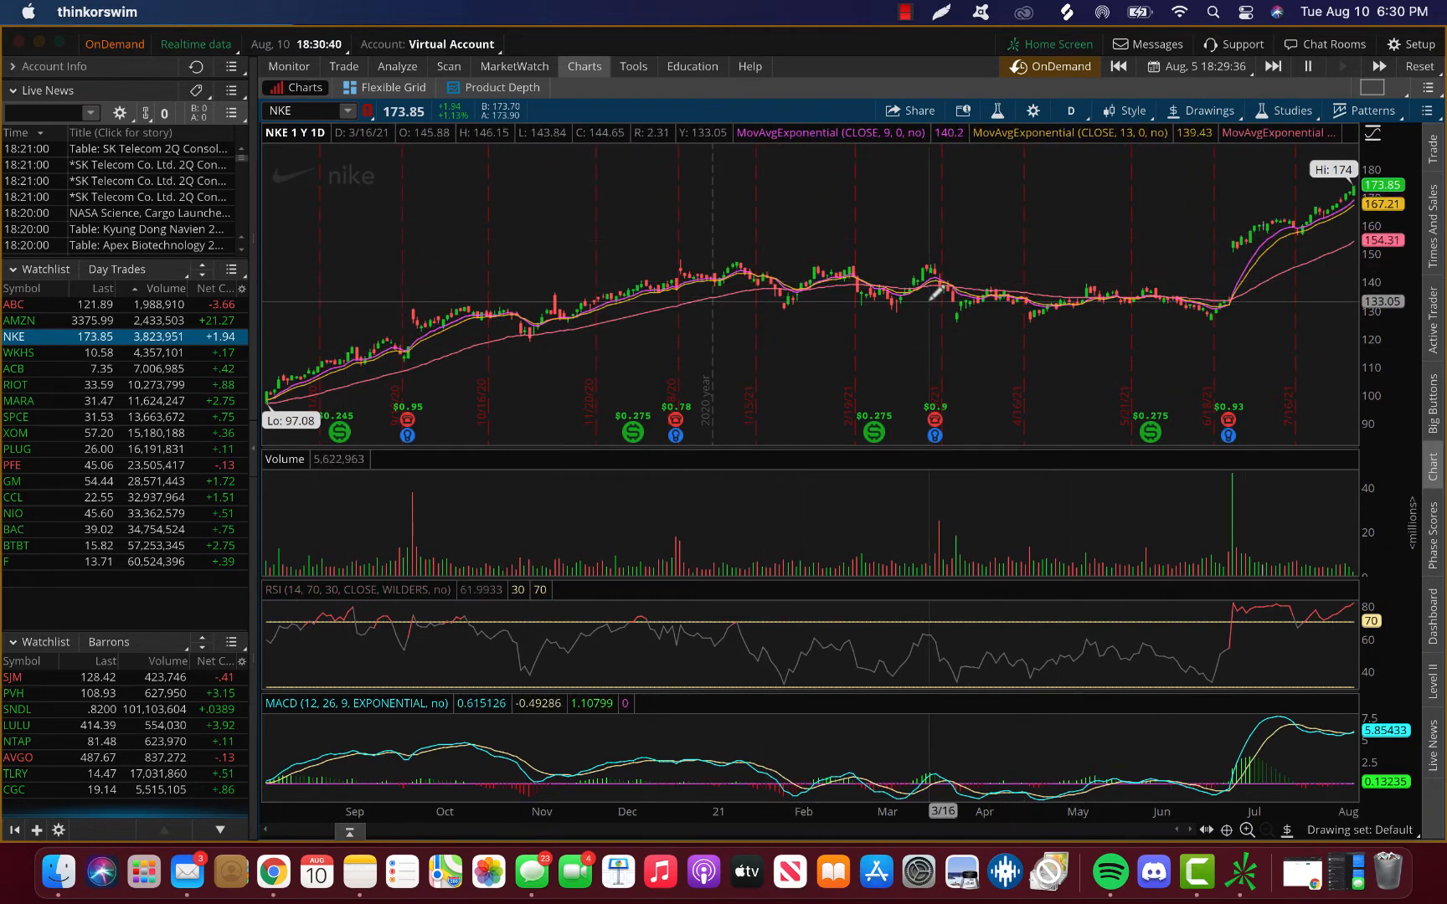
mouse_move(613, 301)
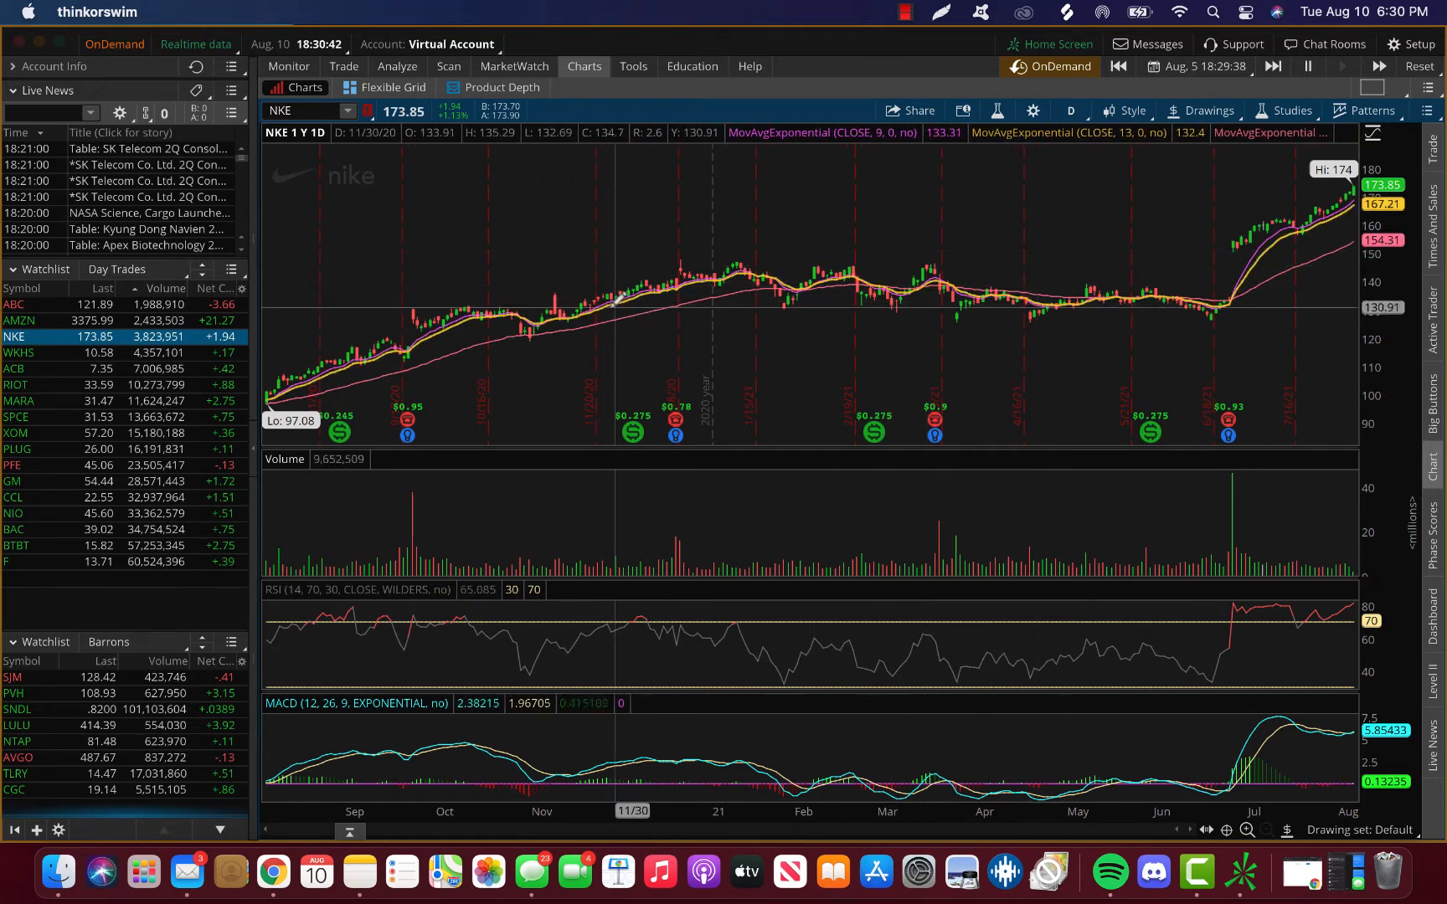
mouse_move(350, 275)
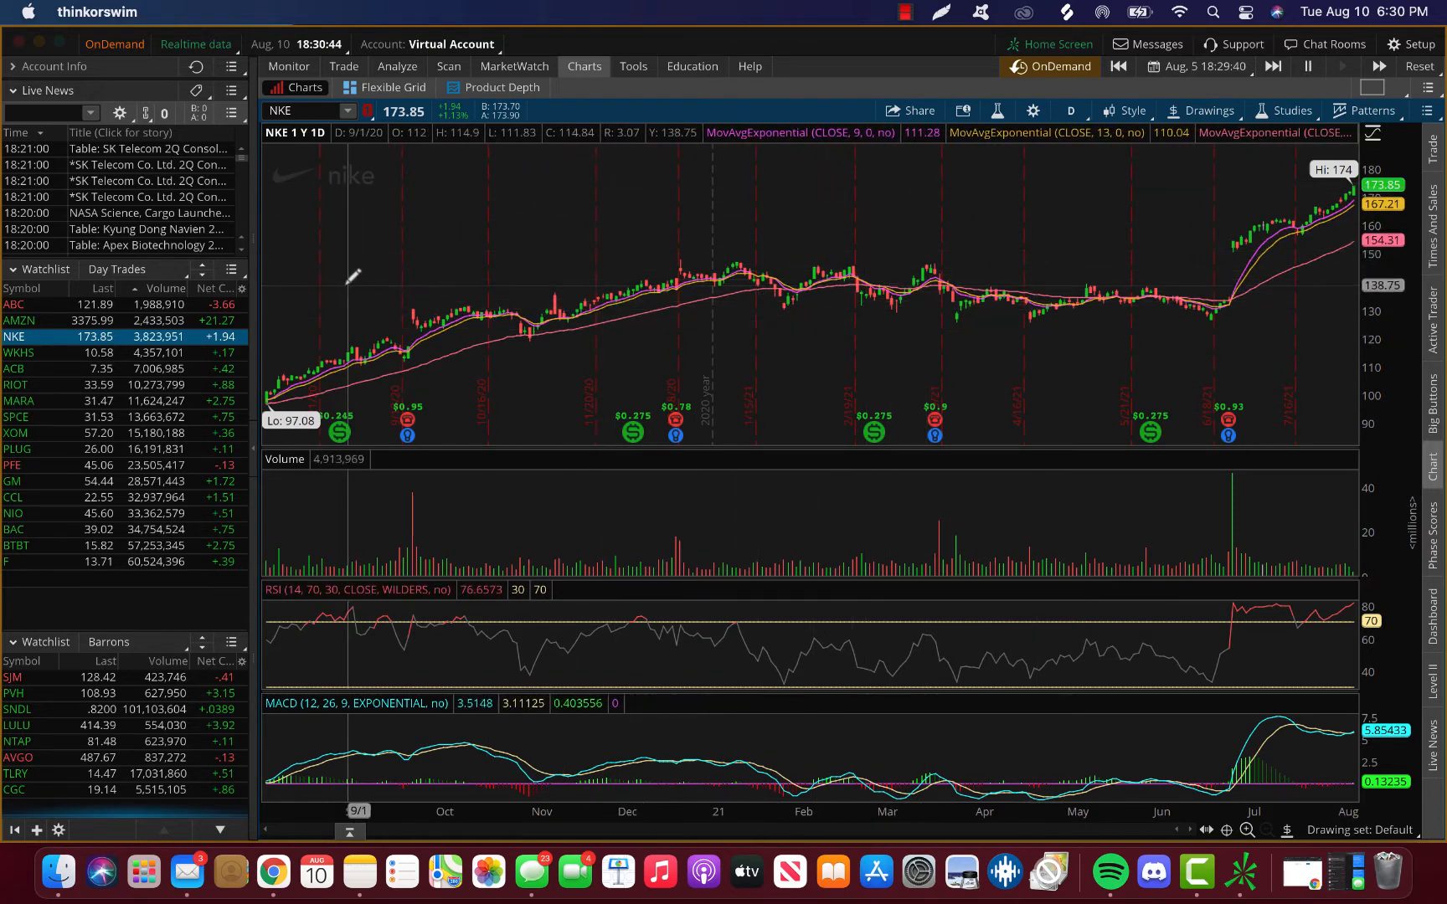
mouse_move(983, 193)
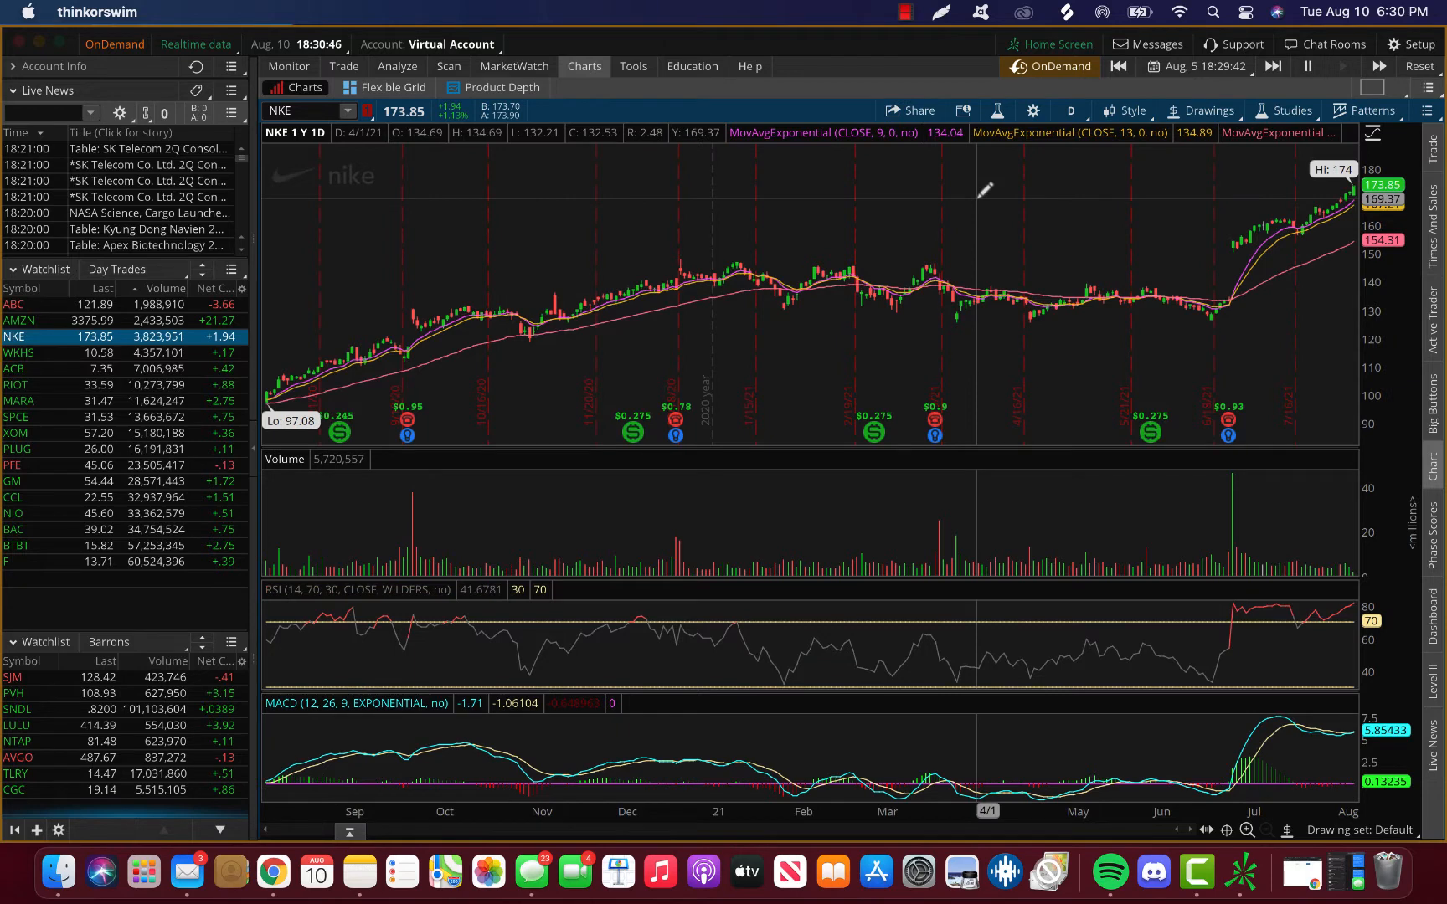
mouse_move(316, 367)
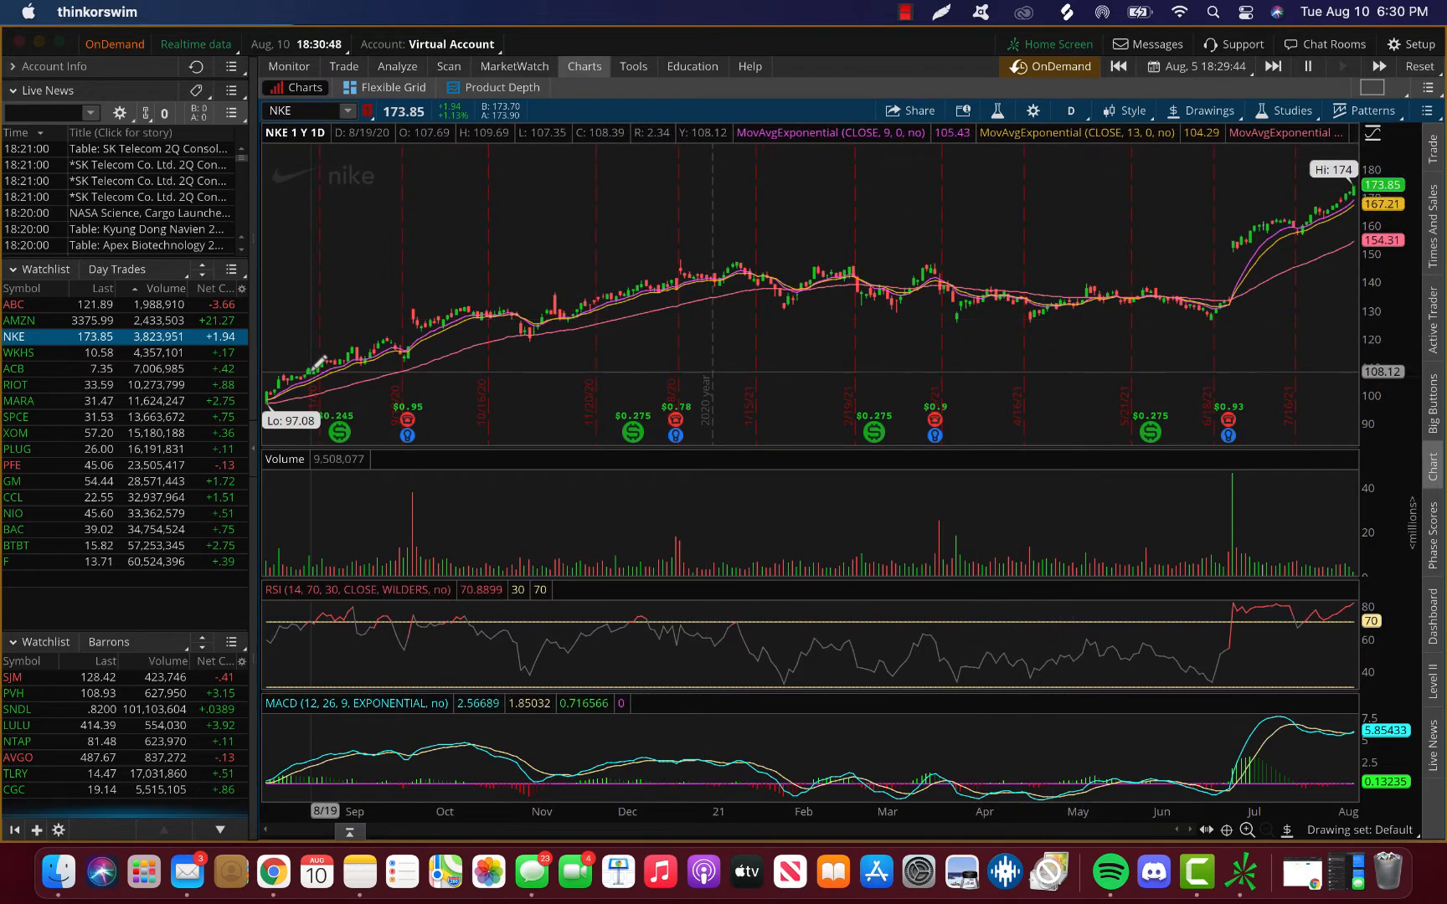
mouse_move(297, 311)
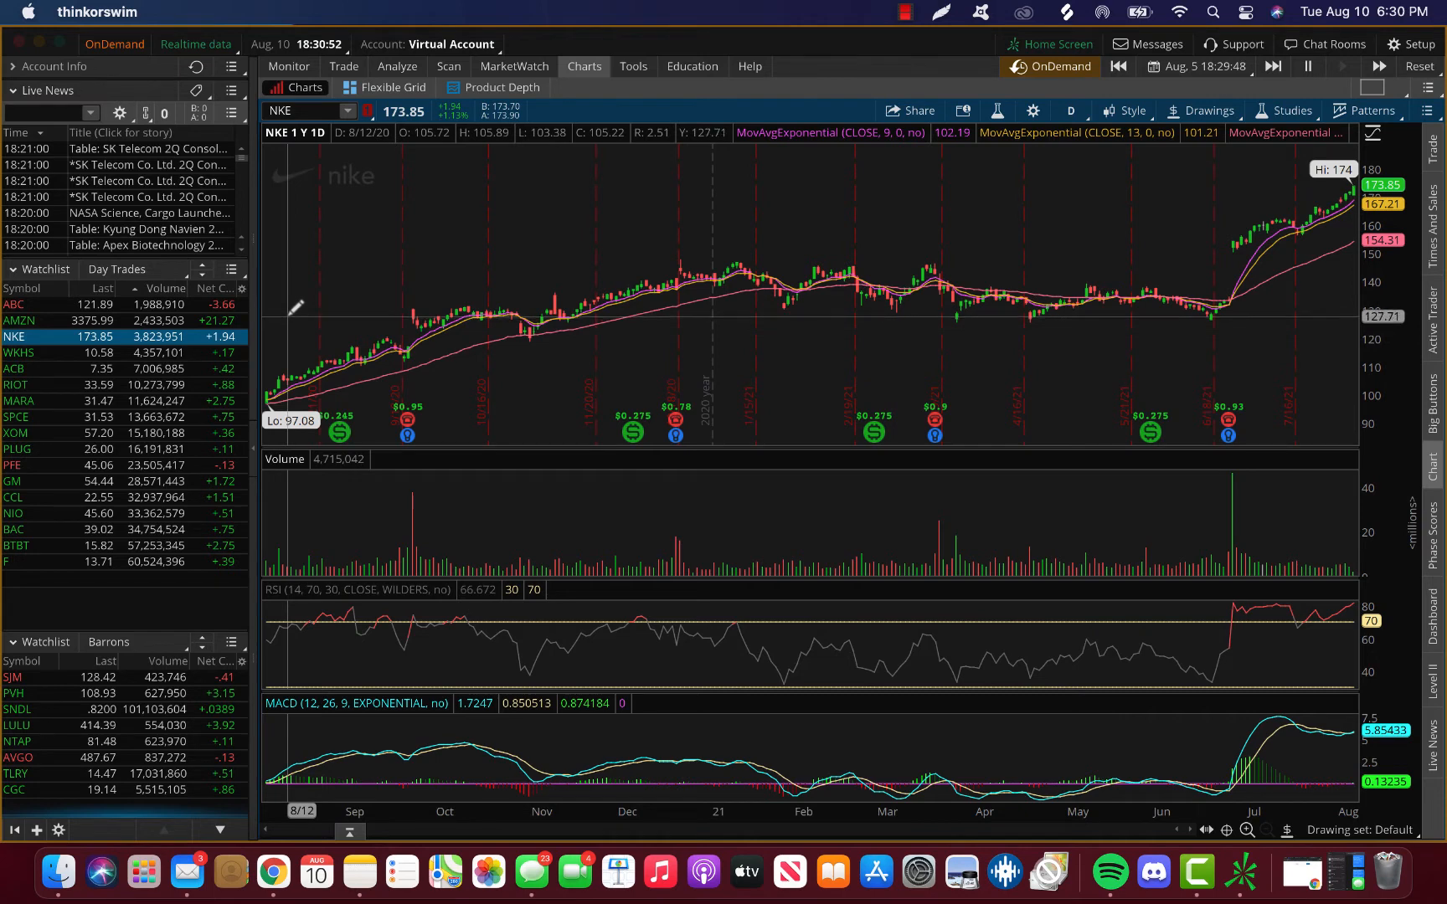
mouse_move(300, 318)
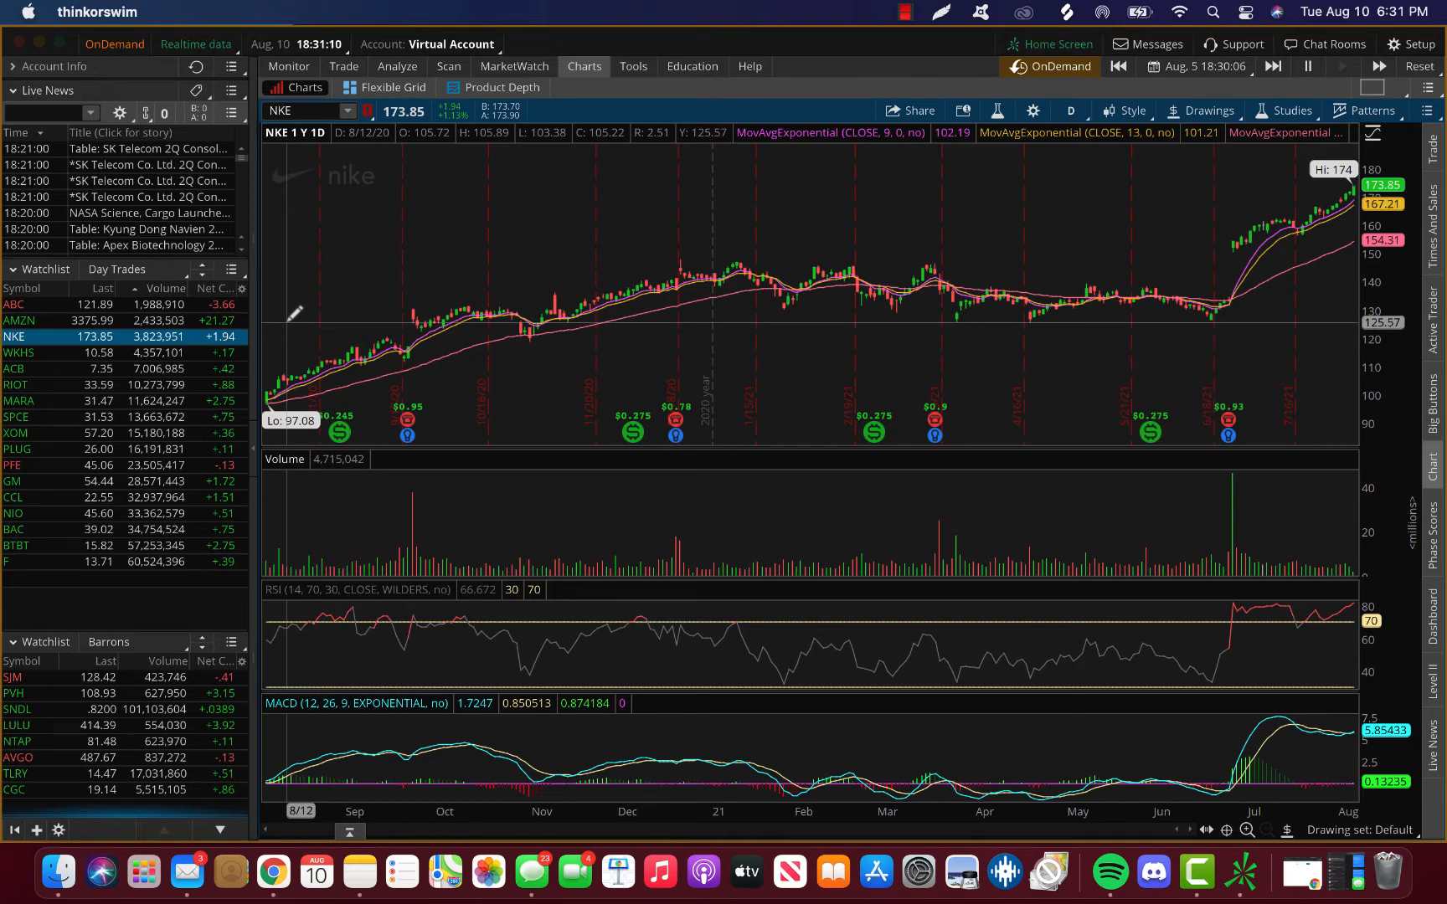
mouse_move(973, 333)
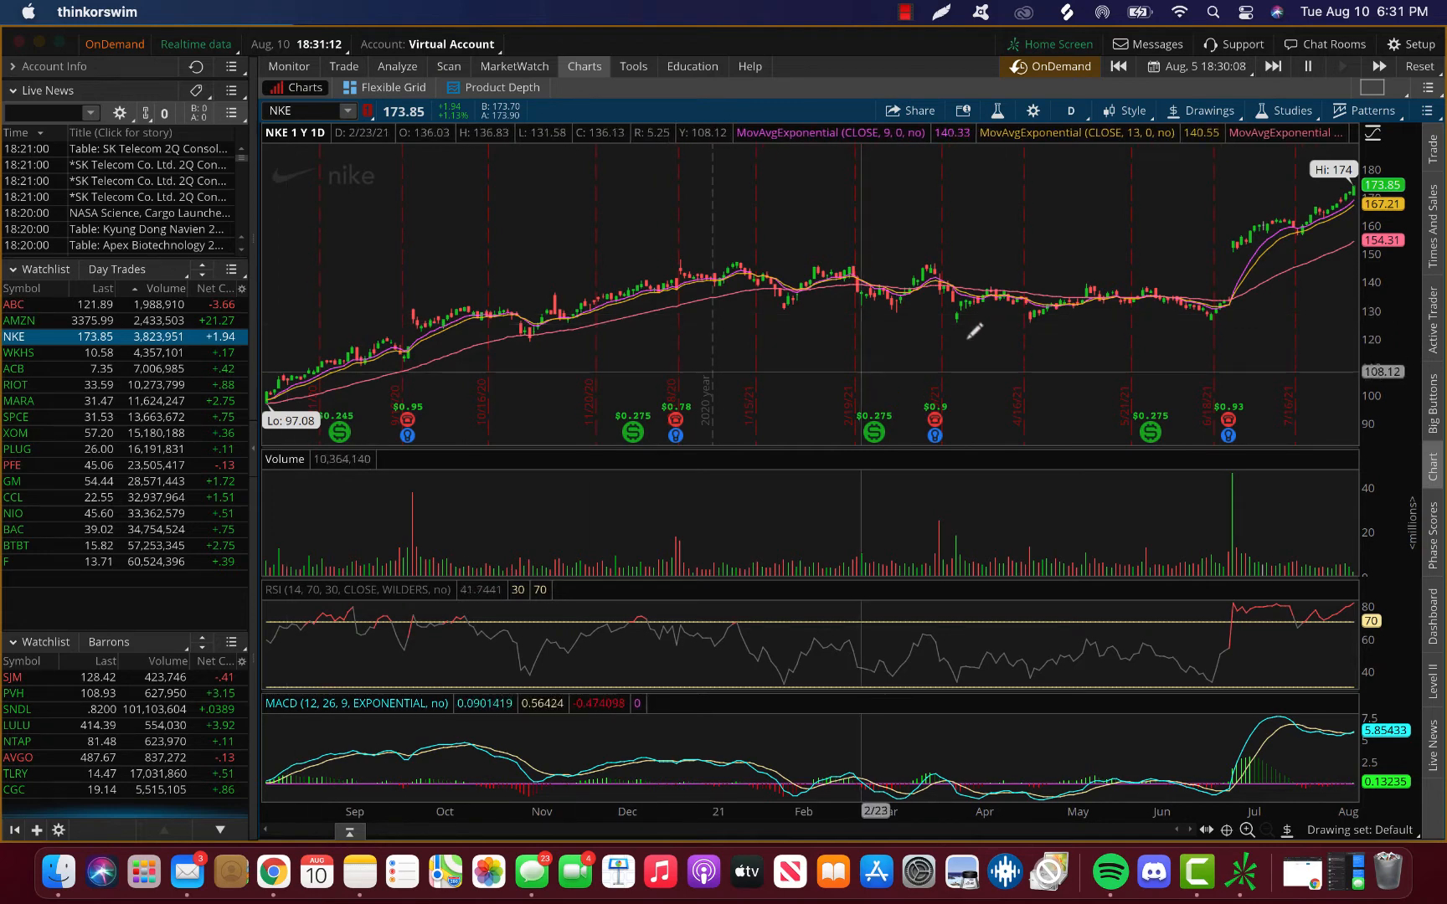
mouse_move(948, 306)
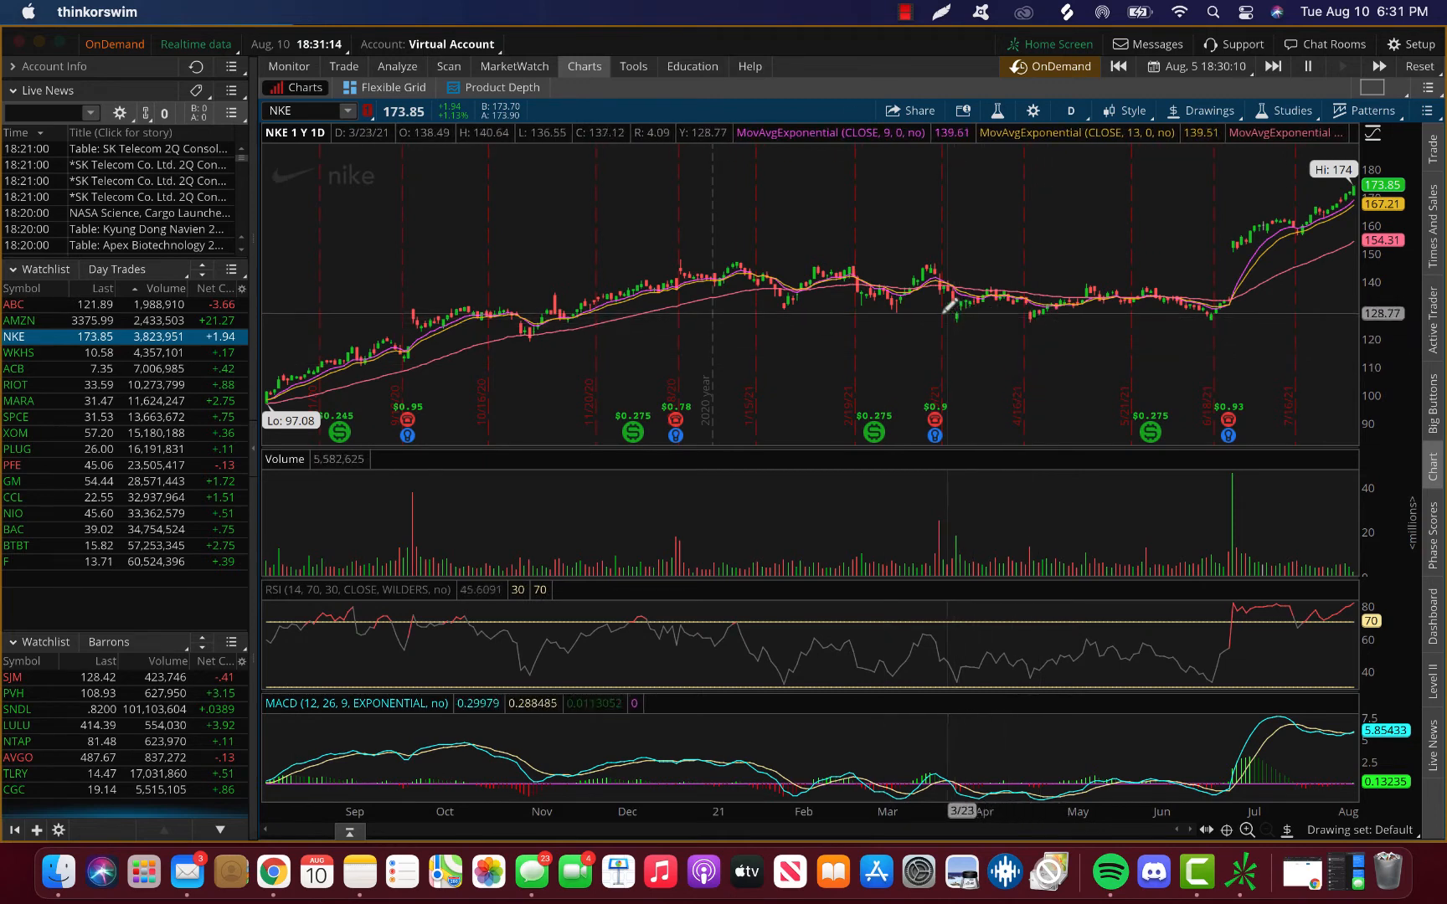
mouse_move(978, 305)
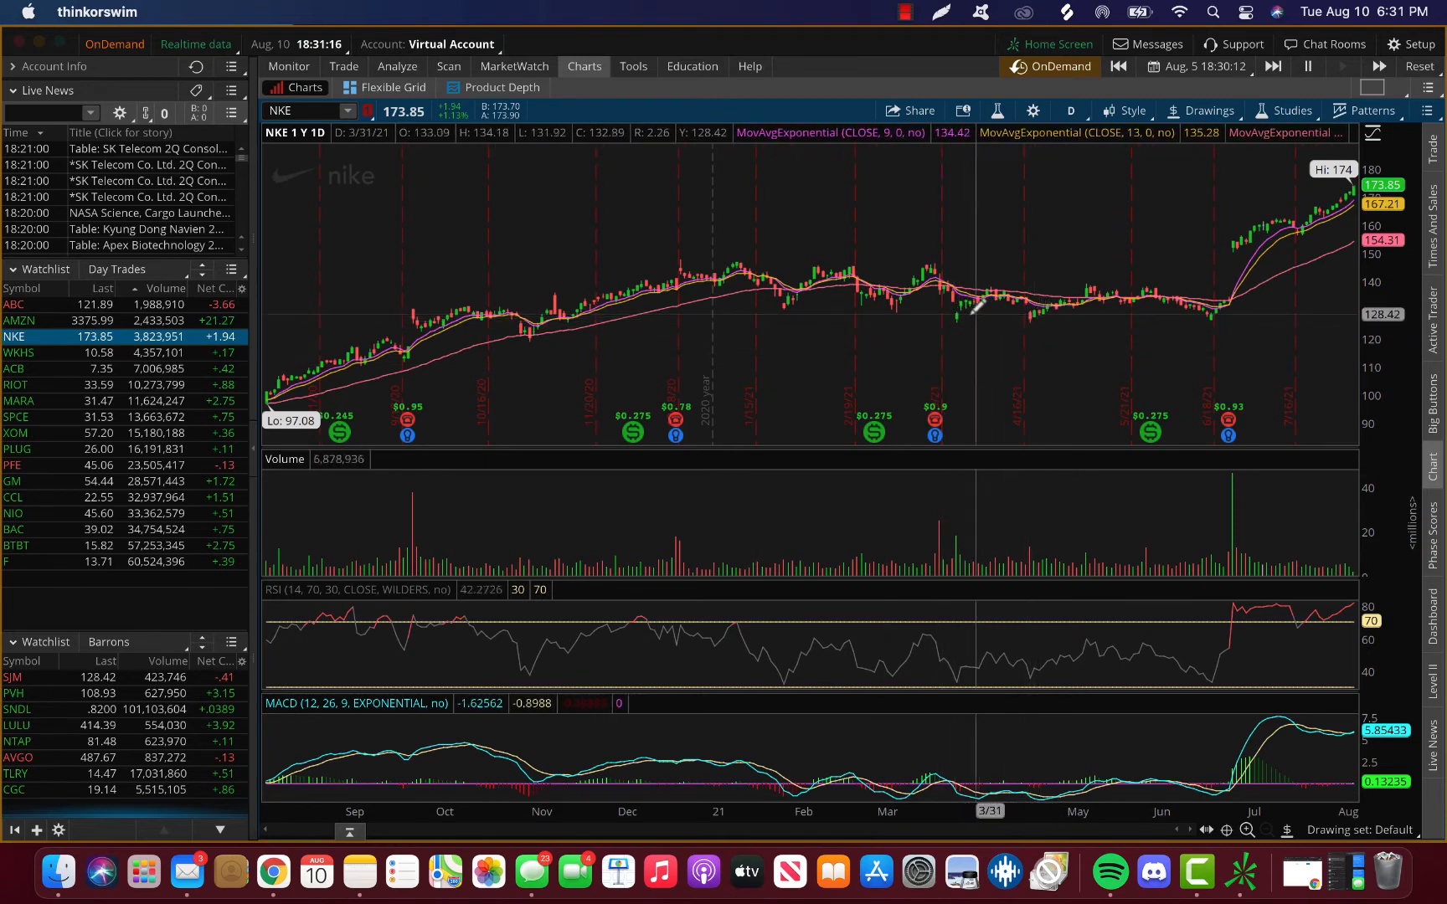
mouse_move(355, 350)
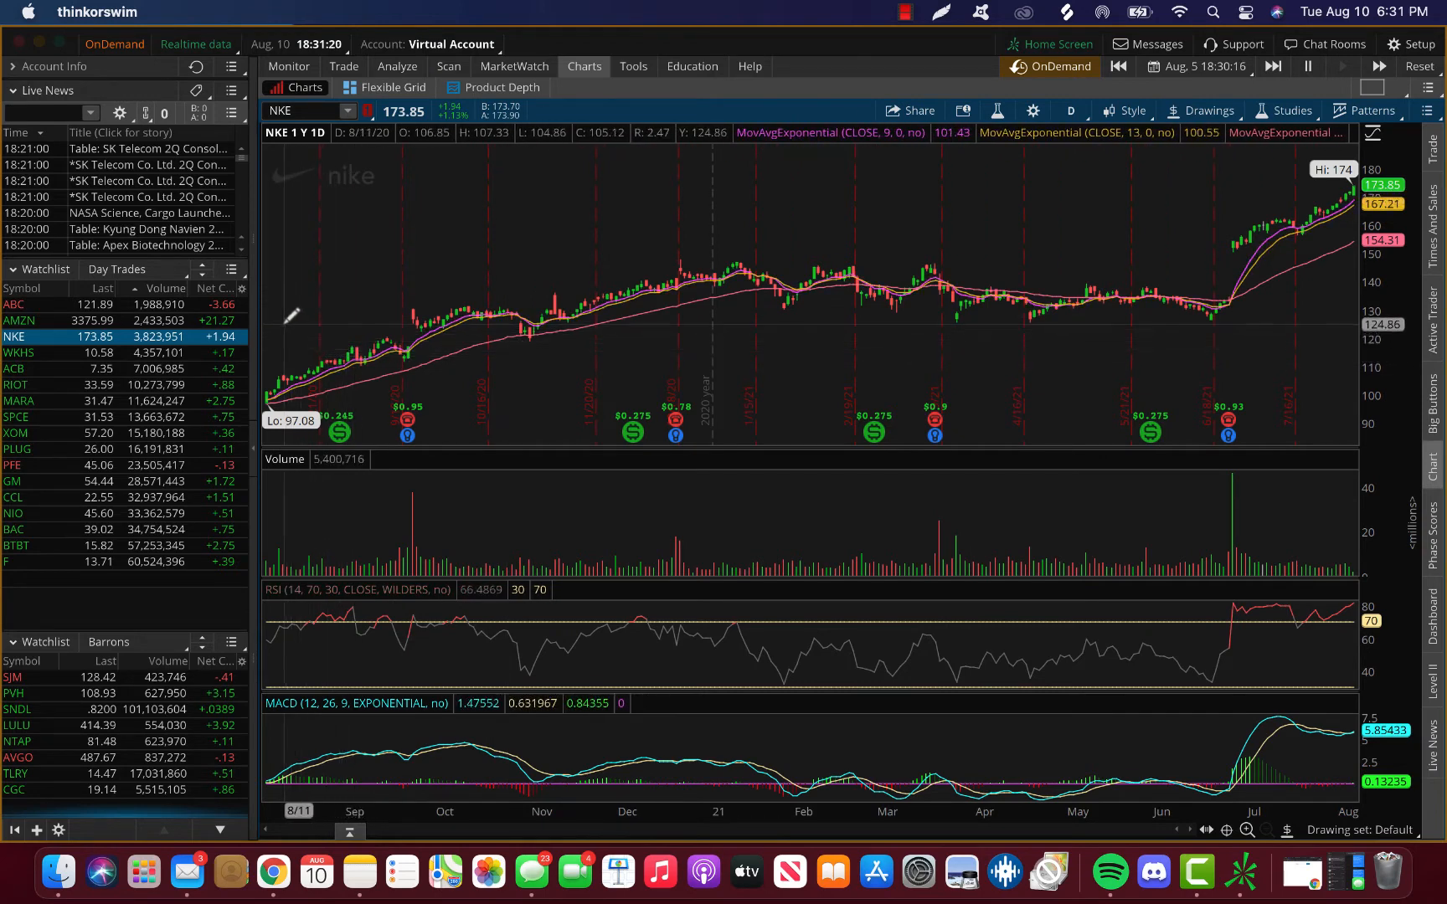
mouse_move(286, 318)
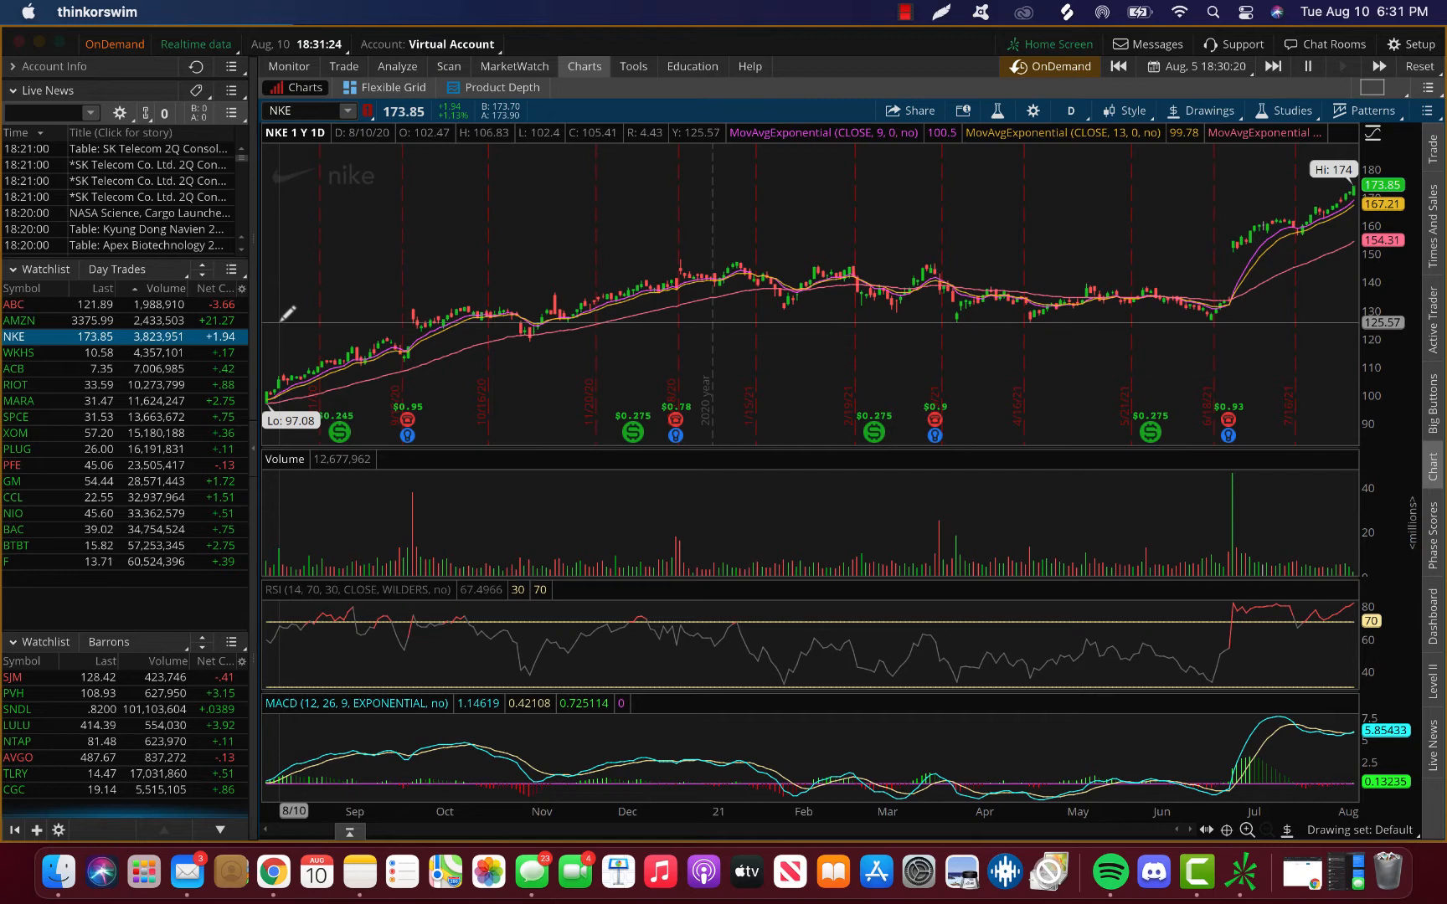
mouse_move(593, 323)
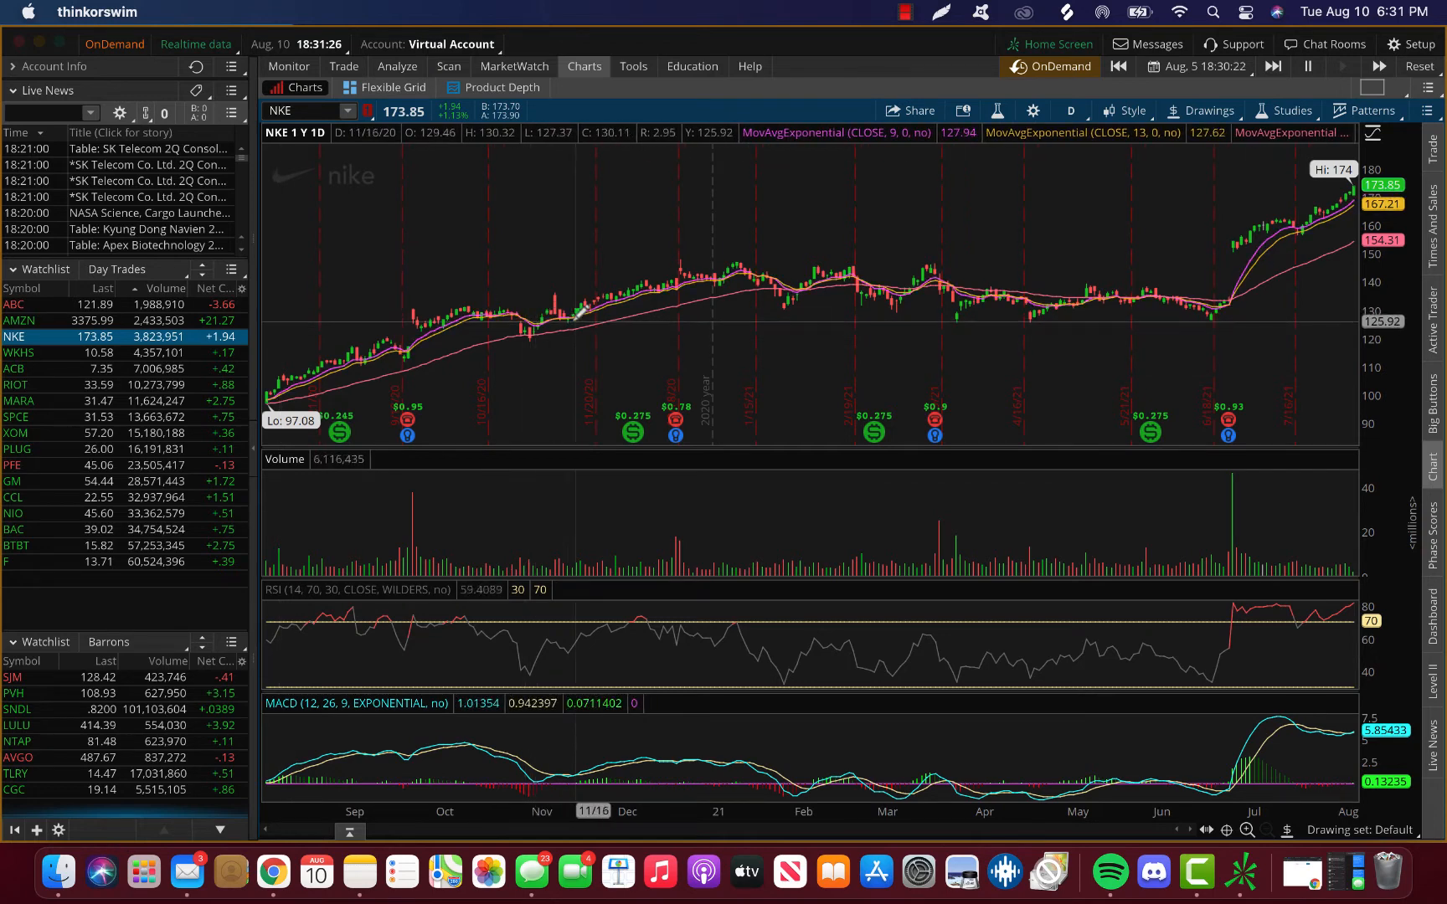
mouse_move(360, 354)
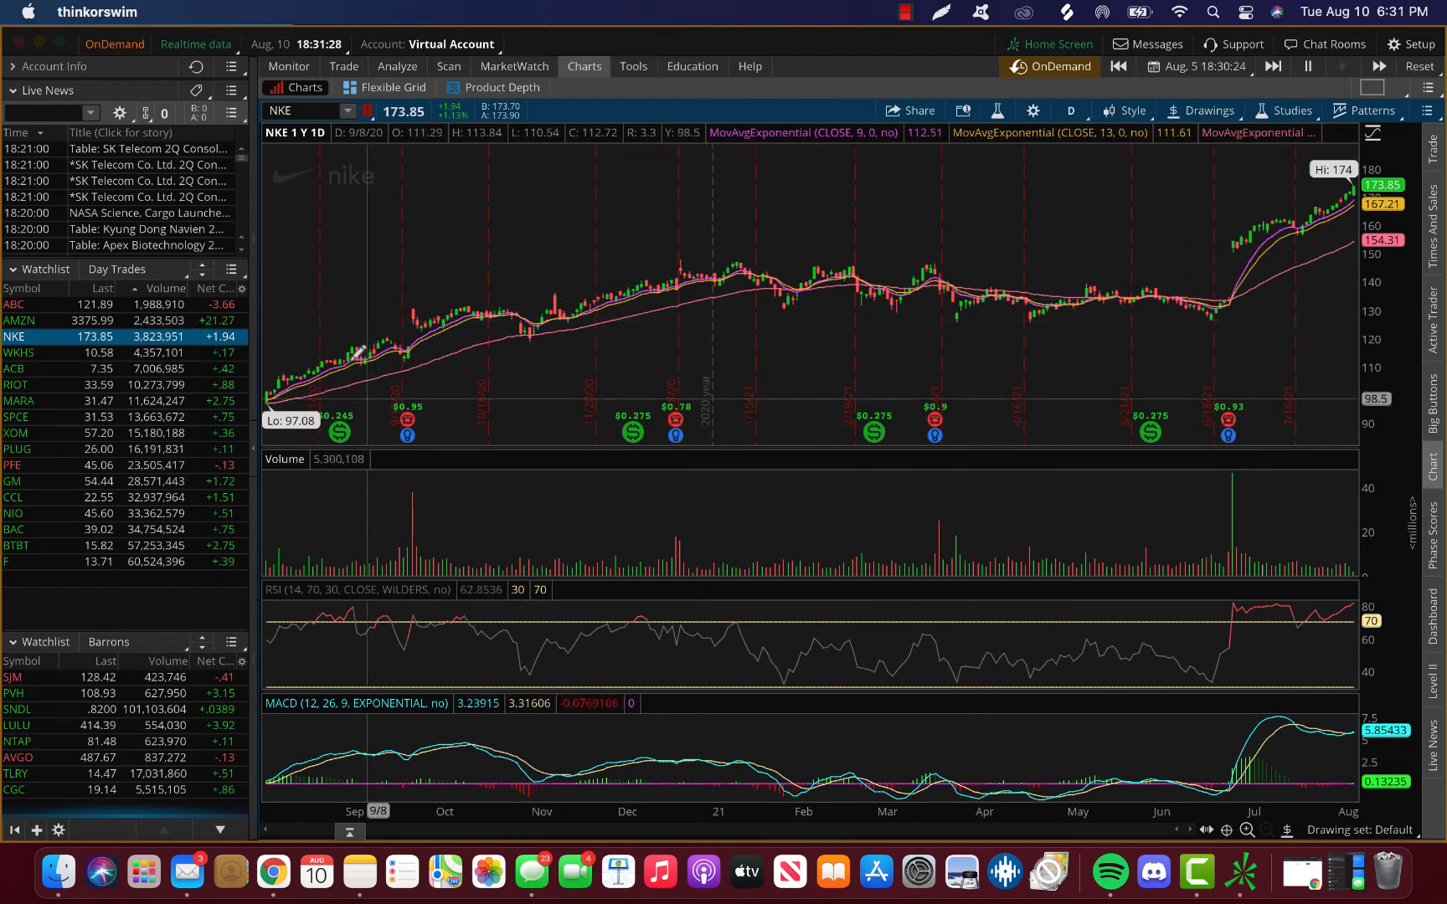
mouse_move(279, 330)
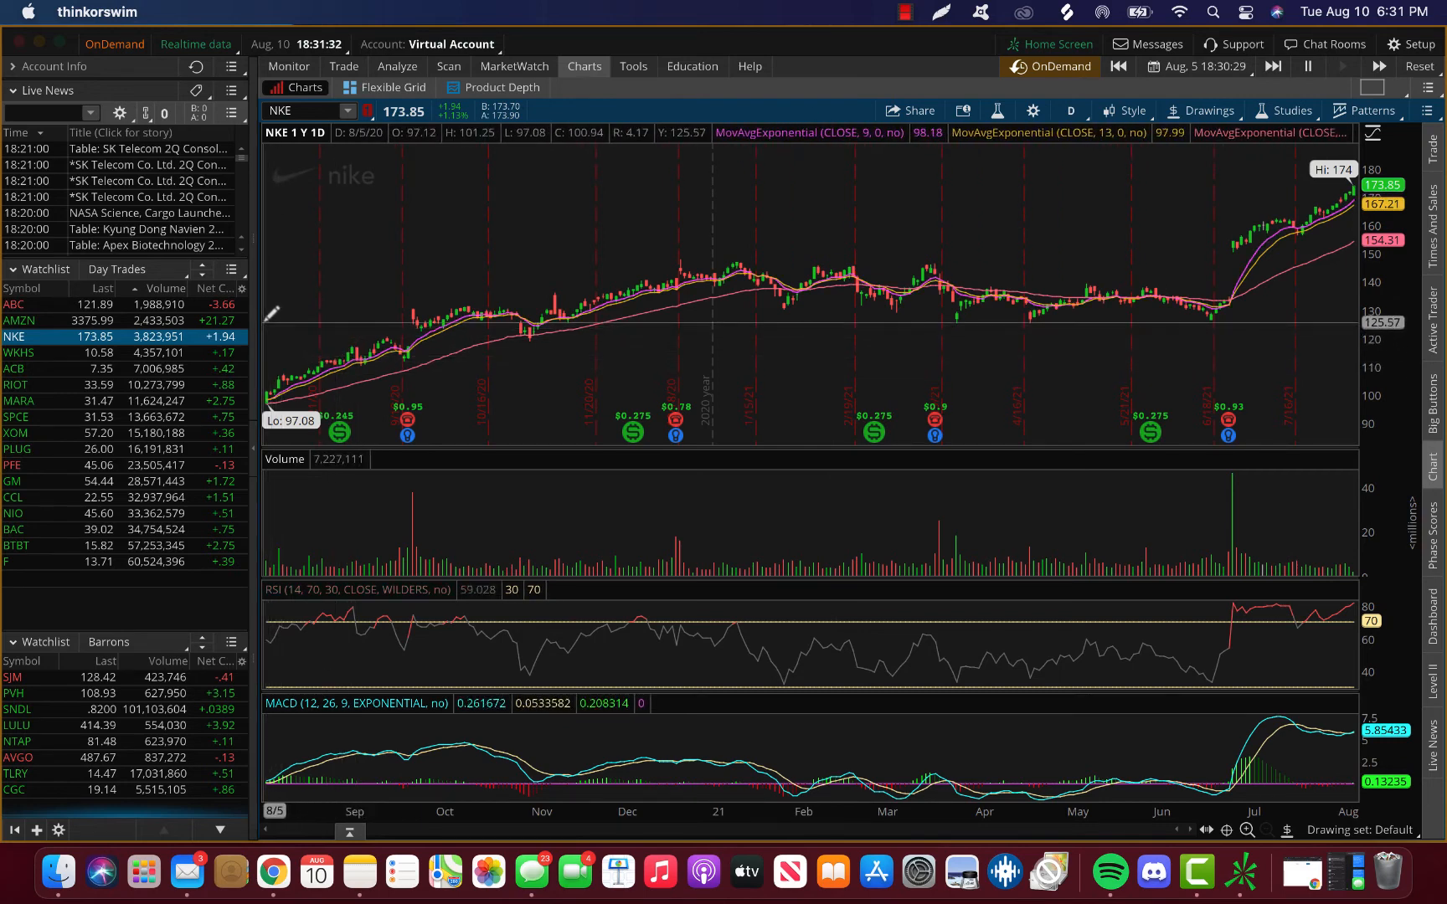
mouse_move(268, 323)
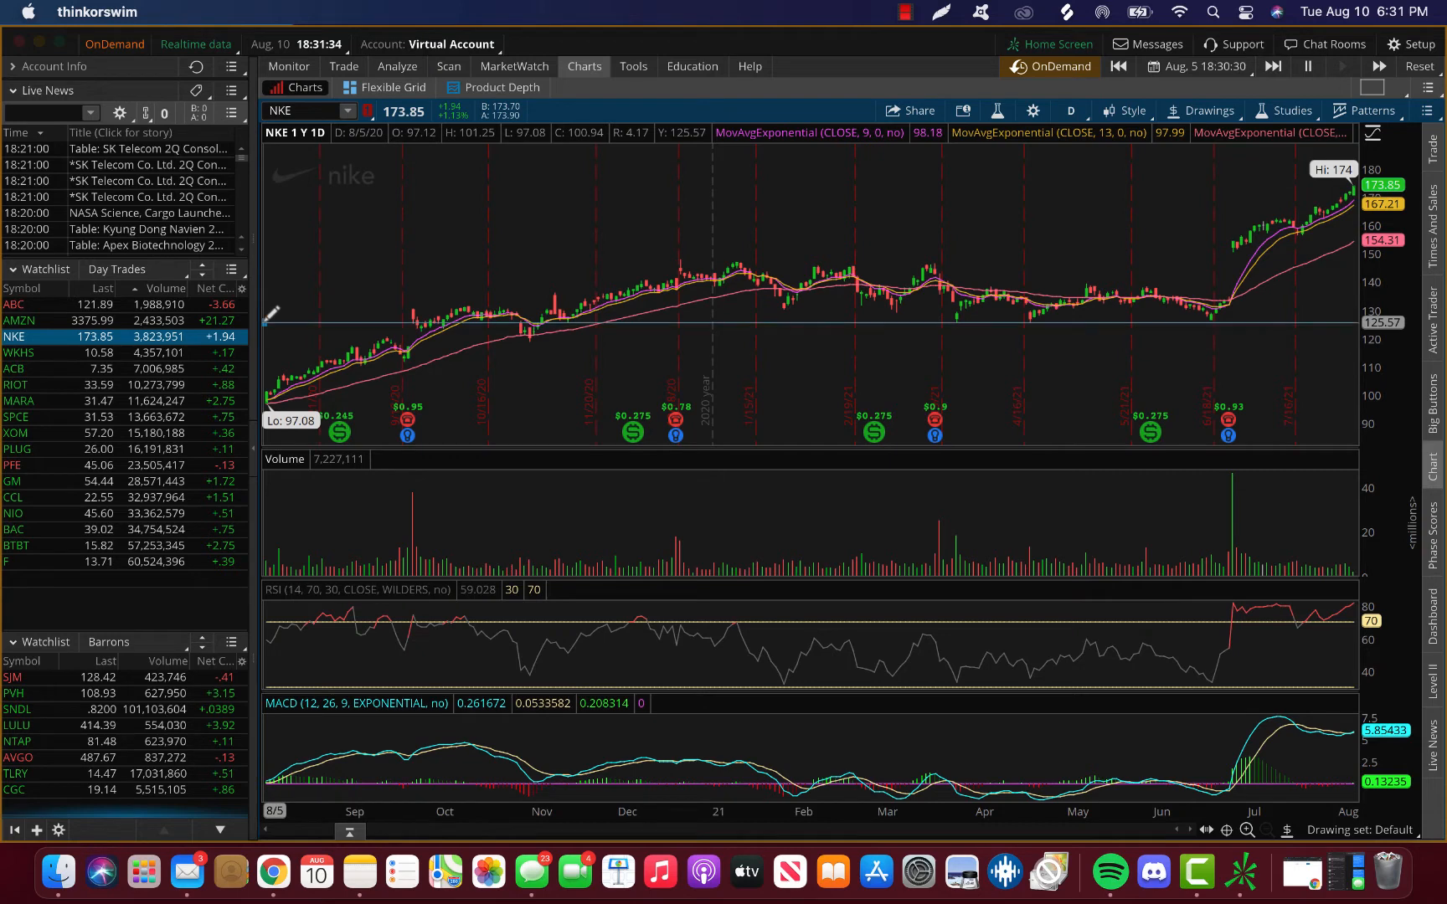
mouse_move(318, 318)
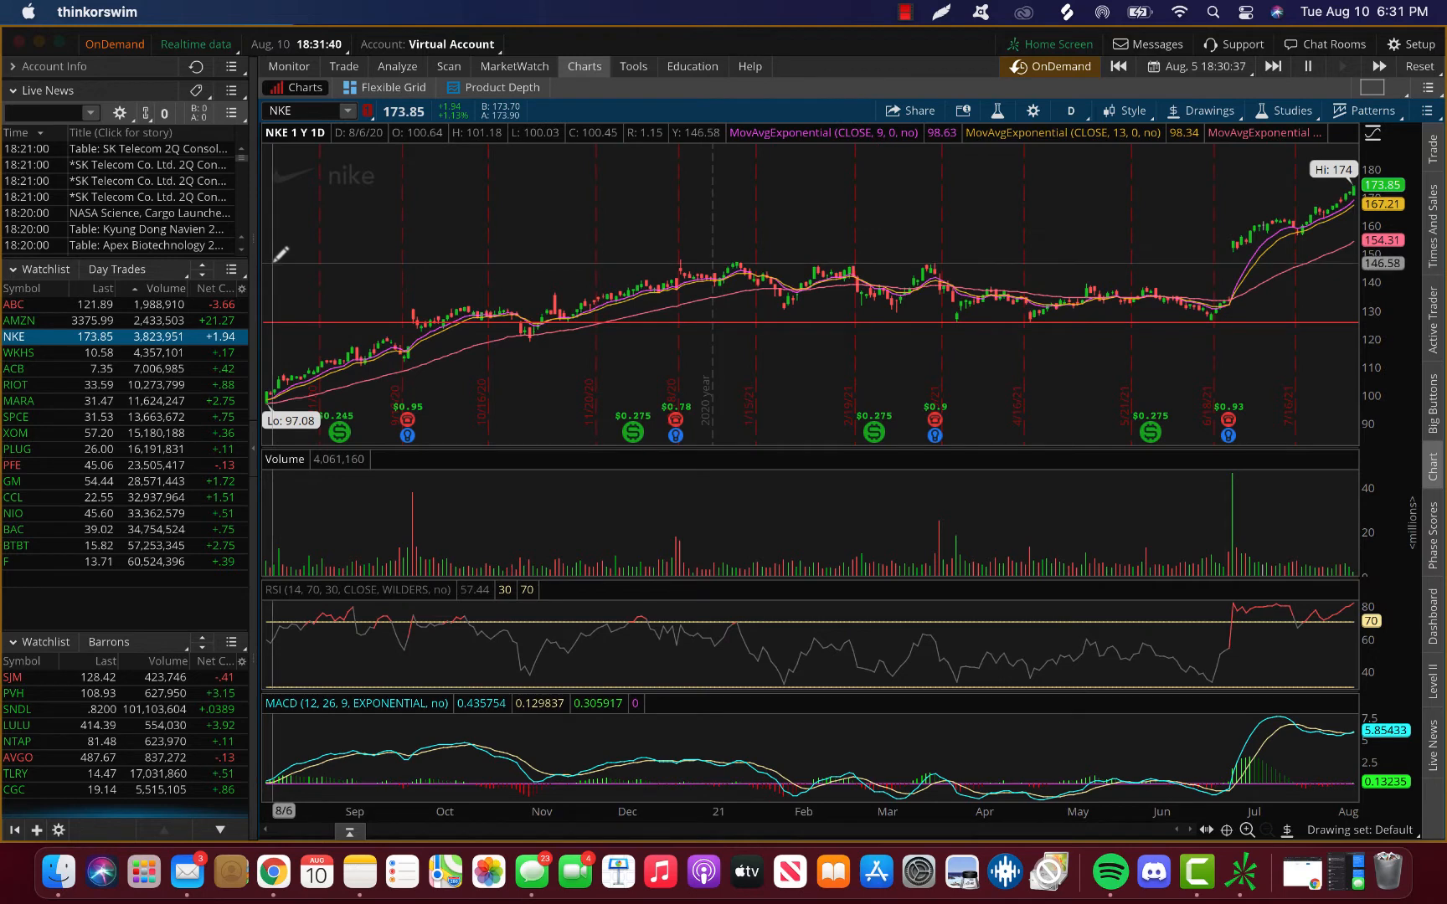
mouse_move(544, 268)
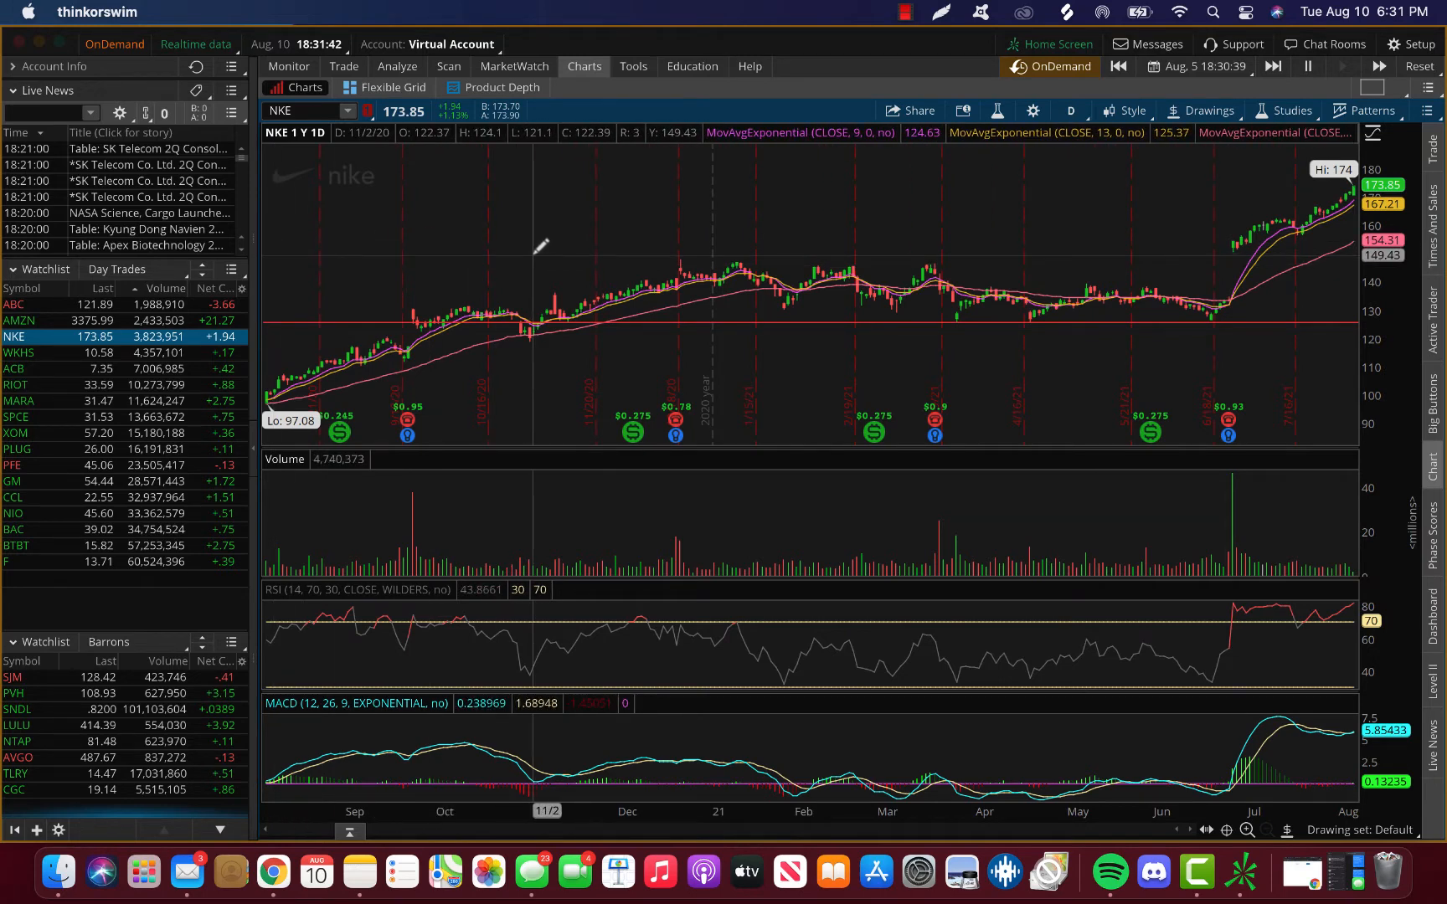
mouse_move(378, 307)
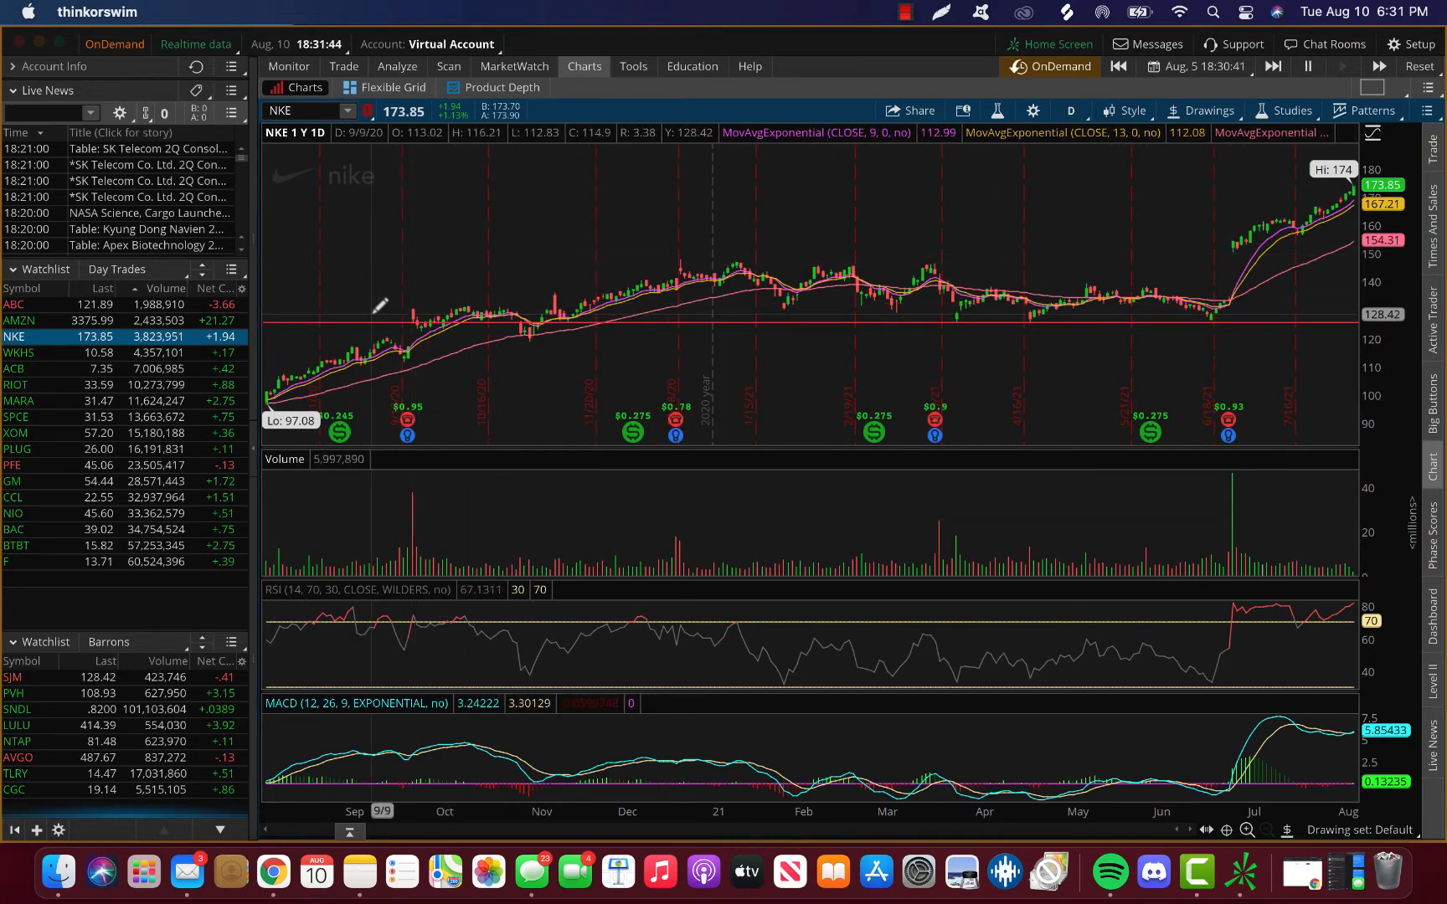
mouse_move(378, 282)
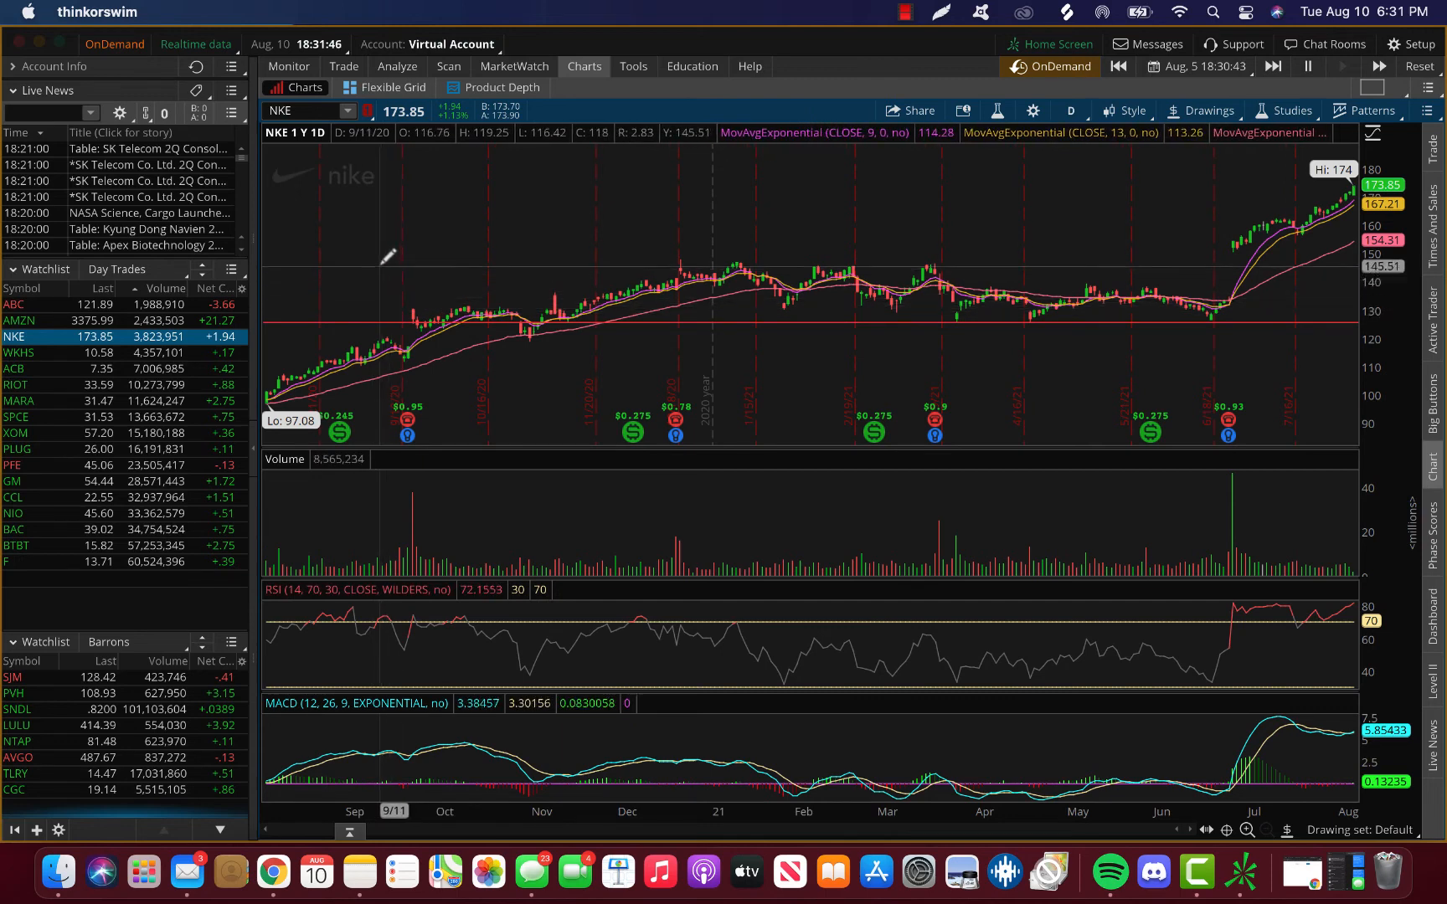
mouse_move(387, 248)
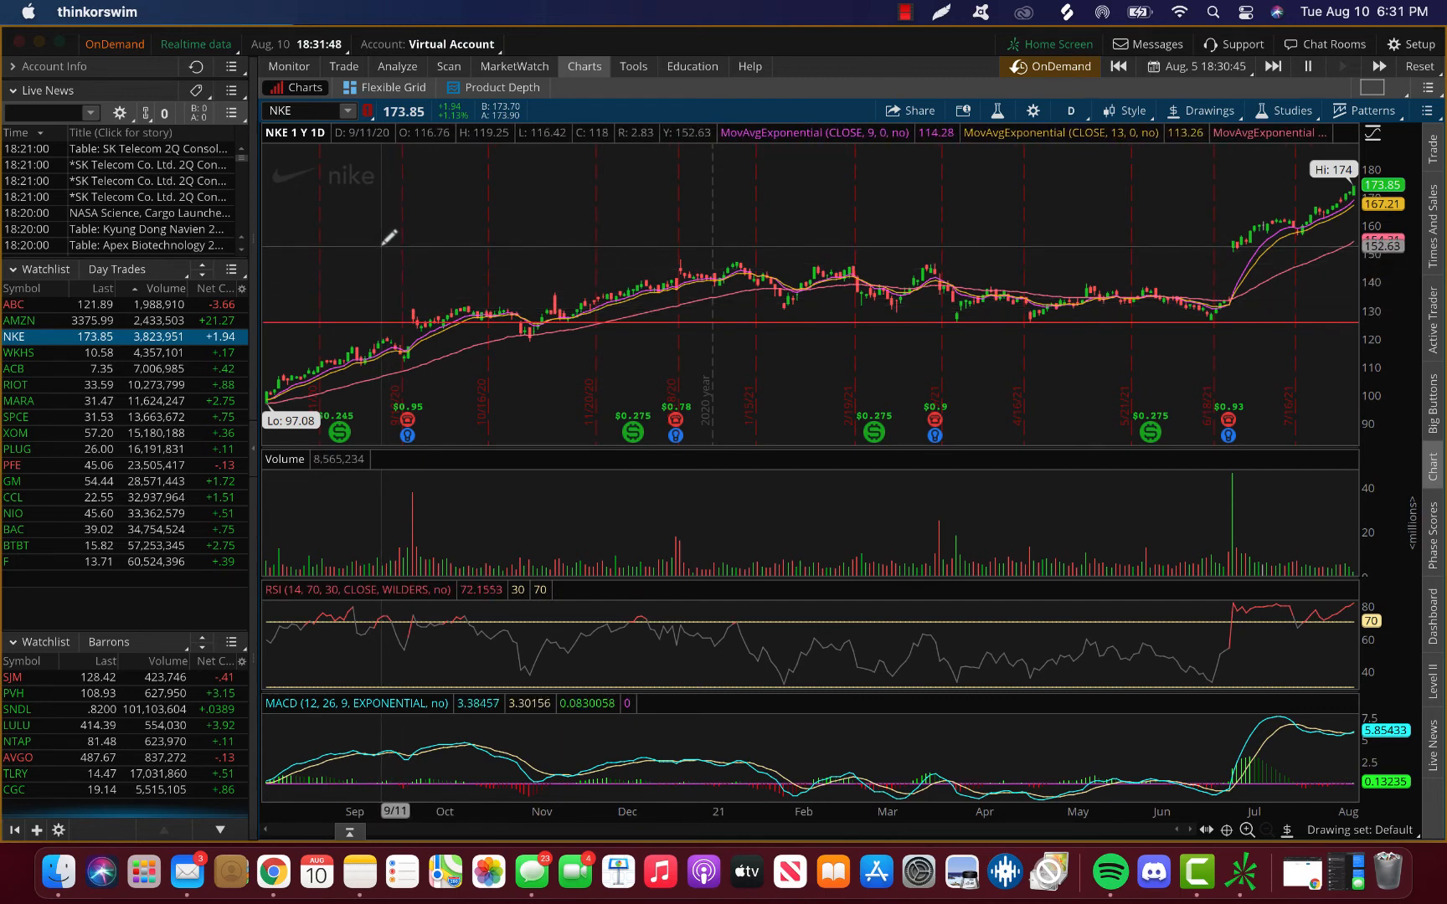
mouse_move(374, 298)
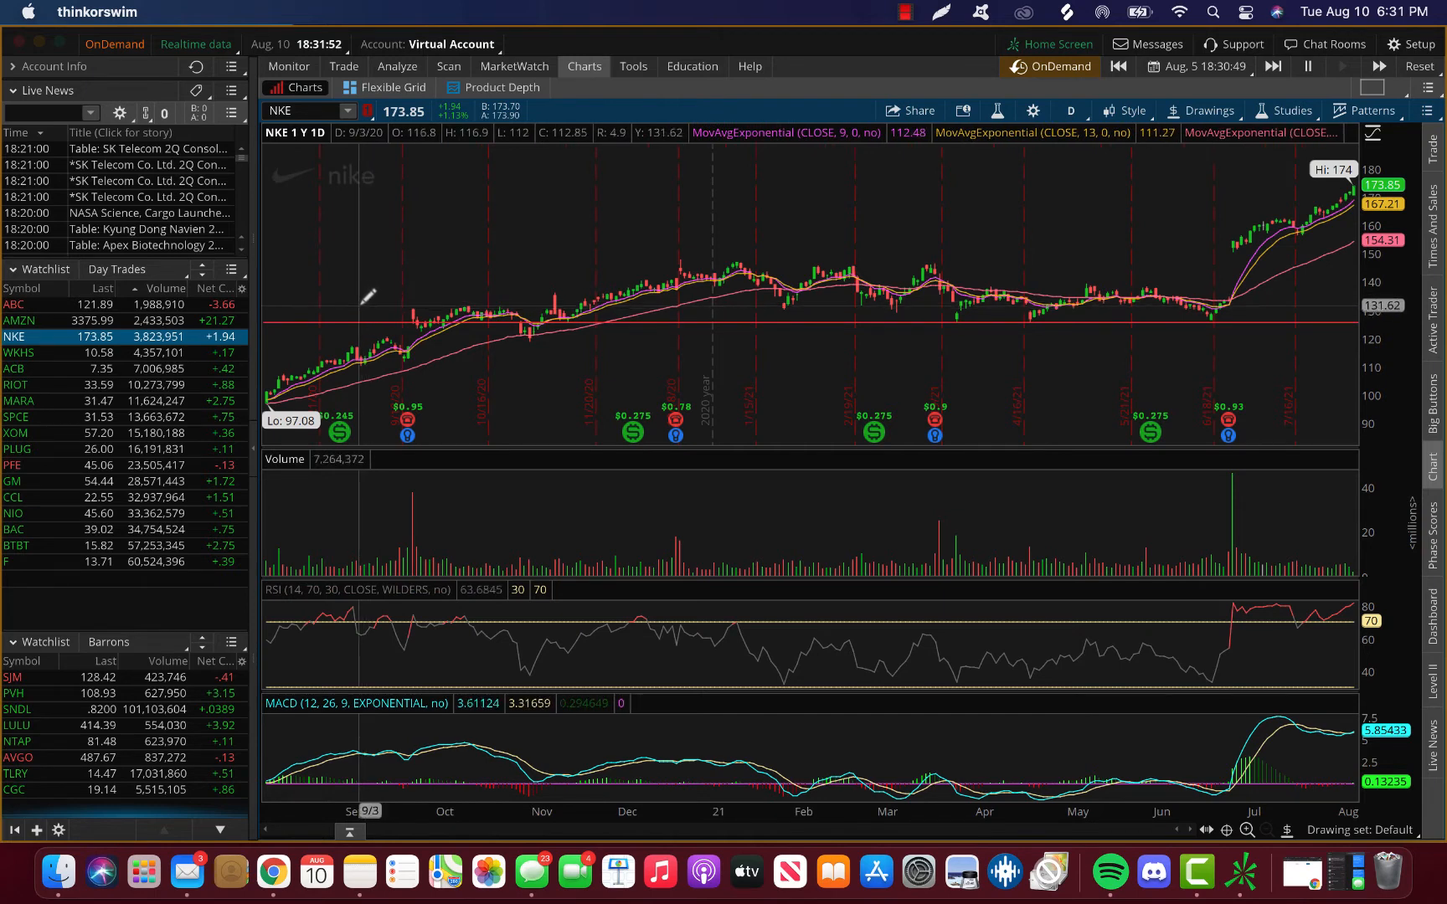
mouse_move(367, 270)
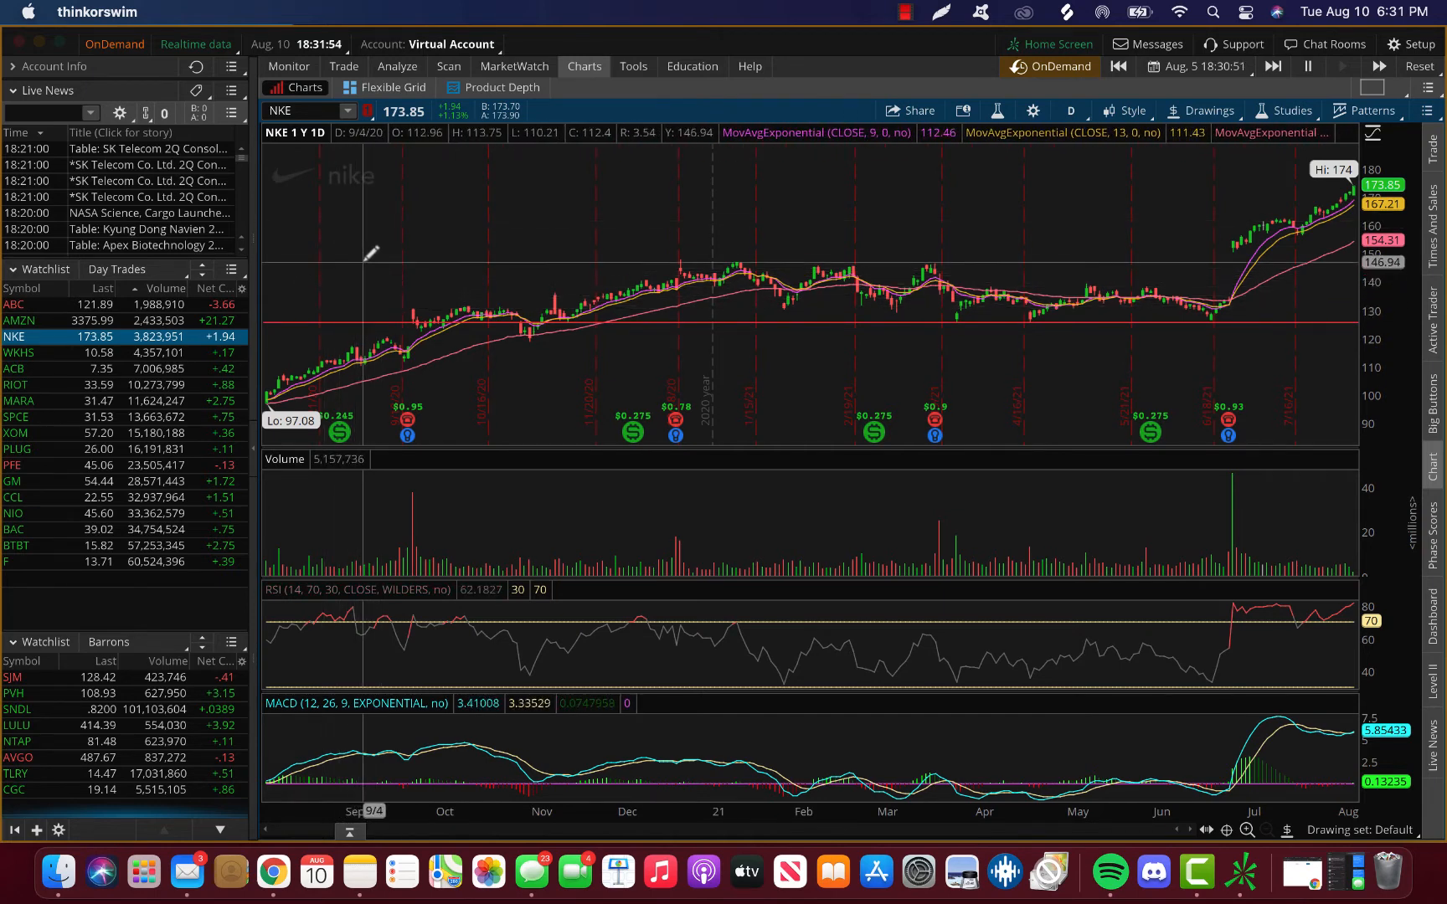
mouse_move(360, 262)
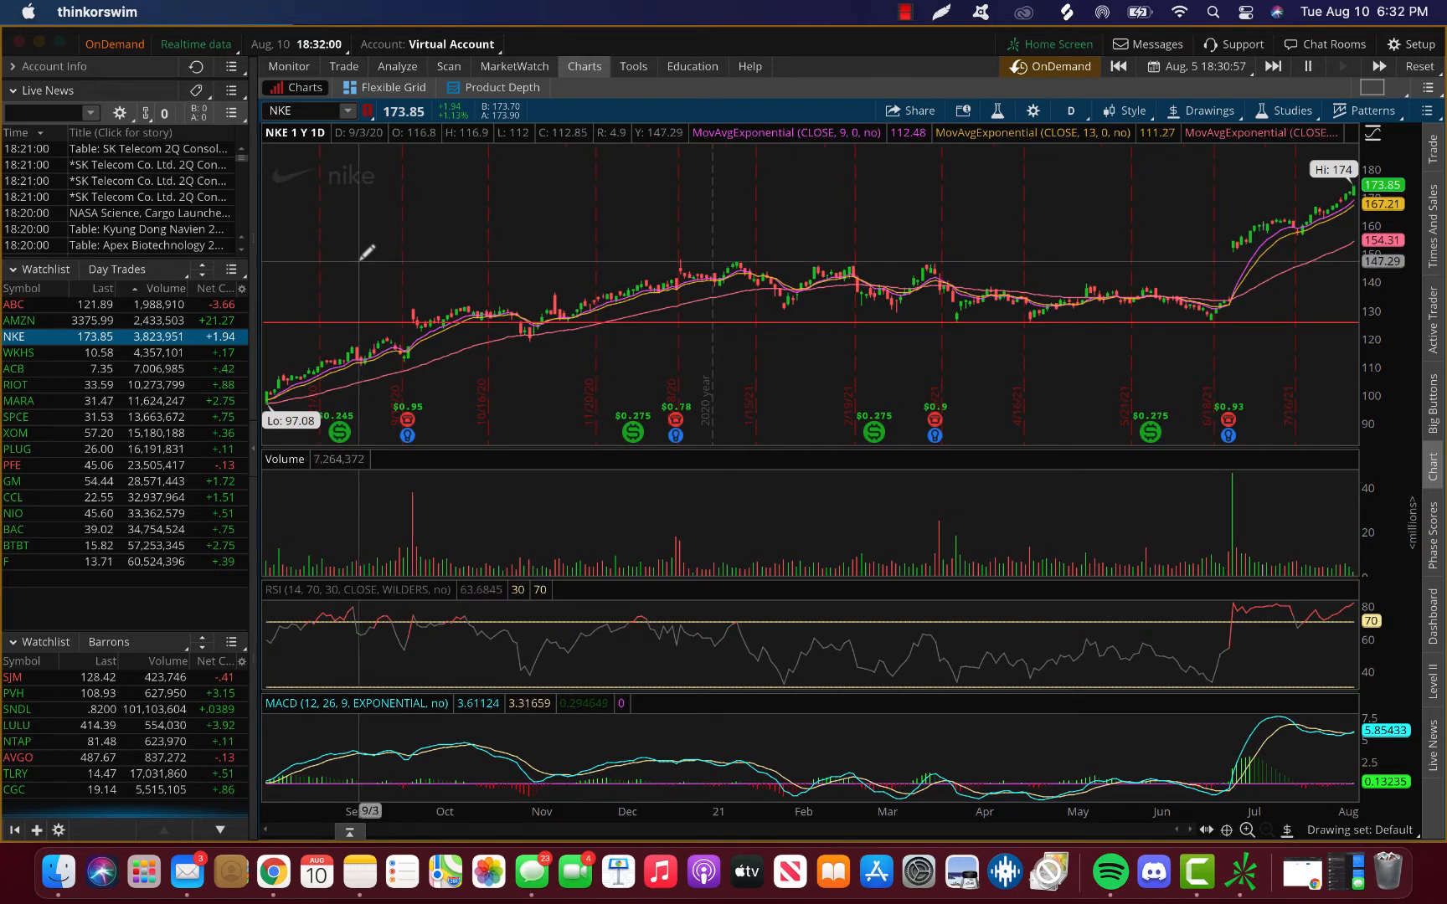
mouse_move(363, 184)
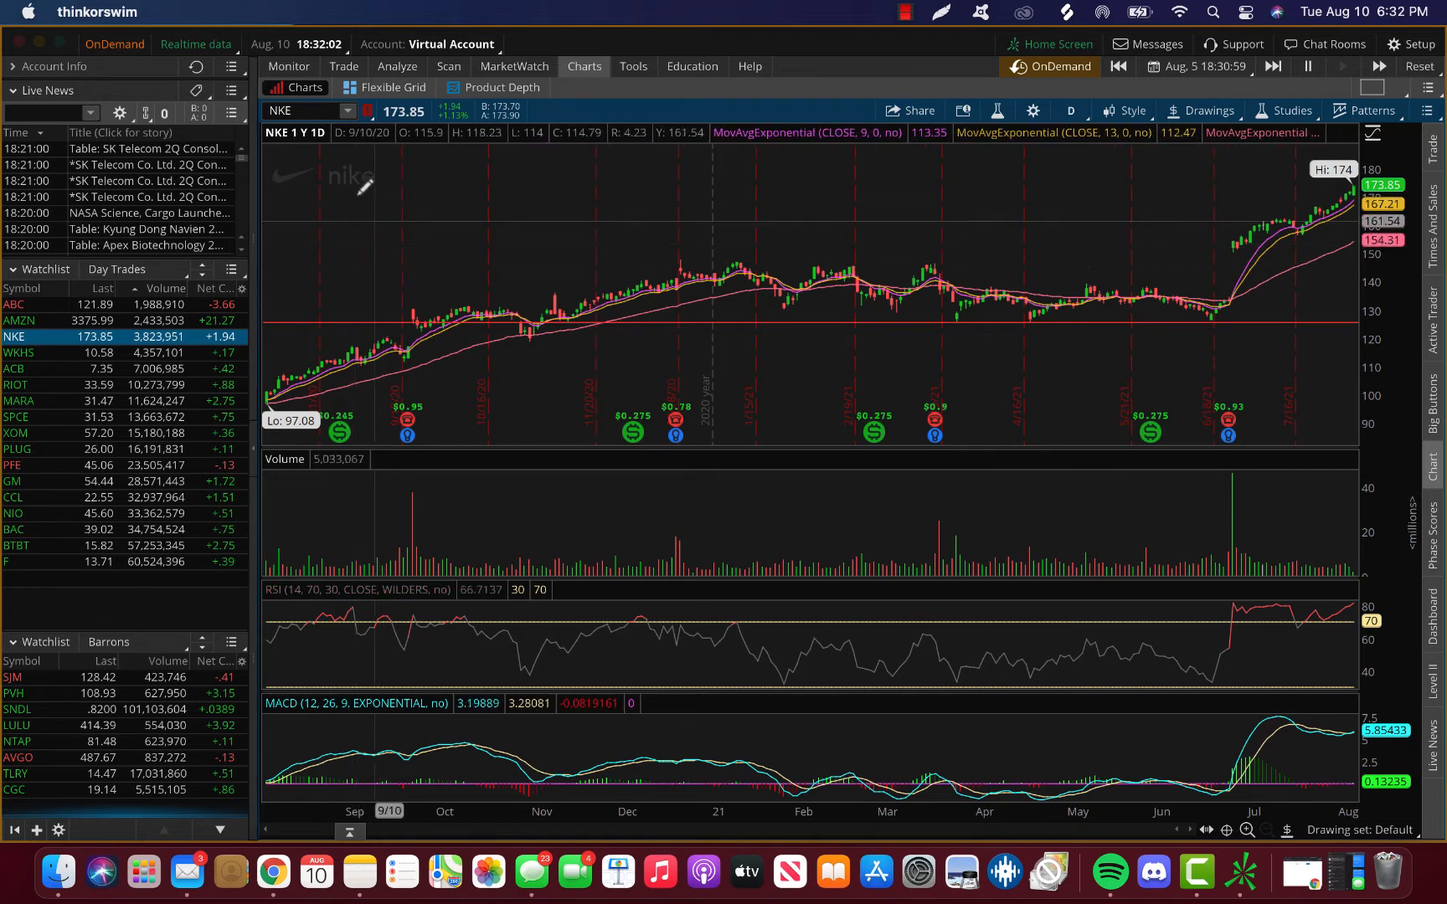
mouse_move(329, 325)
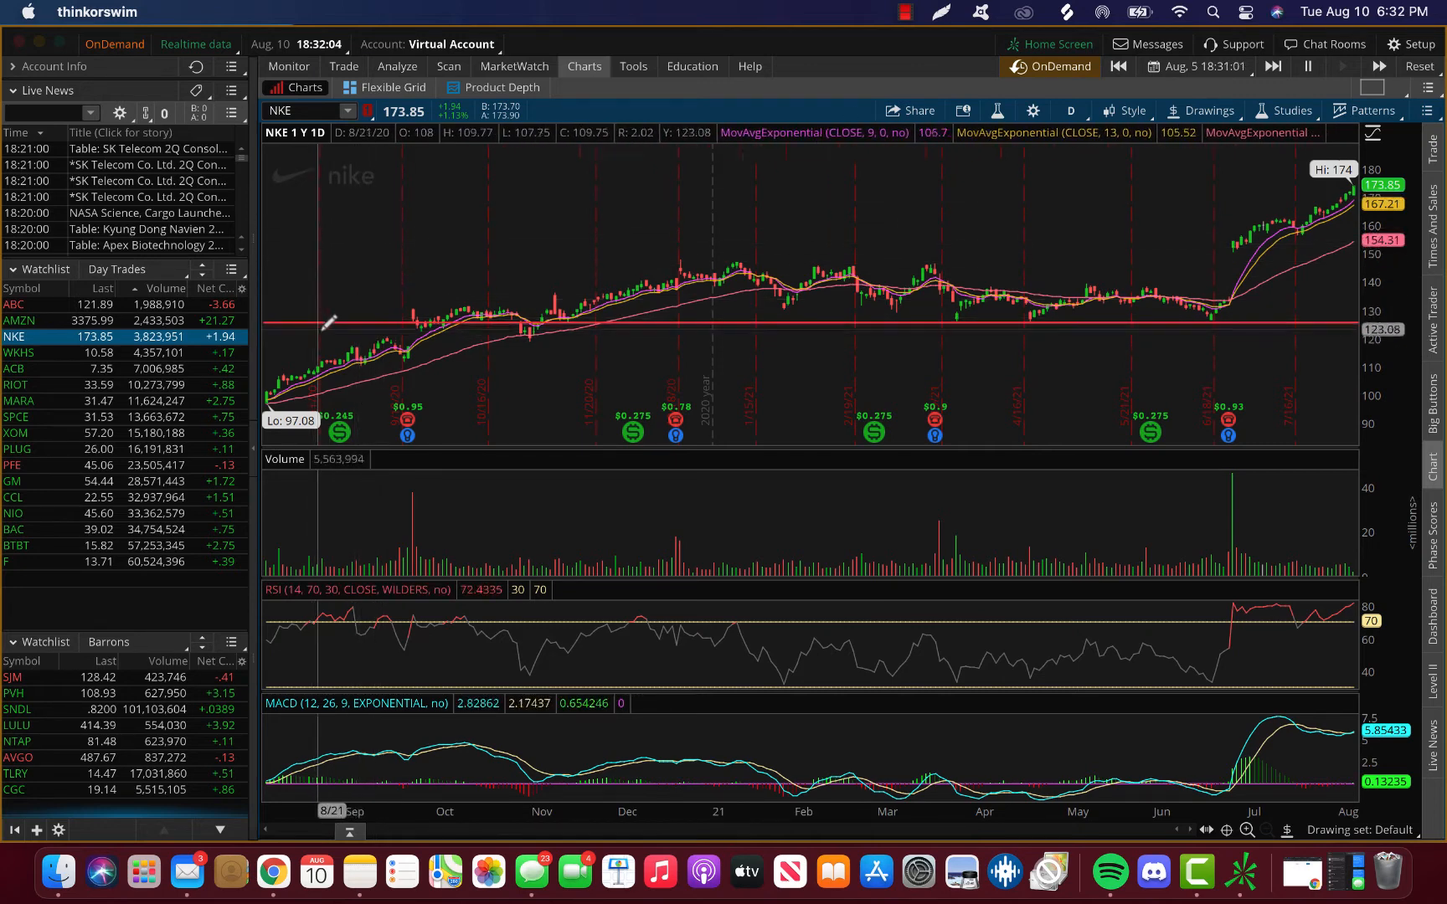
mouse_move(330, 312)
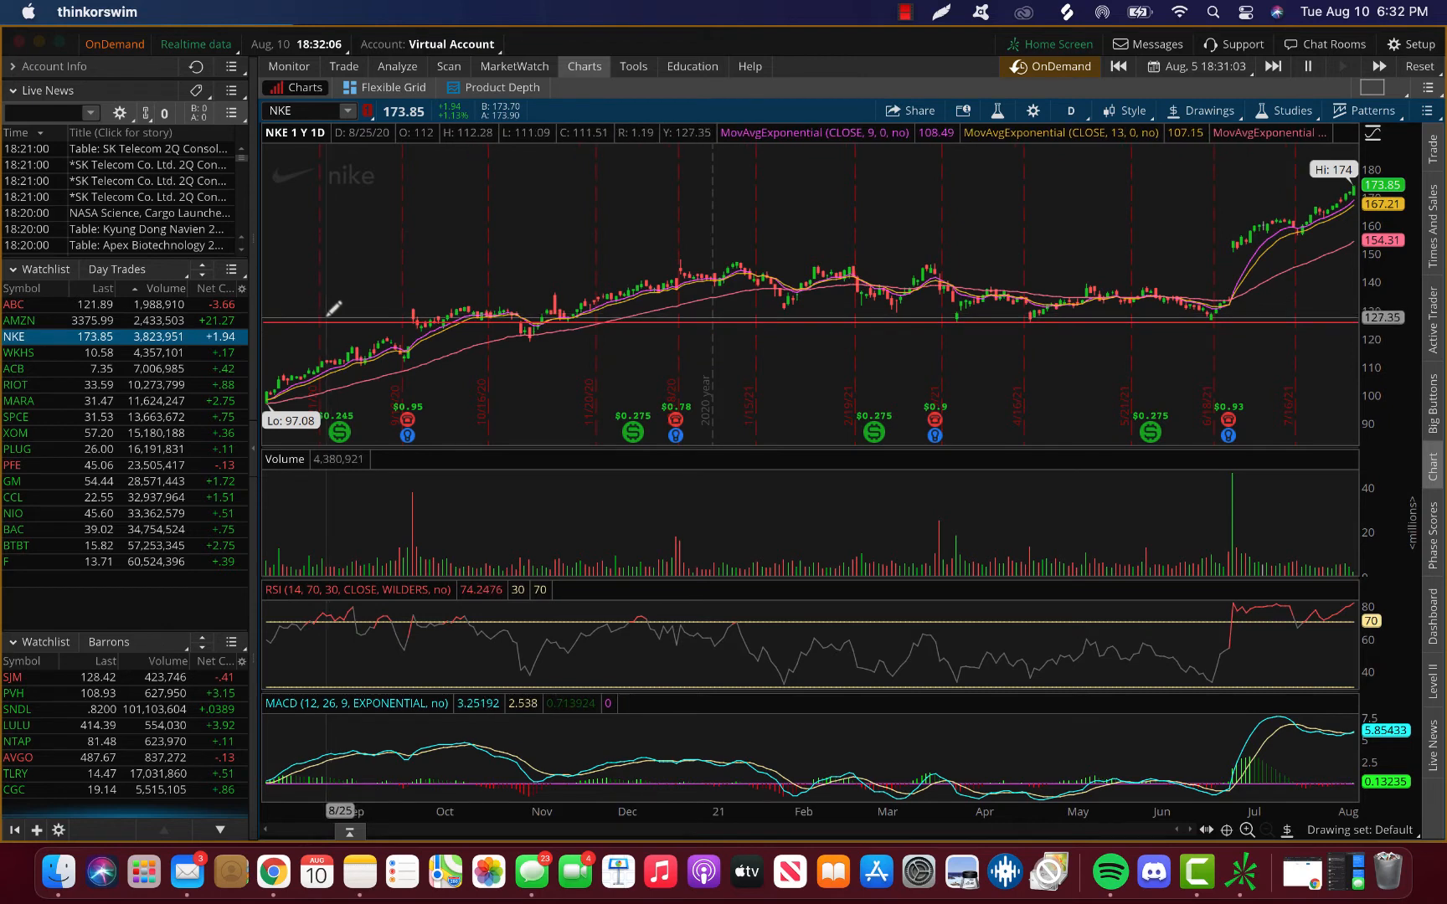
mouse_move(313, 323)
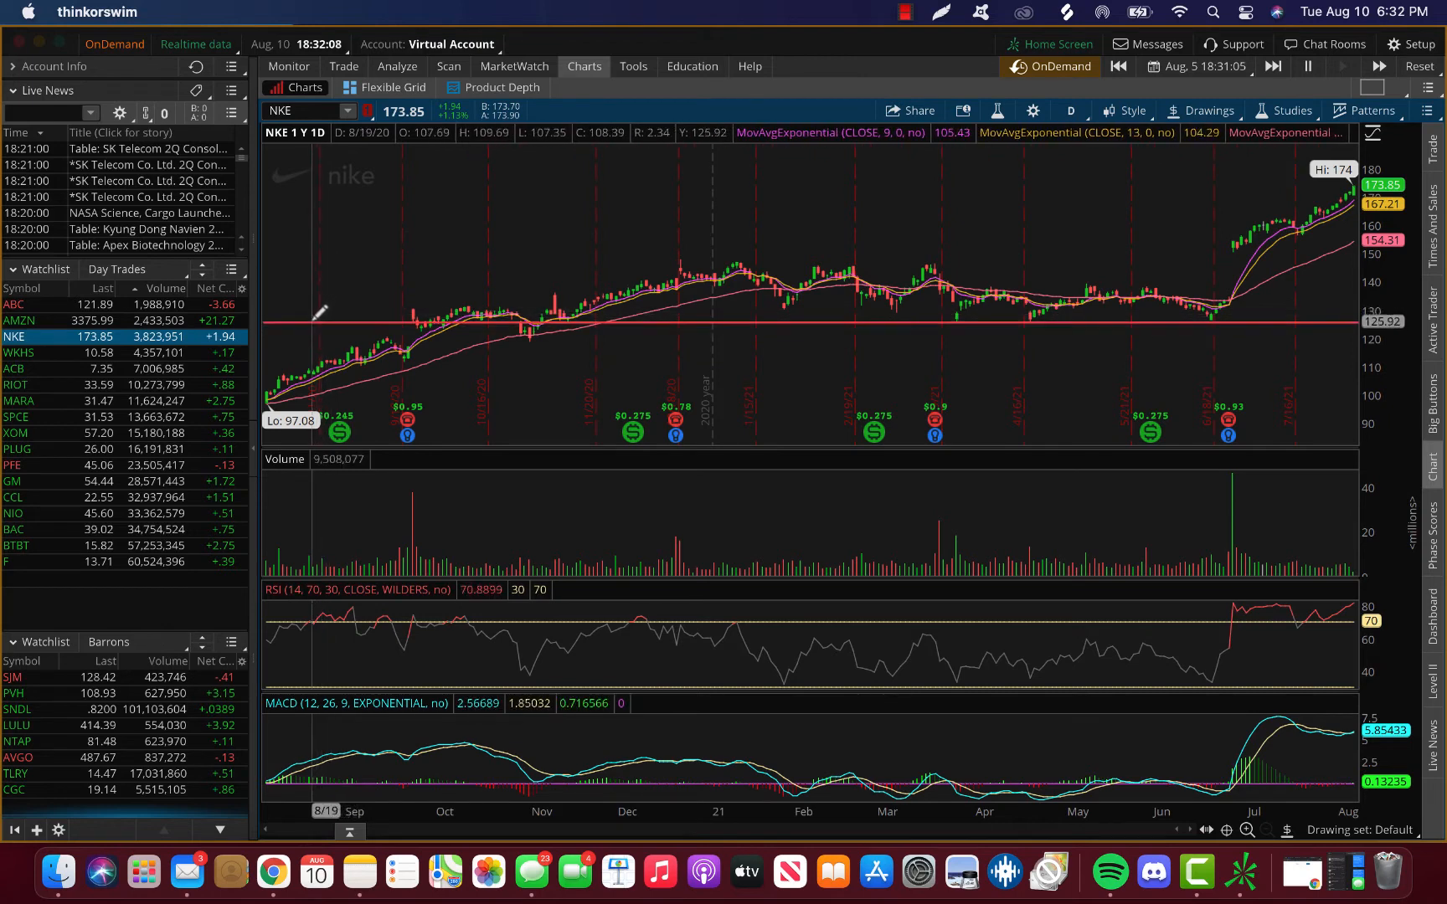
mouse_move(807, 307)
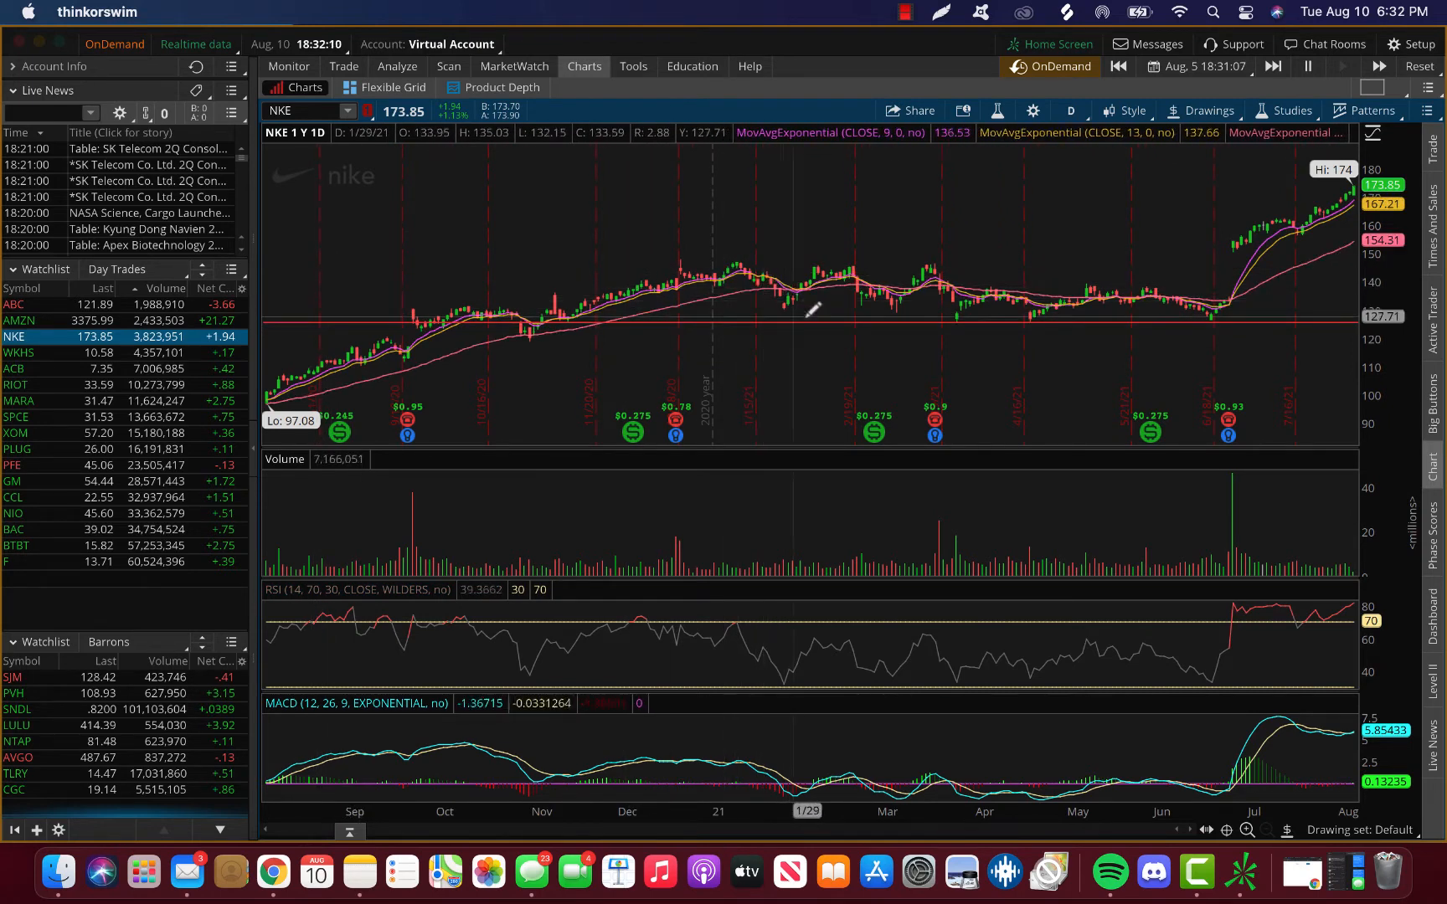
mouse_move(854, 328)
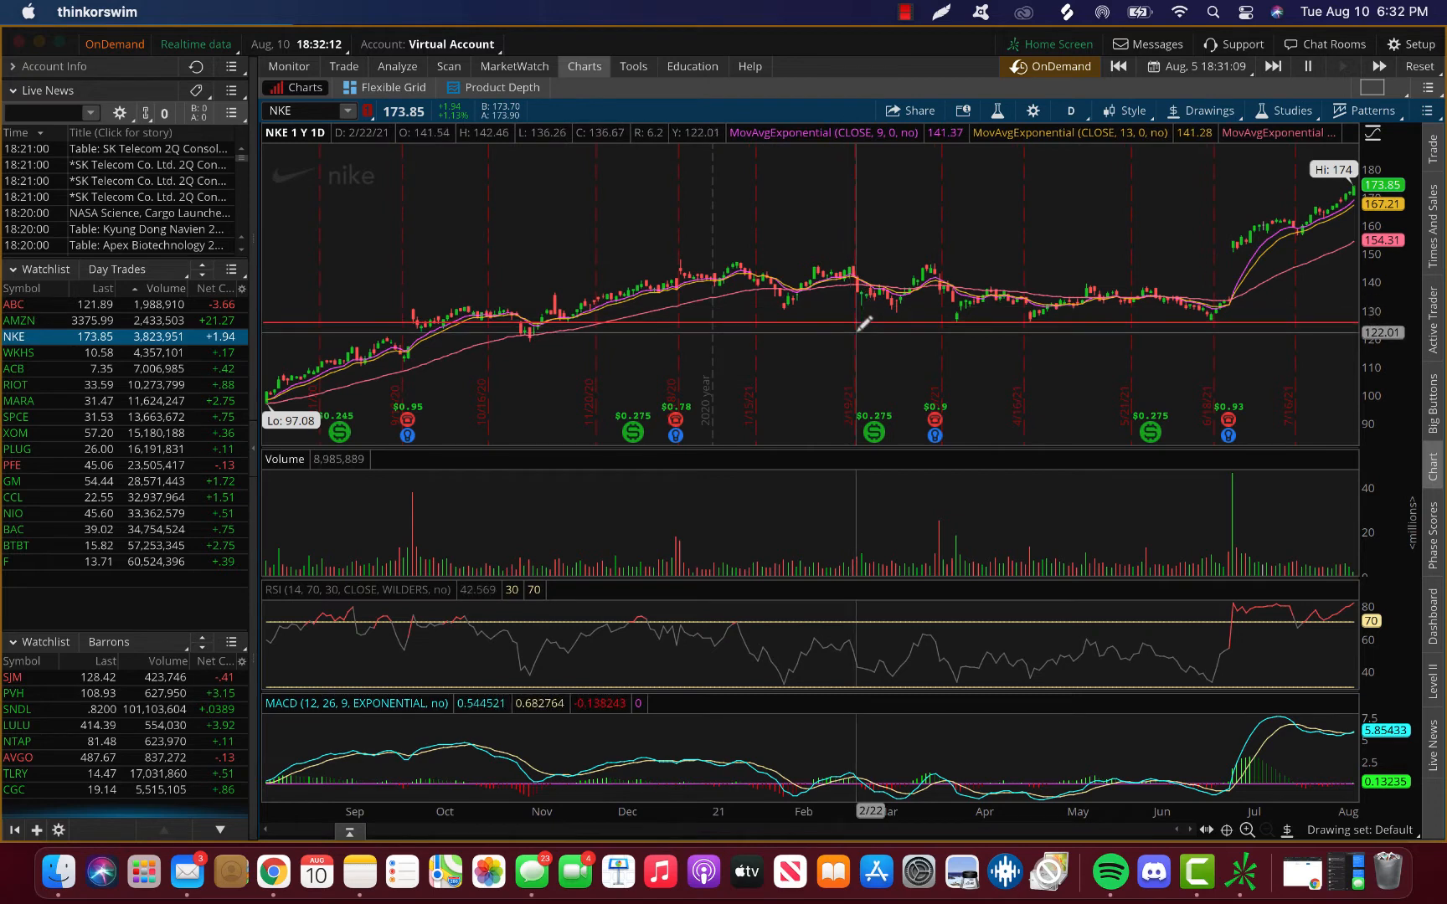
mouse_move(866, 318)
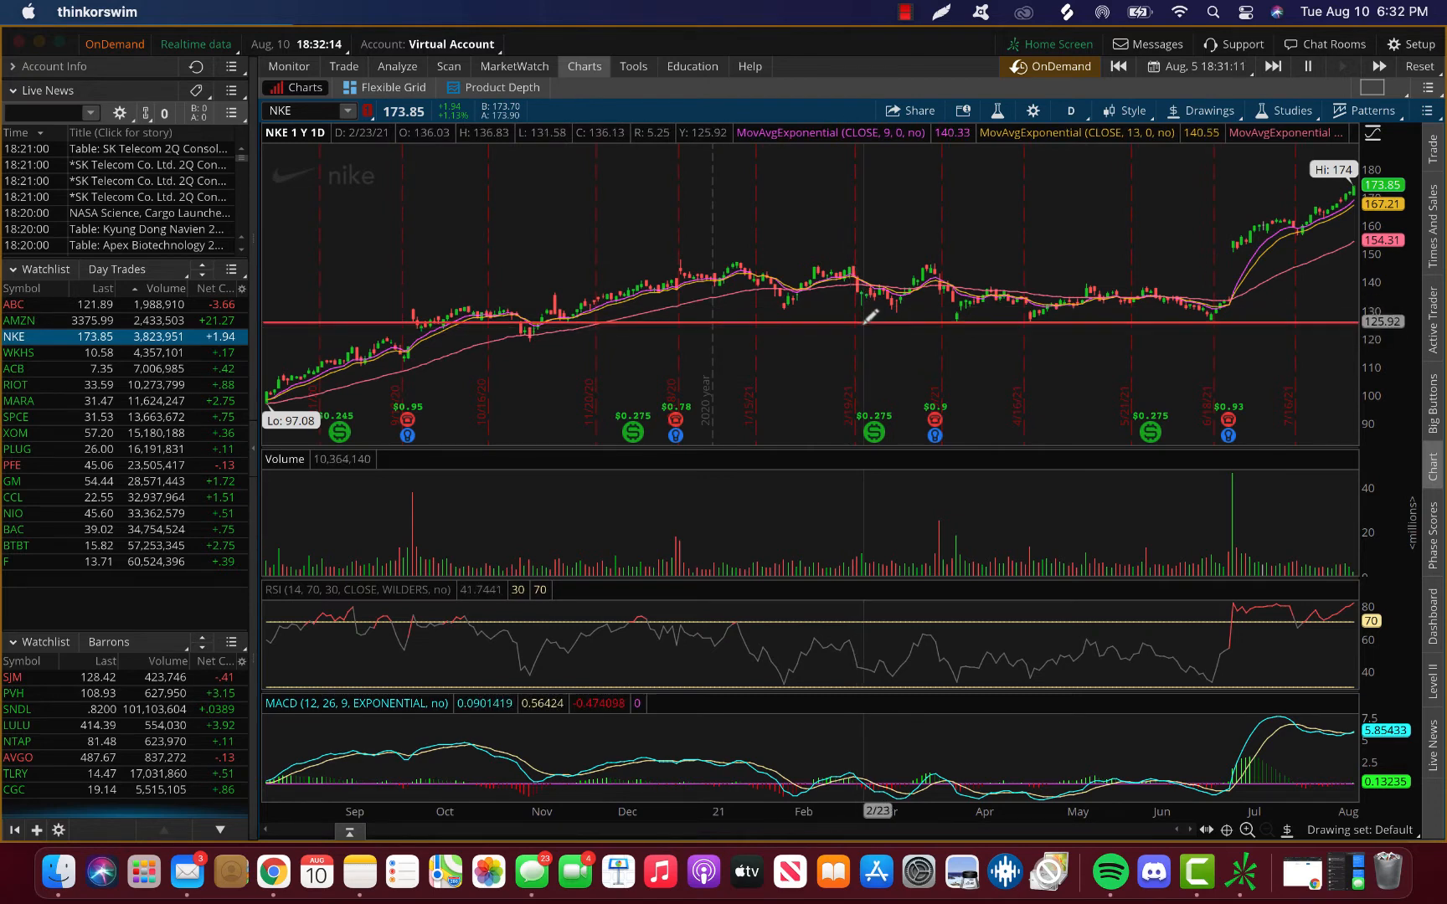
mouse_move(613, 293)
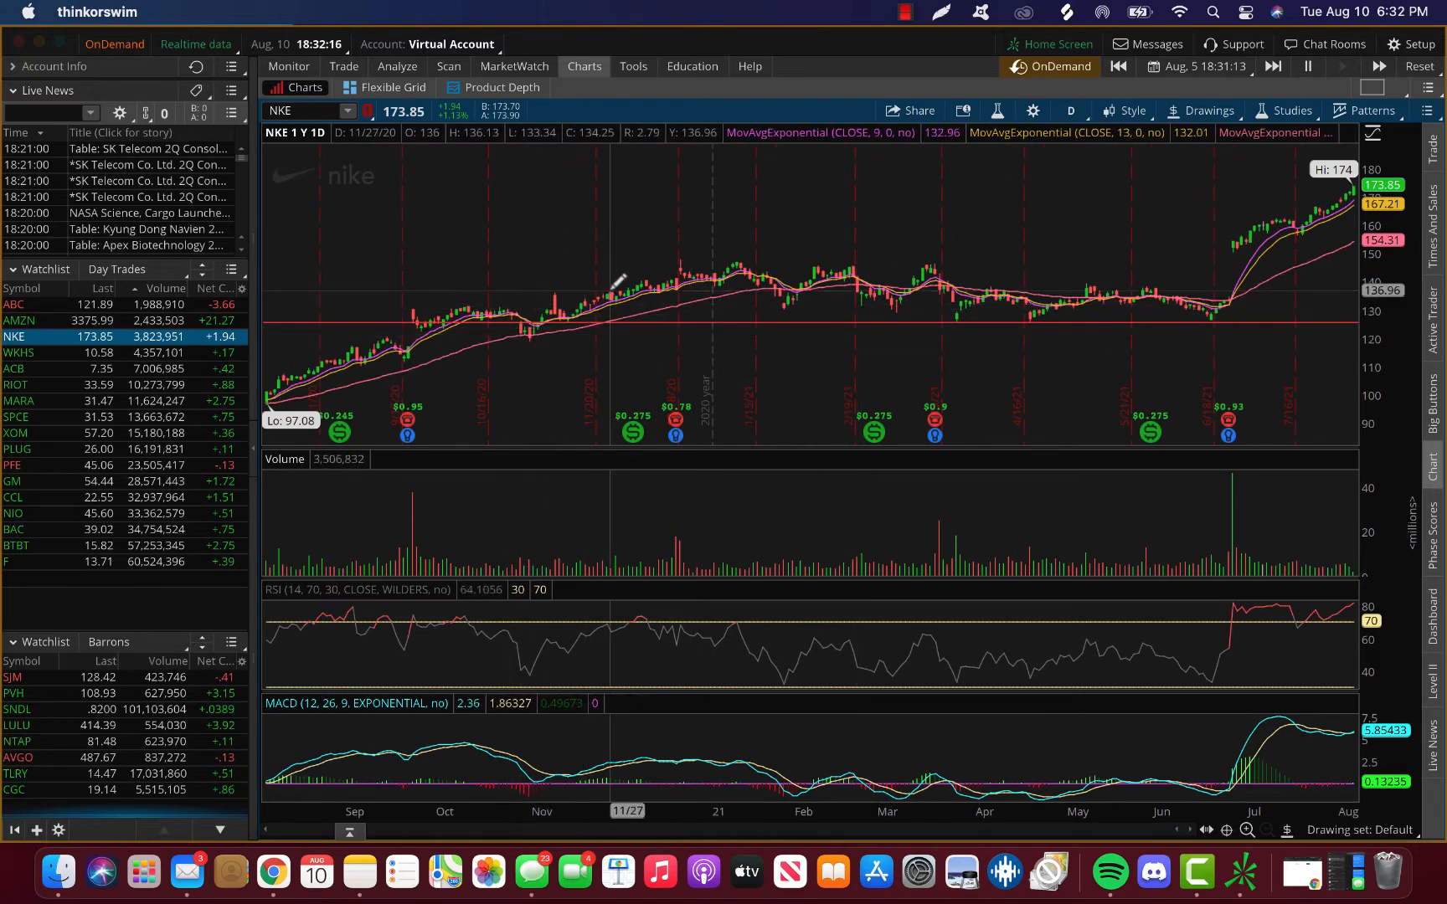
mouse_move(387, 250)
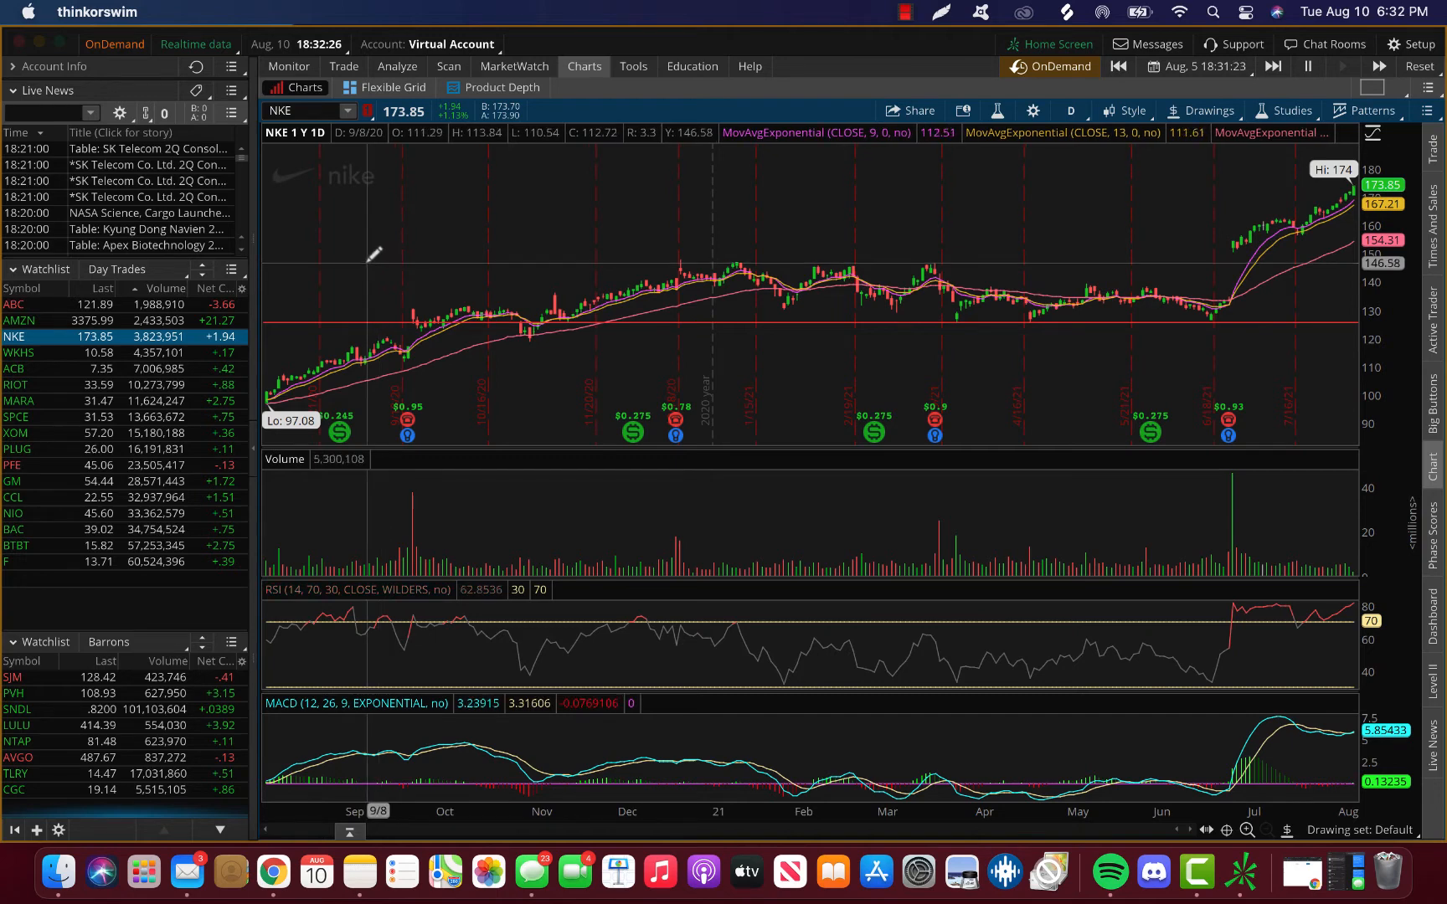
mouse_move(365, 248)
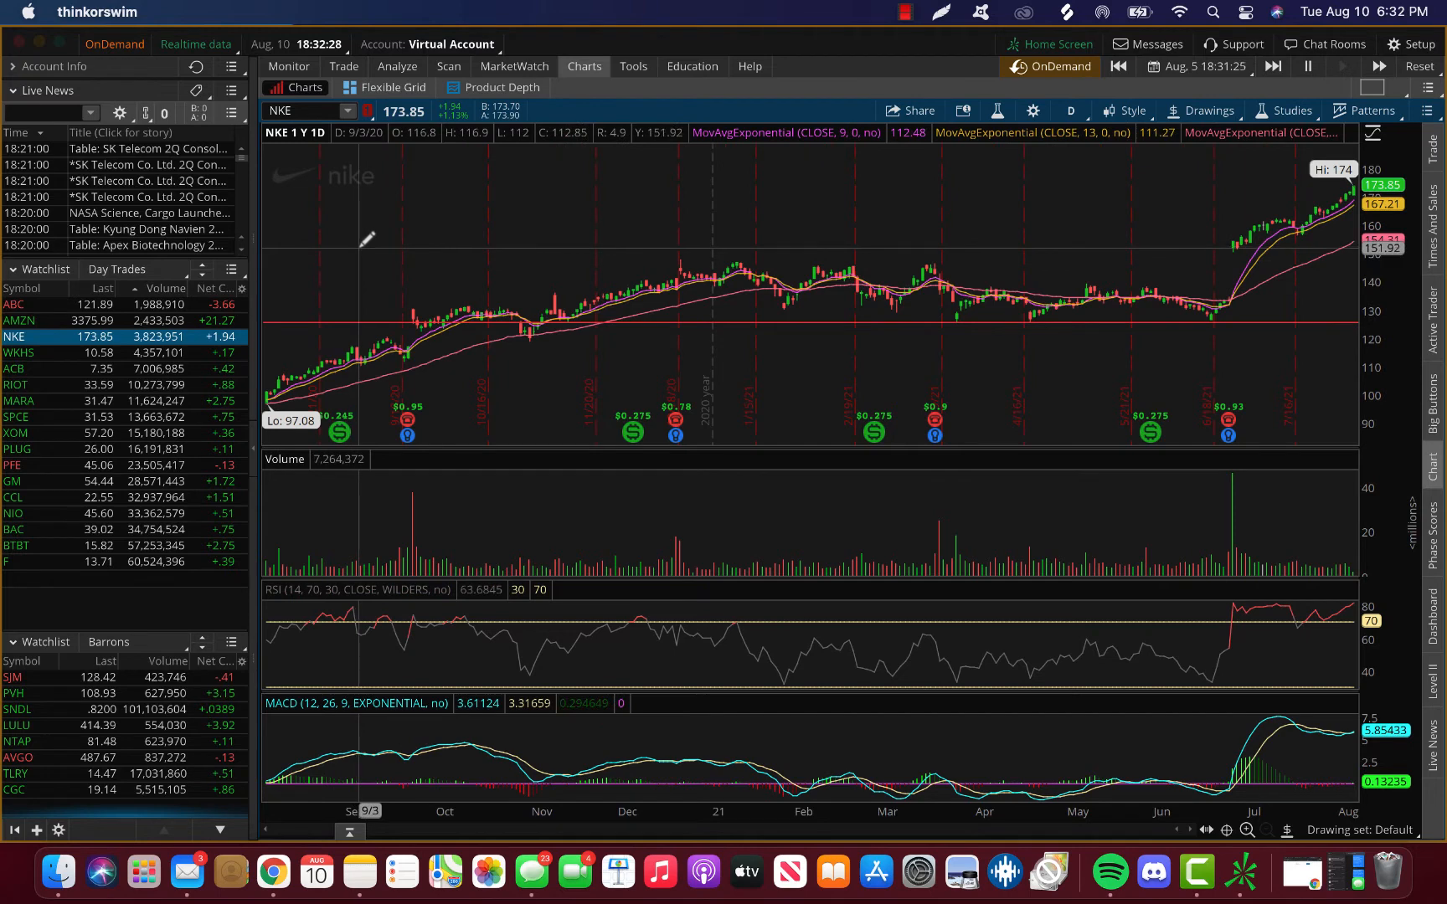
mouse_move(567, 242)
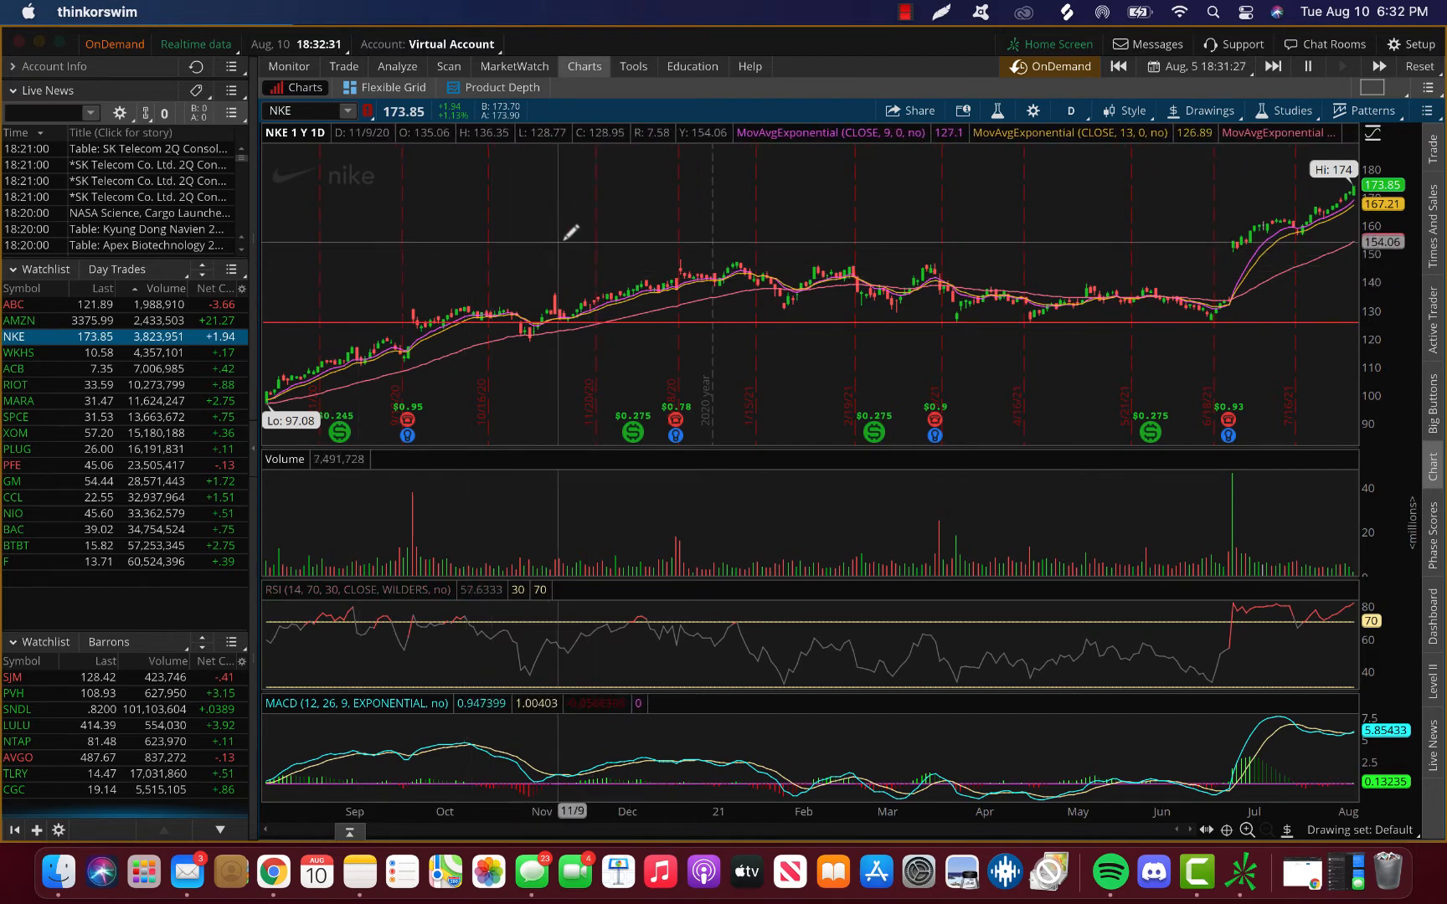
mouse_move(821, 221)
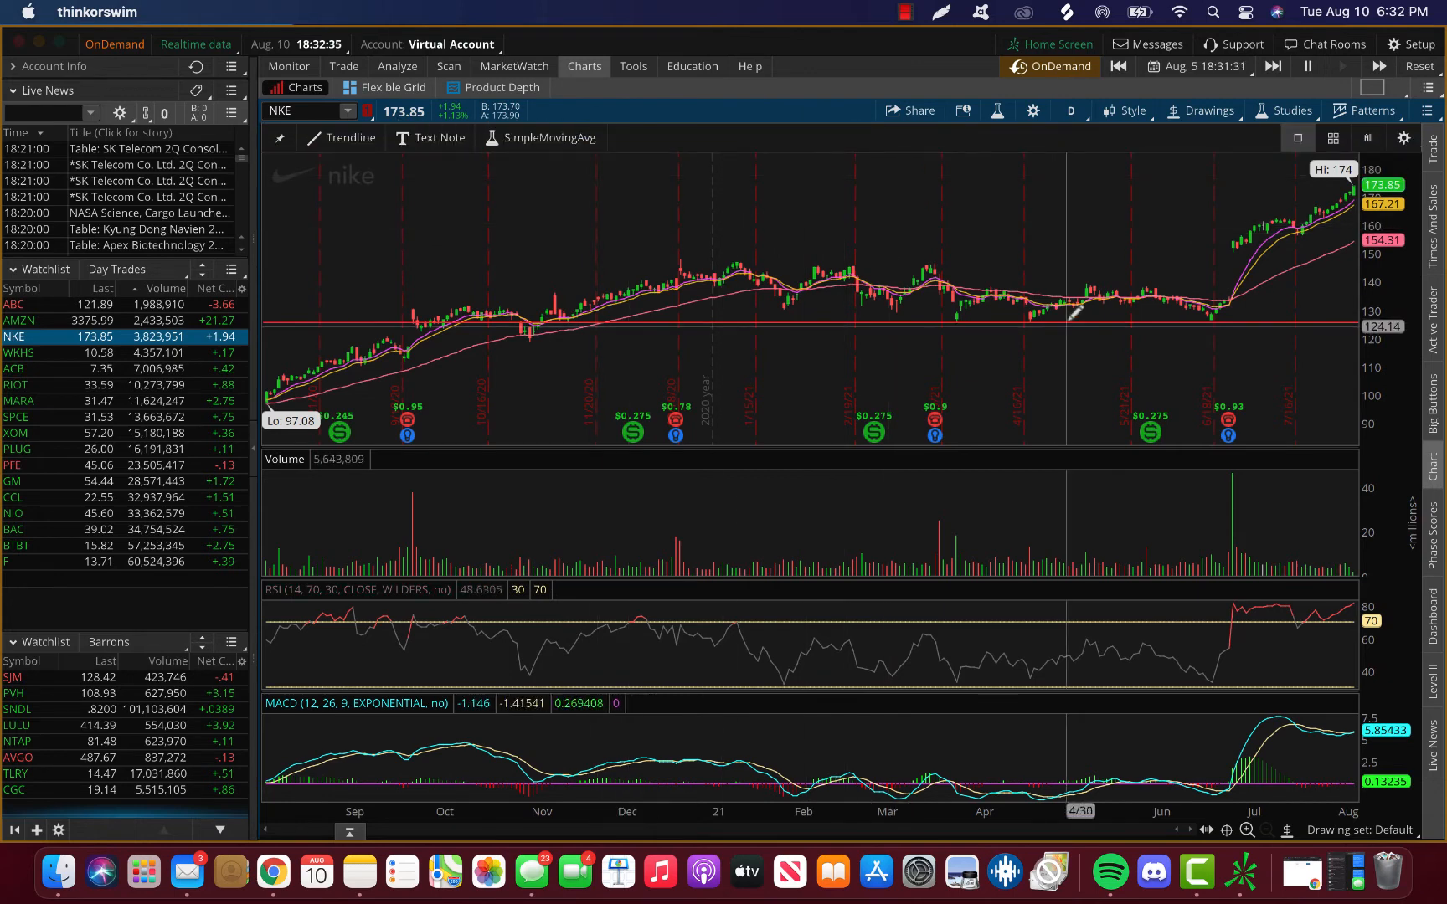
mouse_move(1062, 305)
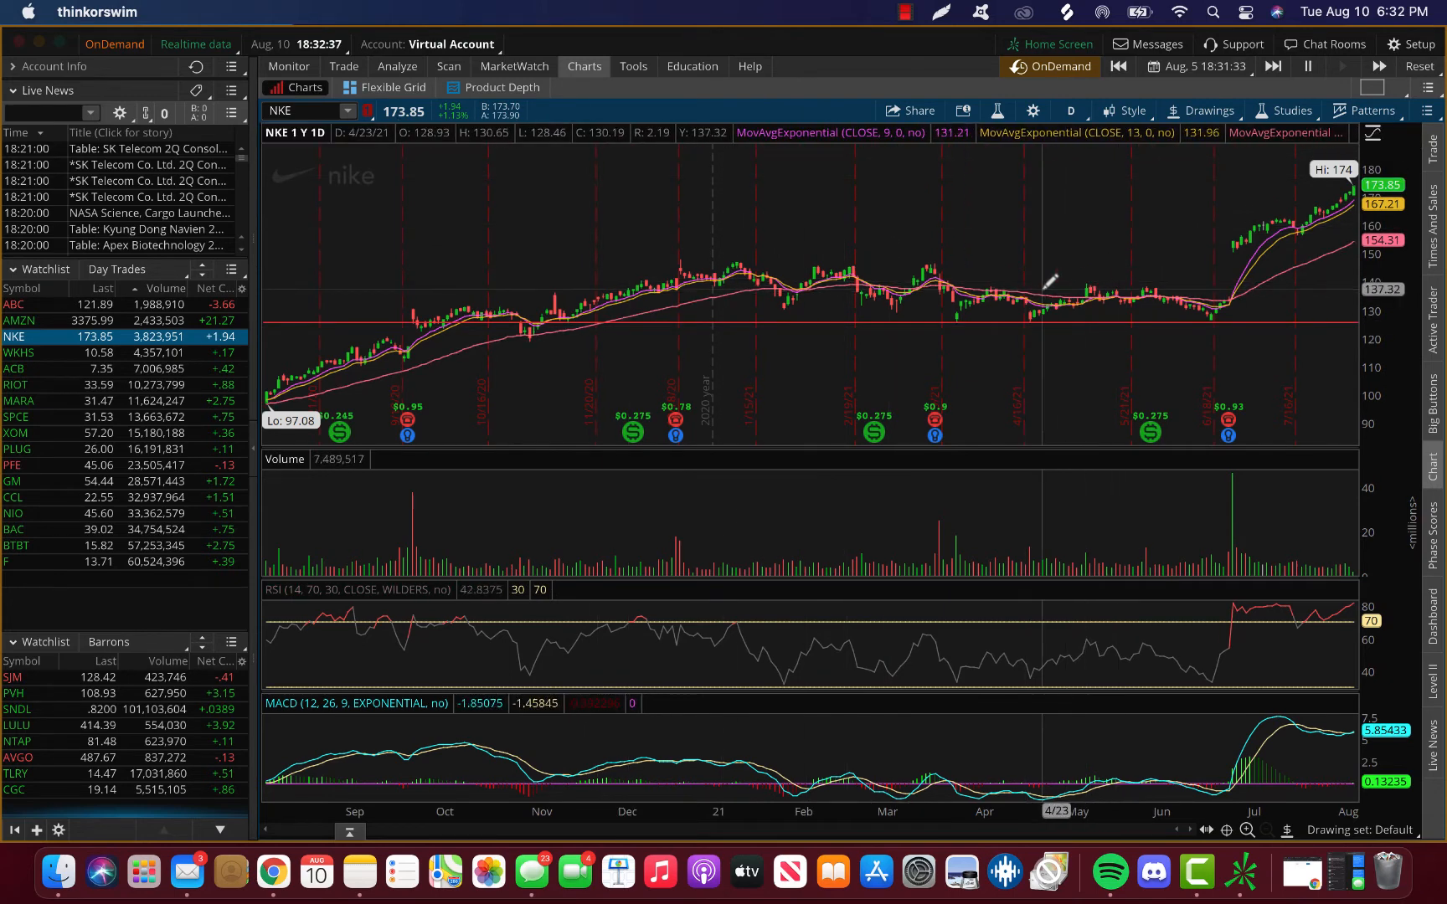
mouse_move(1325, 233)
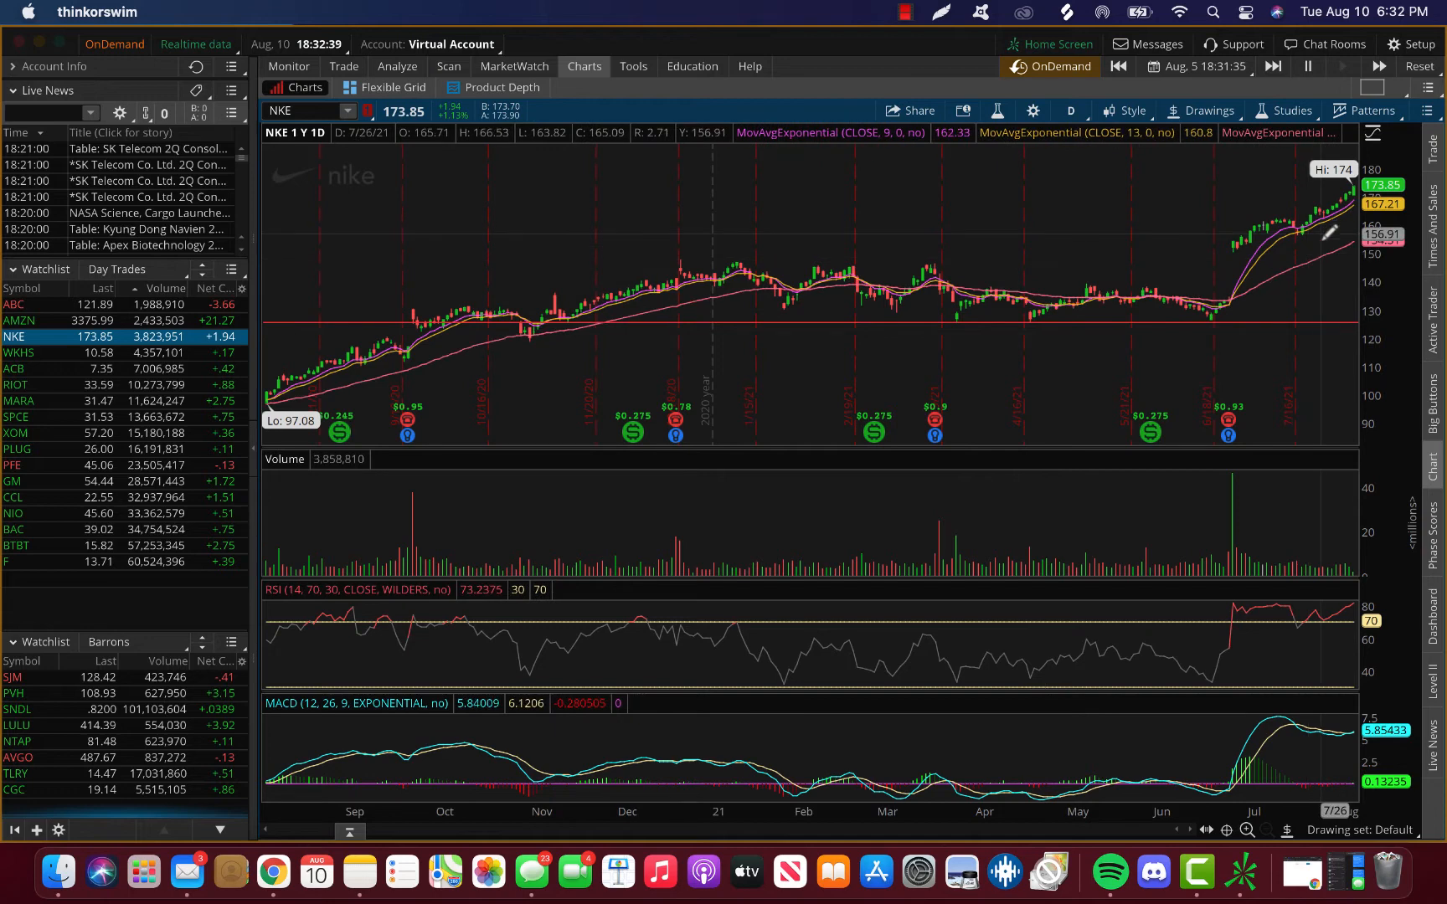
mouse_move(1356, 312)
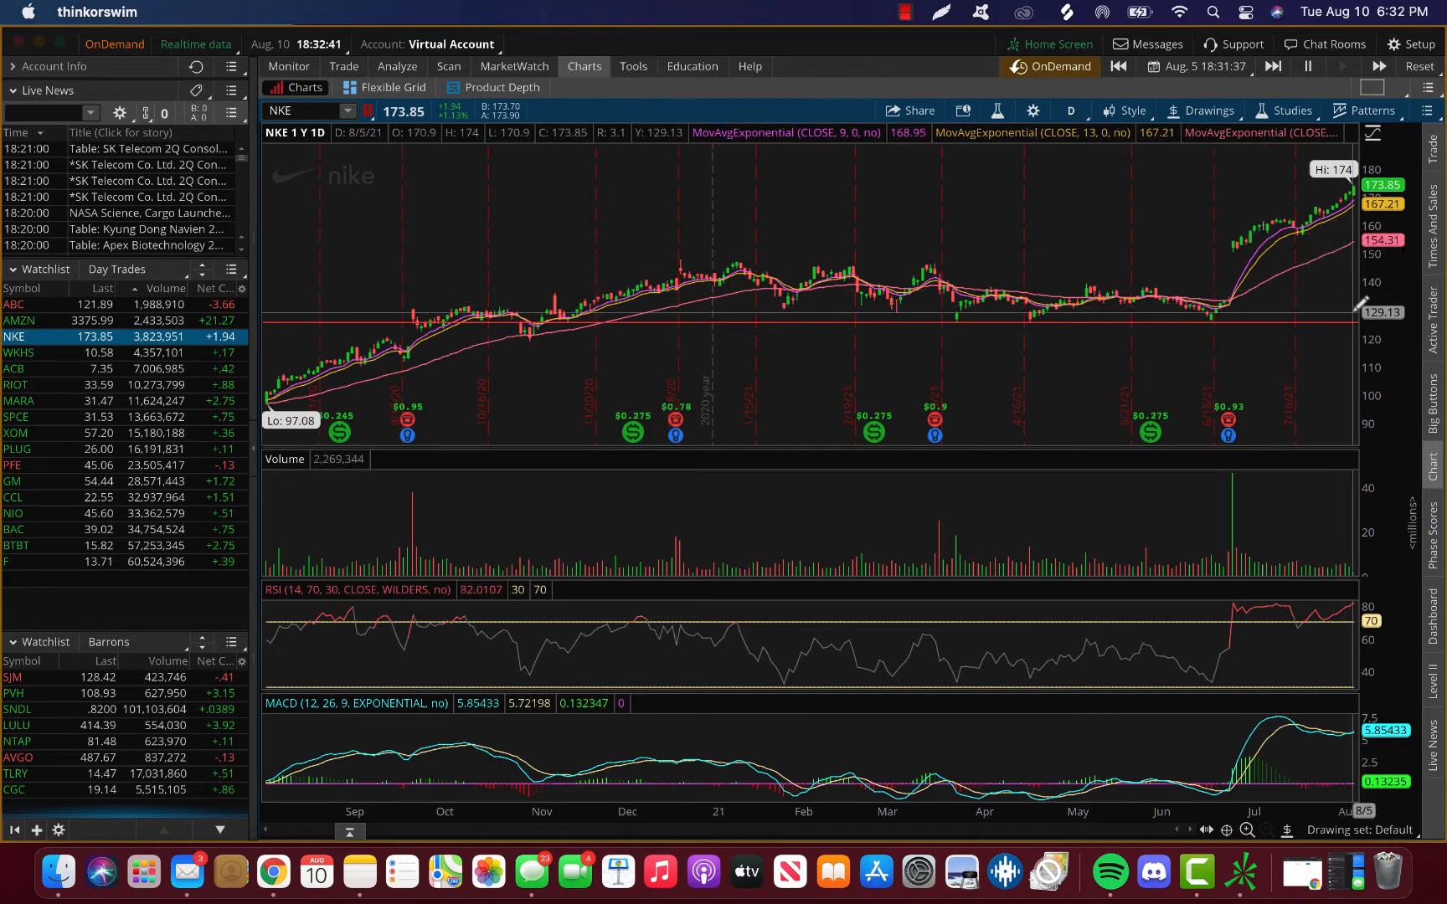
mouse_move(1362, 311)
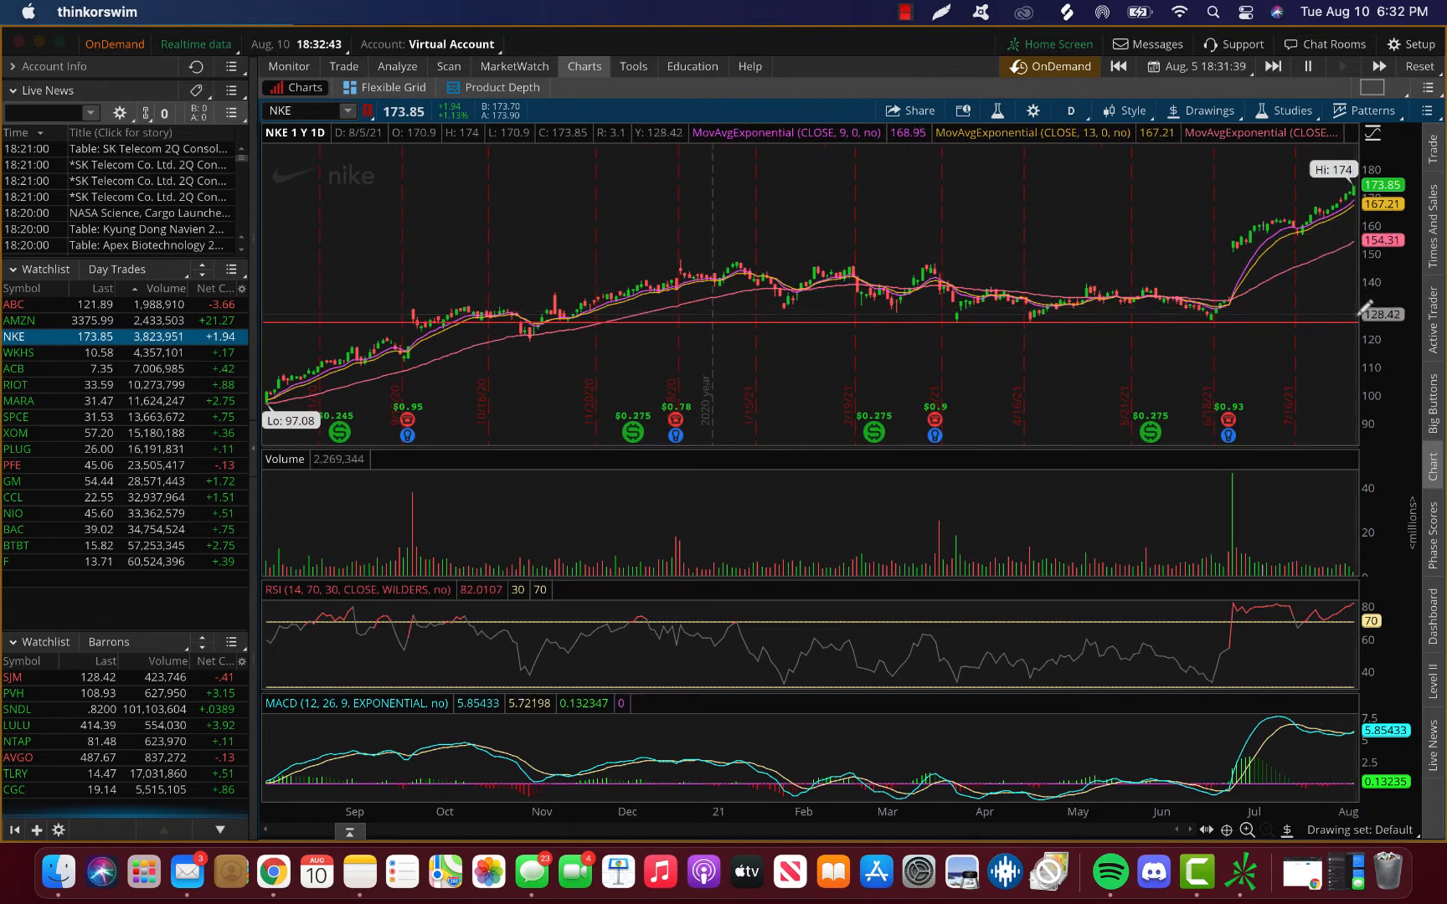
mouse_move(1328, 234)
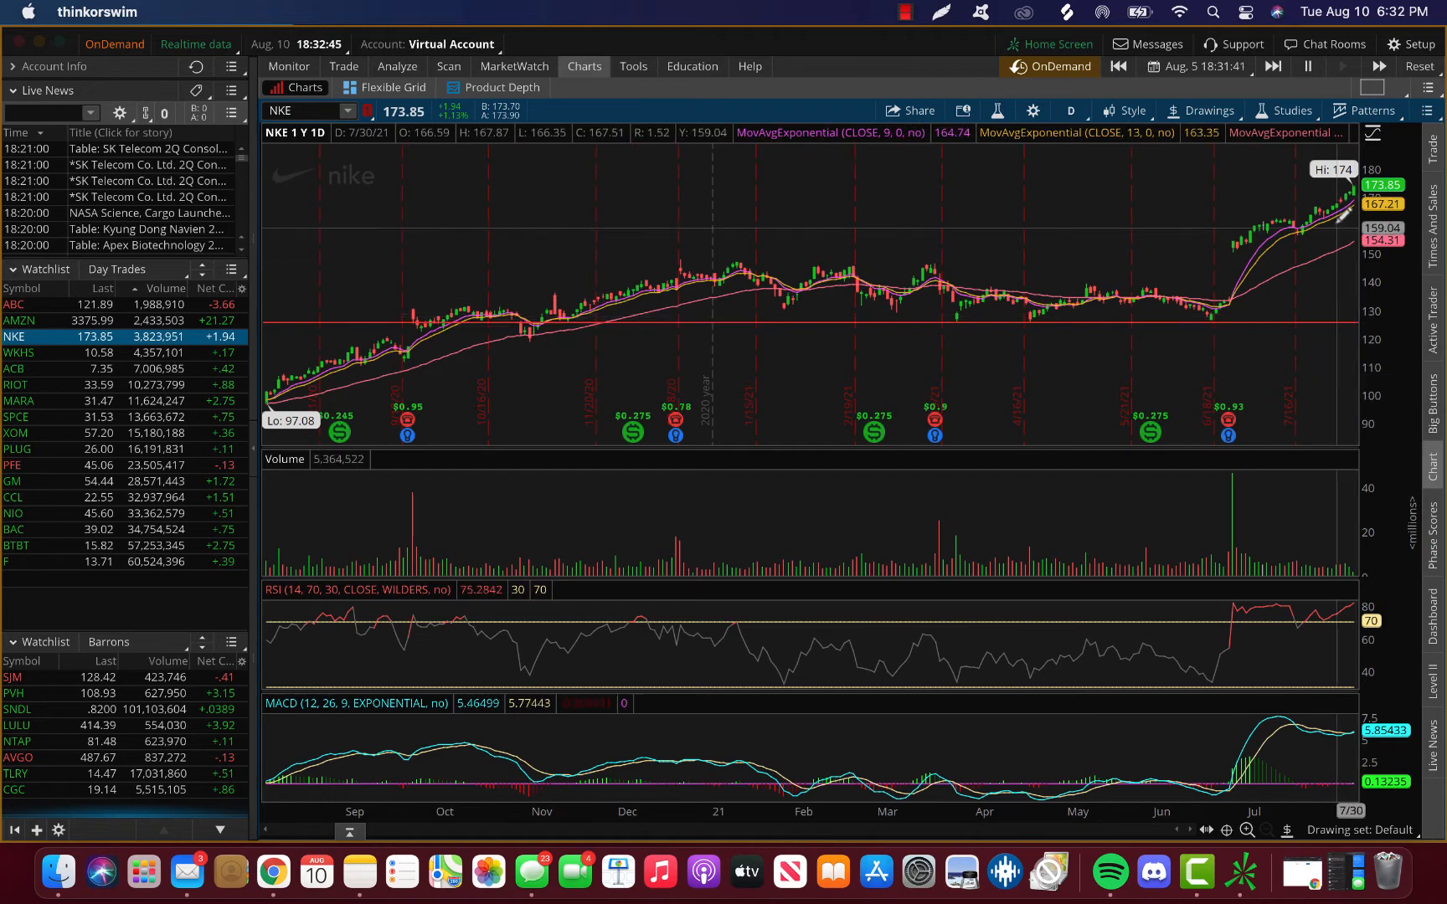
mouse_move(854, 195)
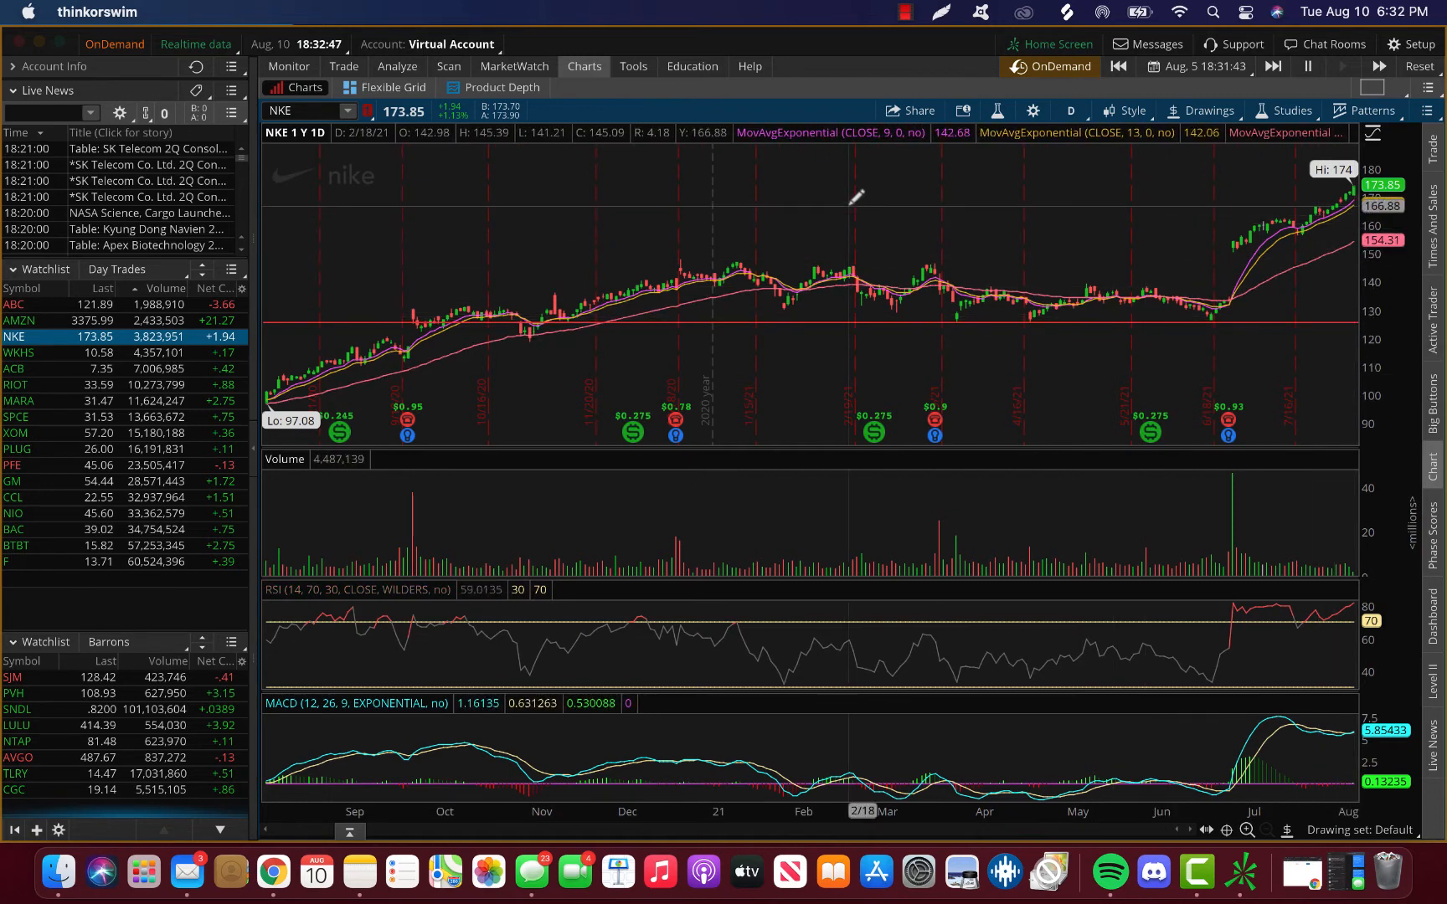
mouse_move(577, 328)
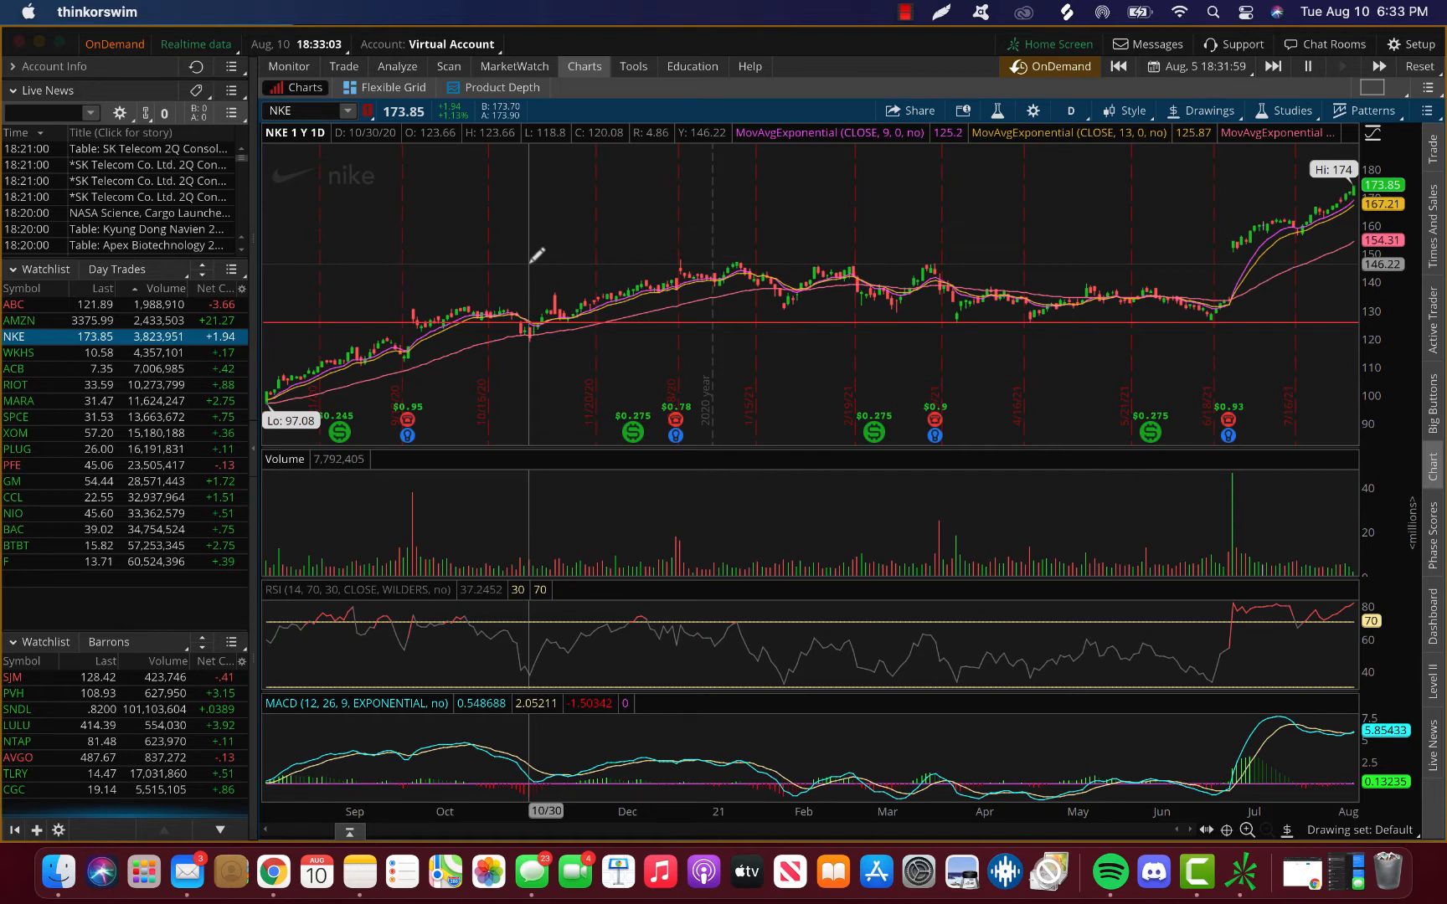
mouse_move(377, 322)
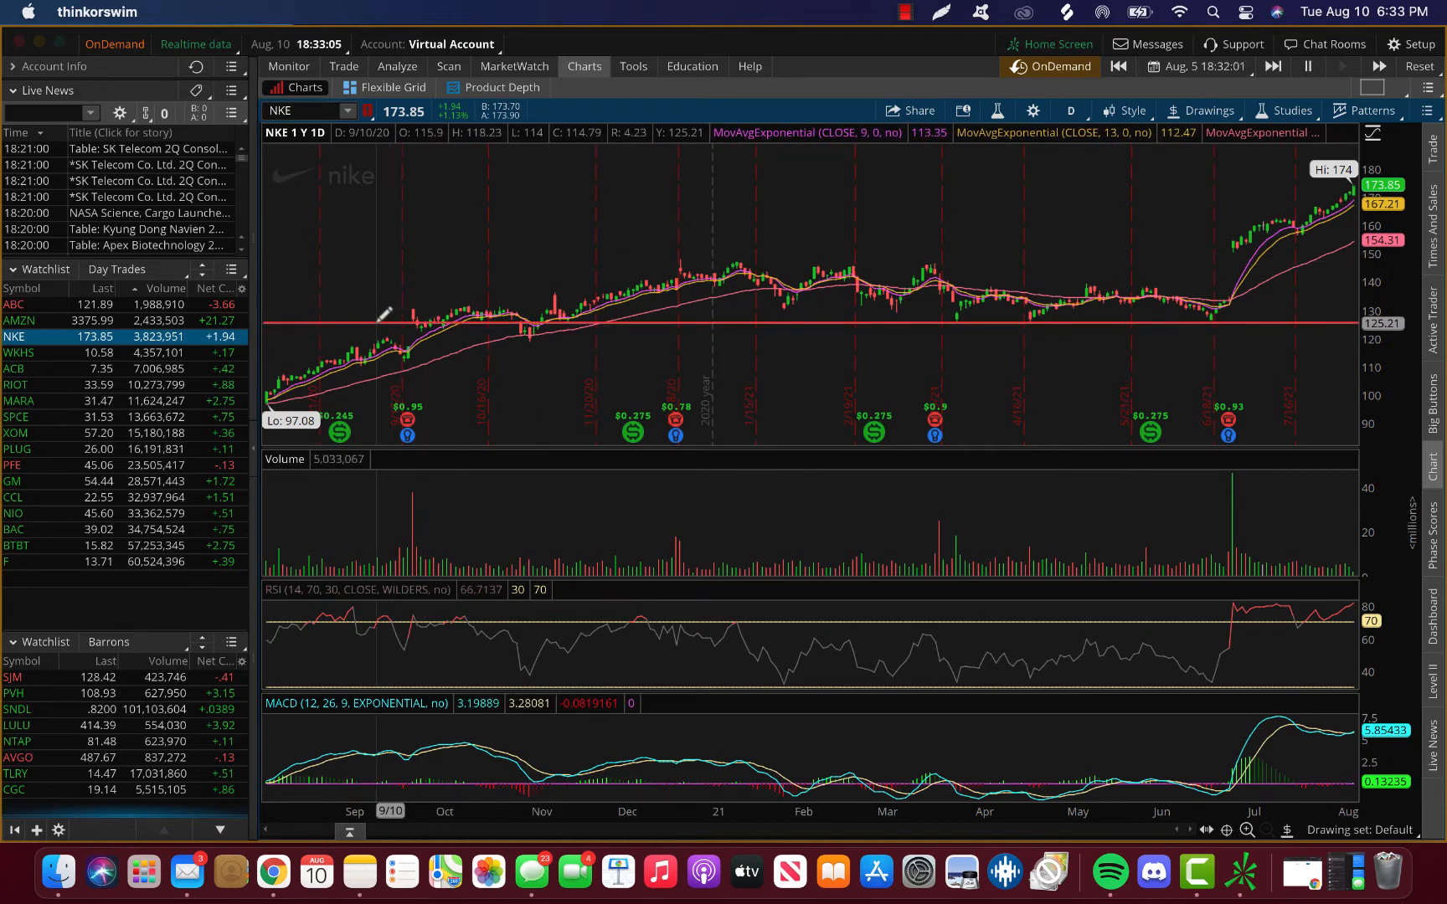
mouse_move(353, 310)
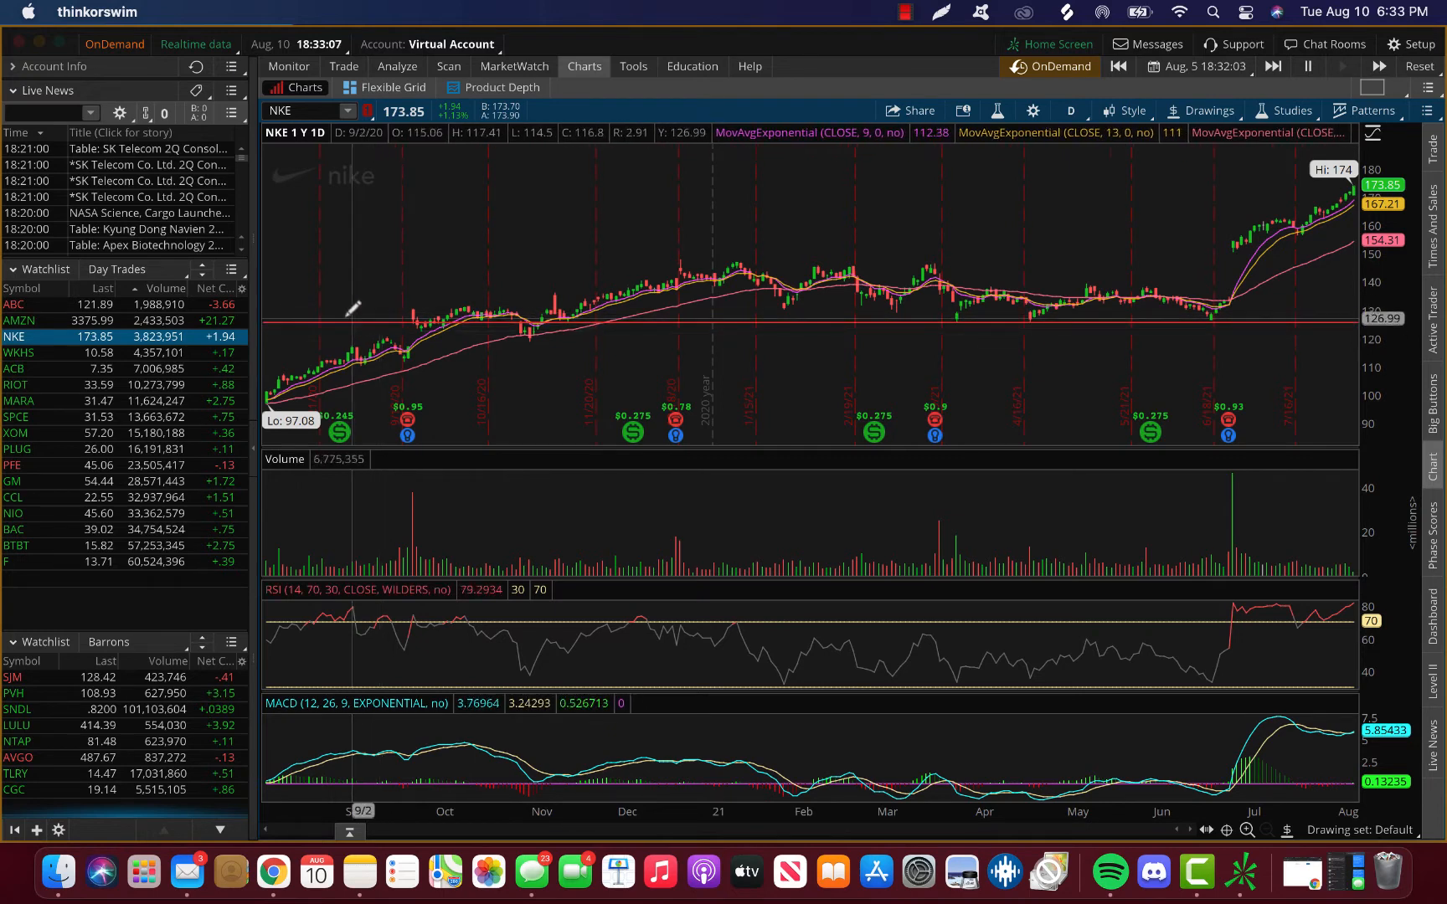
mouse_move(283, 276)
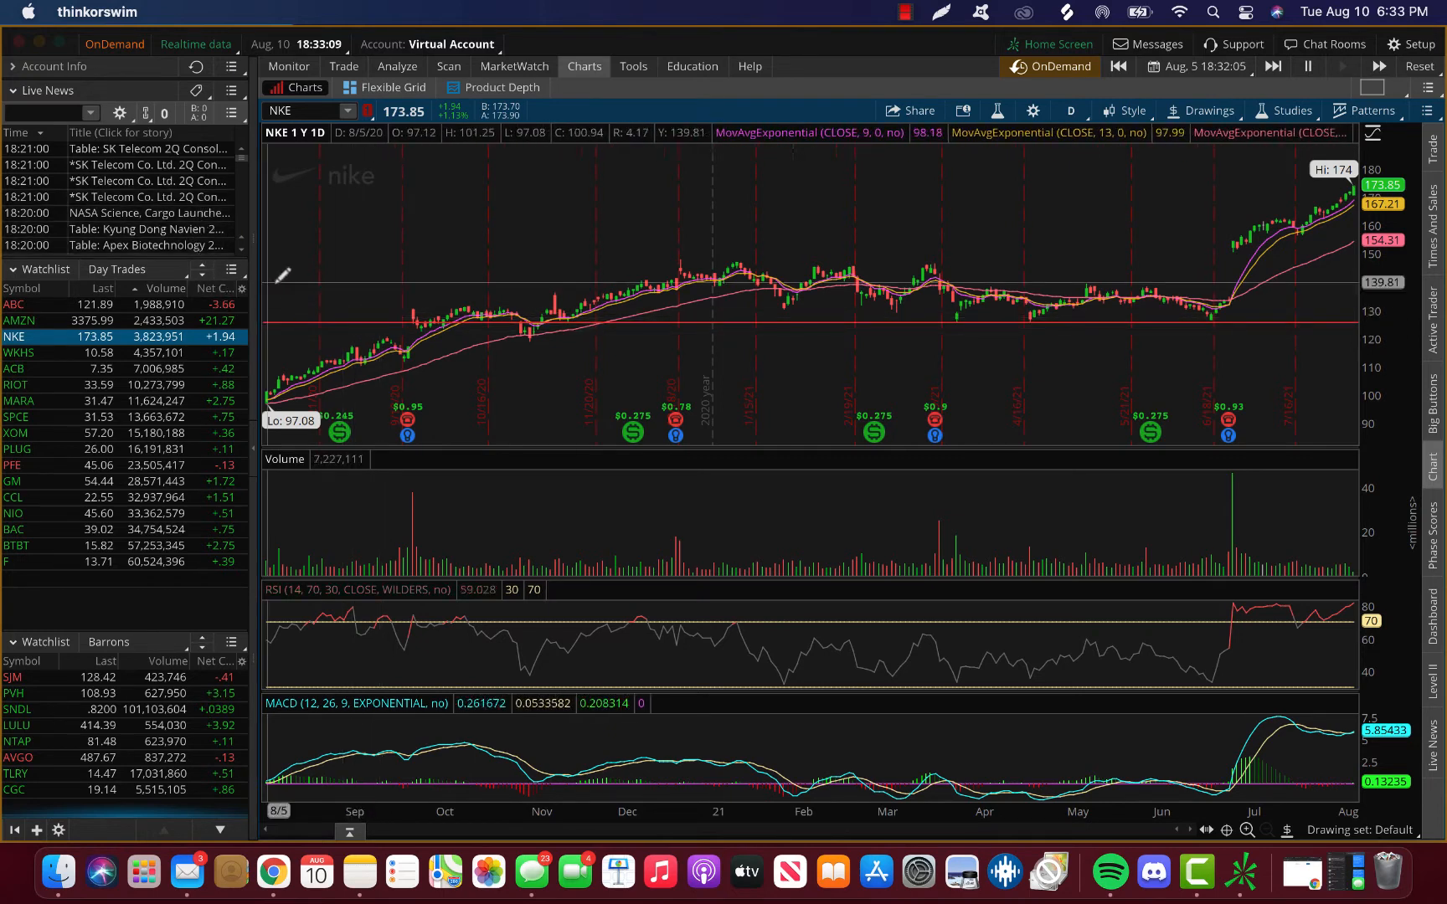
mouse_move(286, 273)
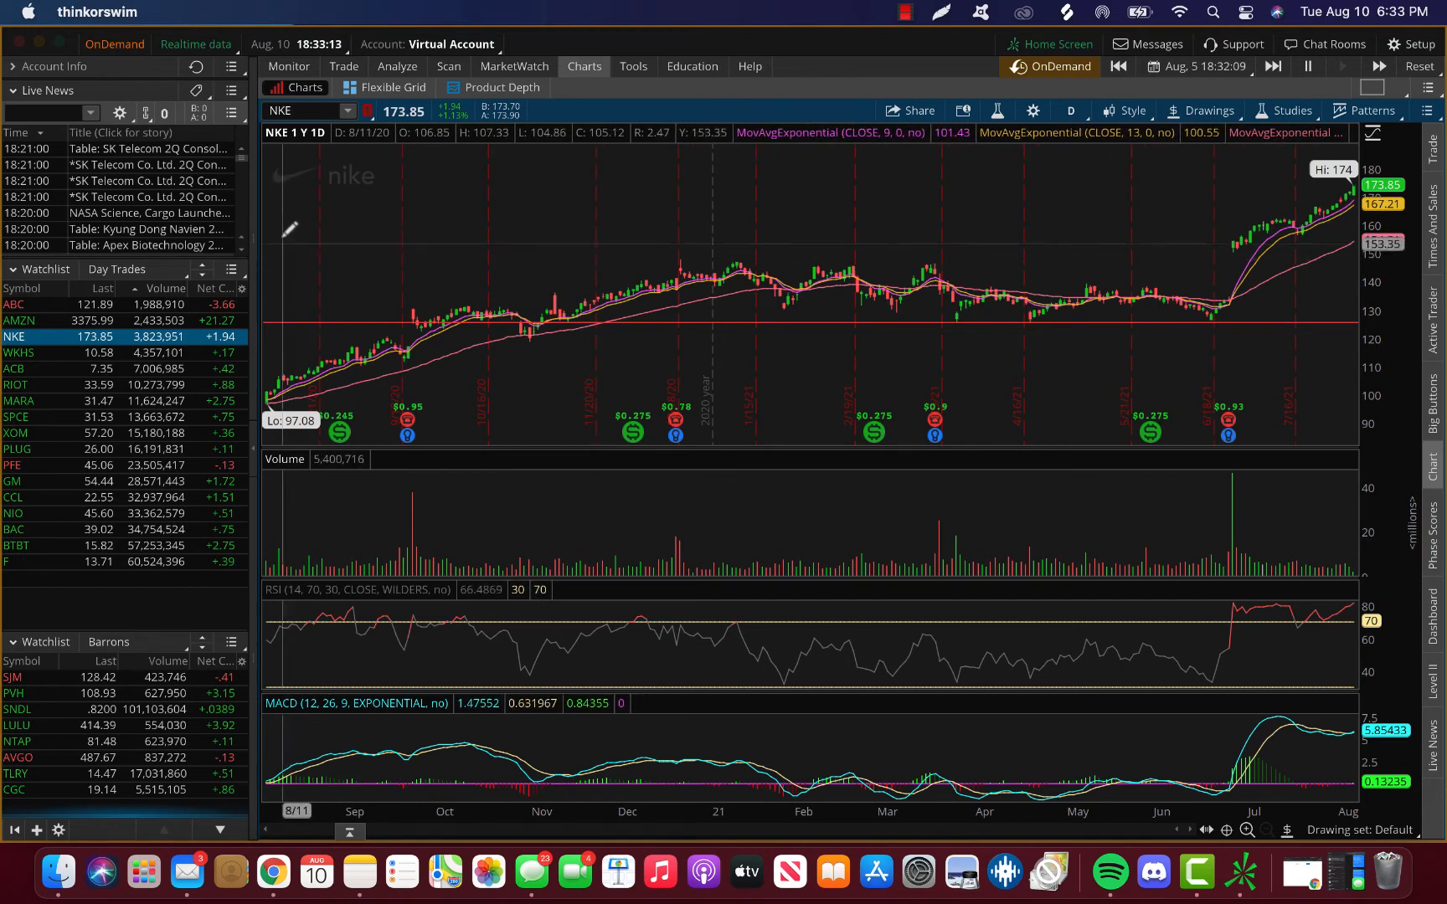
mouse_move(281, 254)
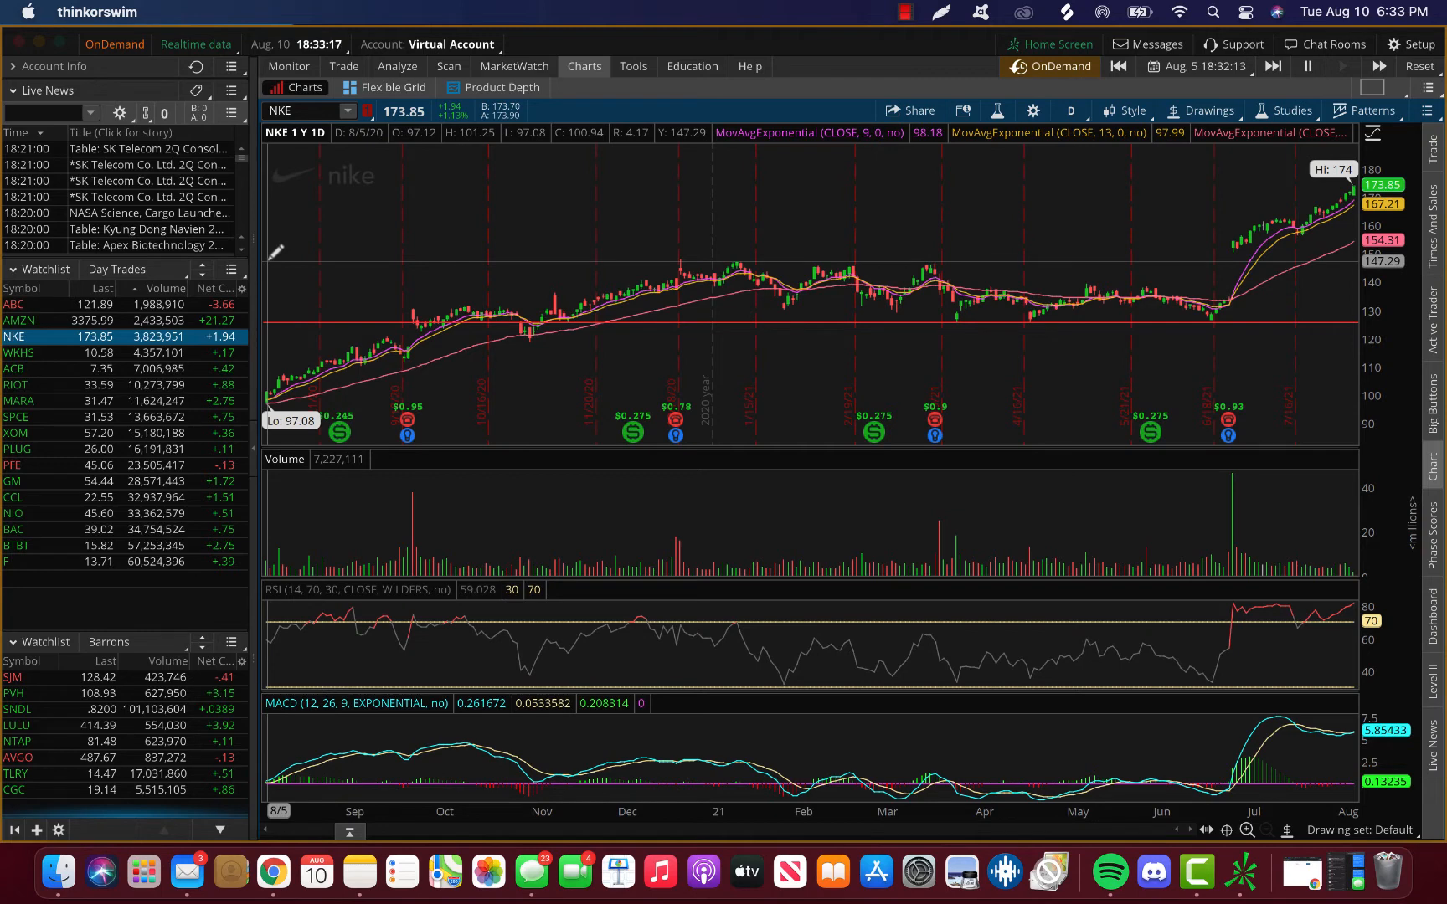
mouse_move(301, 251)
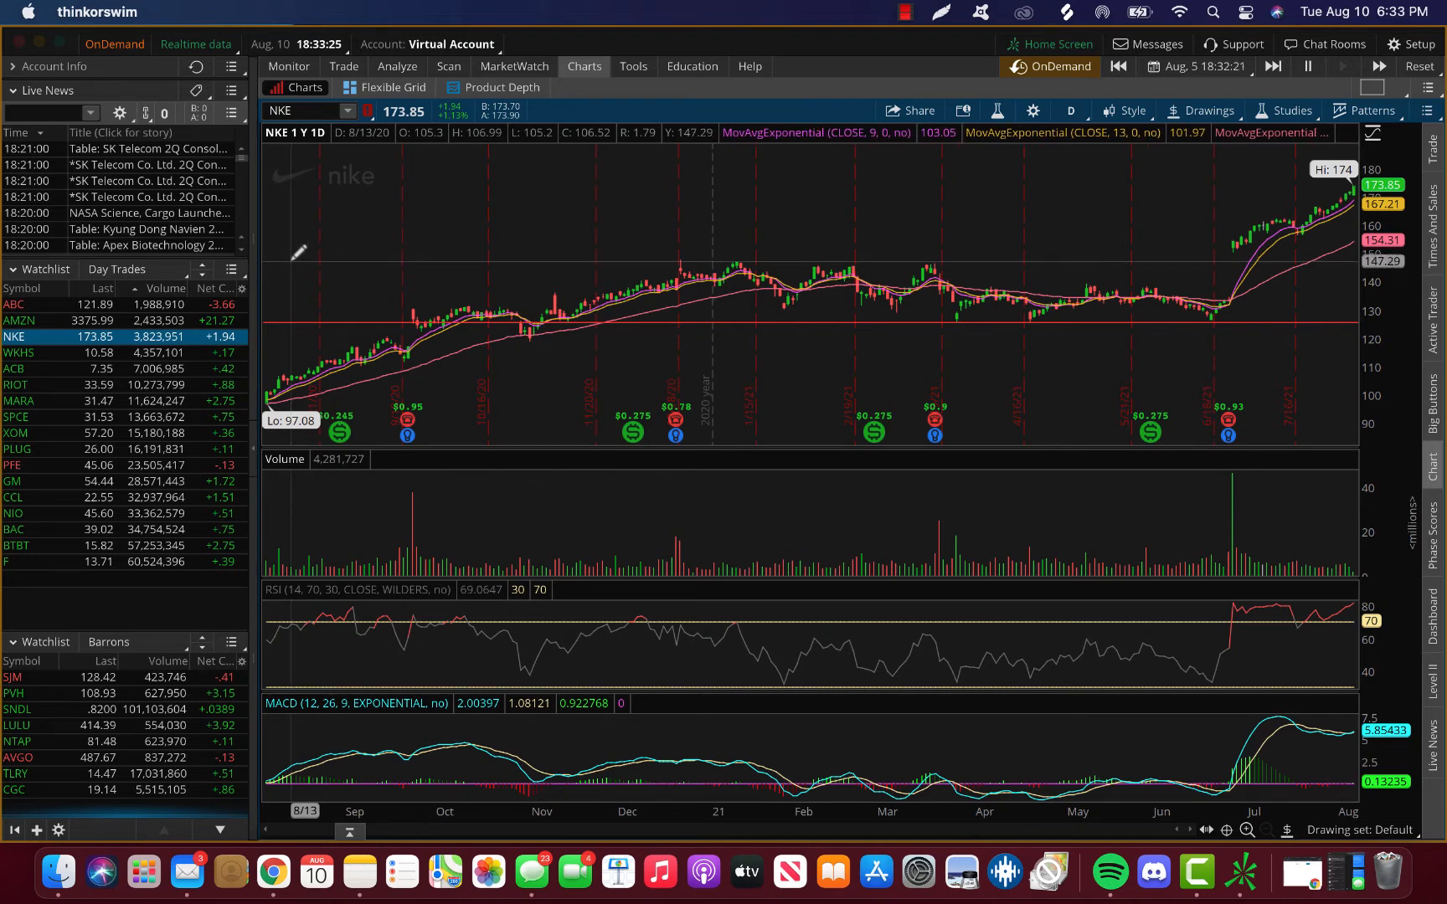
mouse_move(296, 203)
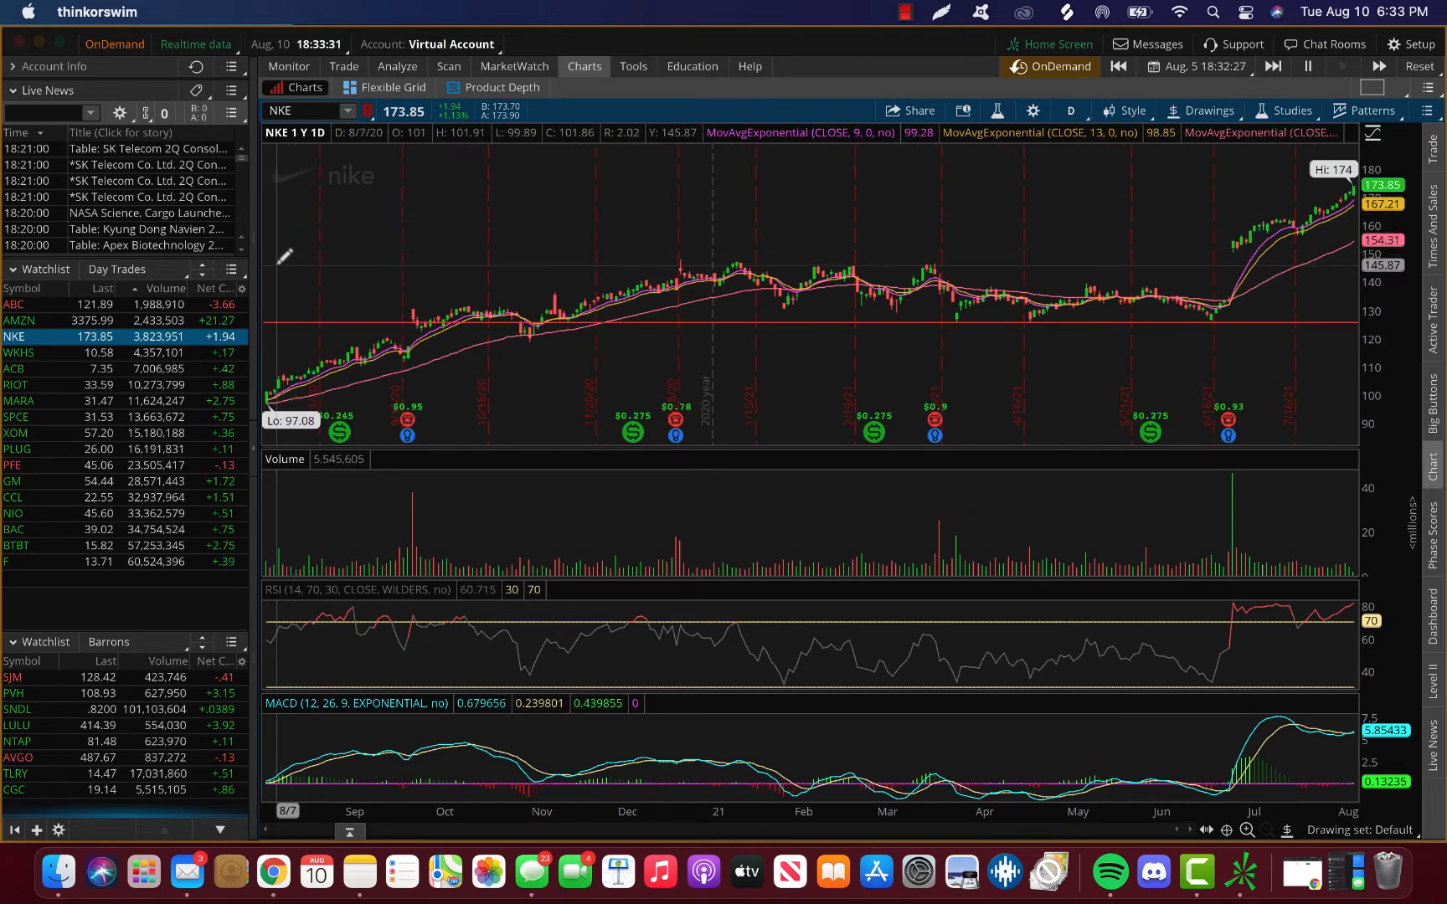
mouse_move(442, 268)
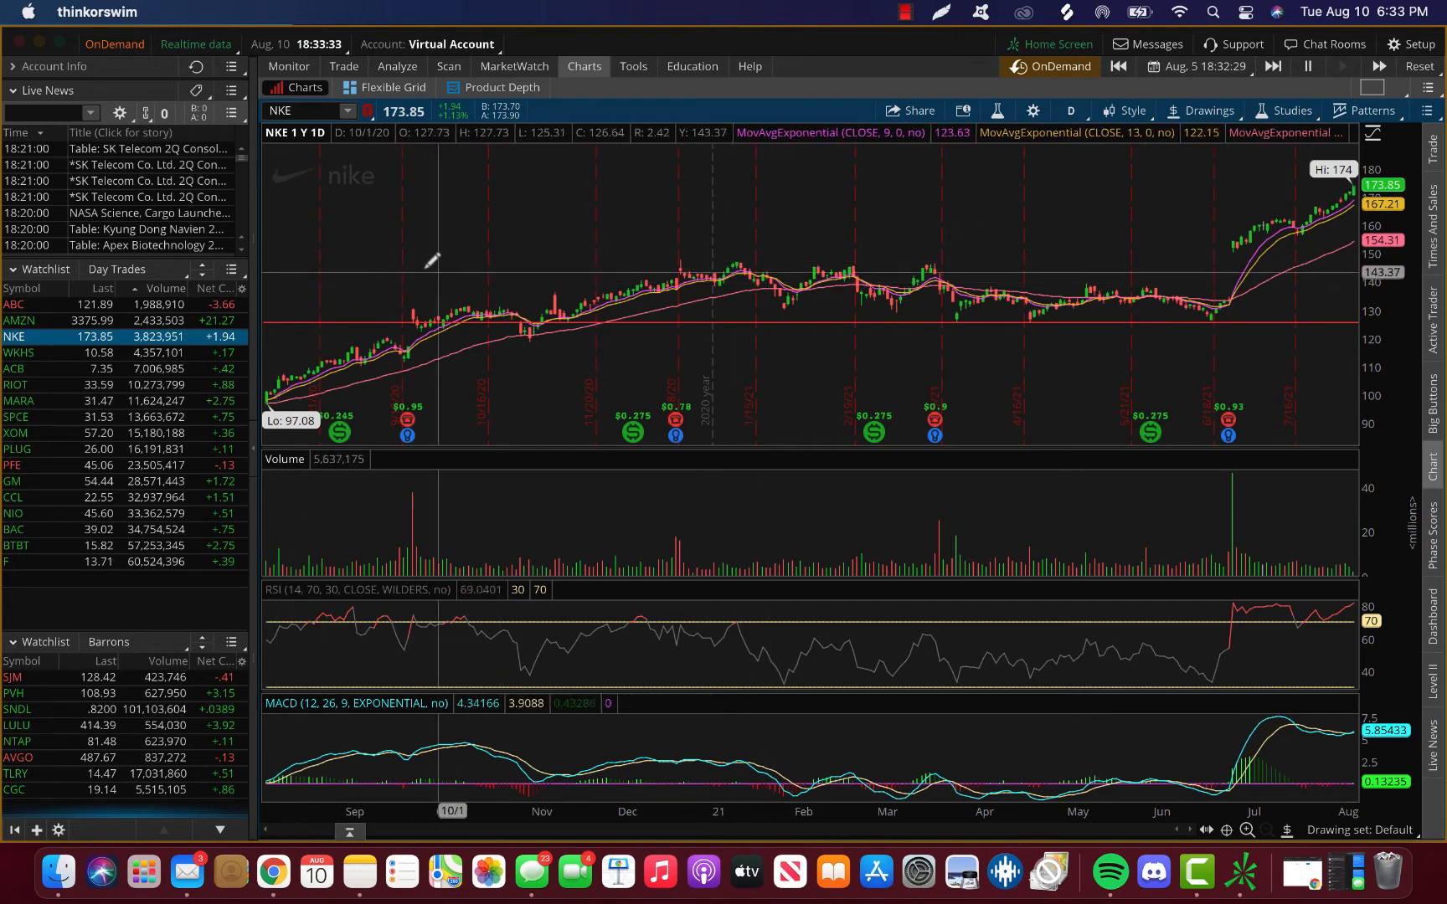
mouse_move(415, 250)
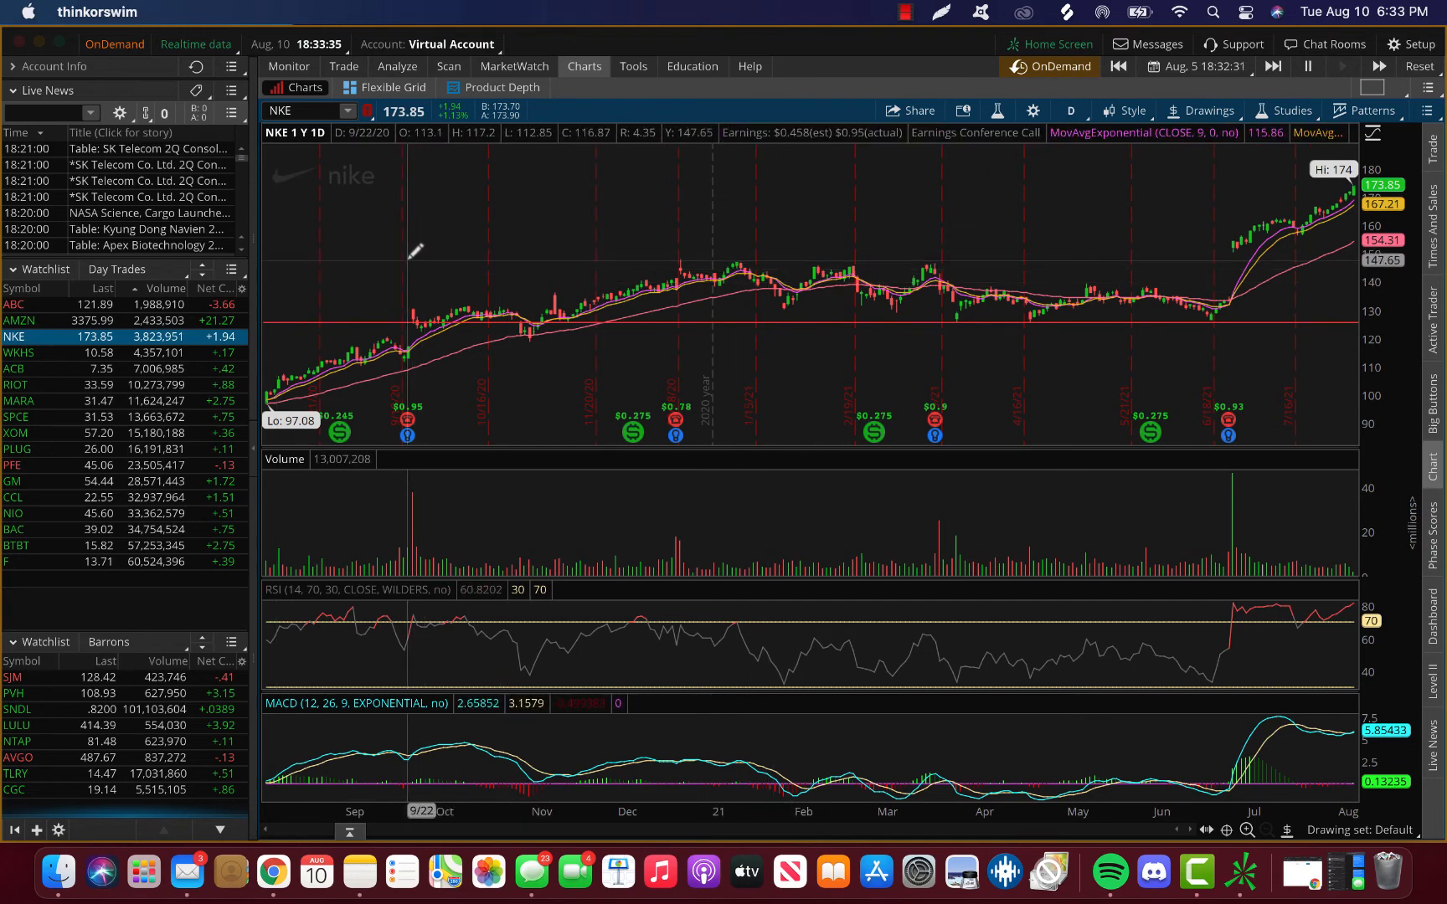
mouse_move(340, 258)
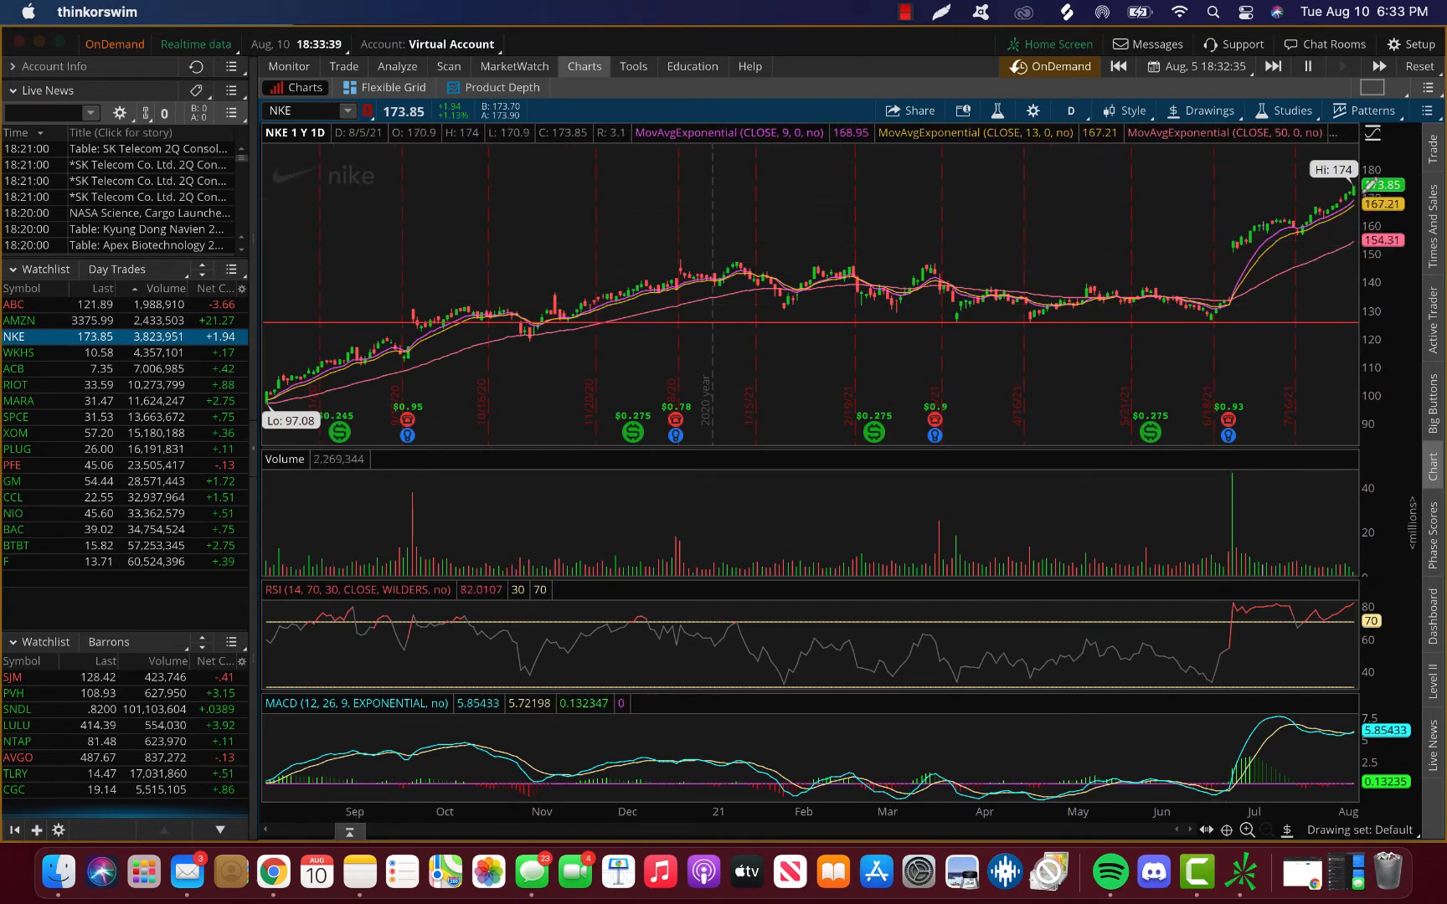
mouse_move(833, 414)
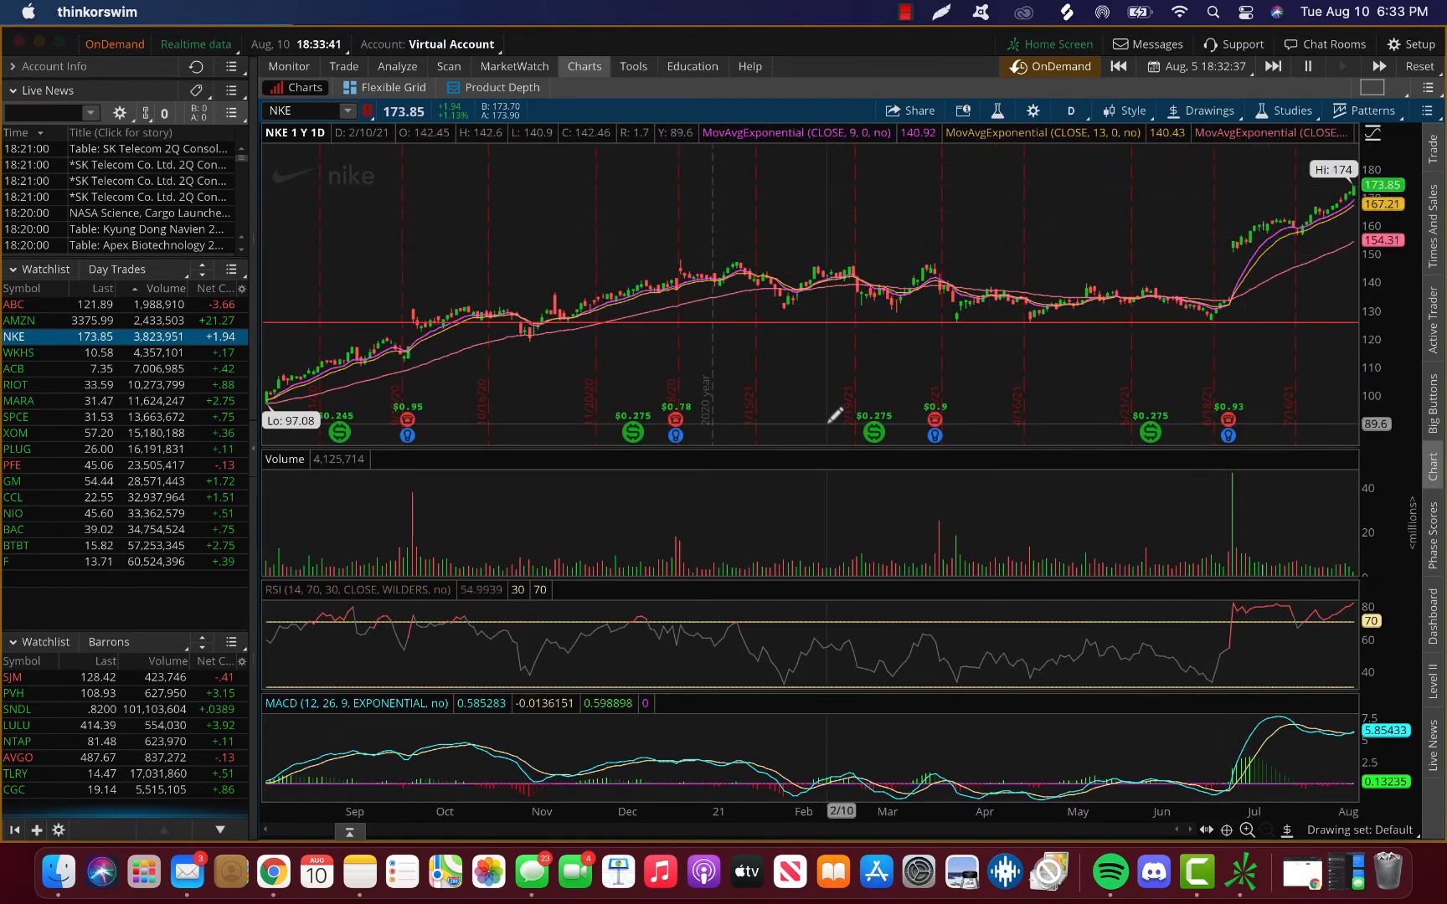
mouse_move(377, 257)
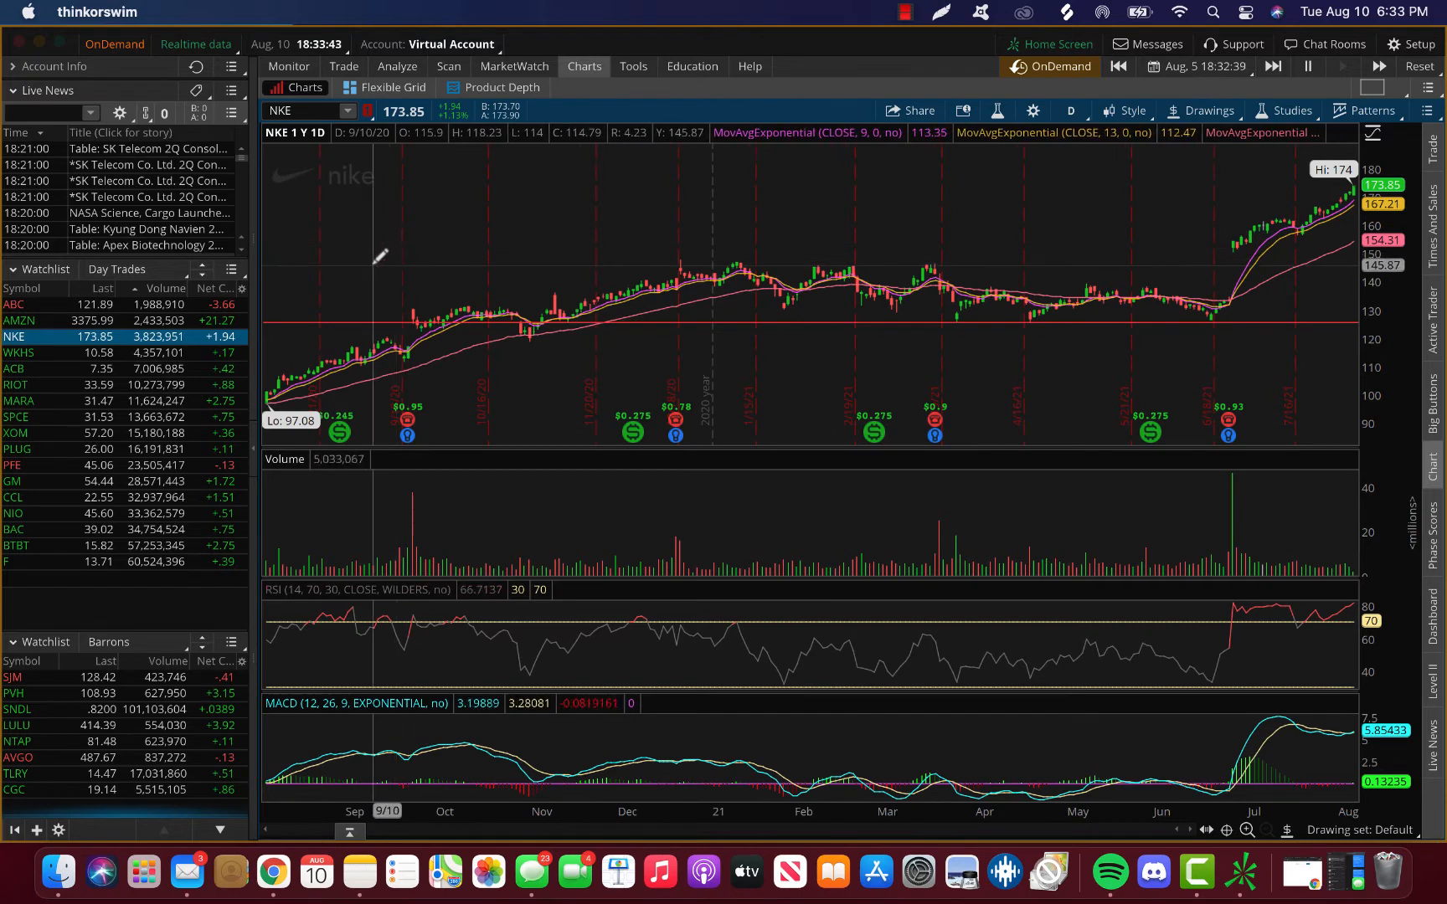
mouse_move(366, 265)
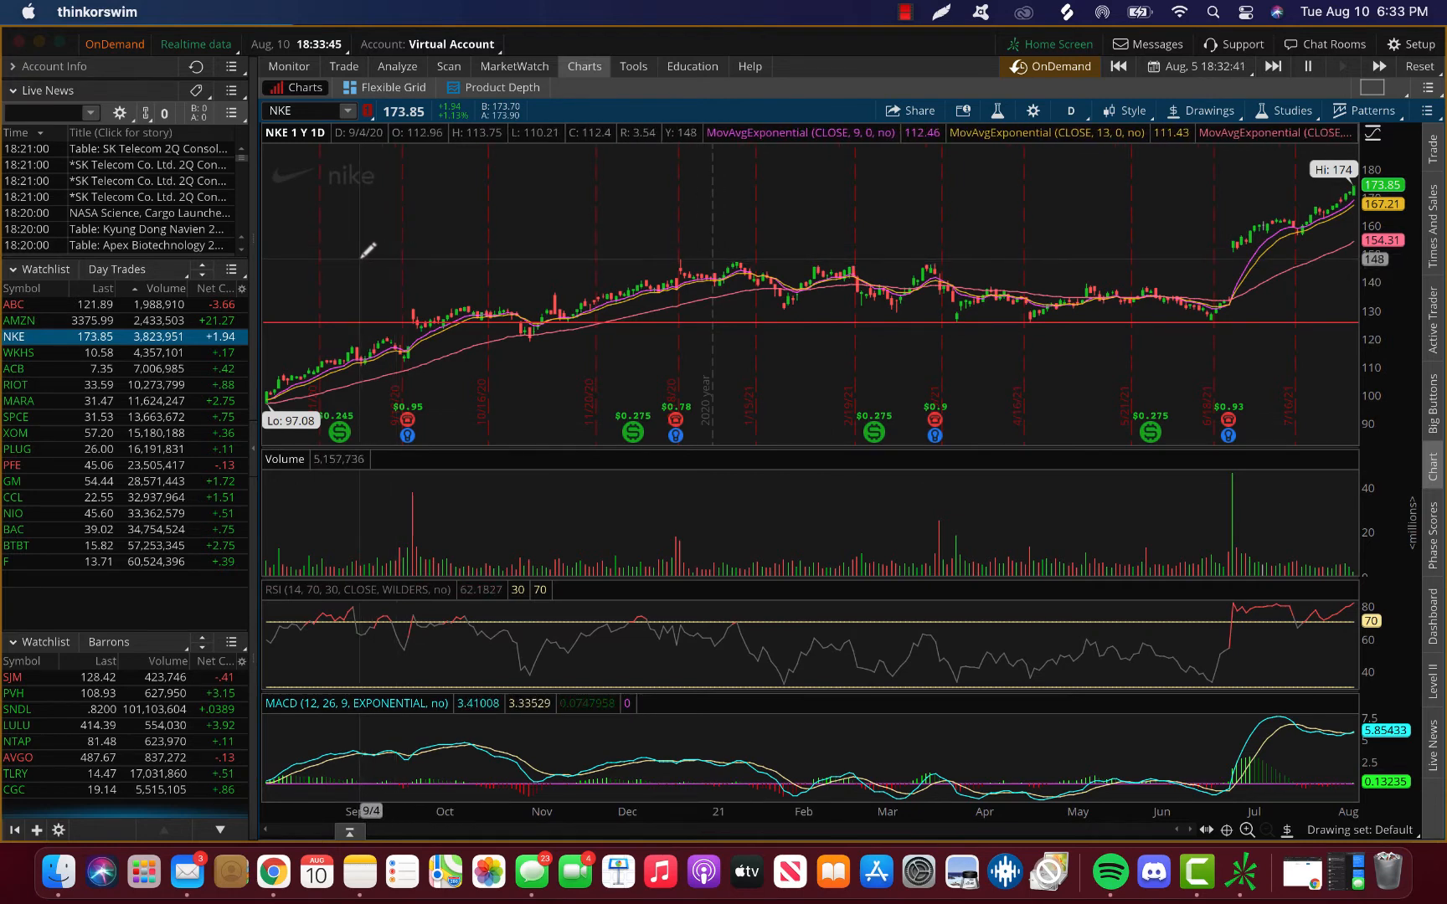
mouse_move(359, 261)
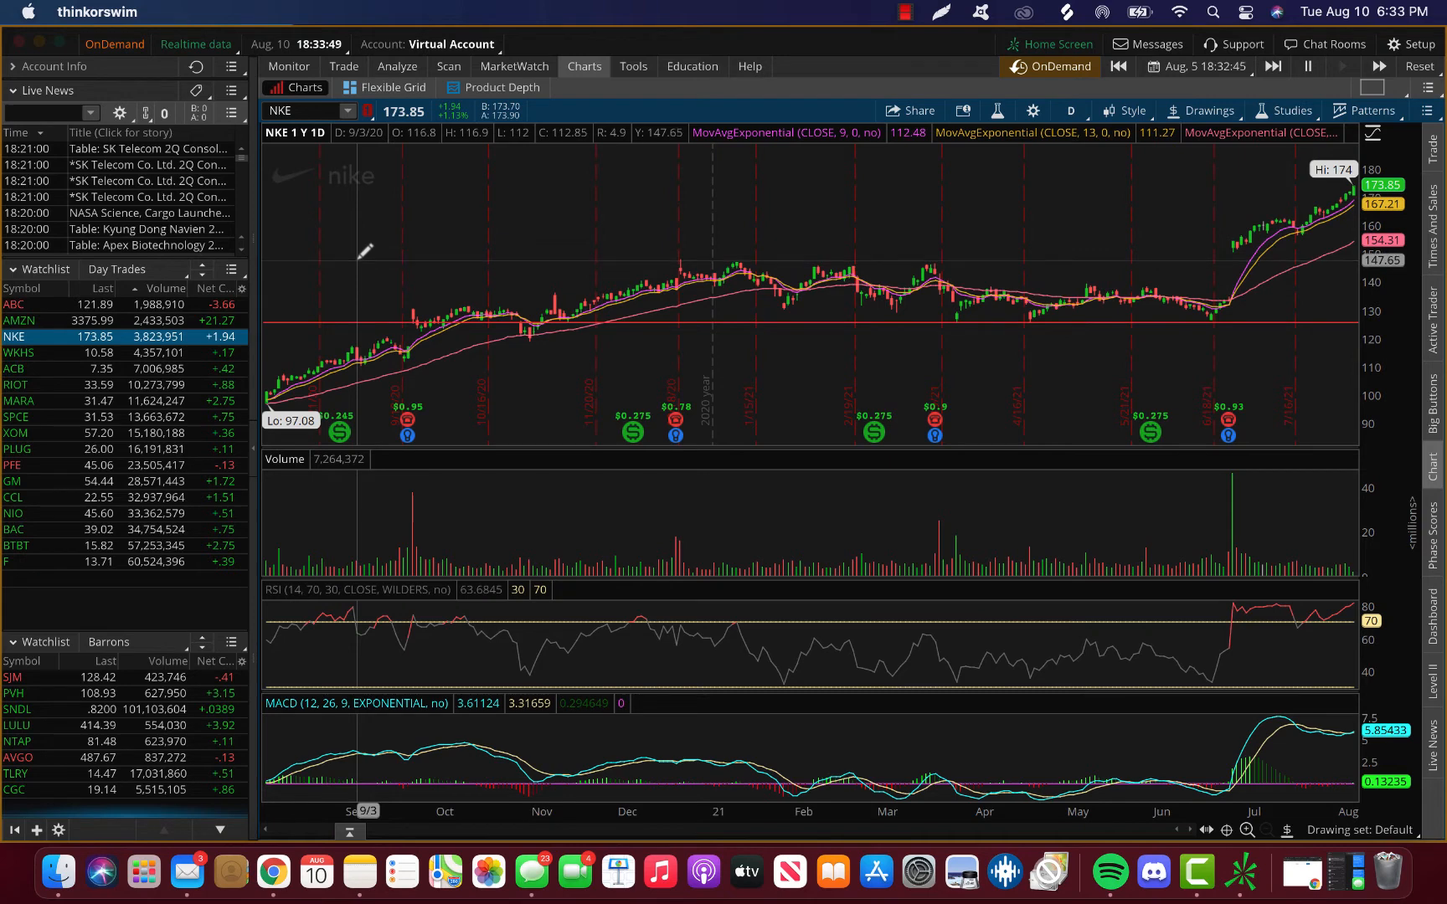
mouse_move(350, 292)
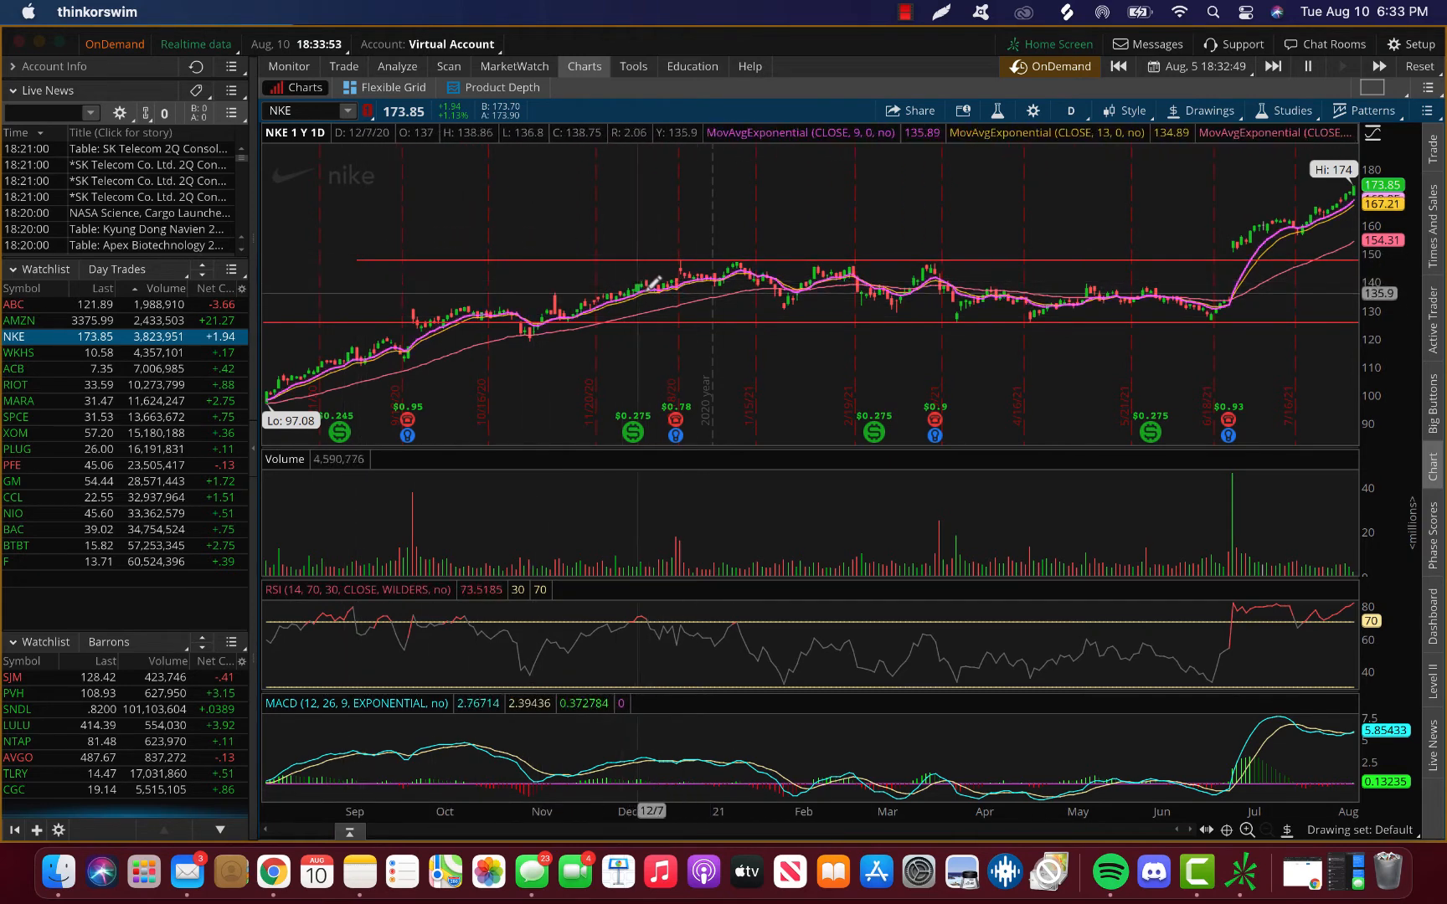
mouse_move(789, 275)
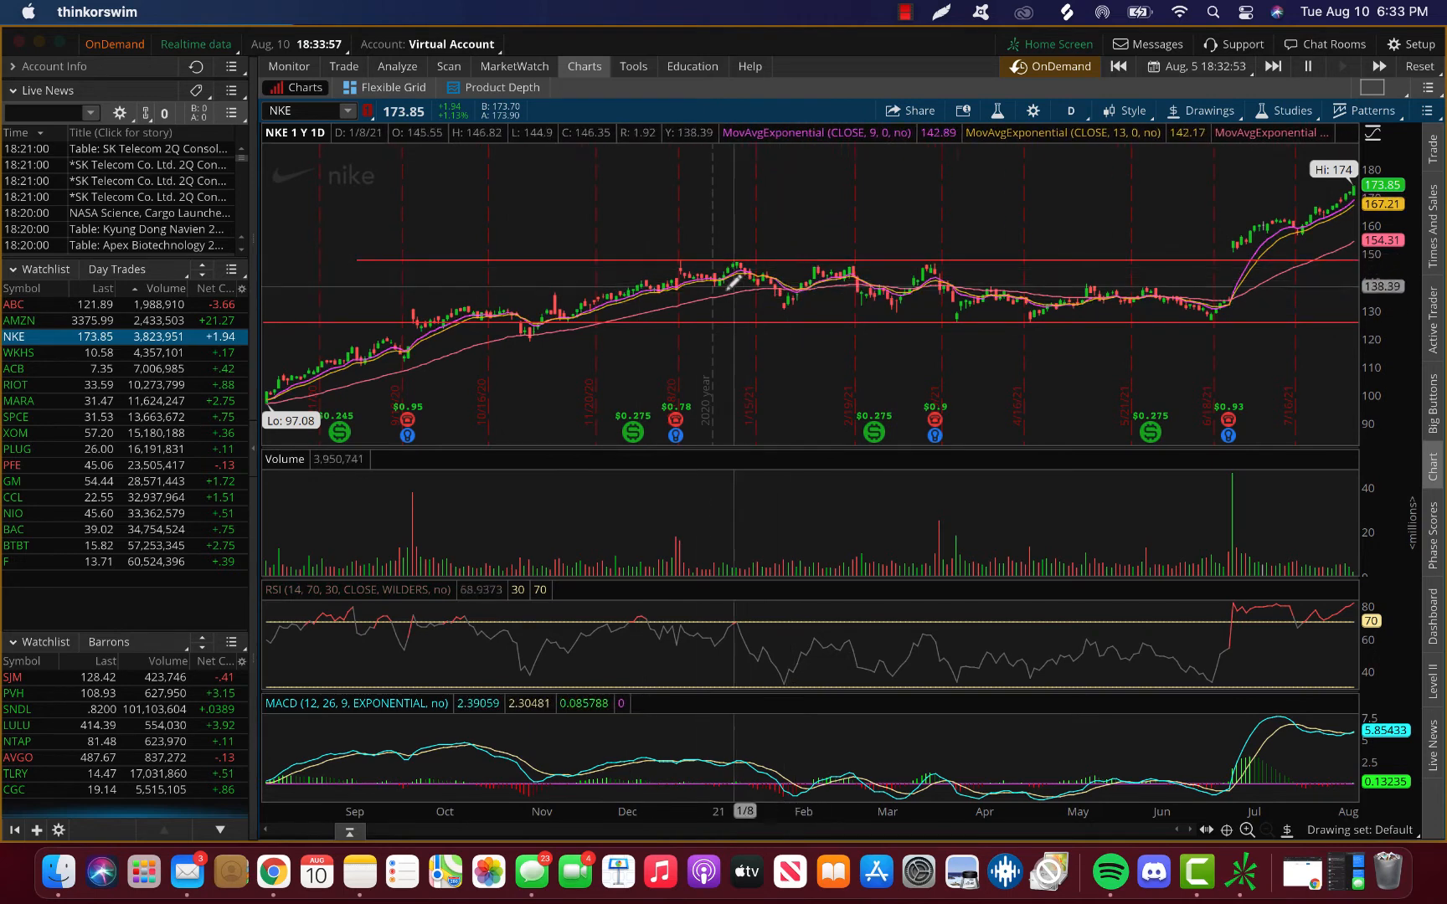
mouse_move(728, 295)
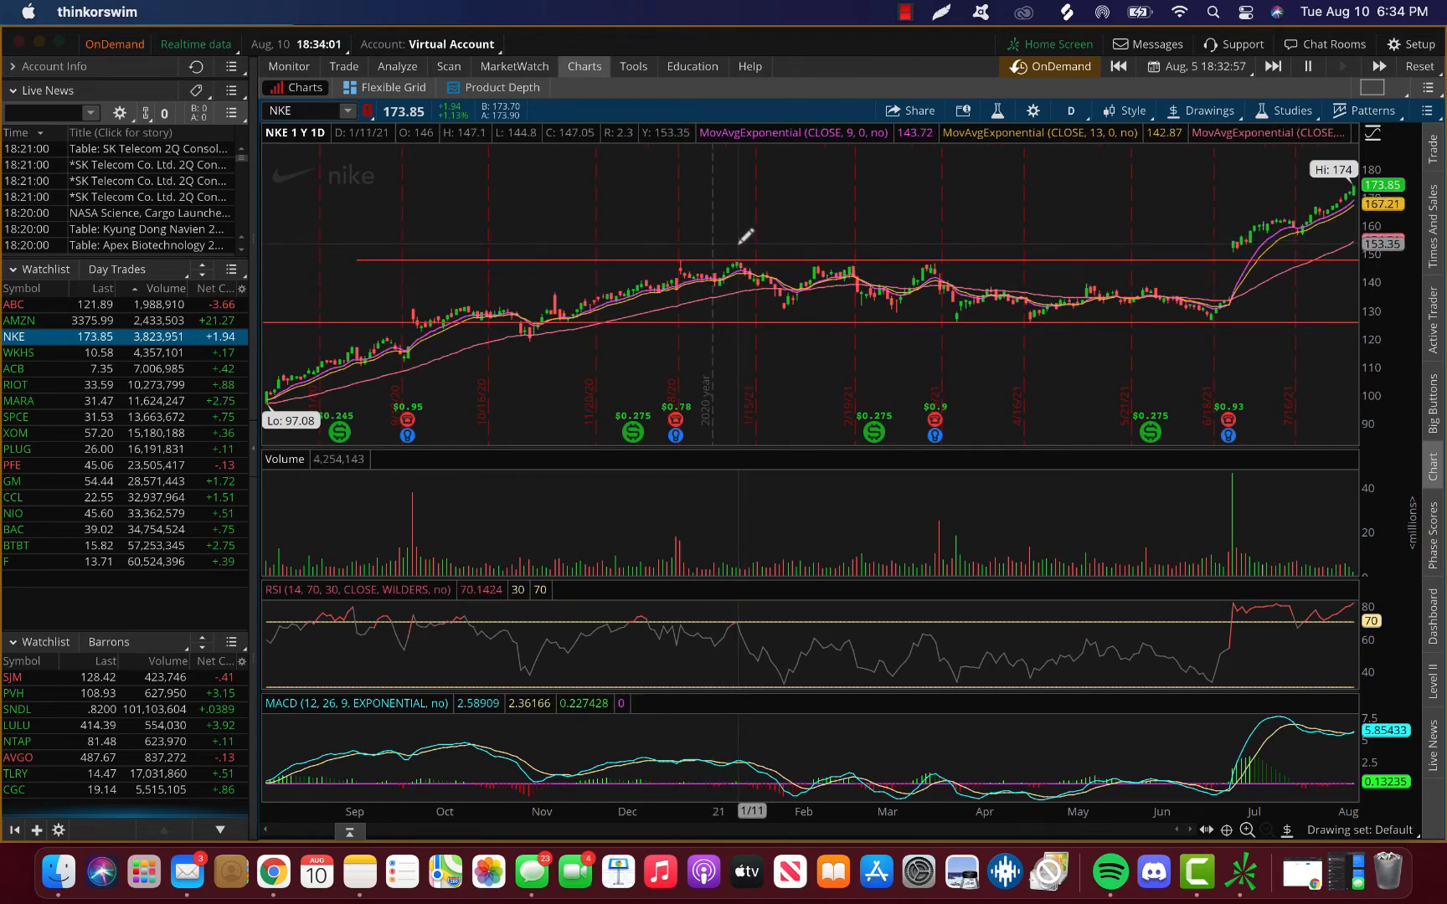
mouse_move(745, 268)
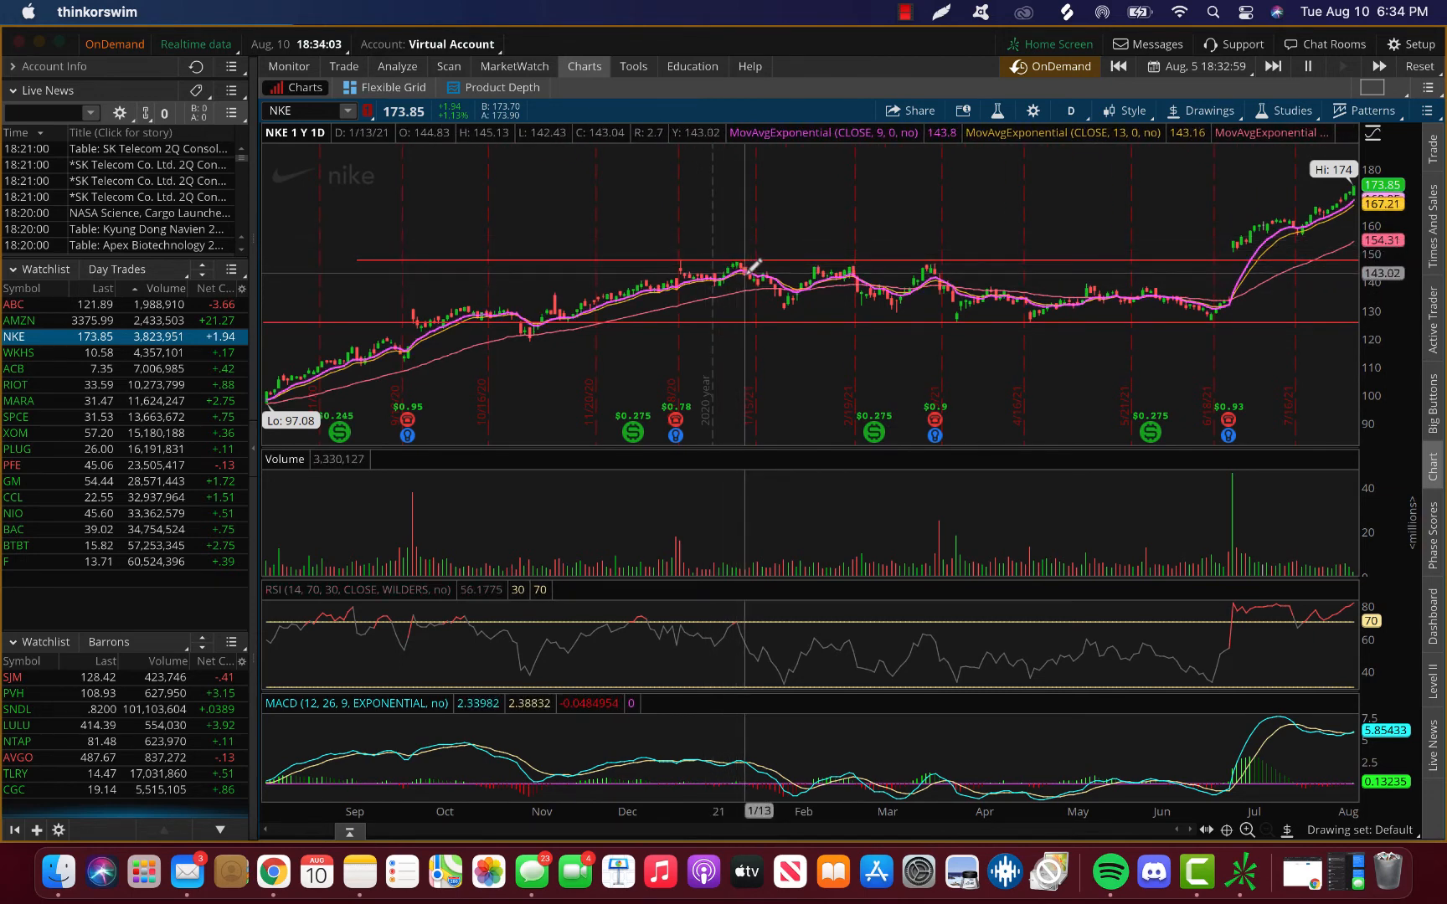
mouse_move(732, 295)
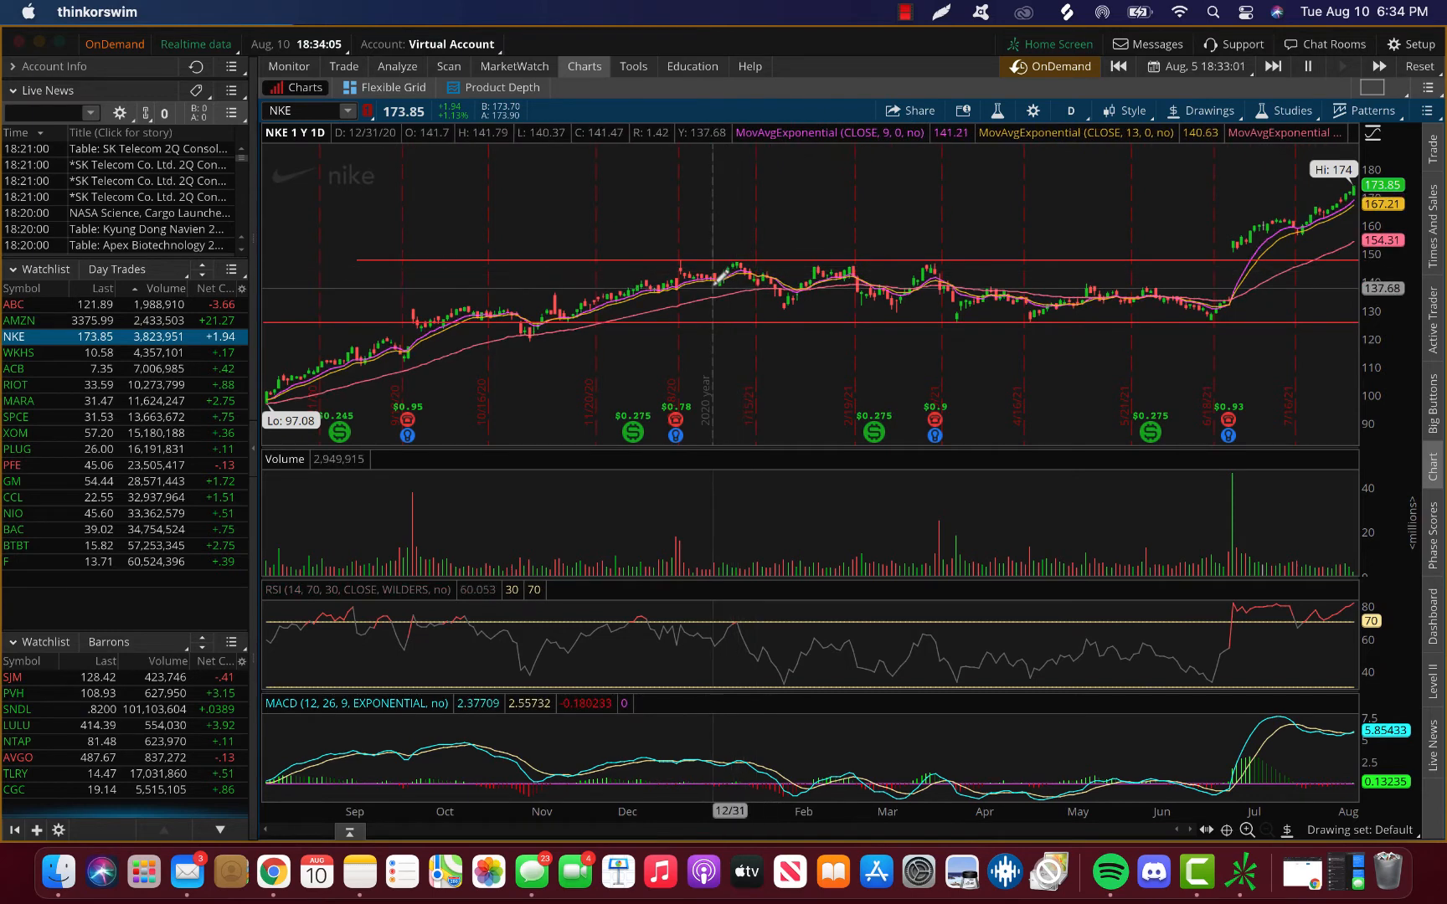
mouse_move(810, 273)
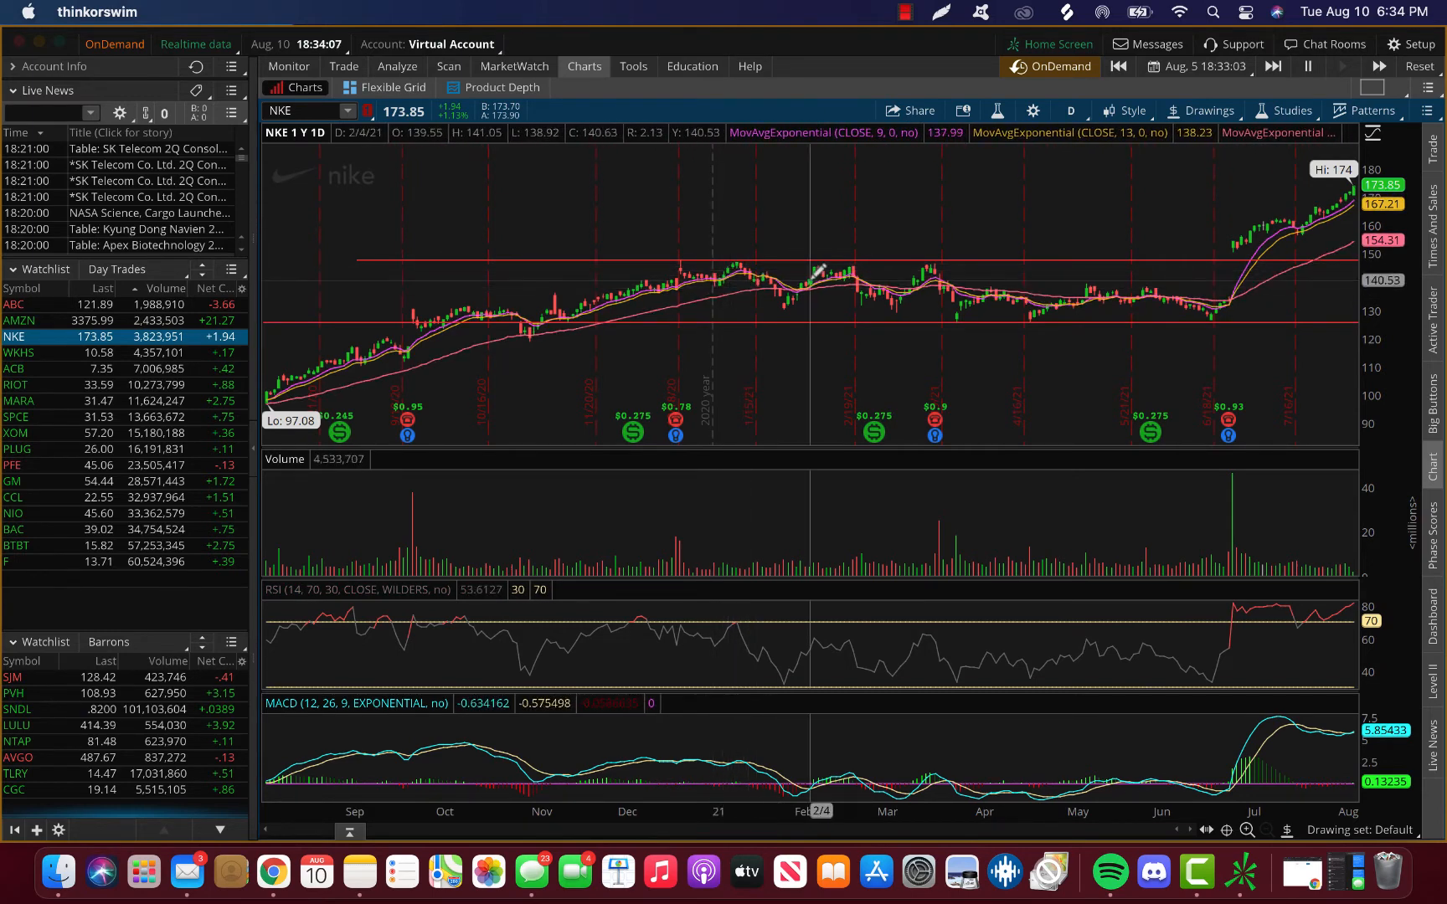
mouse_move(818, 273)
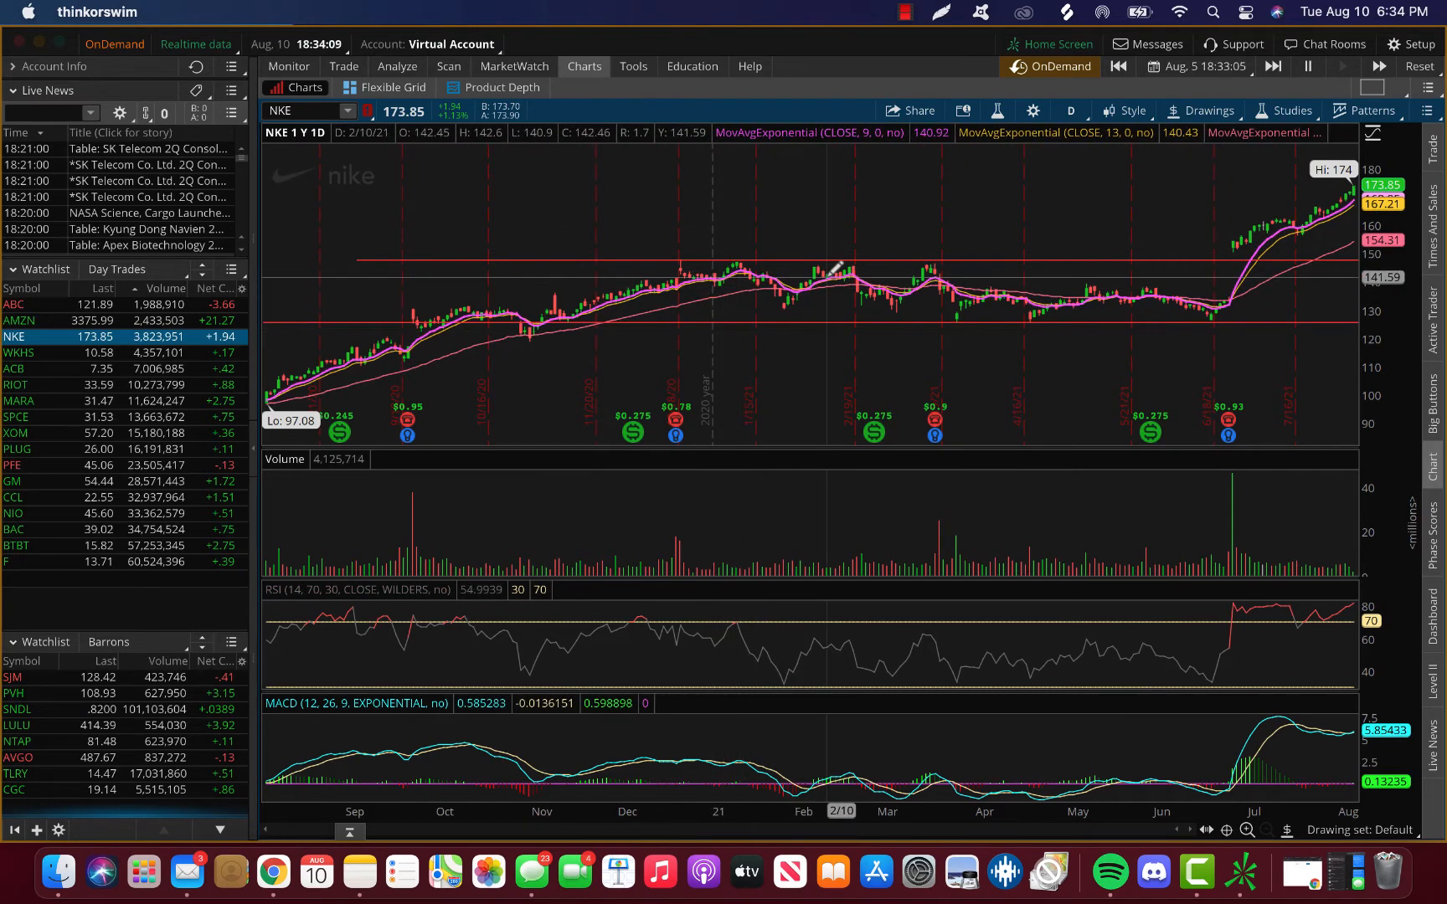
mouse_move(743, 268)
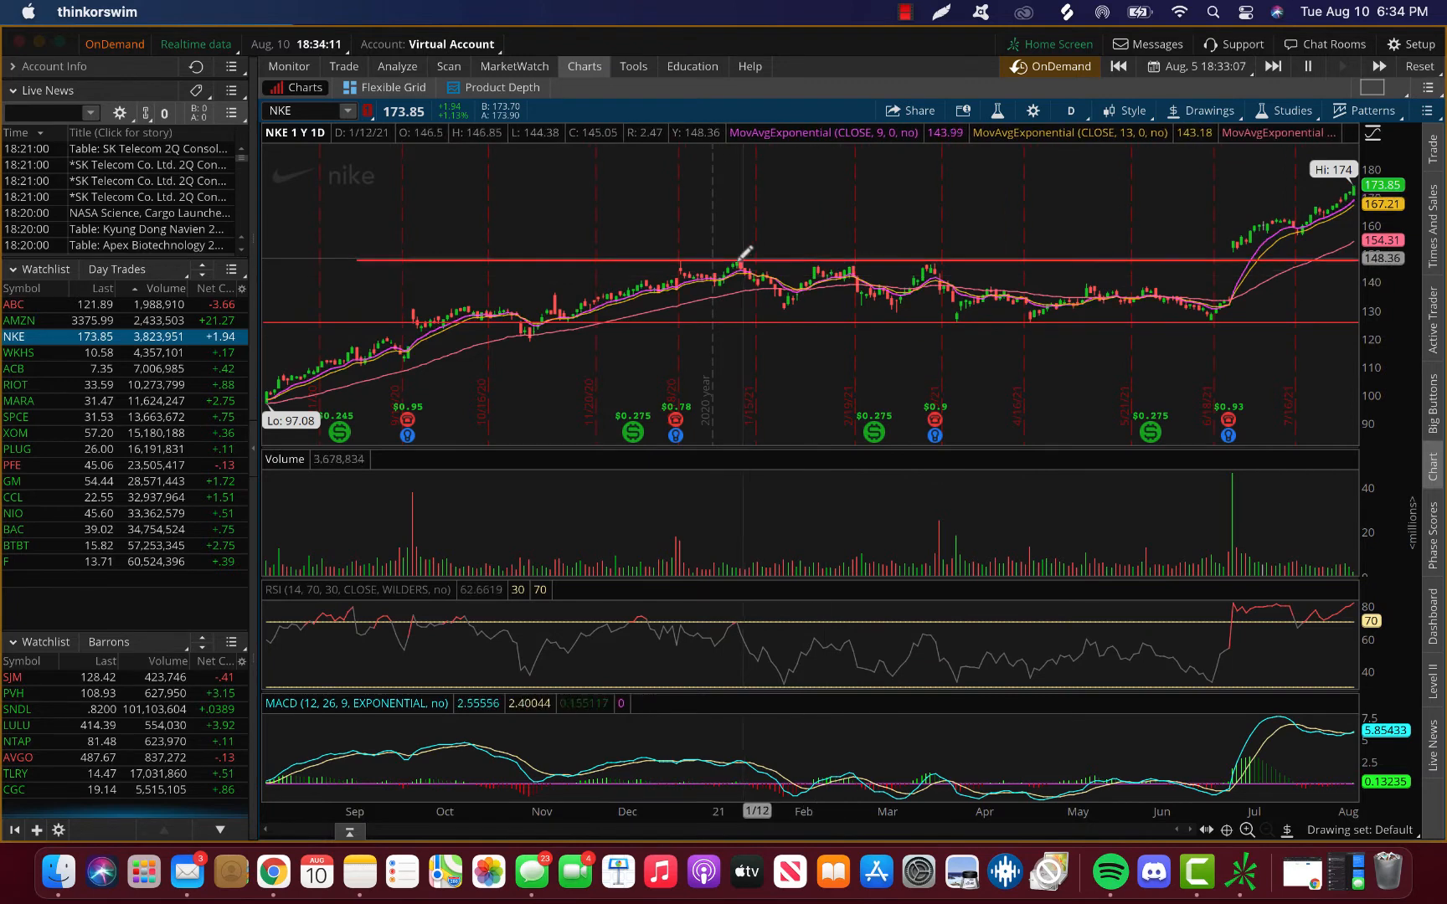
mouse_move(766, 270)
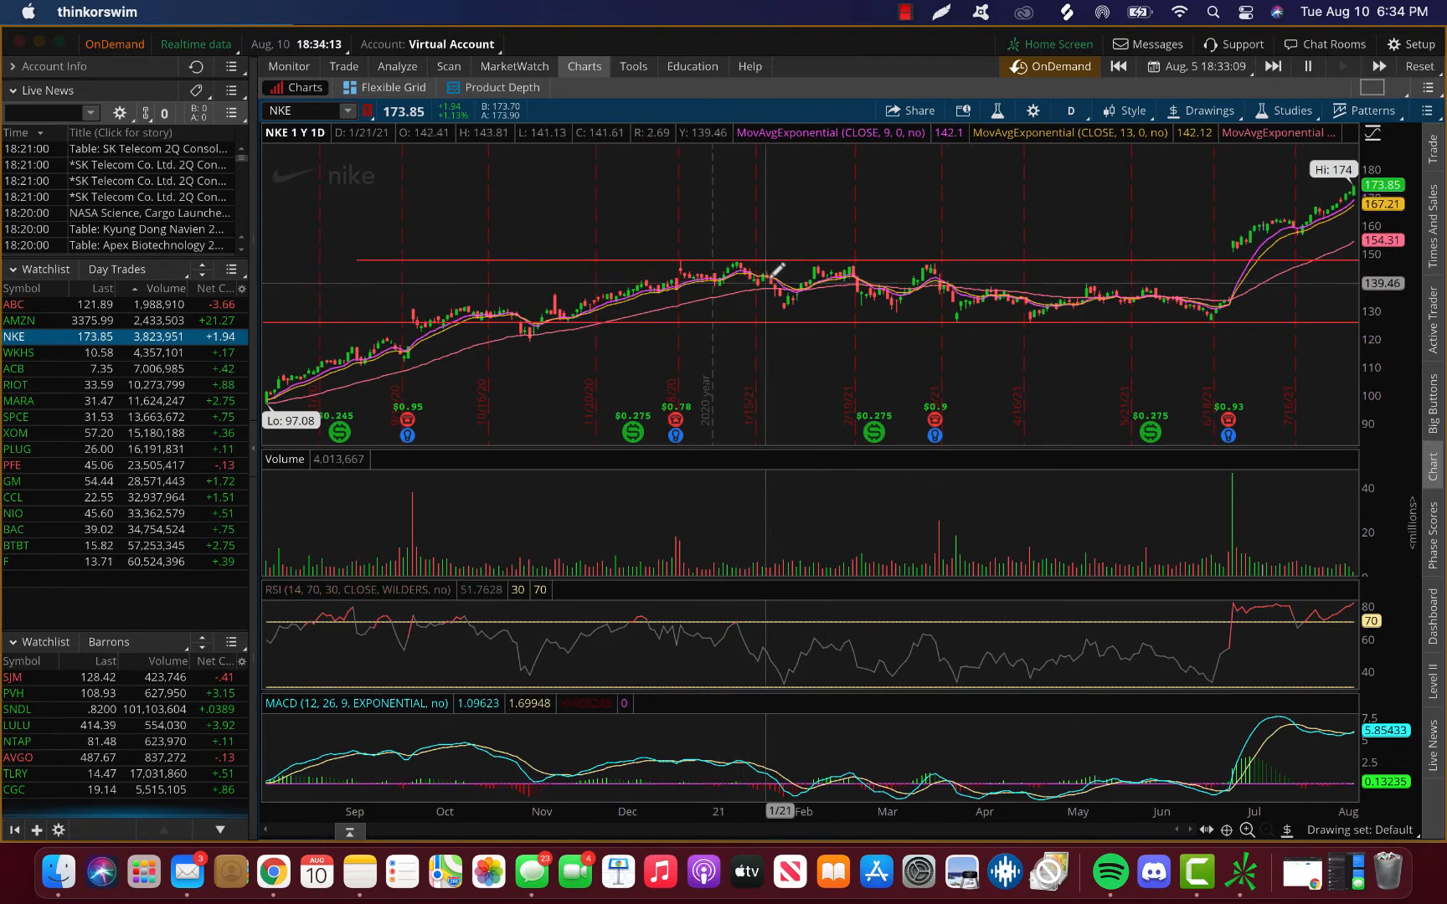
mouse_move(899, 300)
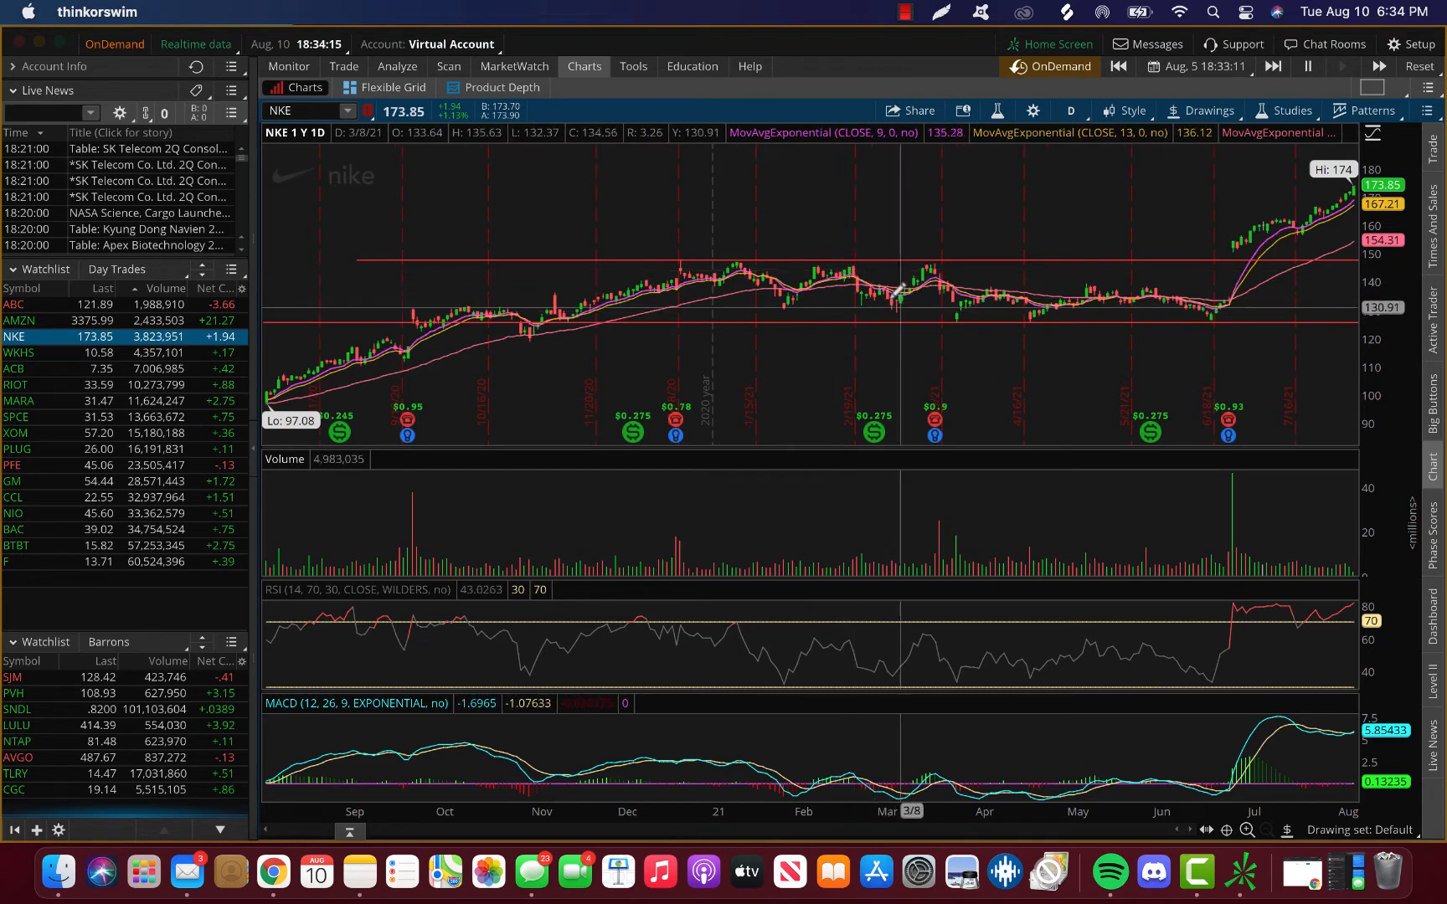
mouse_move(712, 258)
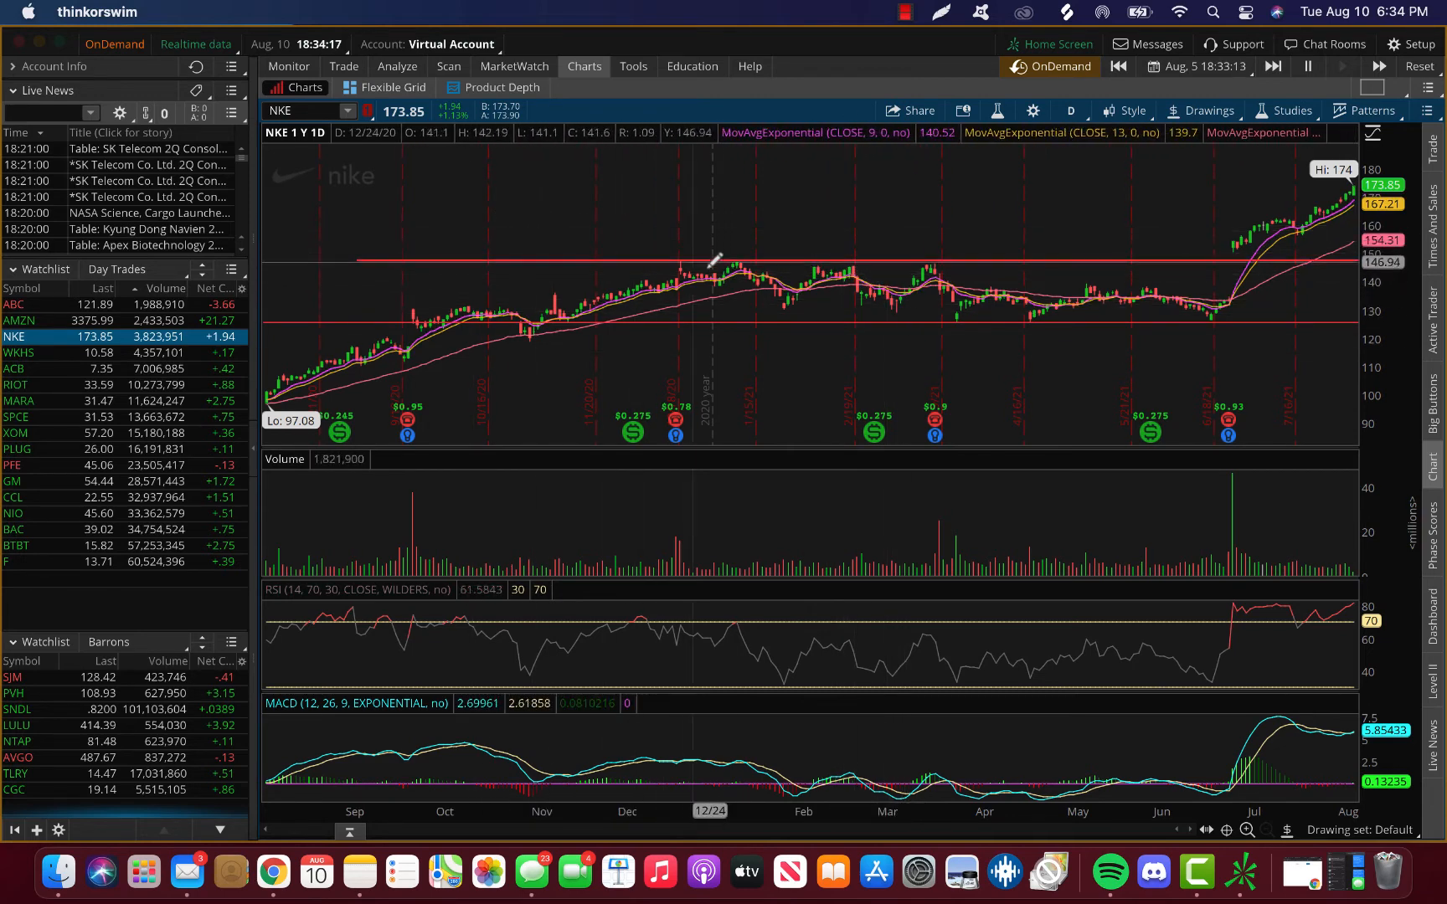
mouse_move(733, 268)
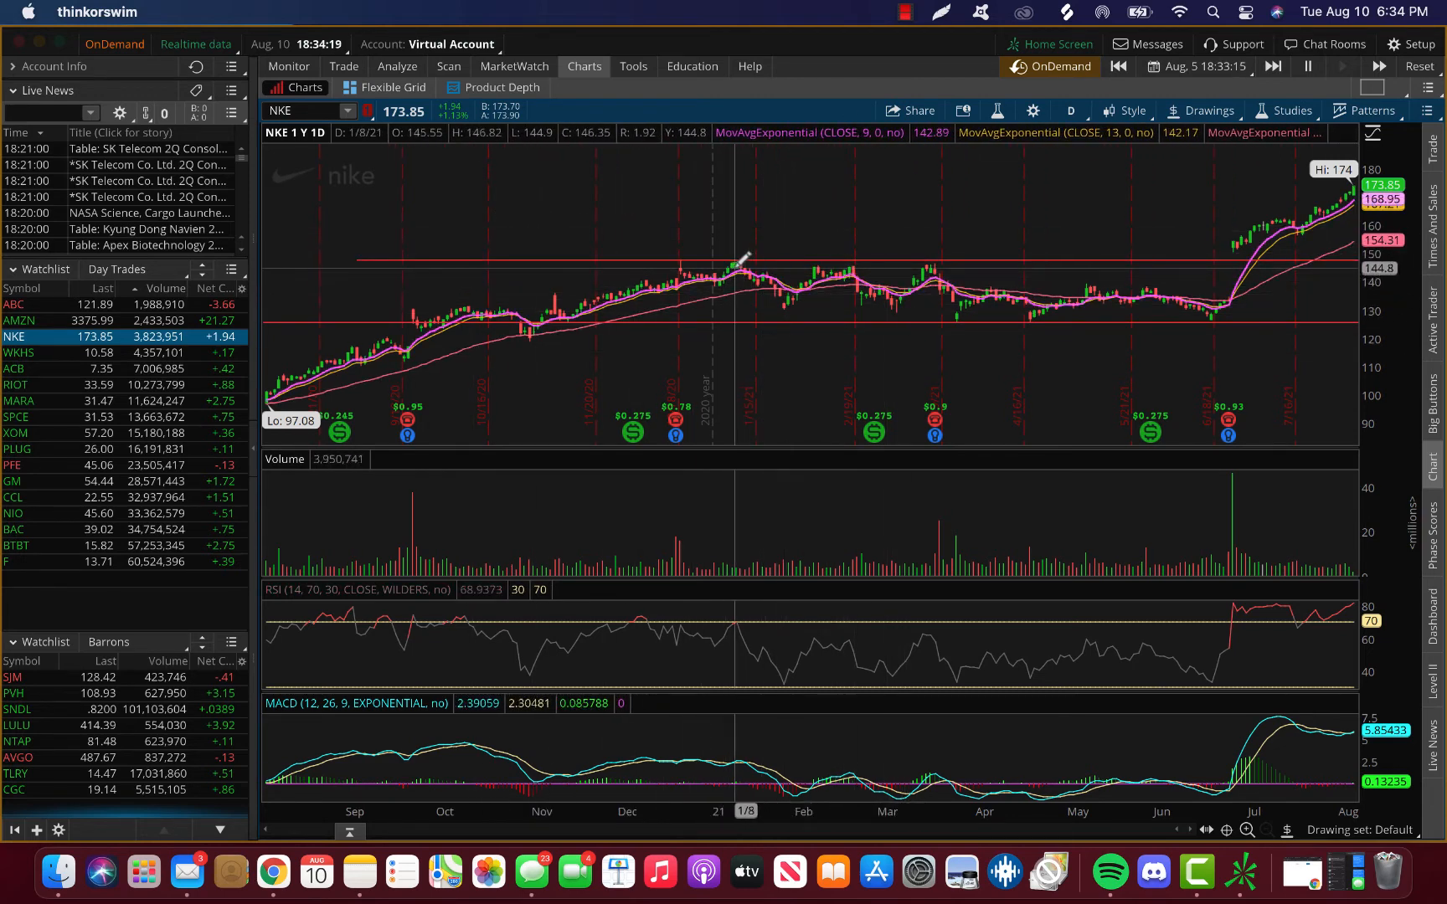
mouse_move(819, 274)
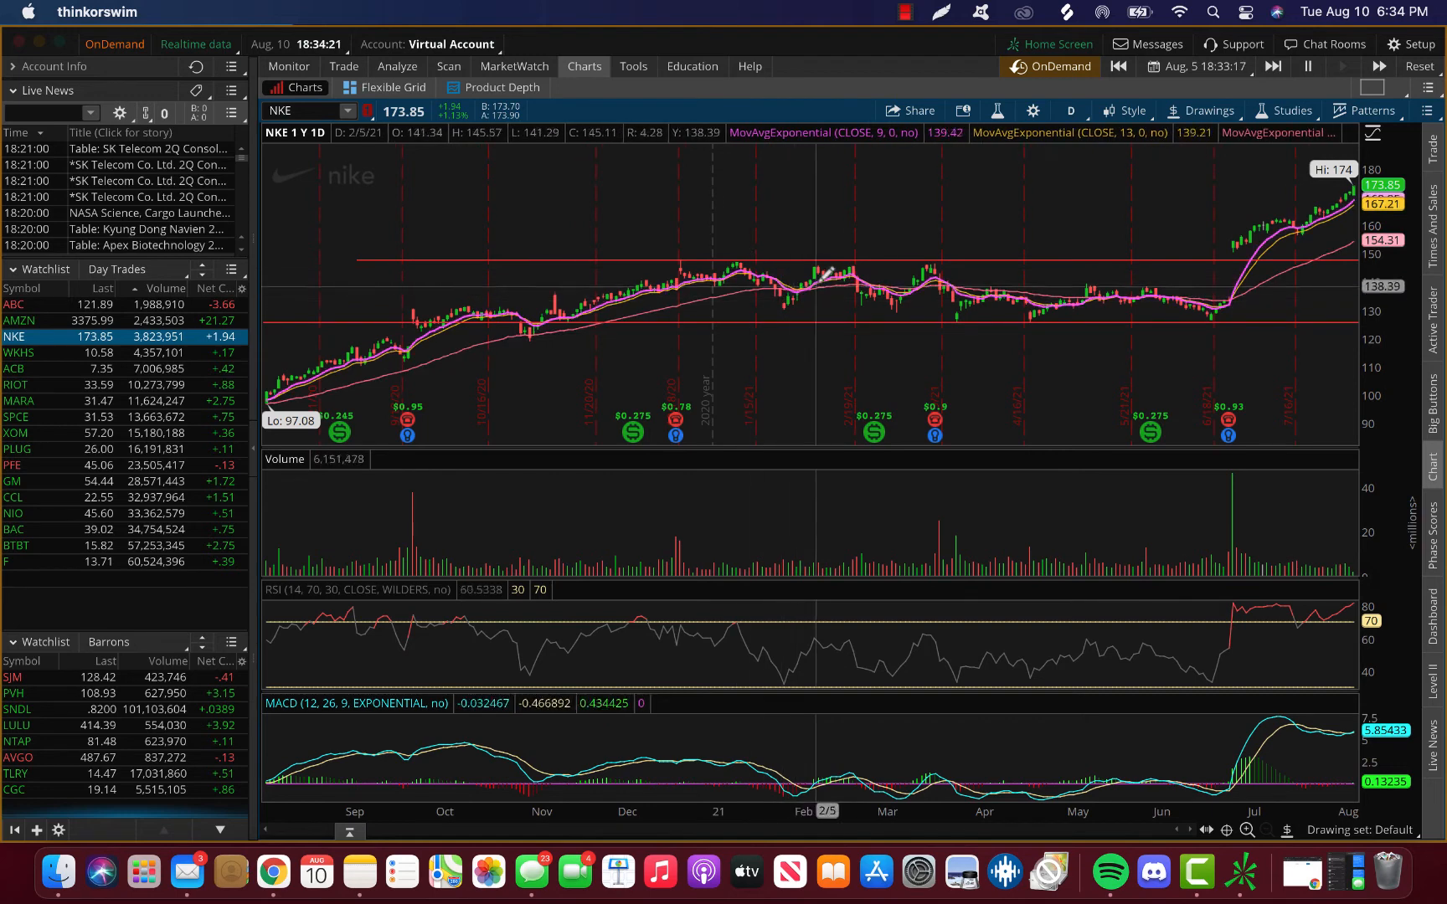
mouse_move(889, 275)
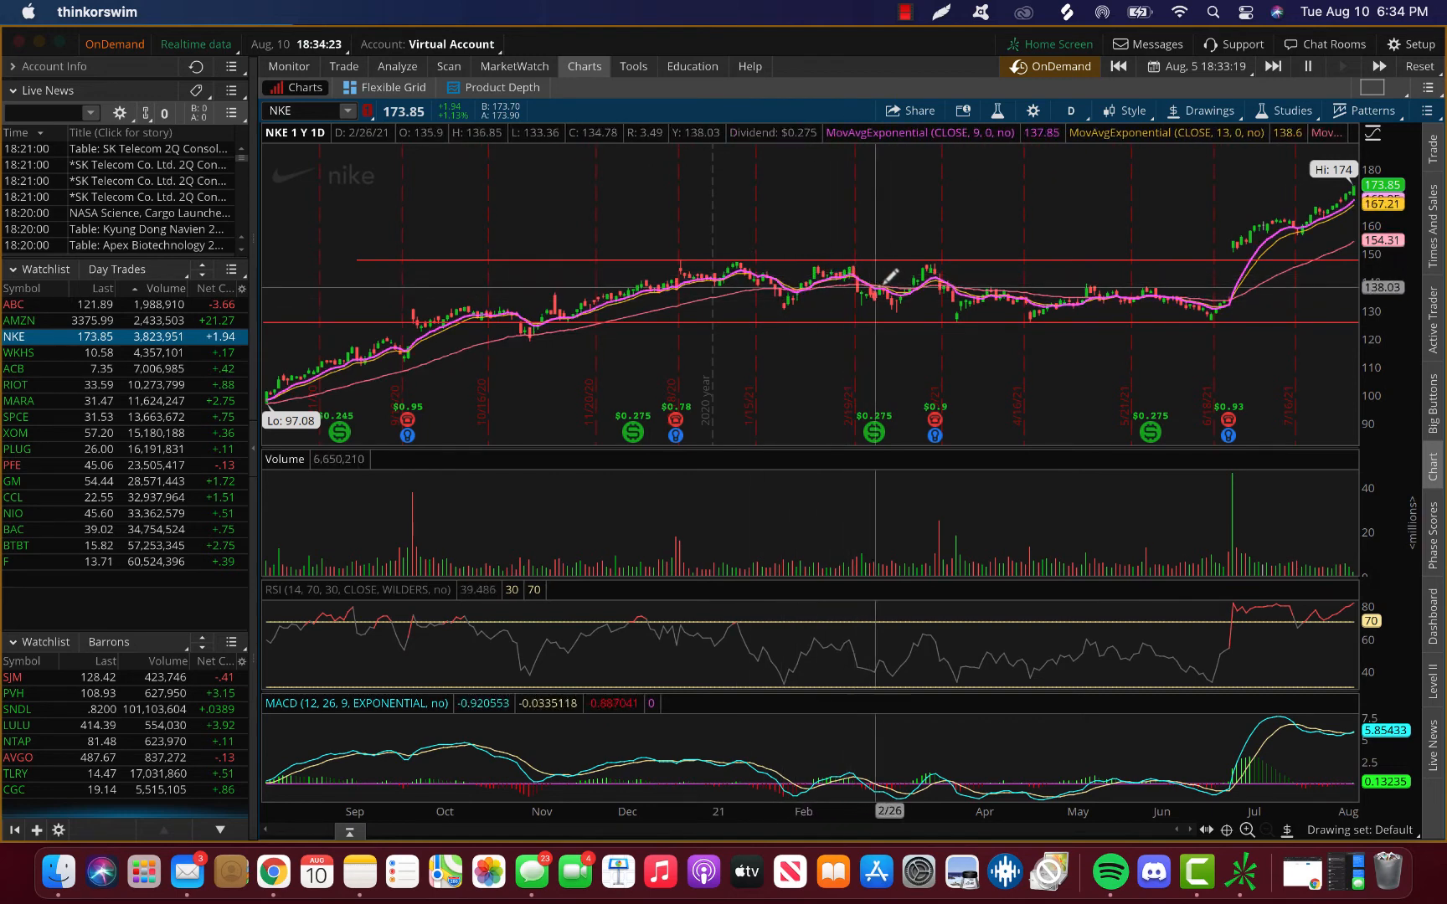
mouse_move(899, 268)
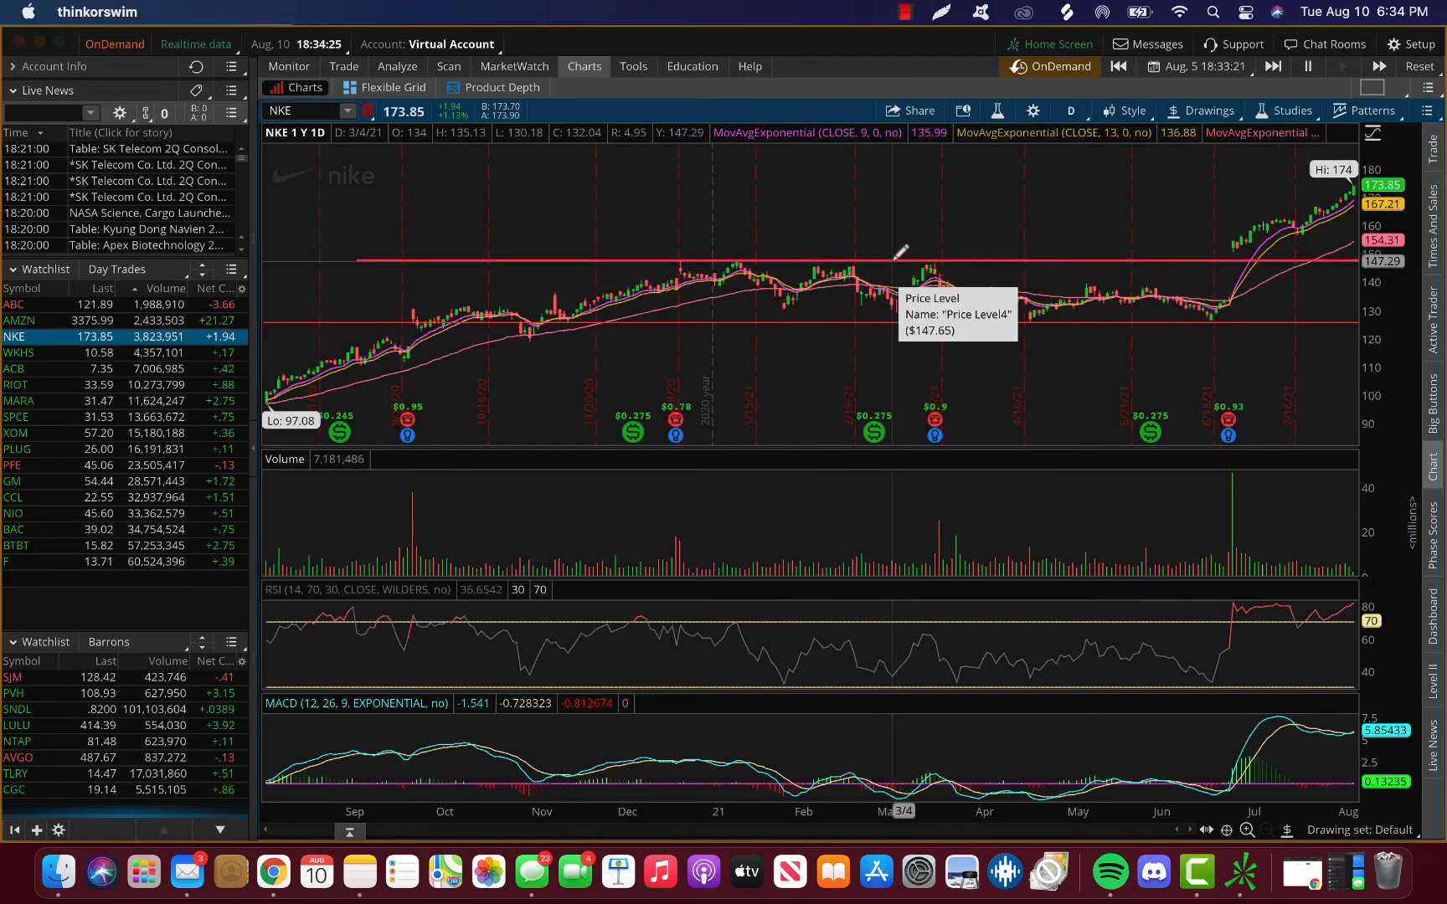
mouse_move(881, 257)
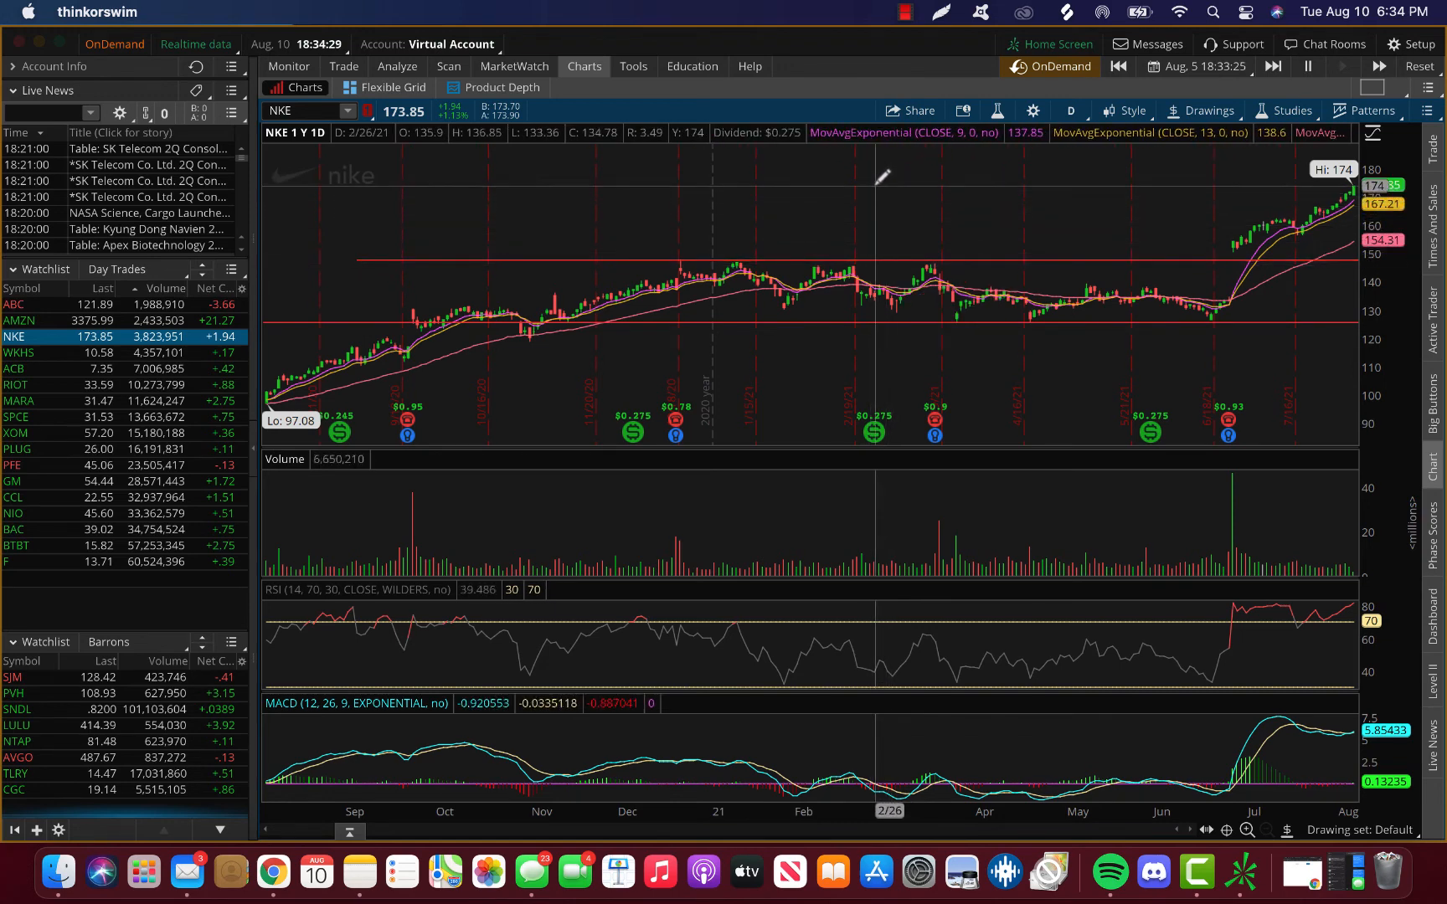
mouse_move(860, 236)
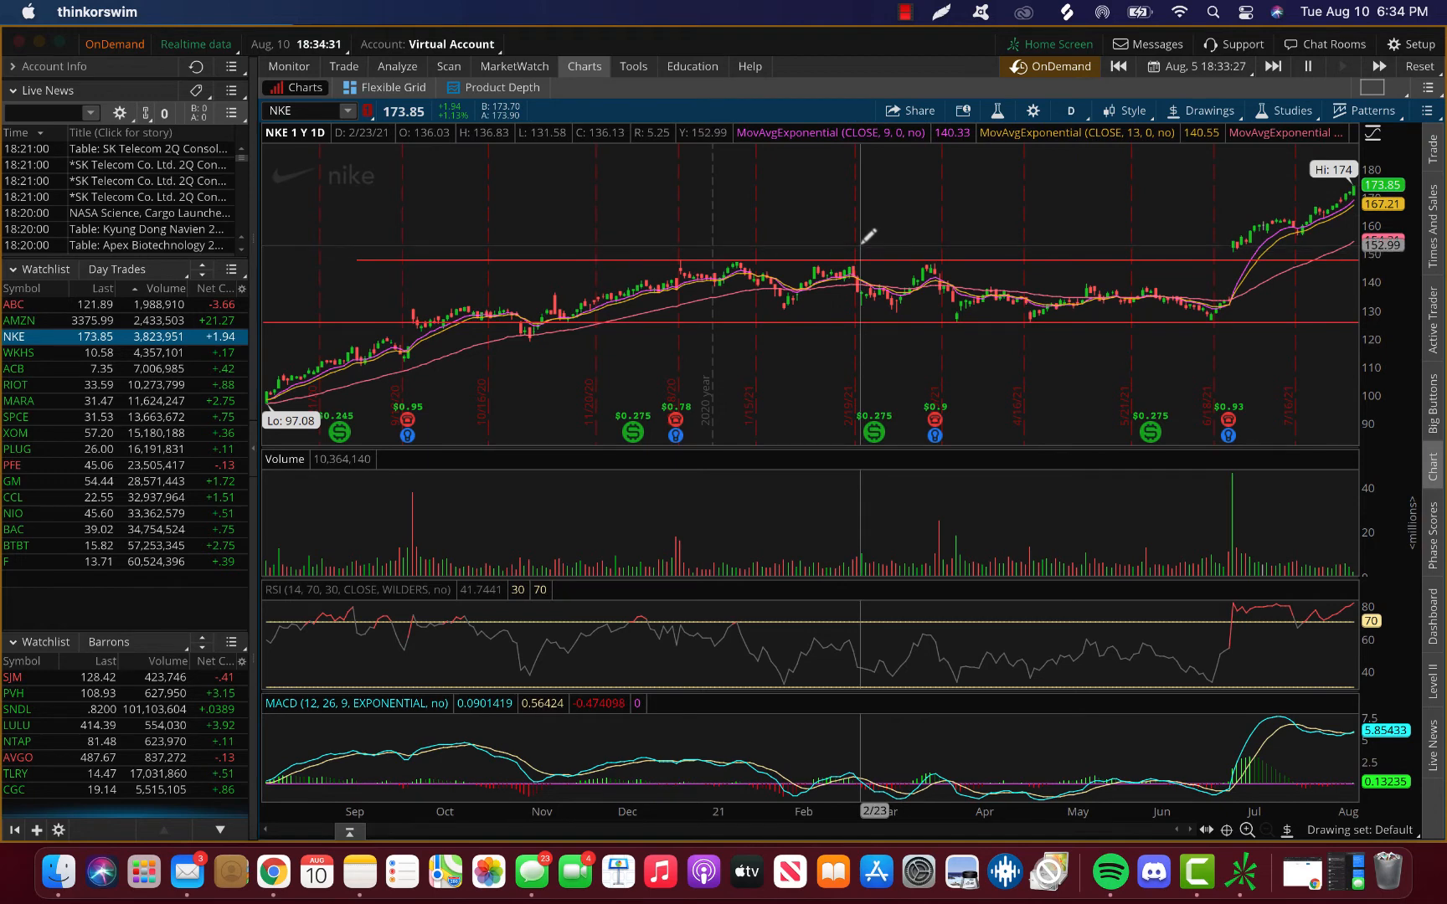
mouse_move(868, 228)
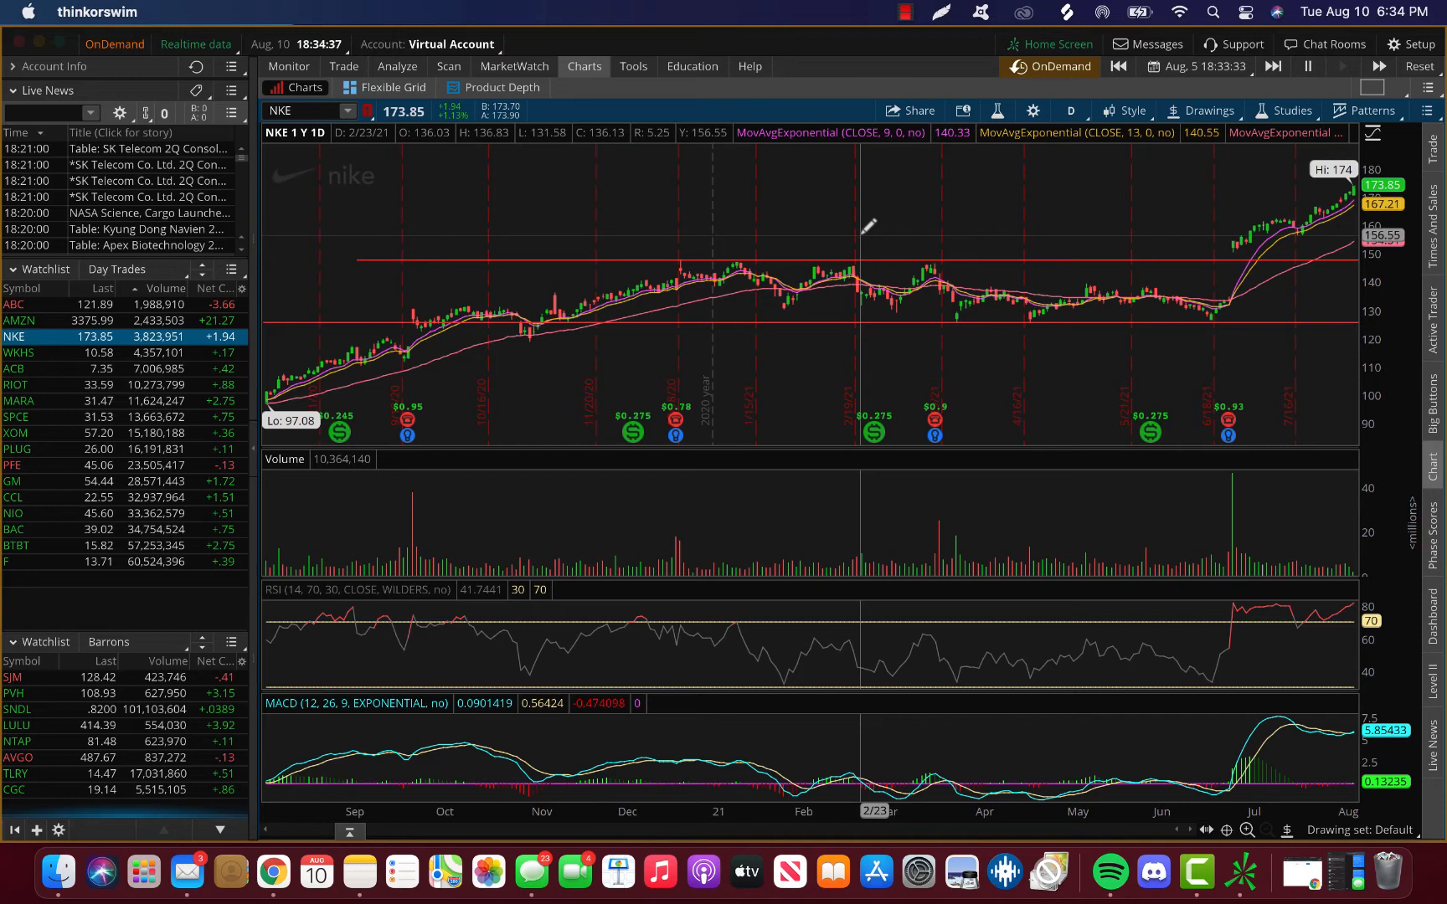
mouse_move(1222, 294)
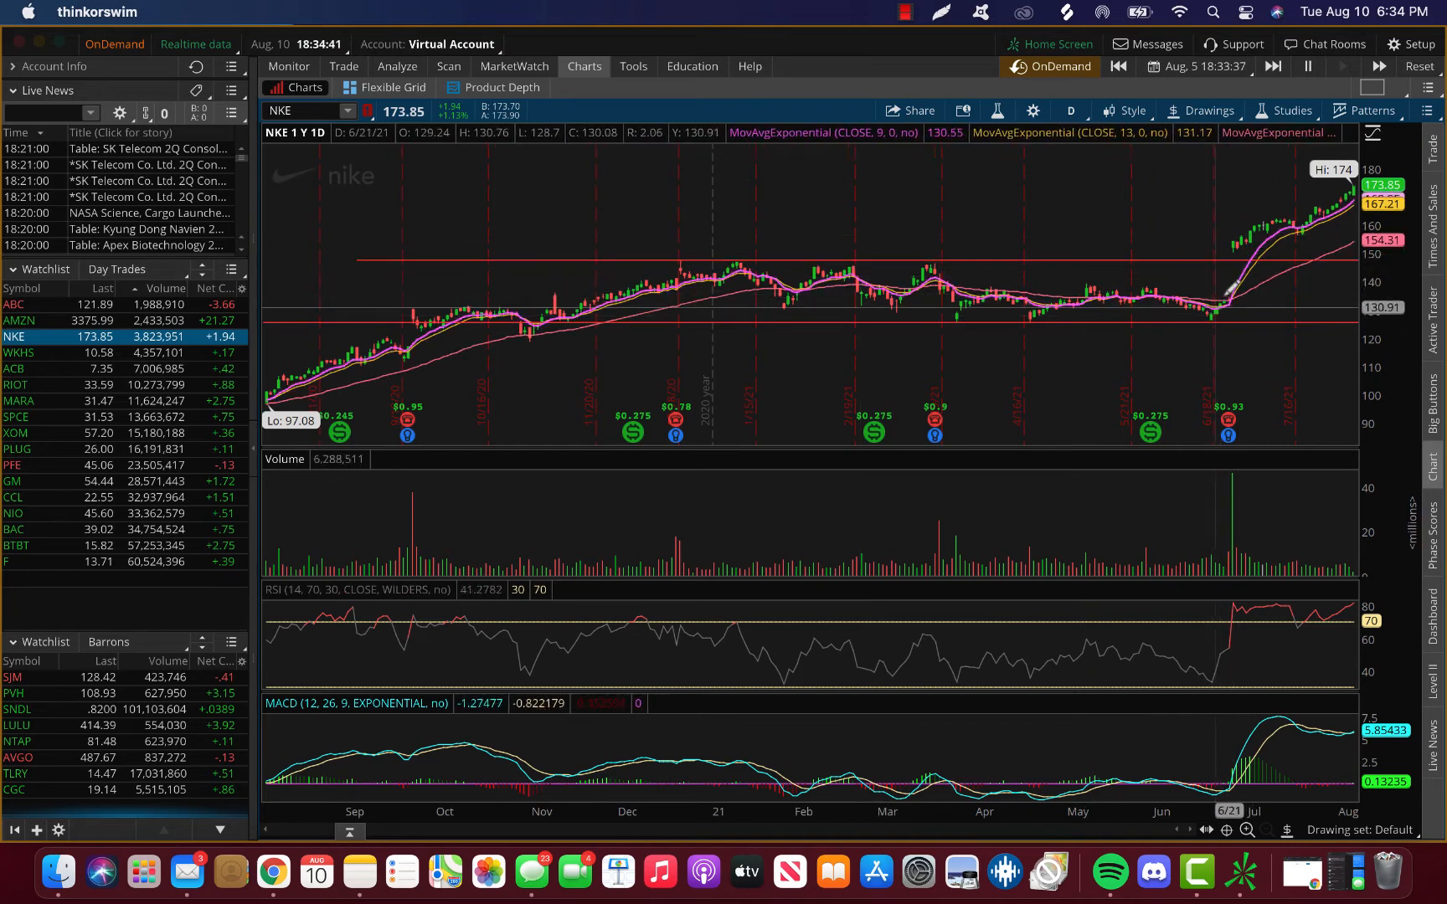
mouse_move(1218, 270)
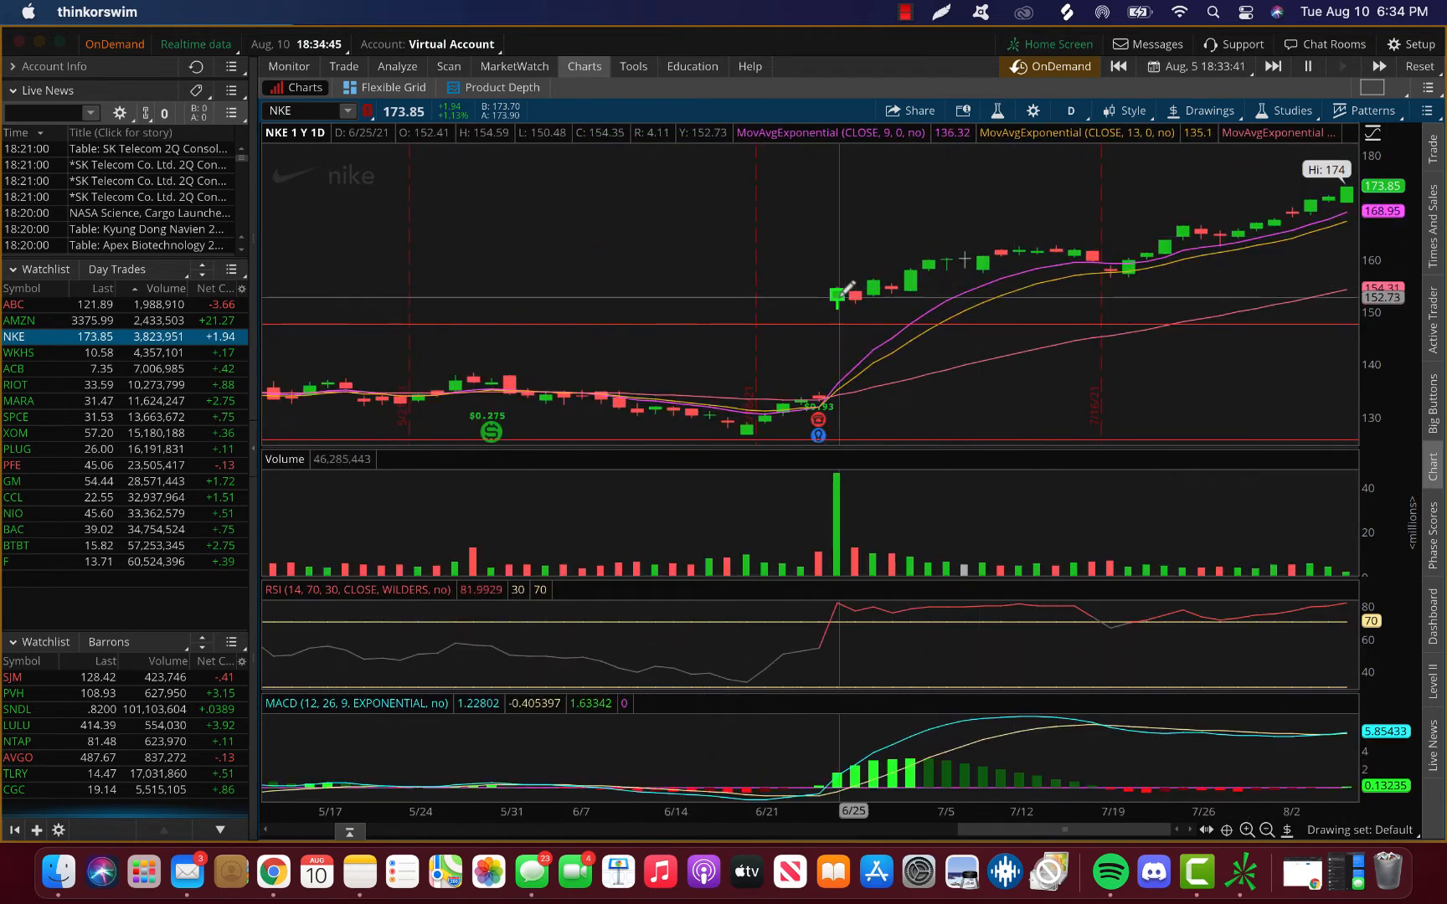
mouse_move(454, 384)
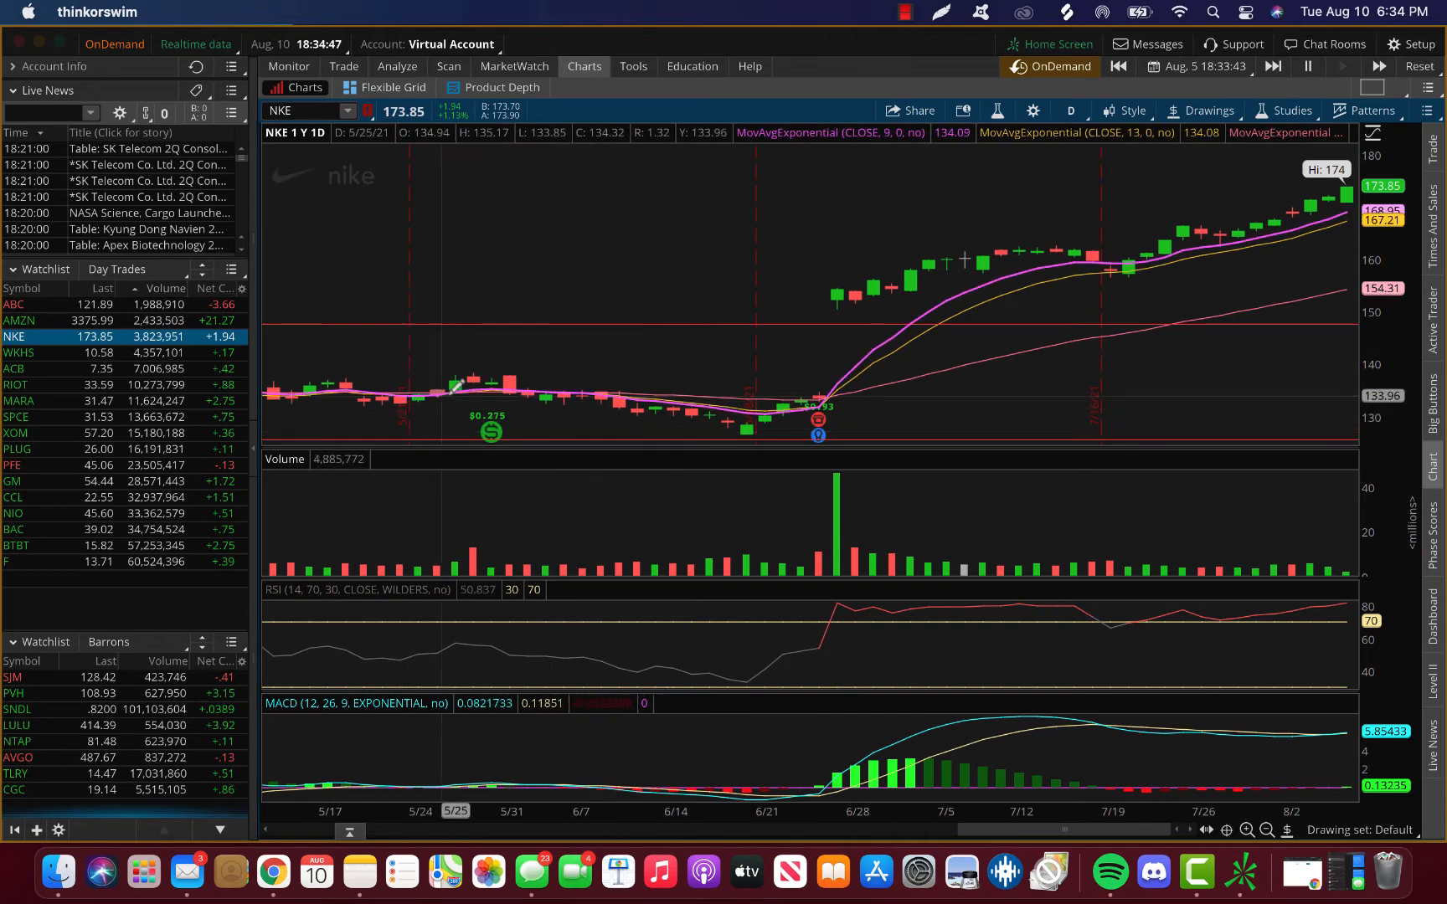
mouse_move(576, 409)
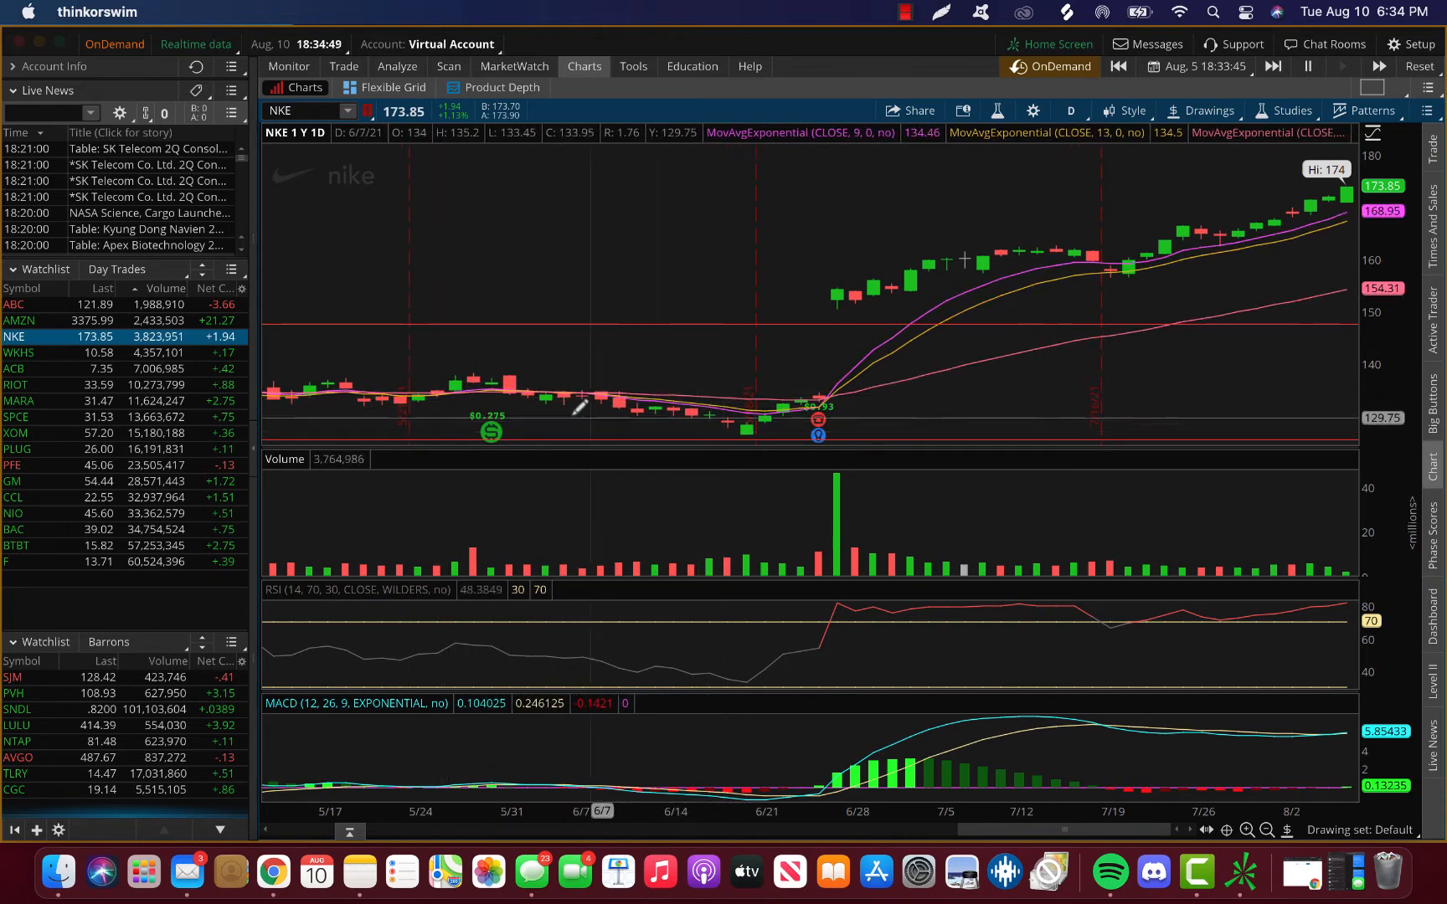
mouse_move(784, 402)
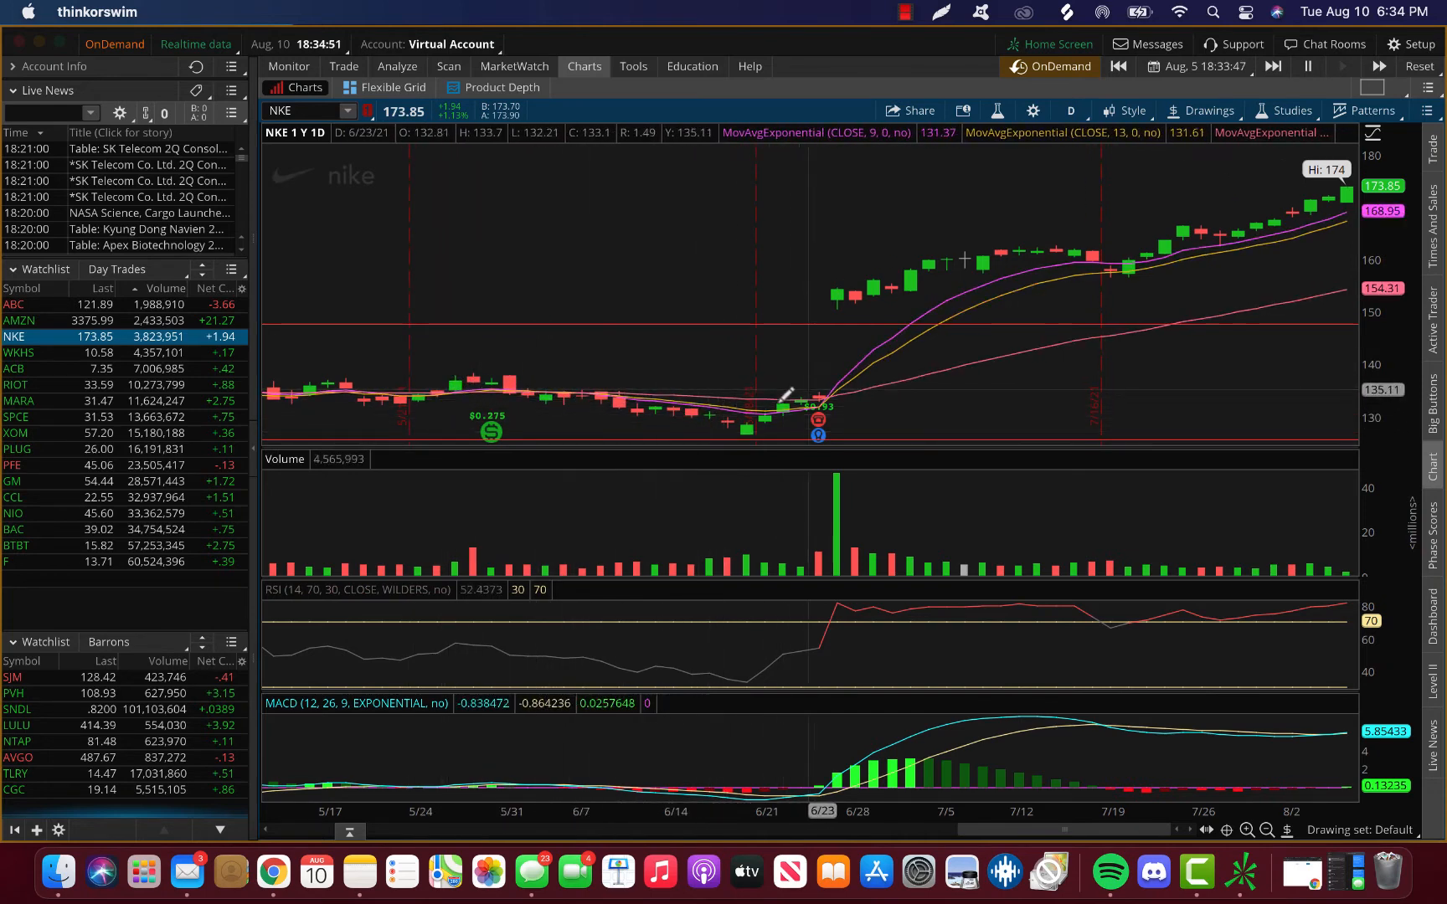
mouse_move(838, 291)
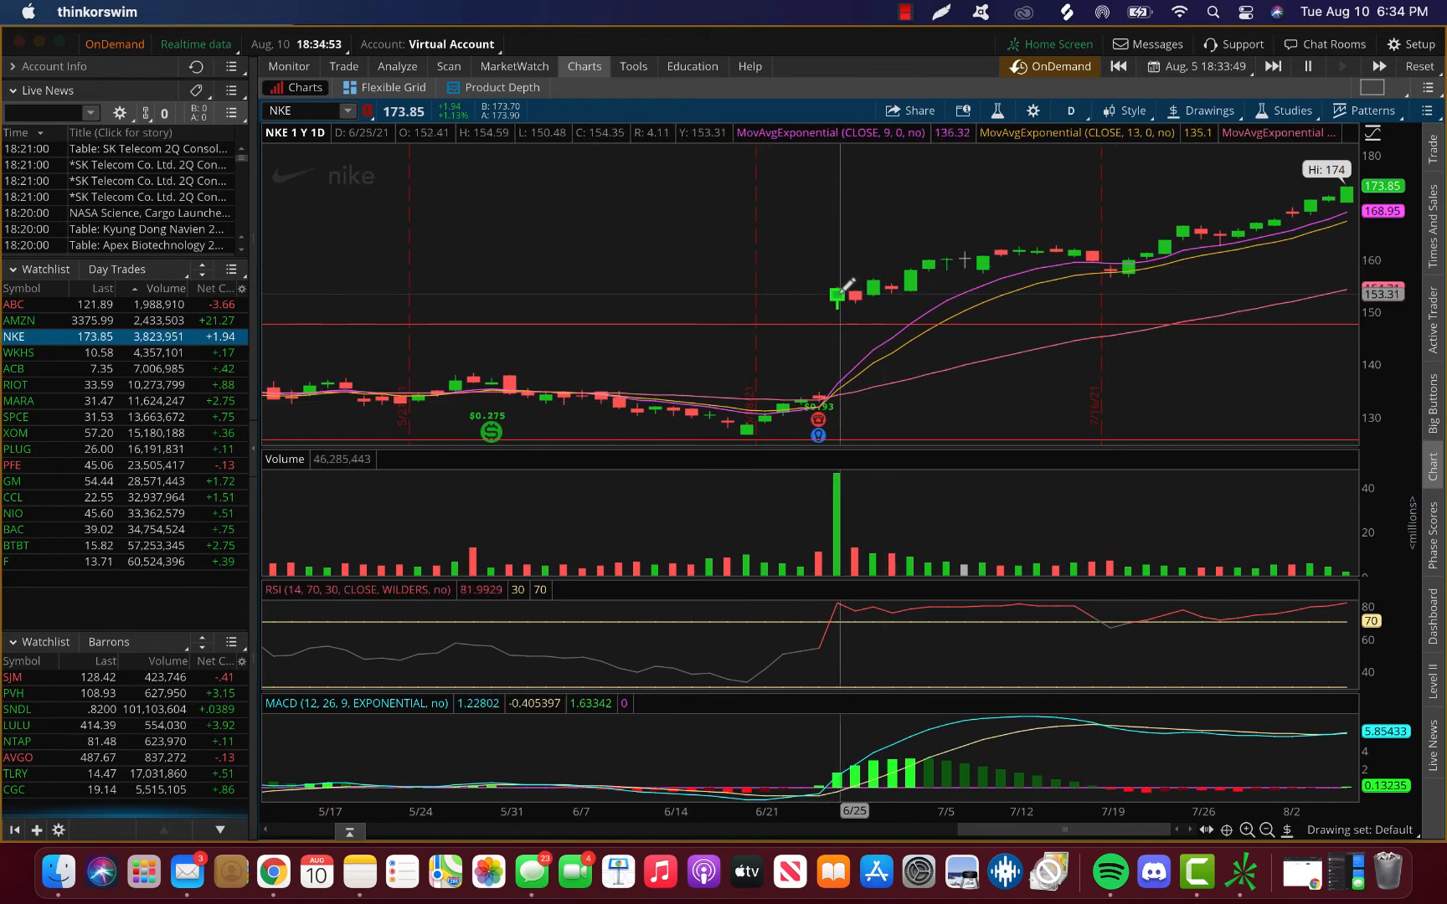
mouse_move(820, 387)
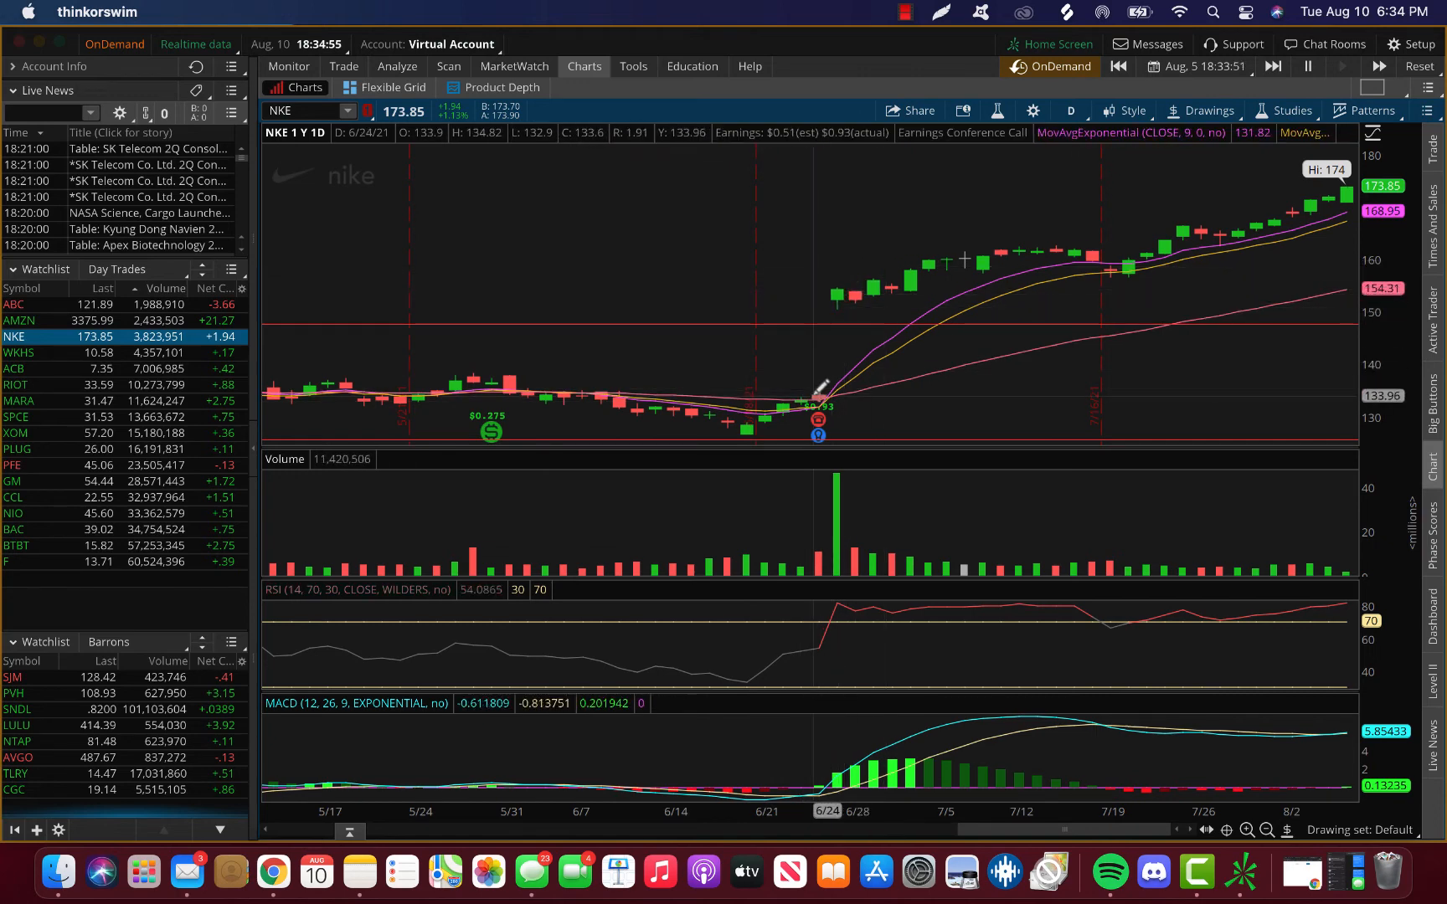
mouse_move(836, 295)
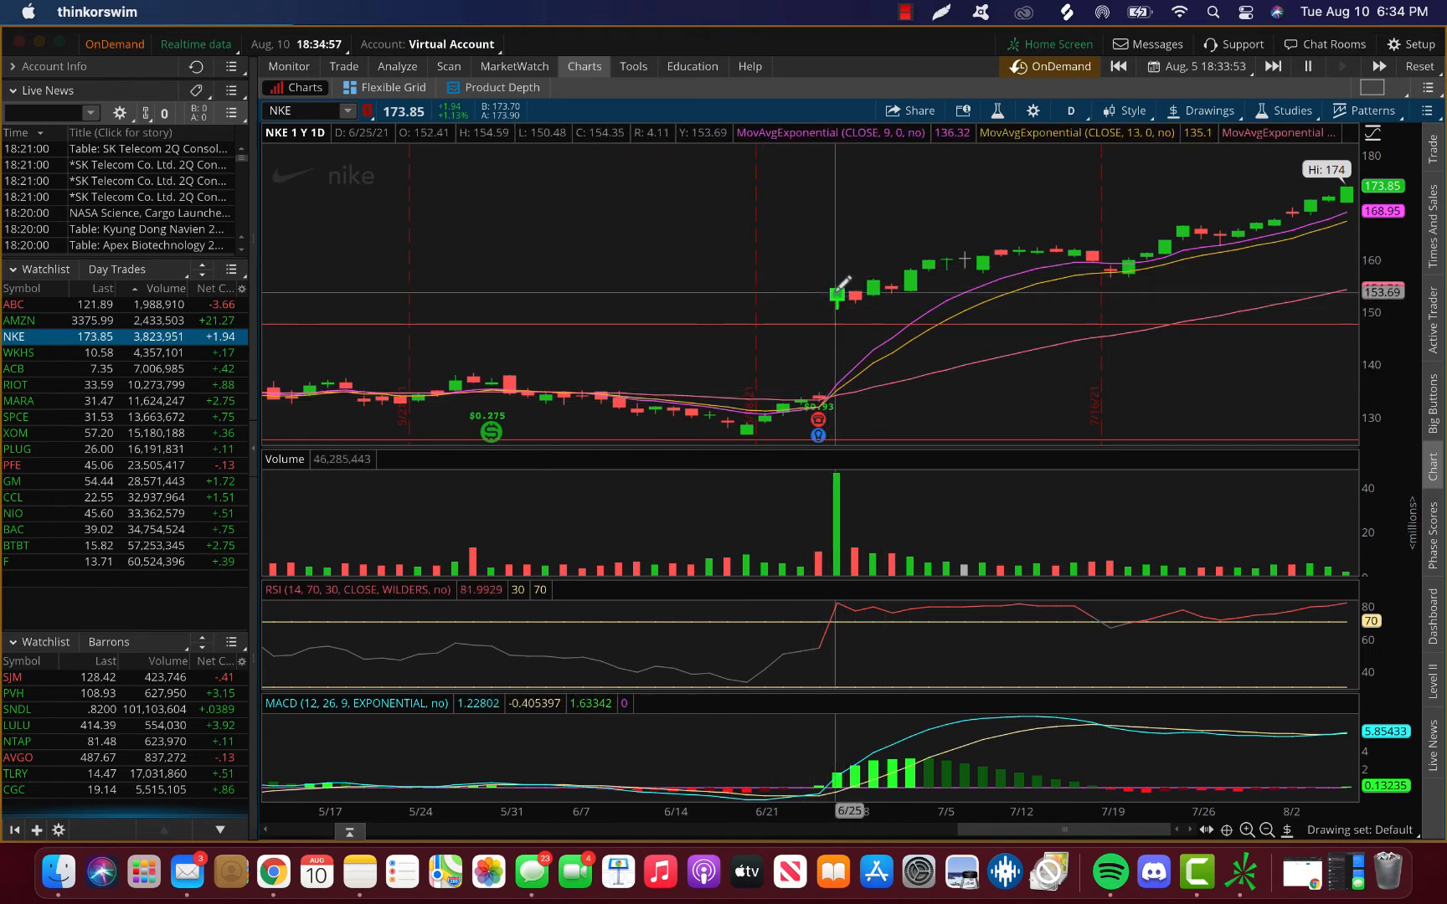
mouse_move(836, 295)
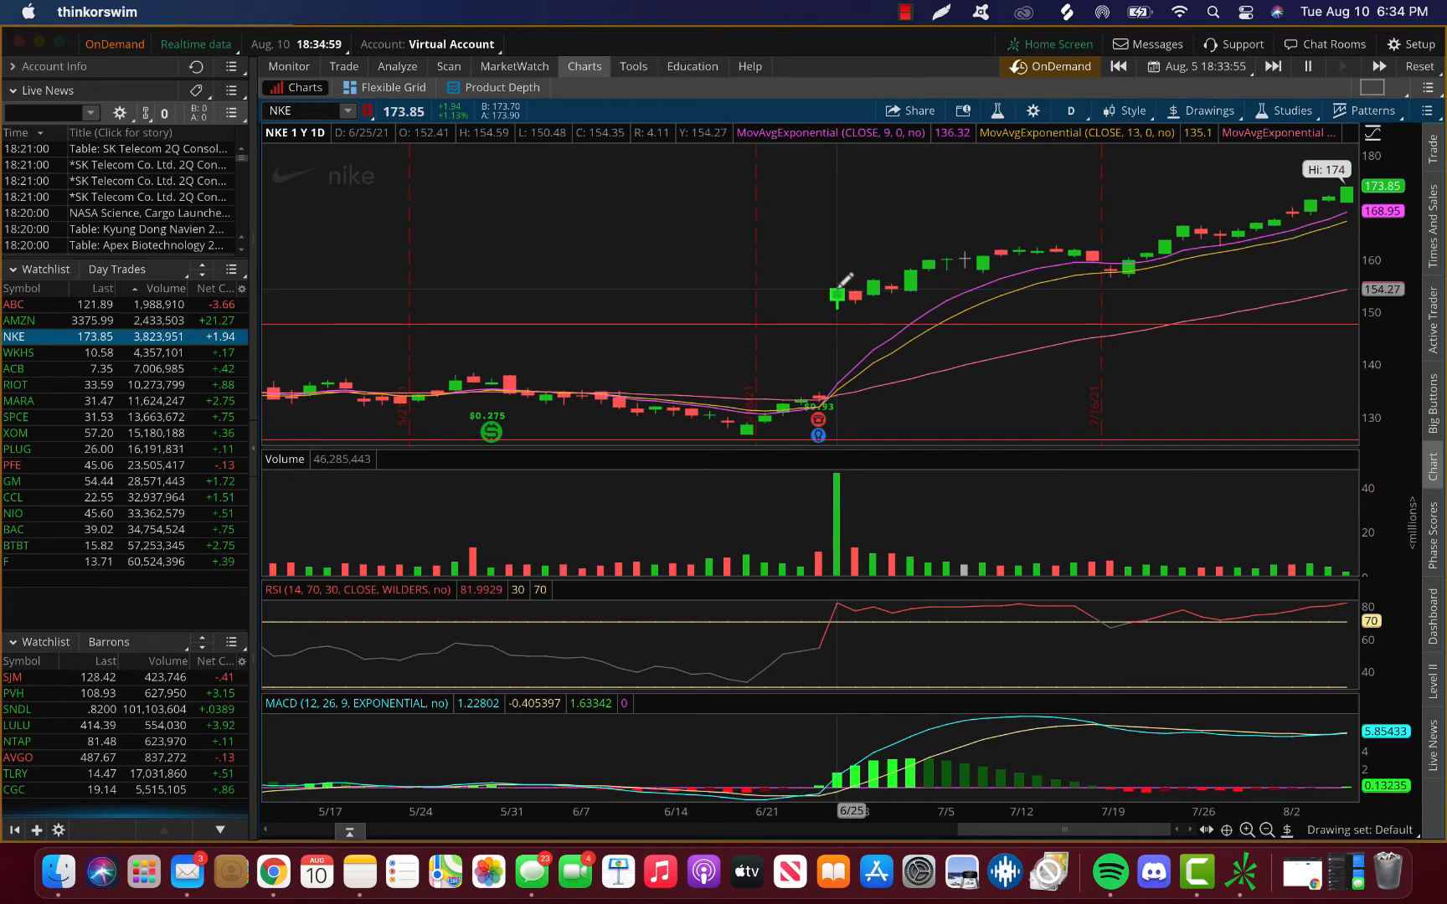
mouse_move(701, 268)
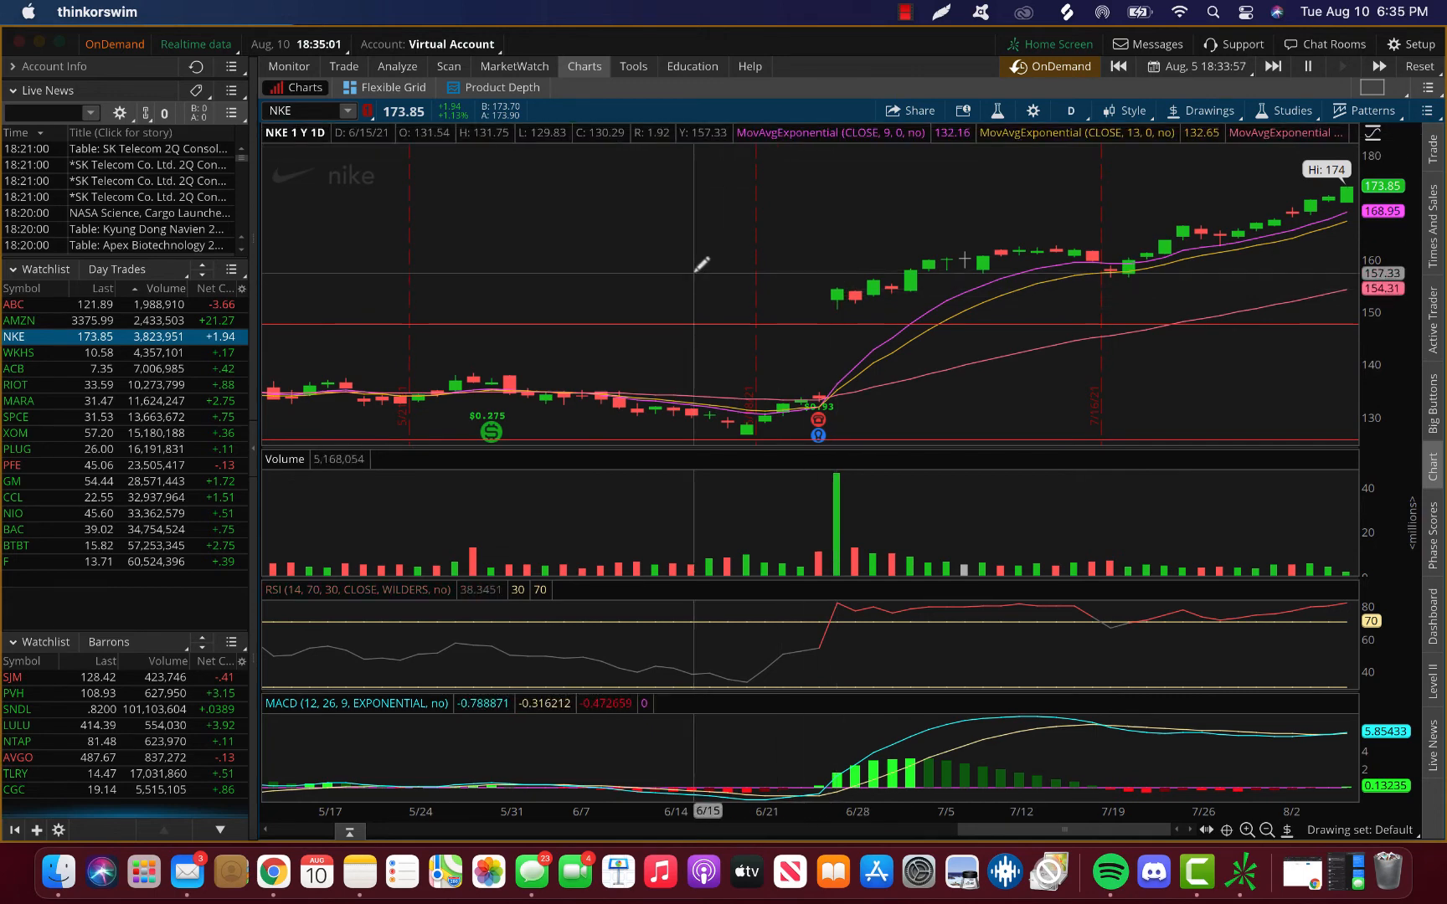
mouse_move(640, 270)
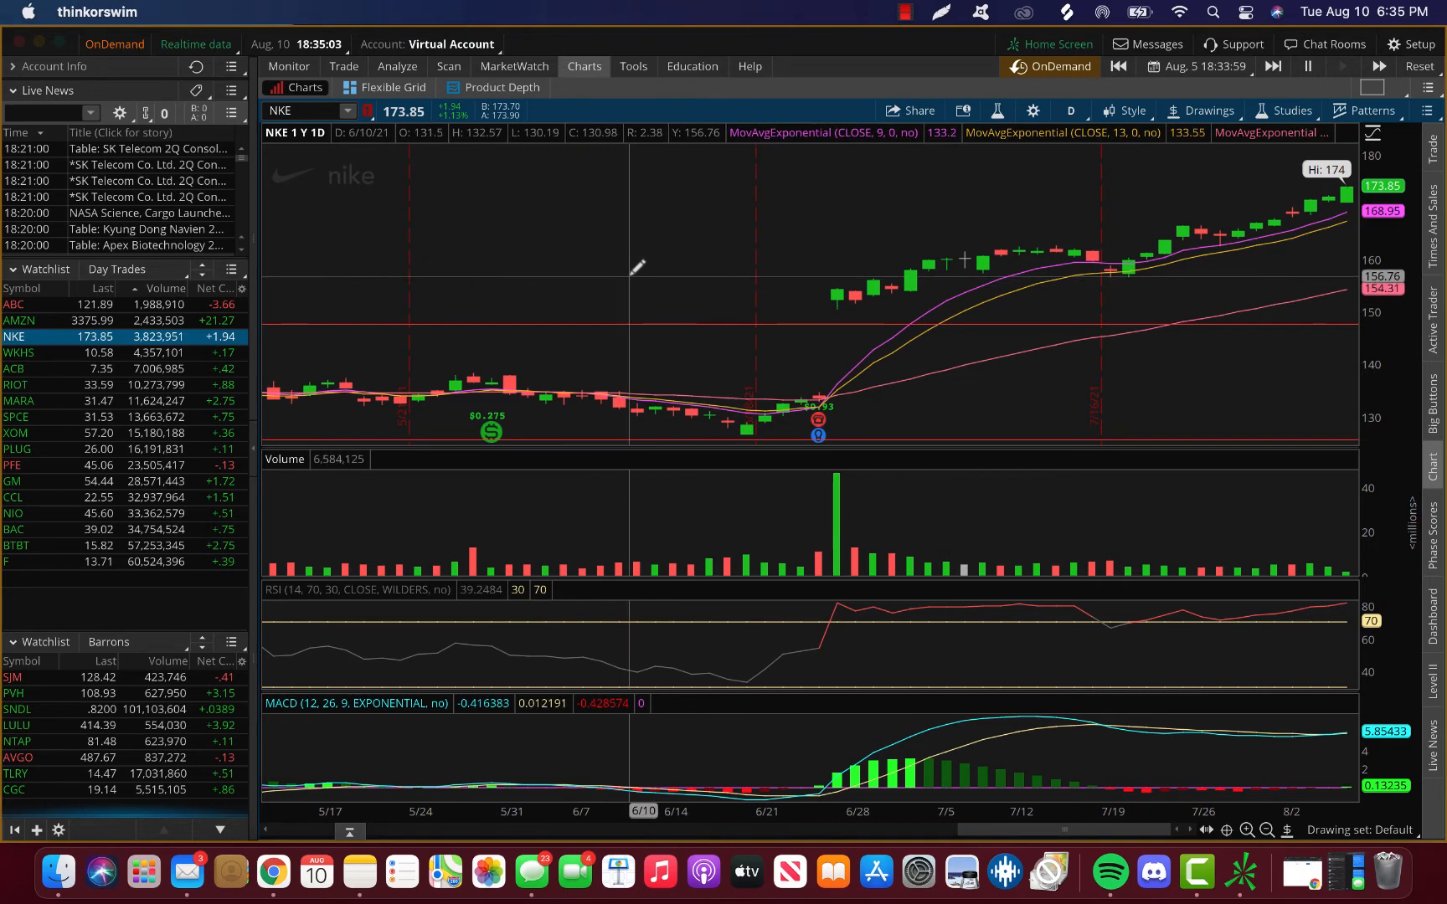
mouse_move(668, 293)
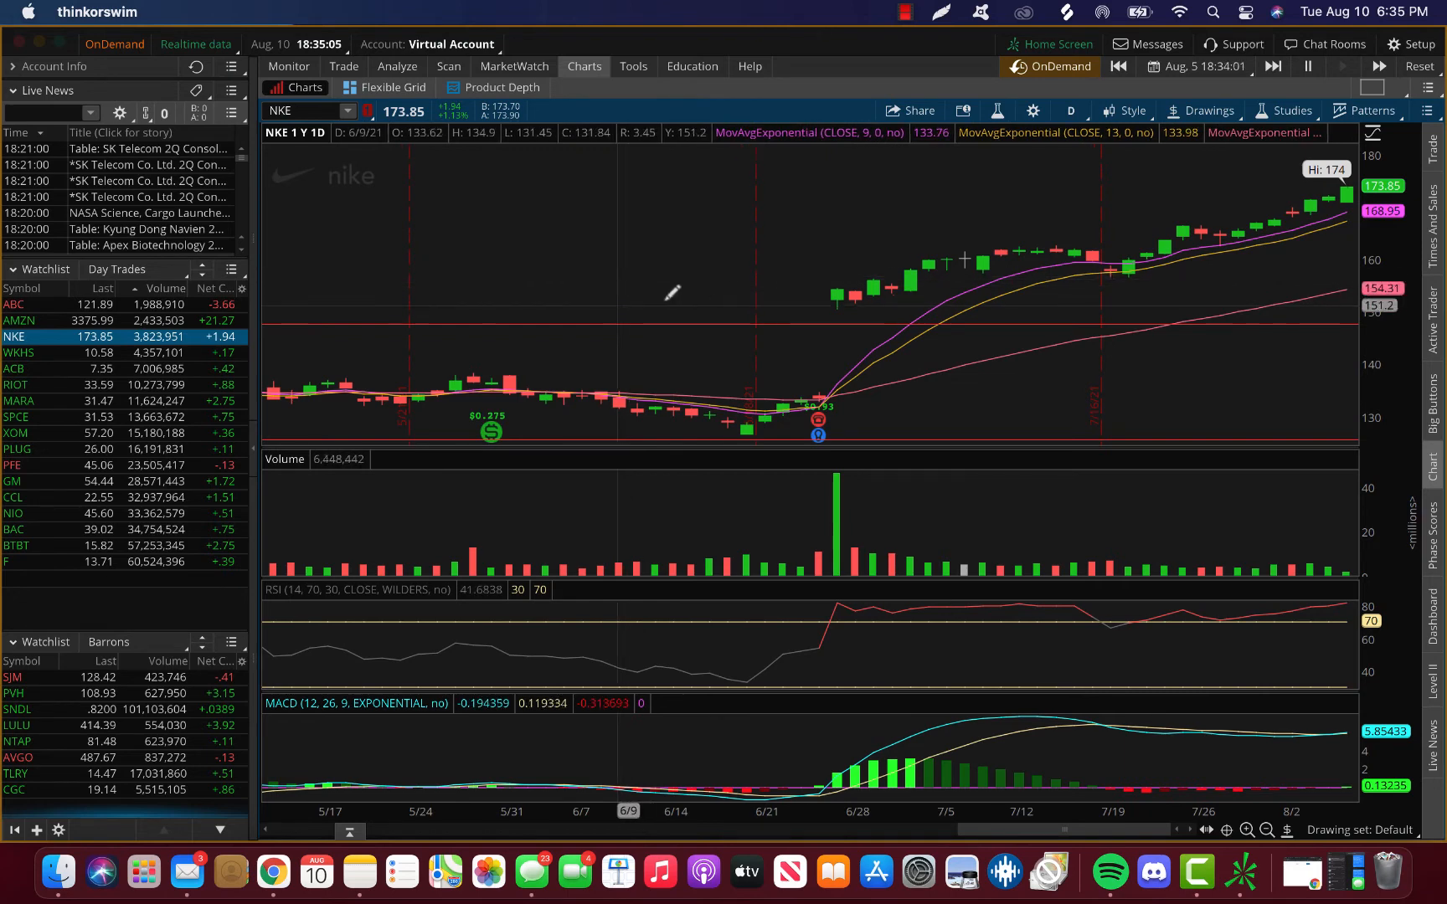
mouse_move(914, 338)
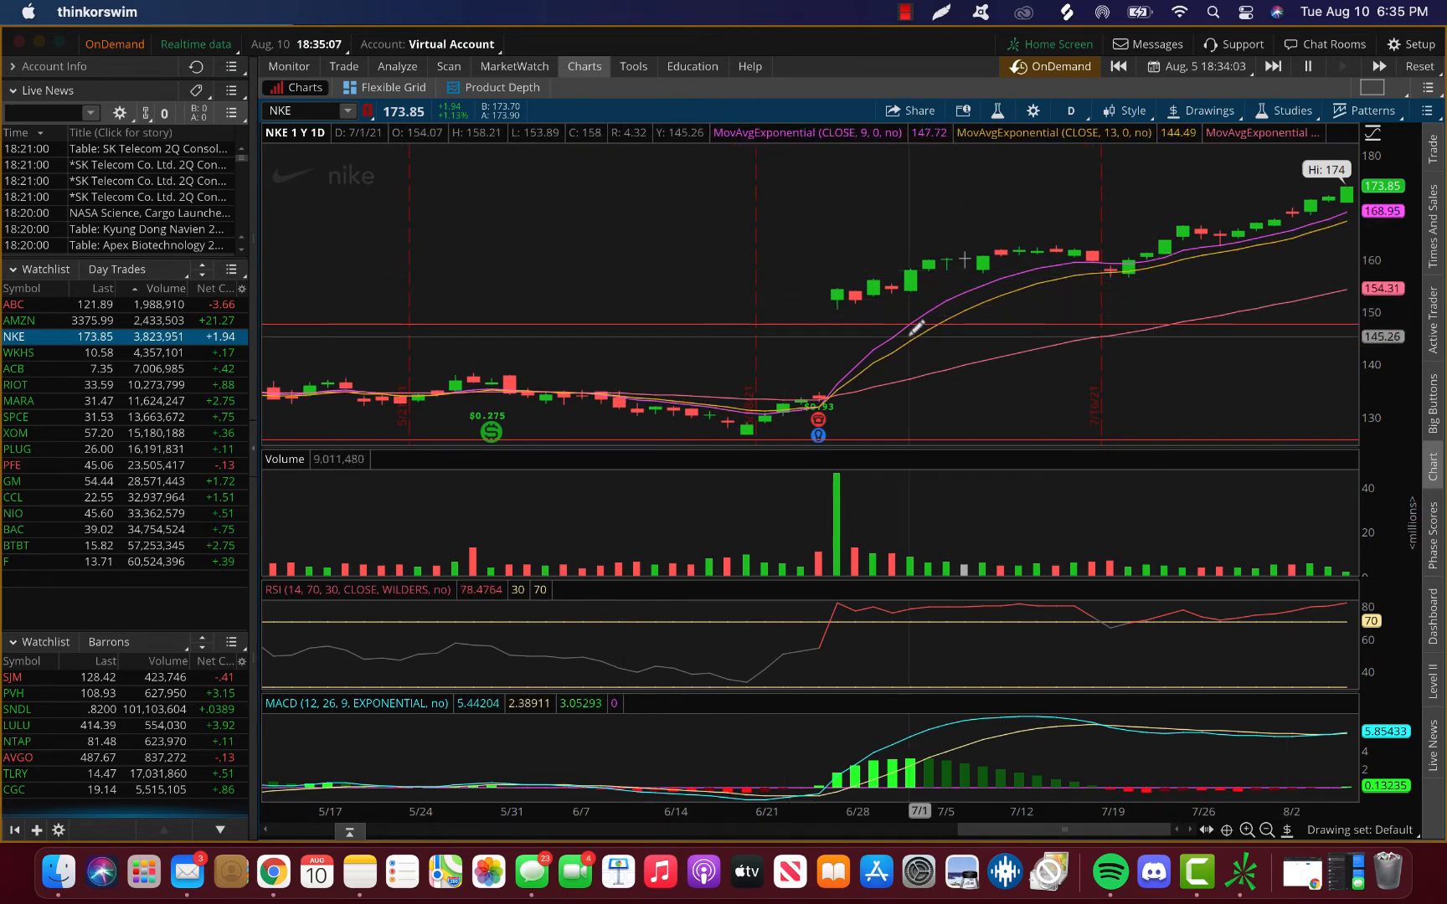
mouse_move(1018, 268)
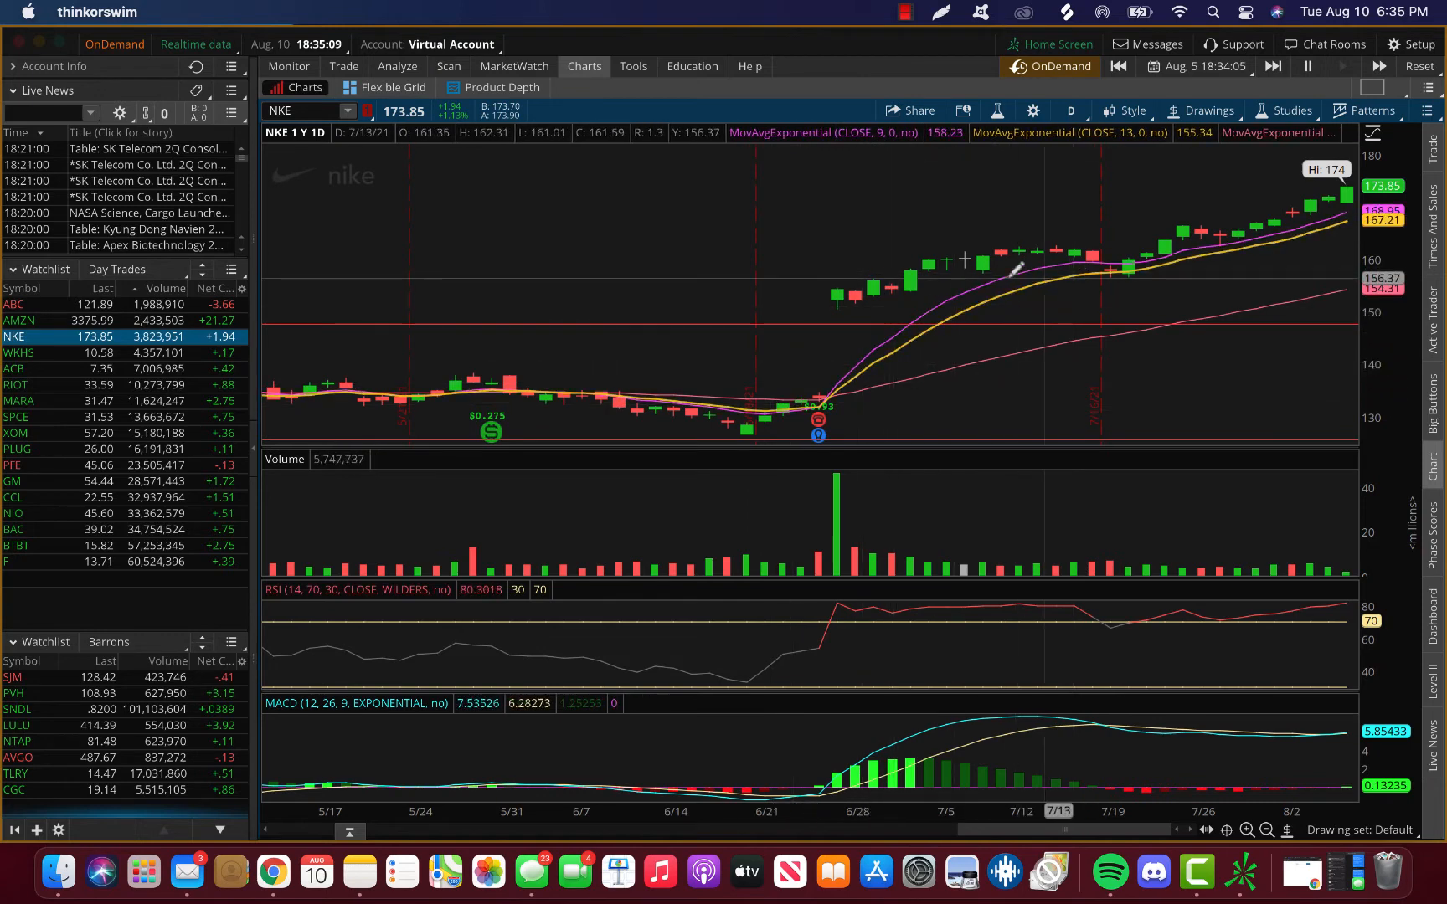
mouse_move(994, 288)
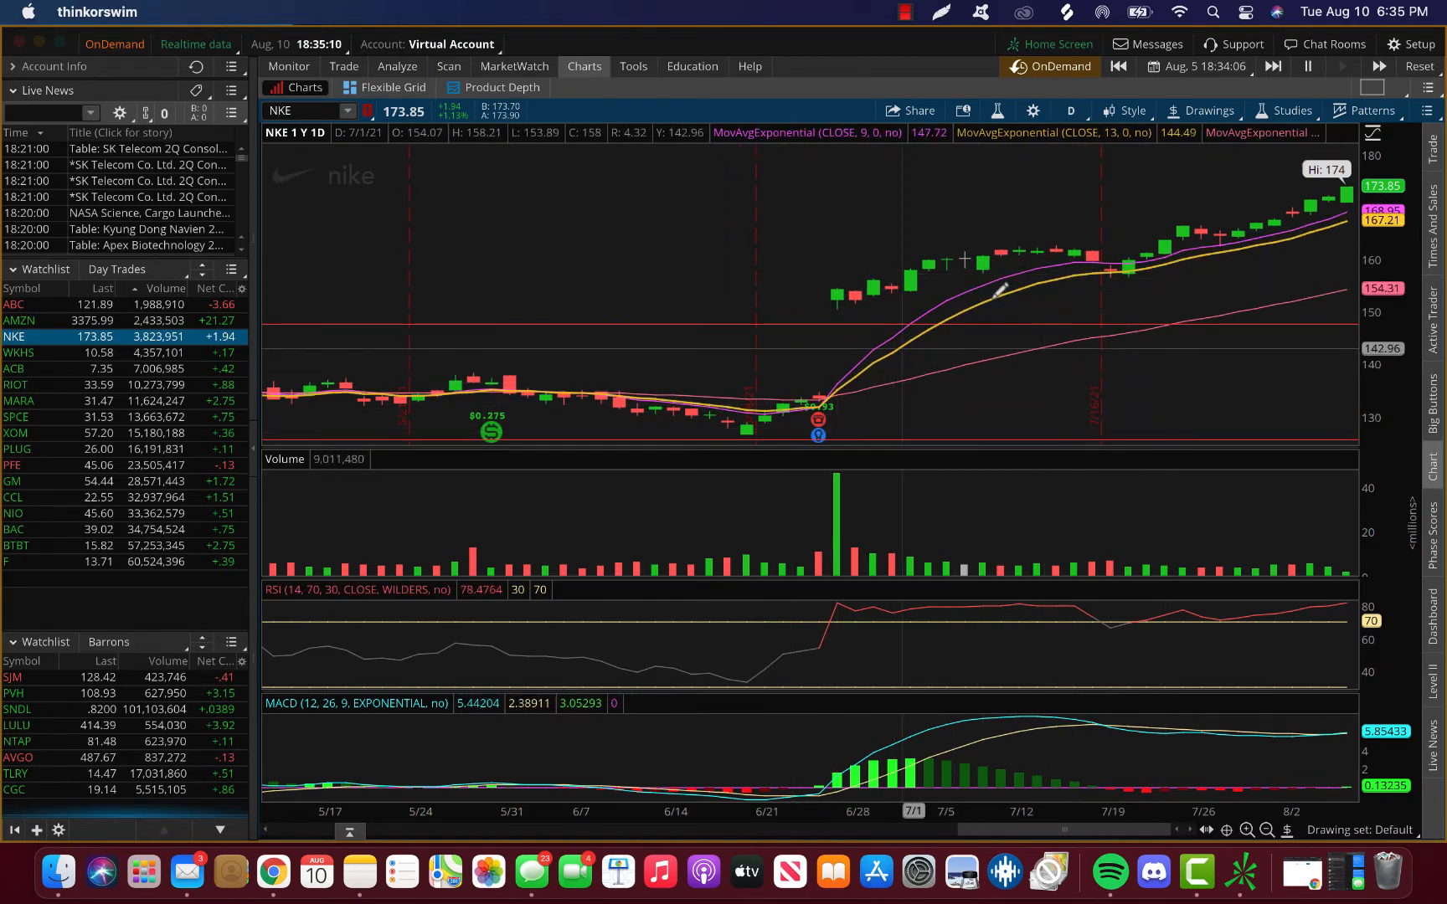
mouse_move(743, 276)
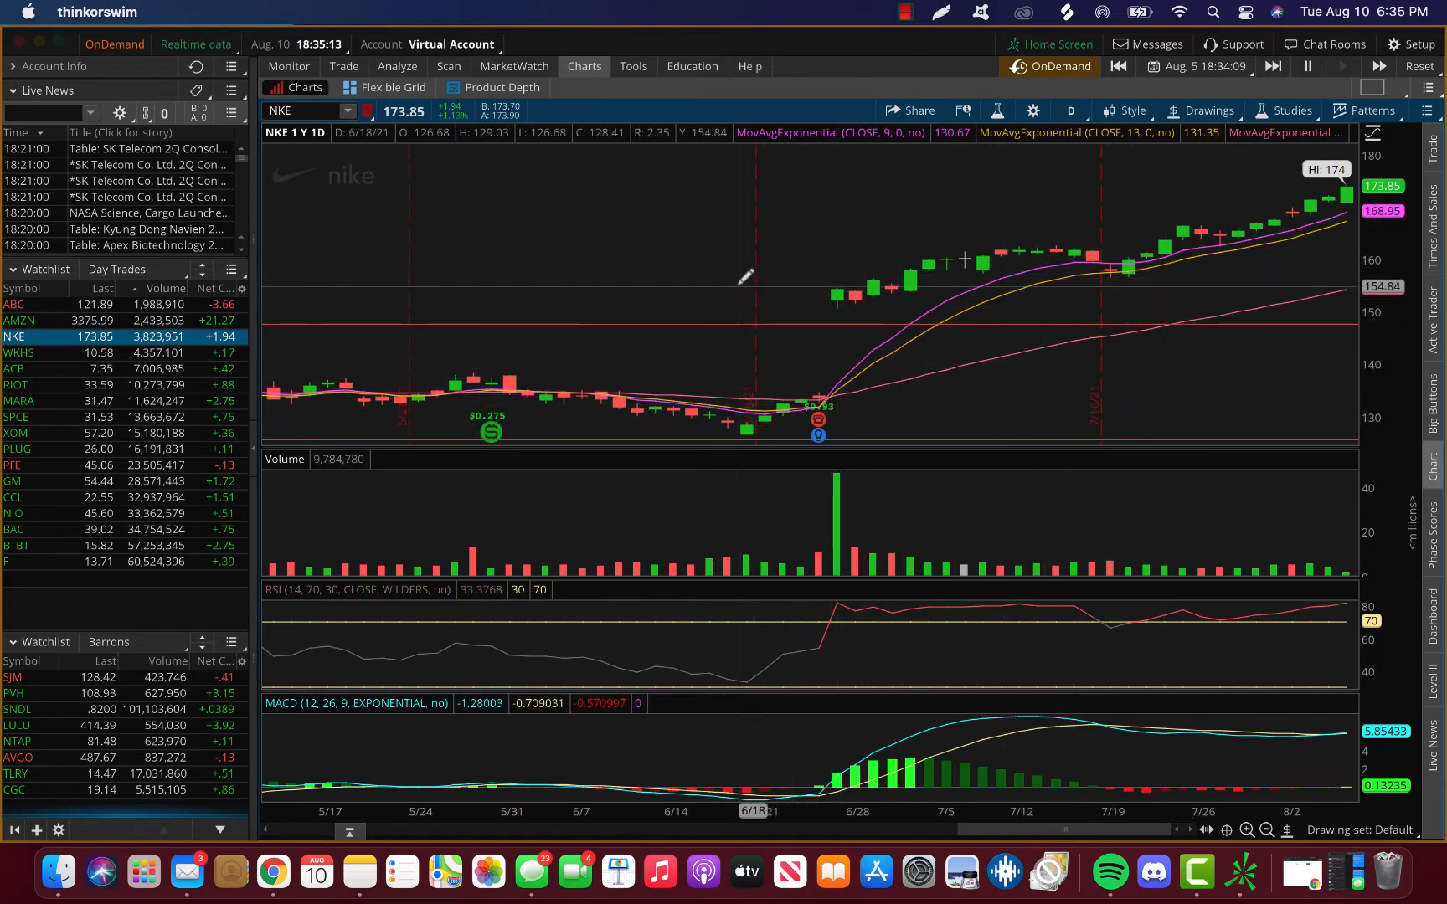
mouse_move(586, 271)
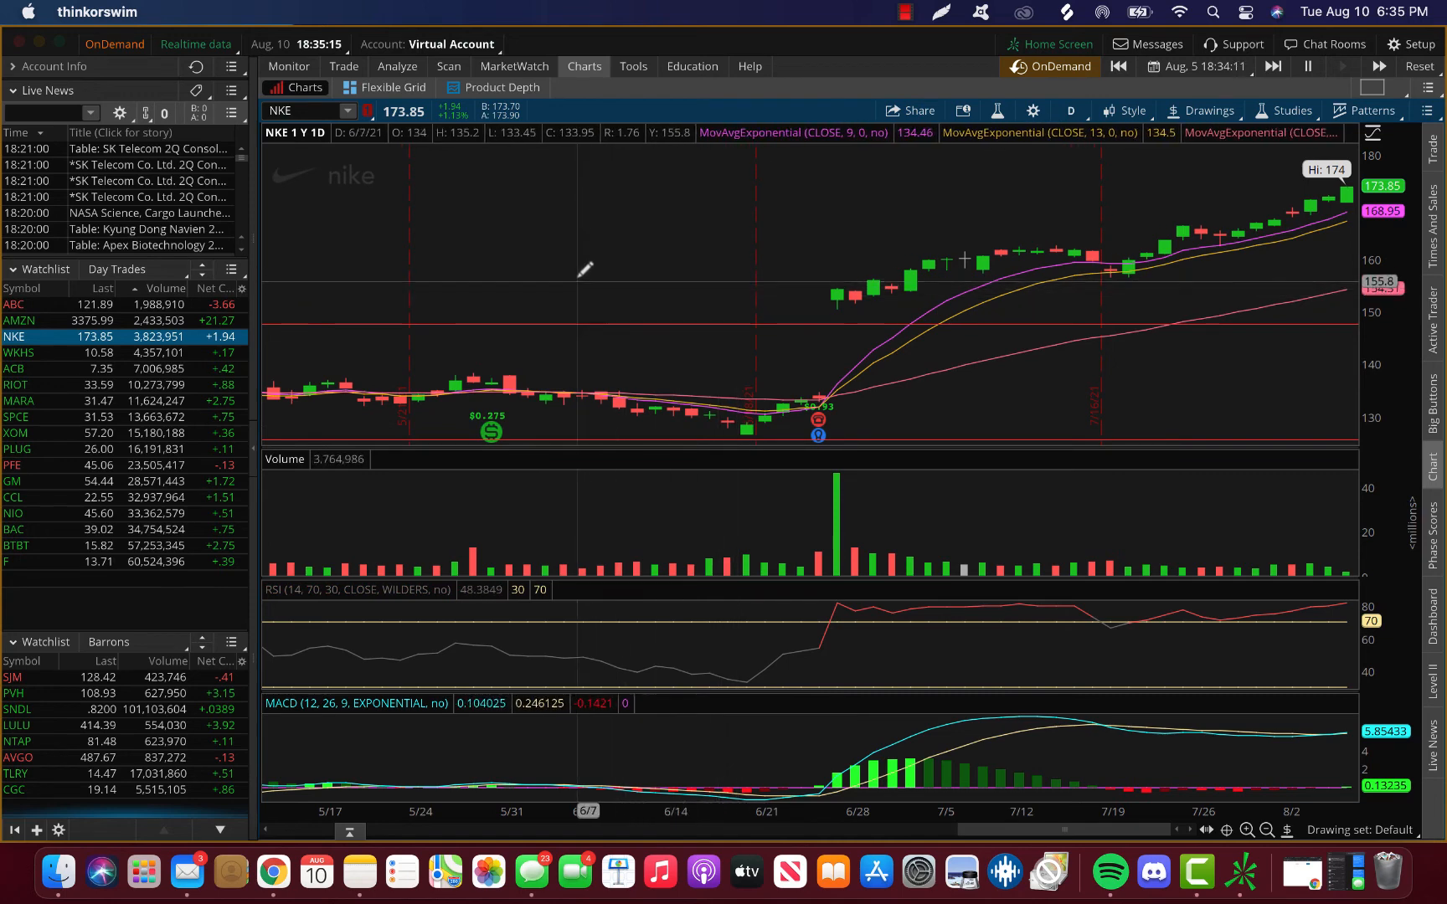
mouse_move(583, 274)
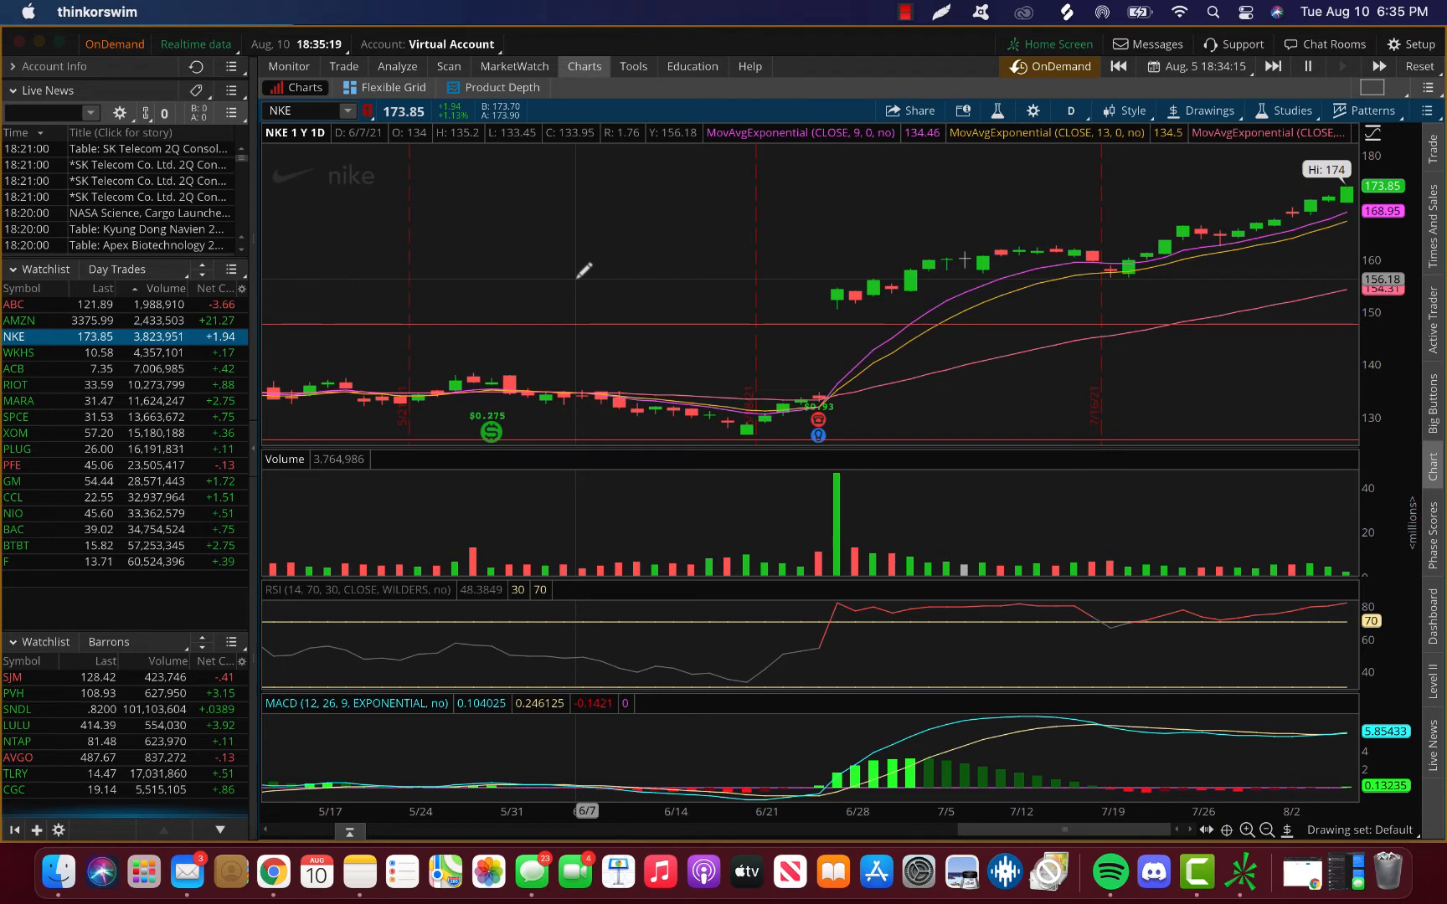
mouse_move(810, 311)
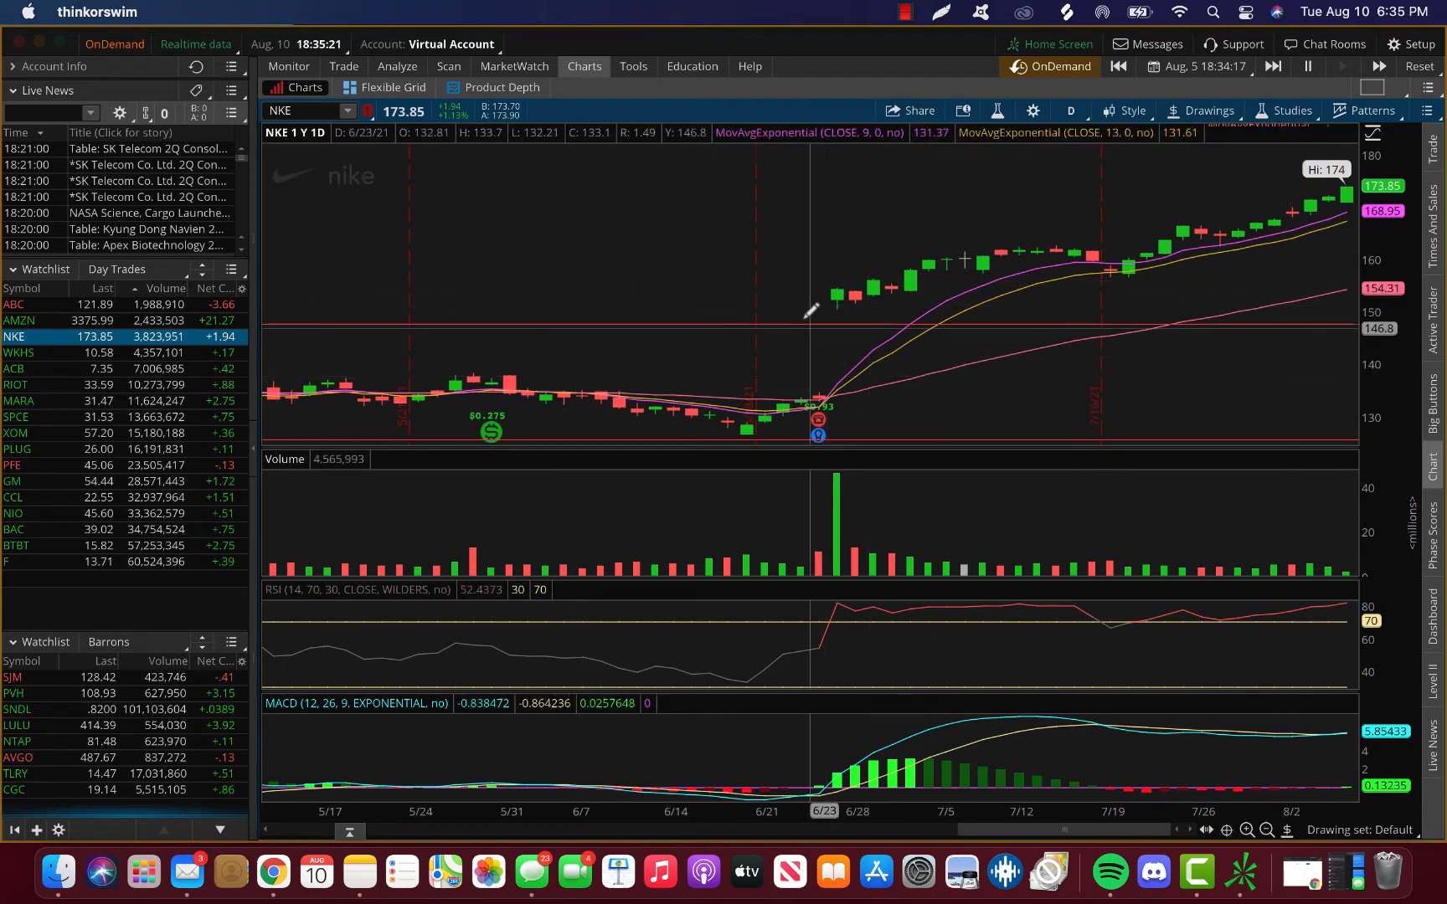
mouse_move(775, 268)
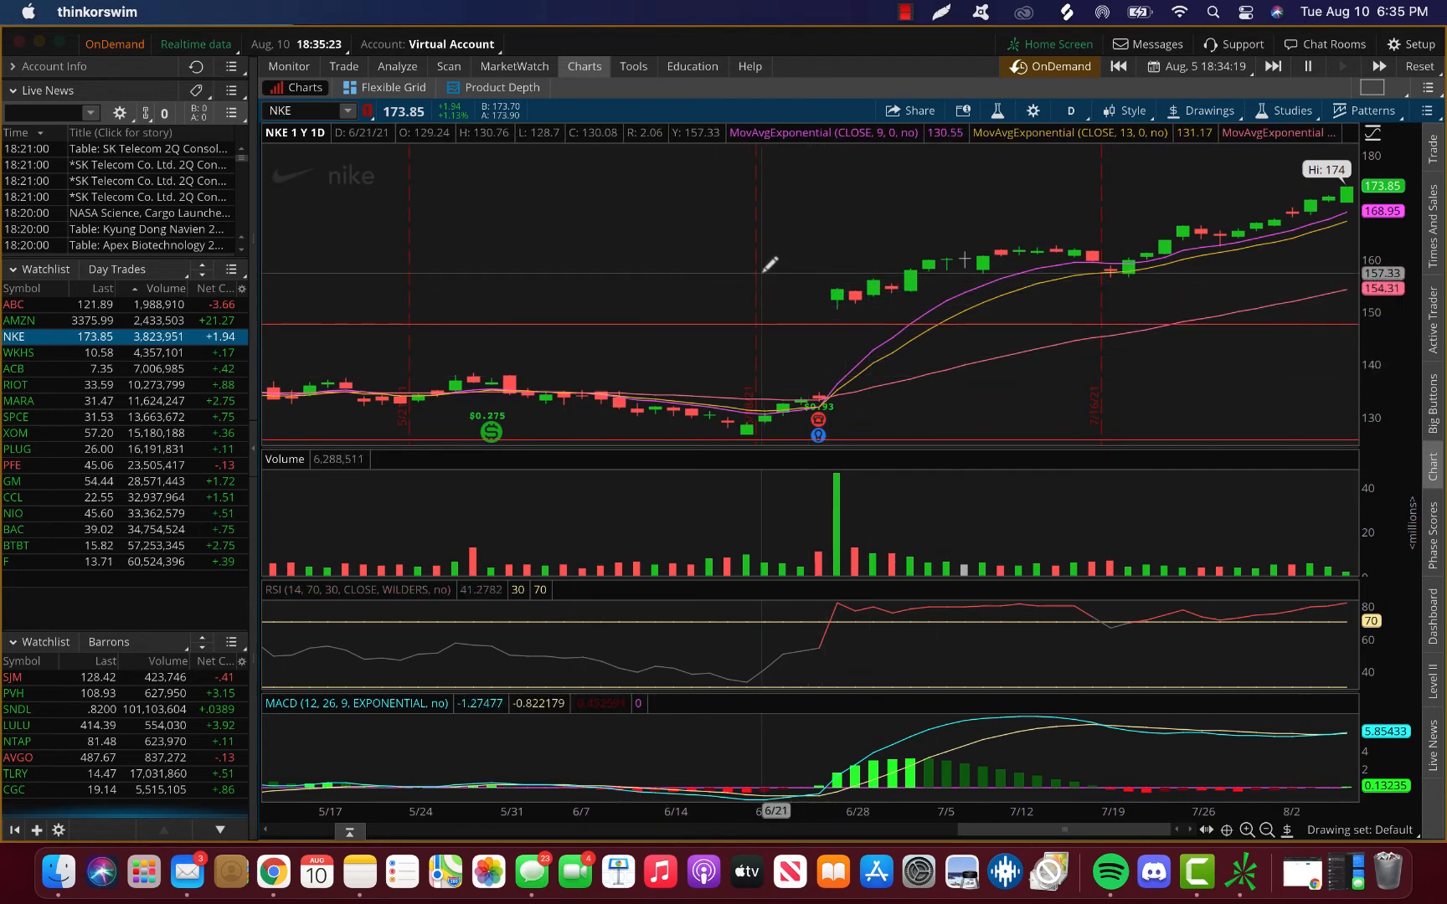
mouse_move(767, 270)
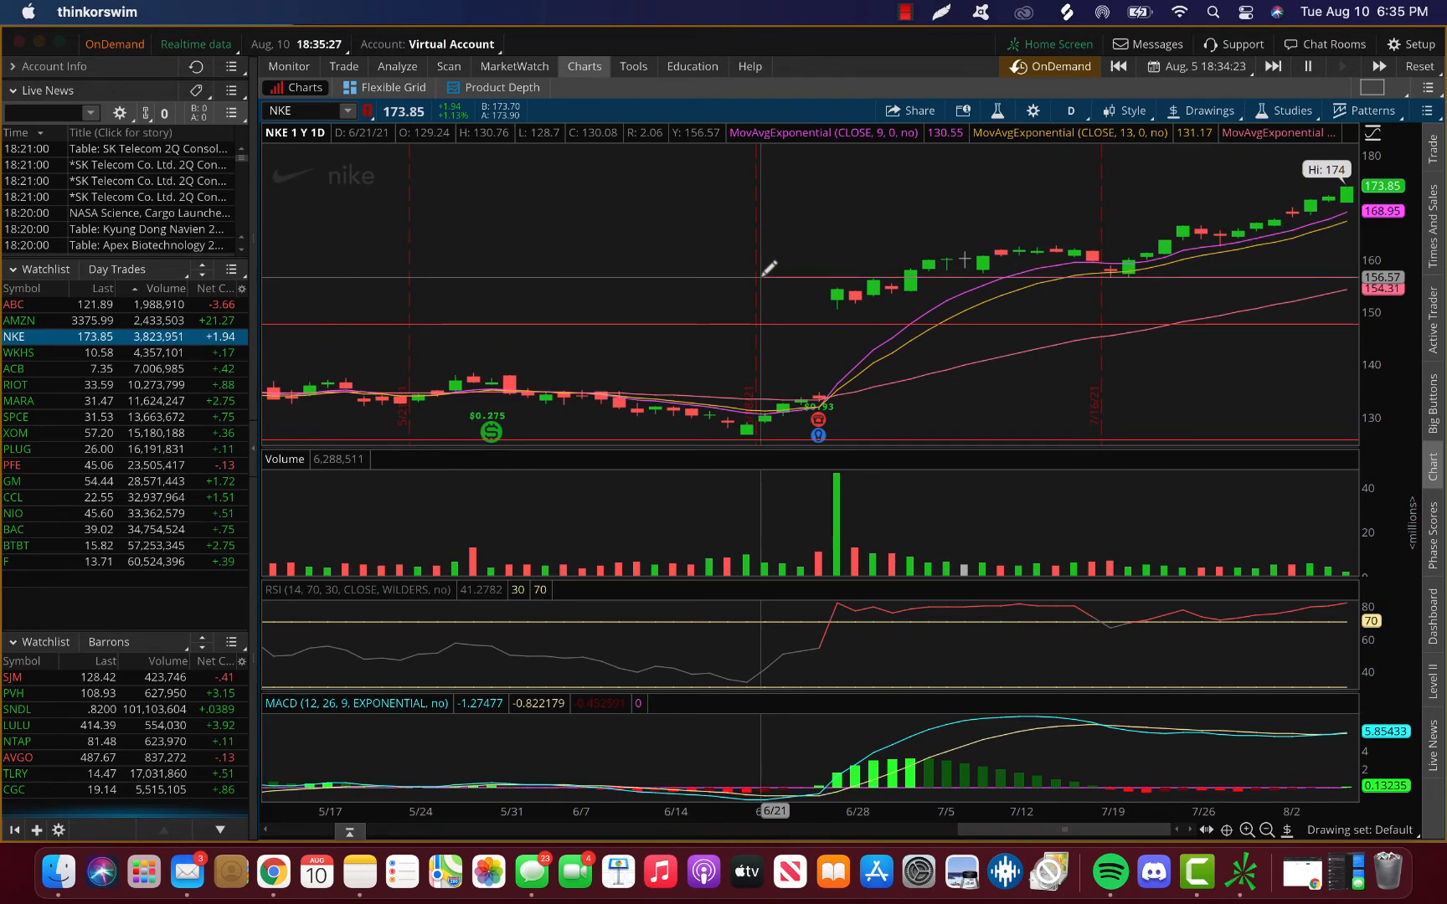
mouse_move(770, 274)
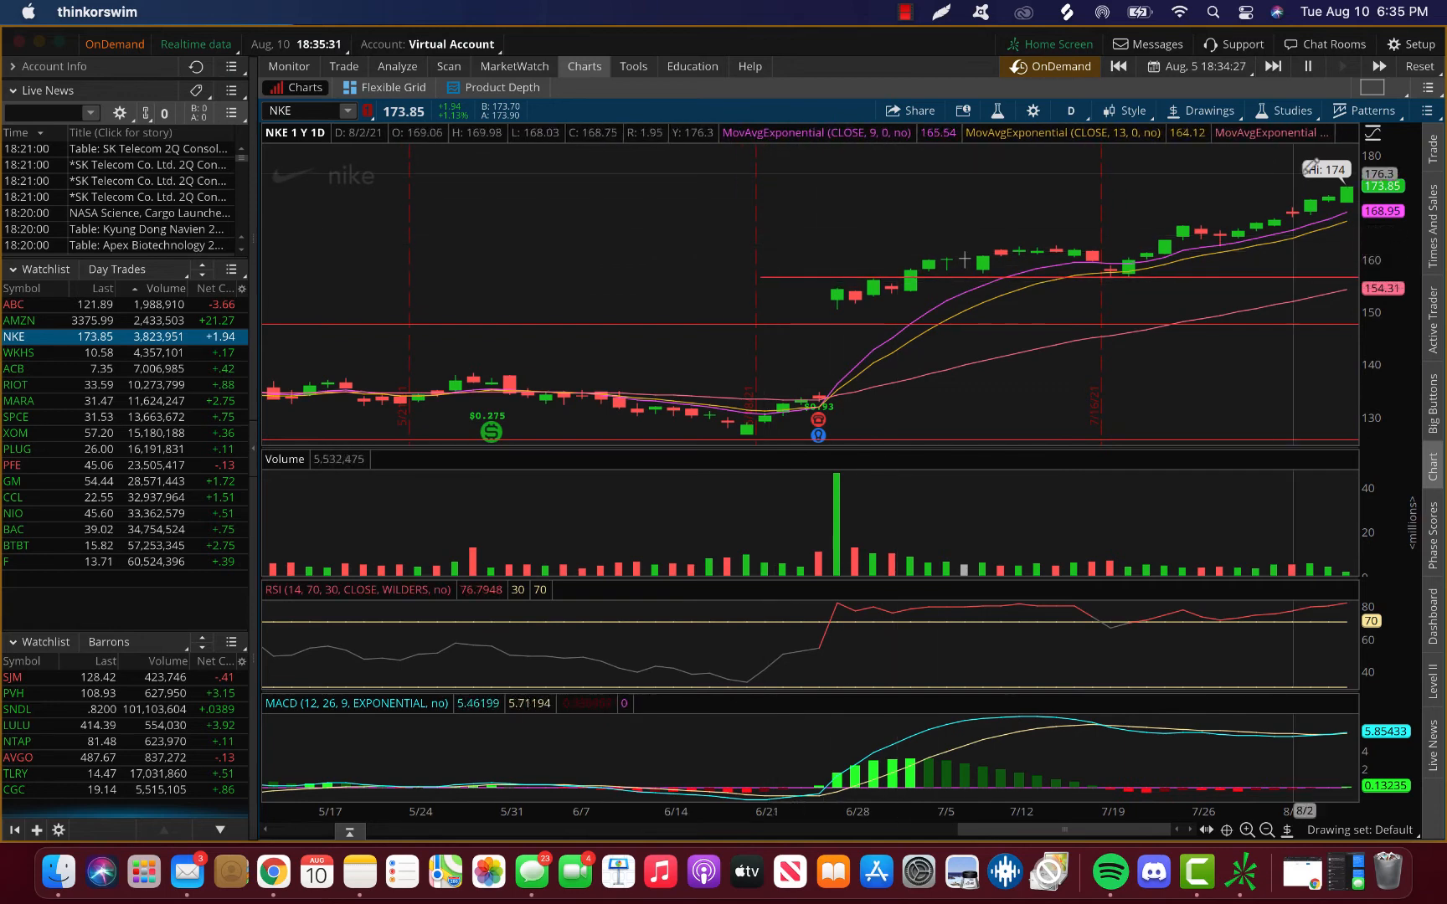
mouse_move(1025, 189)
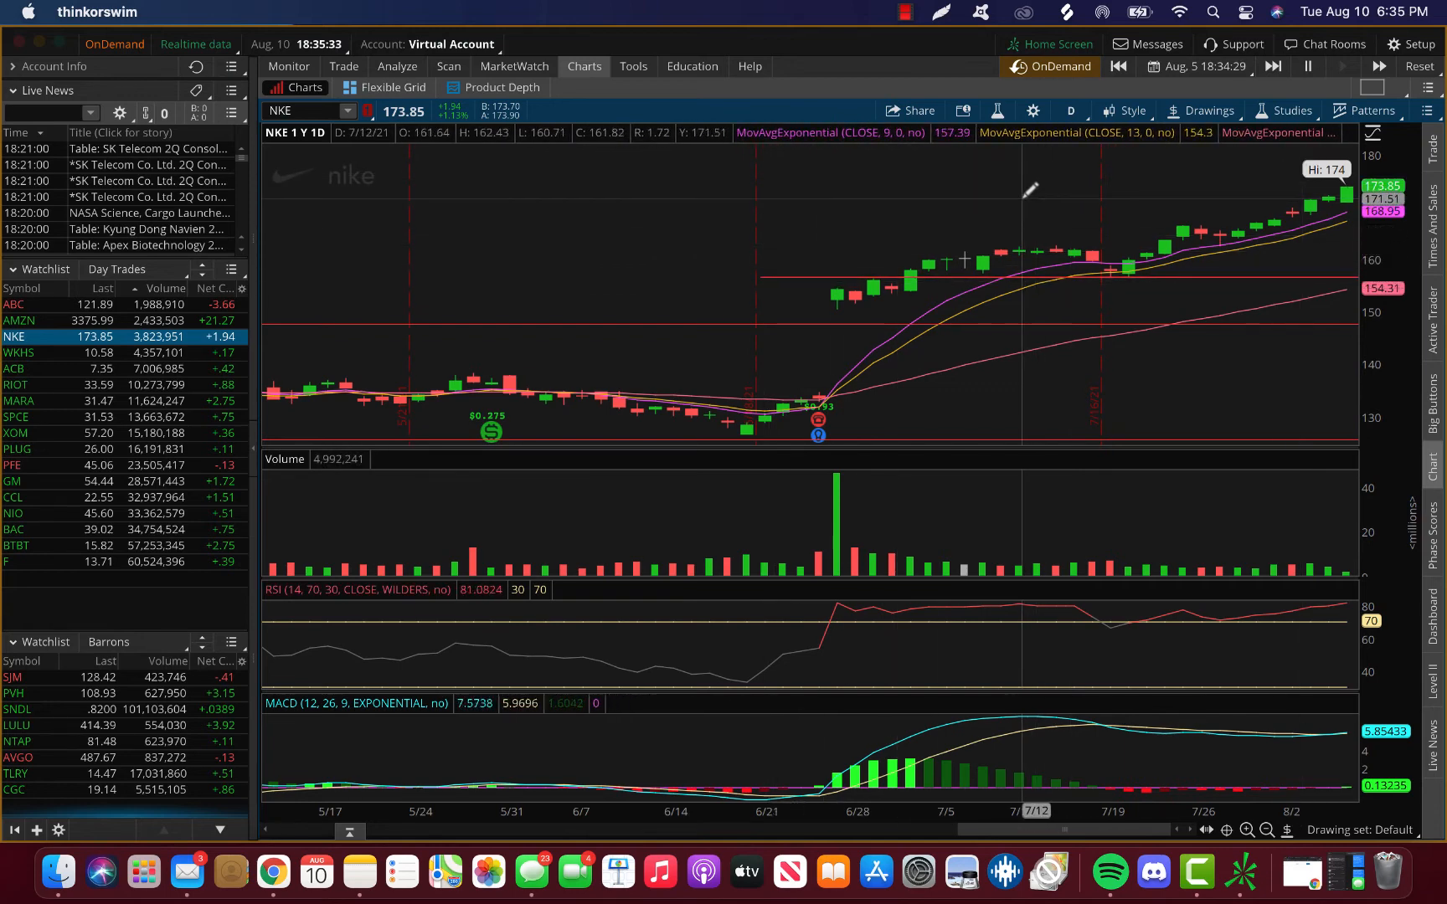
mouse_move(1013, 184)
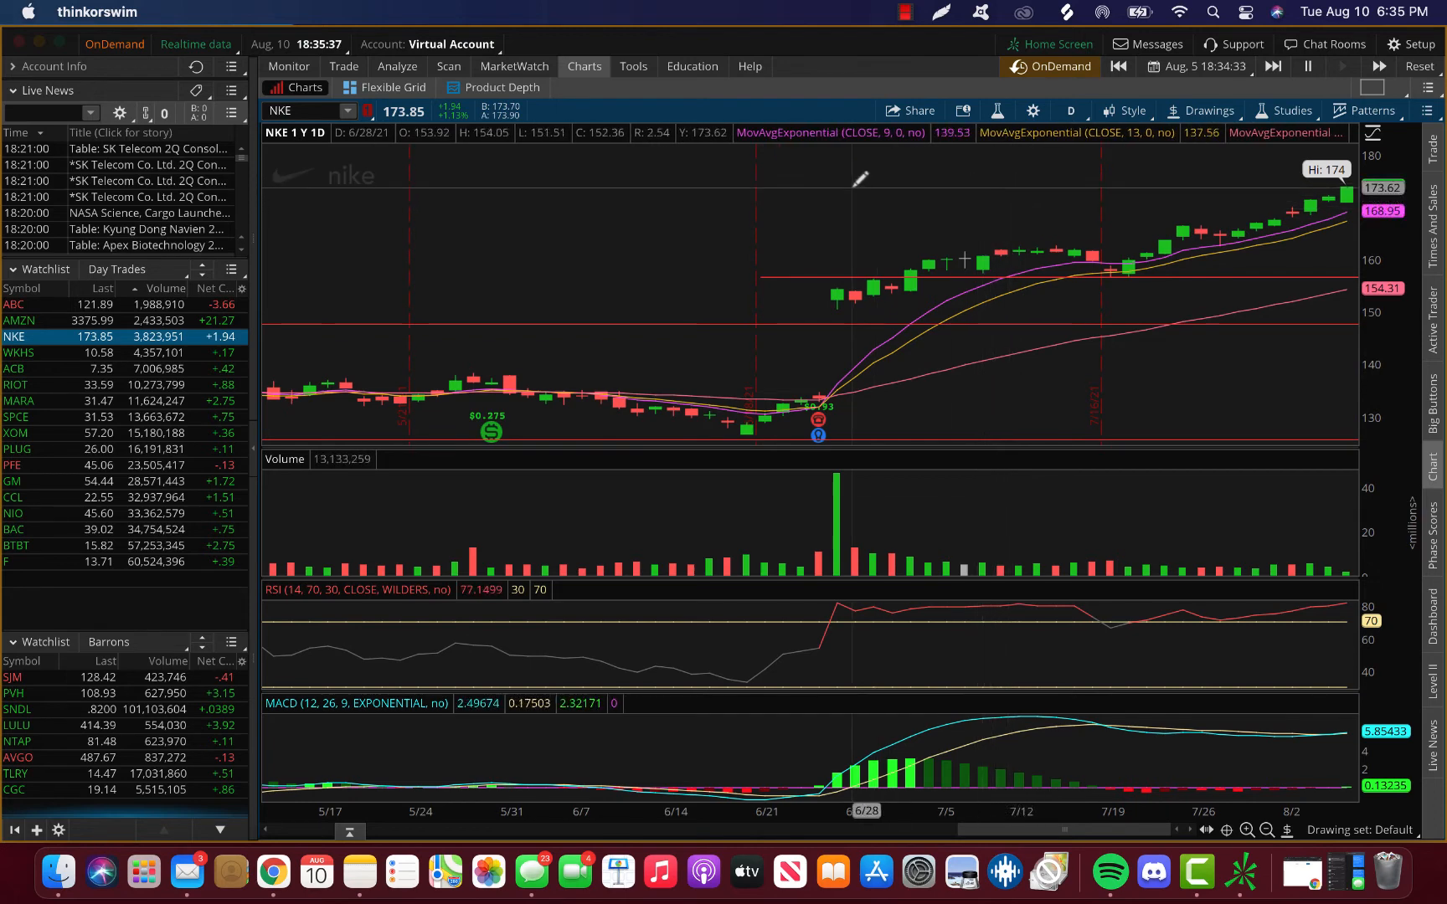
mouse_move(567, 405)
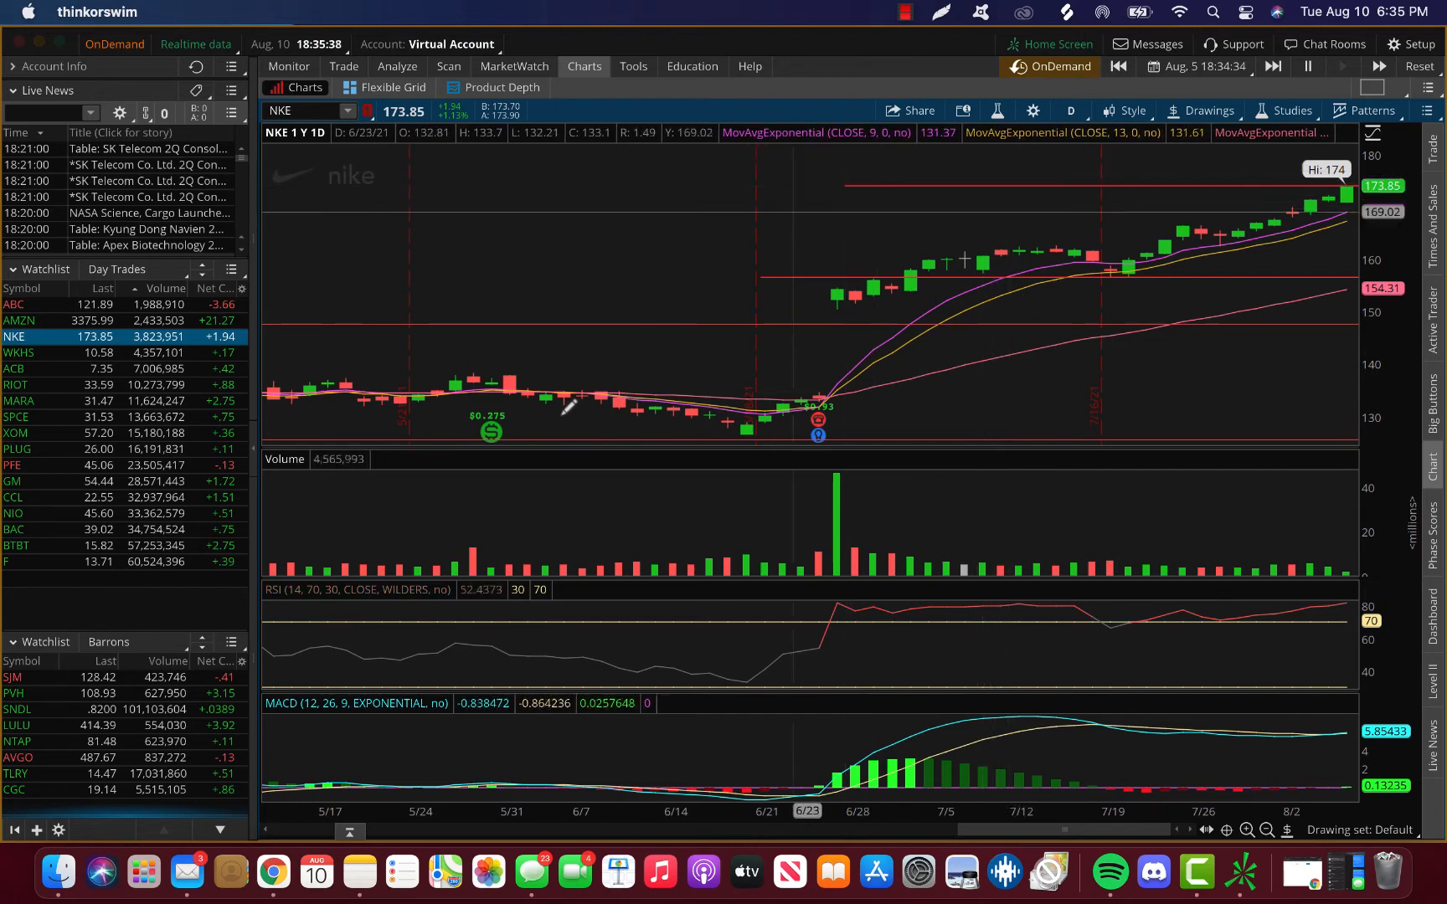
mouse_move(955, 189)
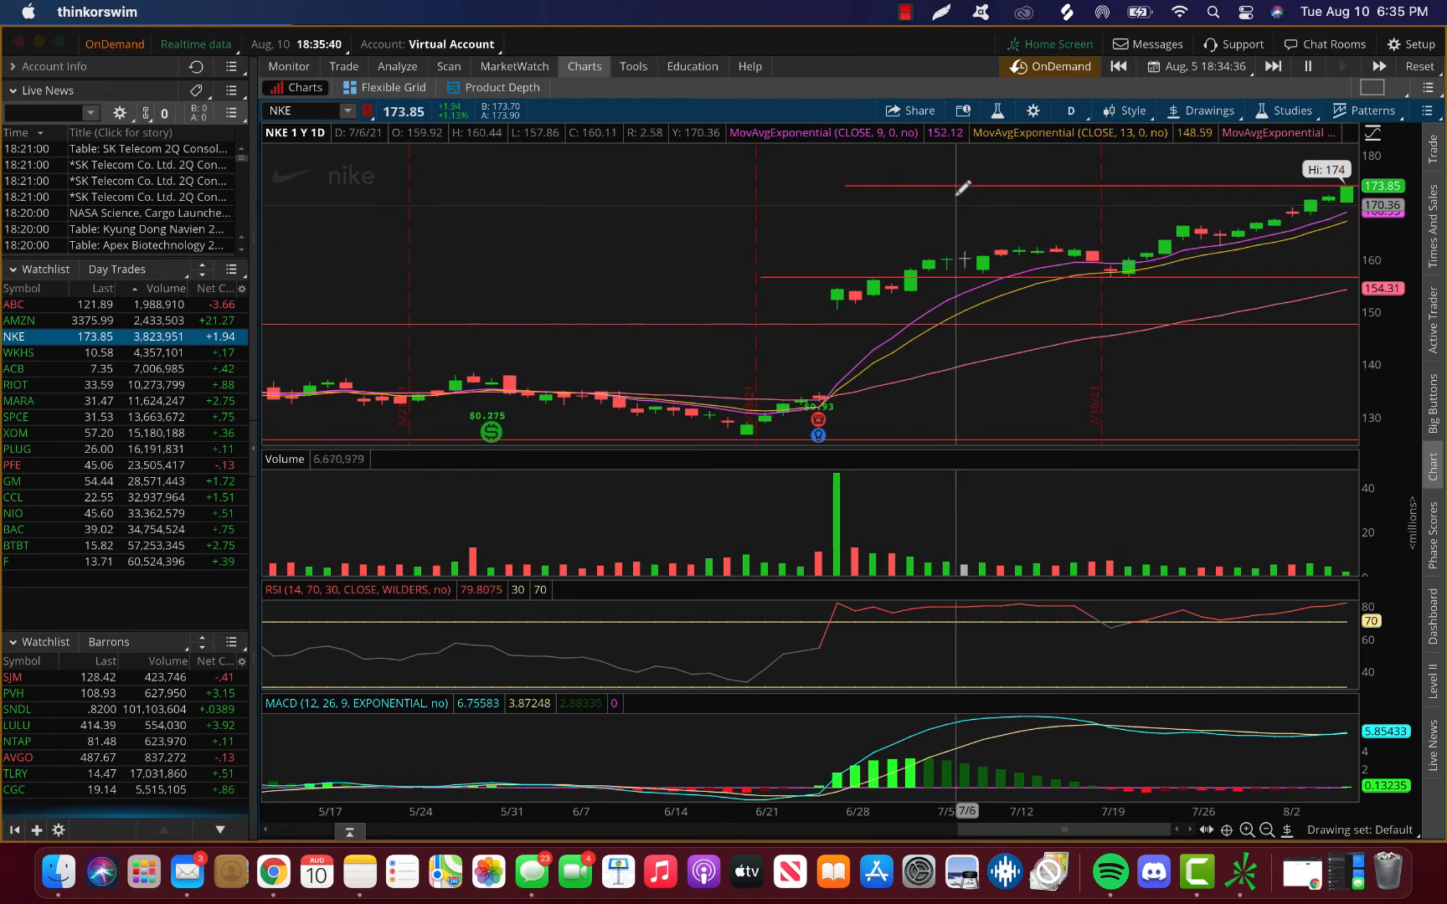
mouse_move(963, 260)
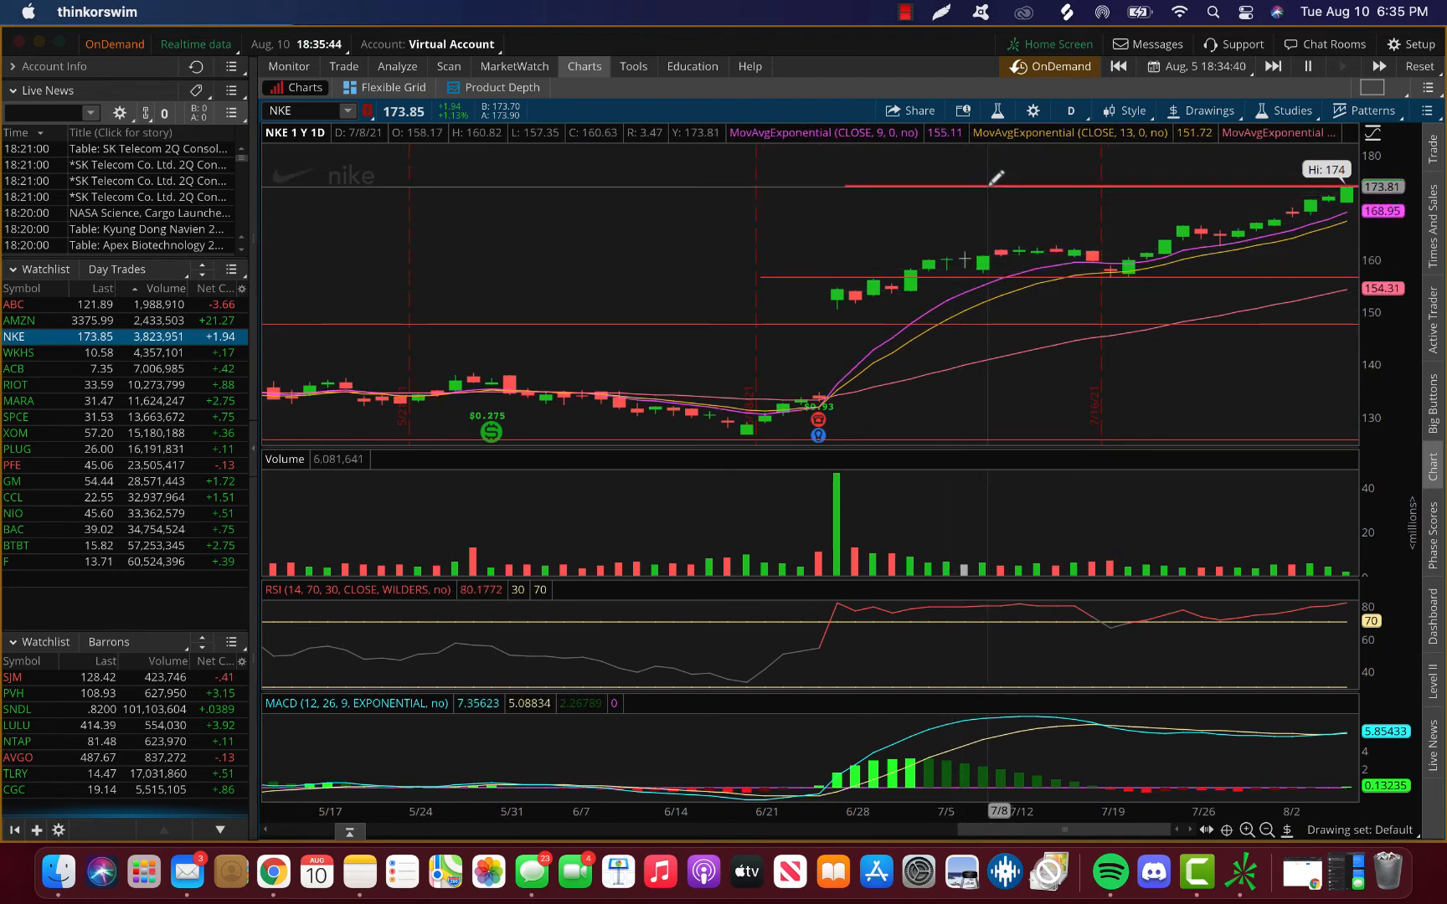
mouse_move(978, 175)
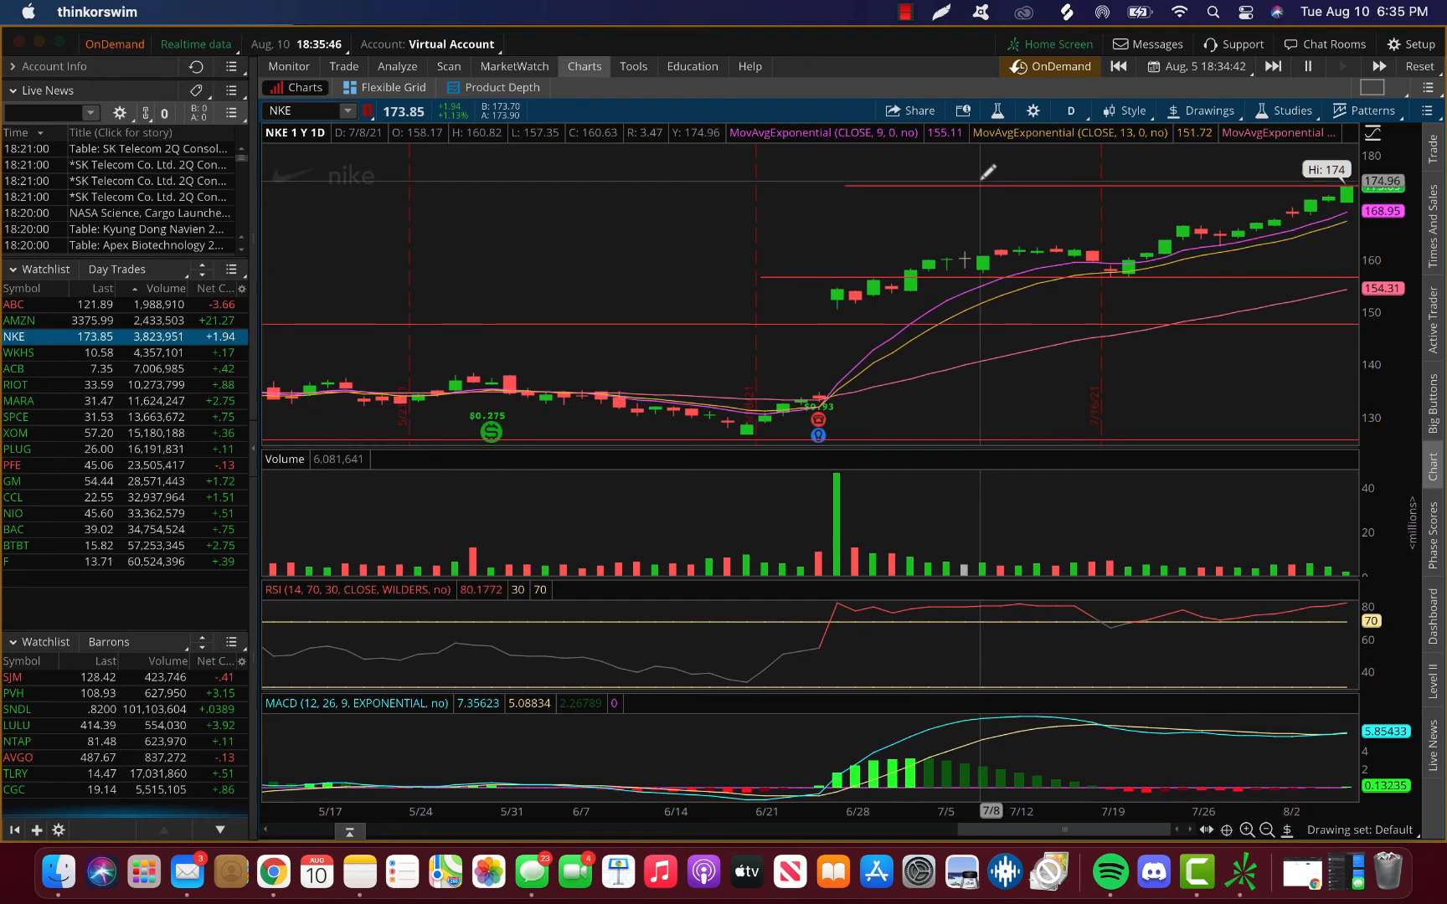
mouse_move(979, 182)
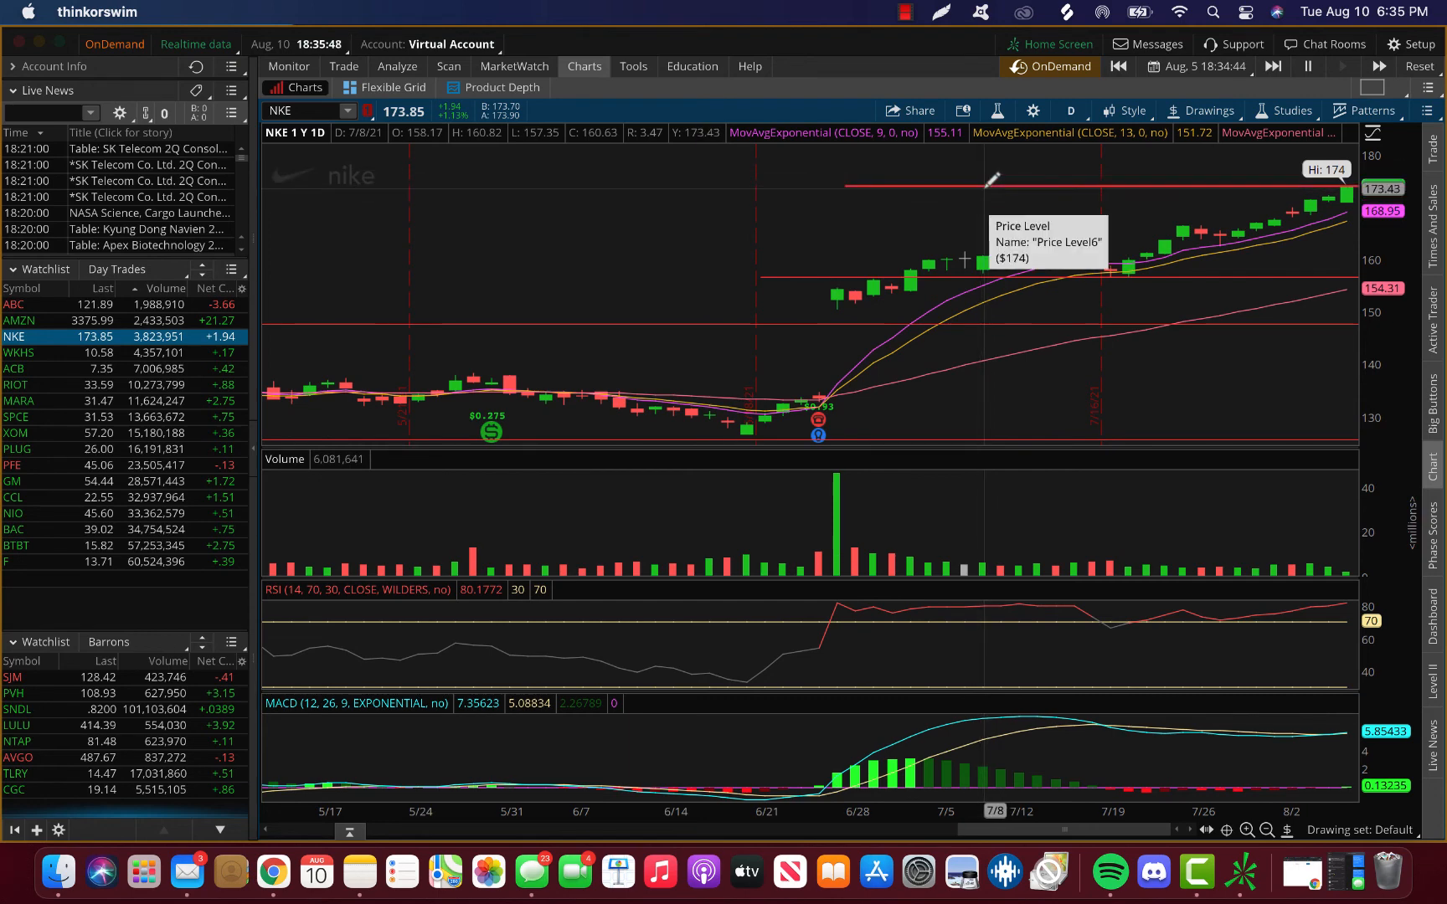
mouse_move(964, 259)
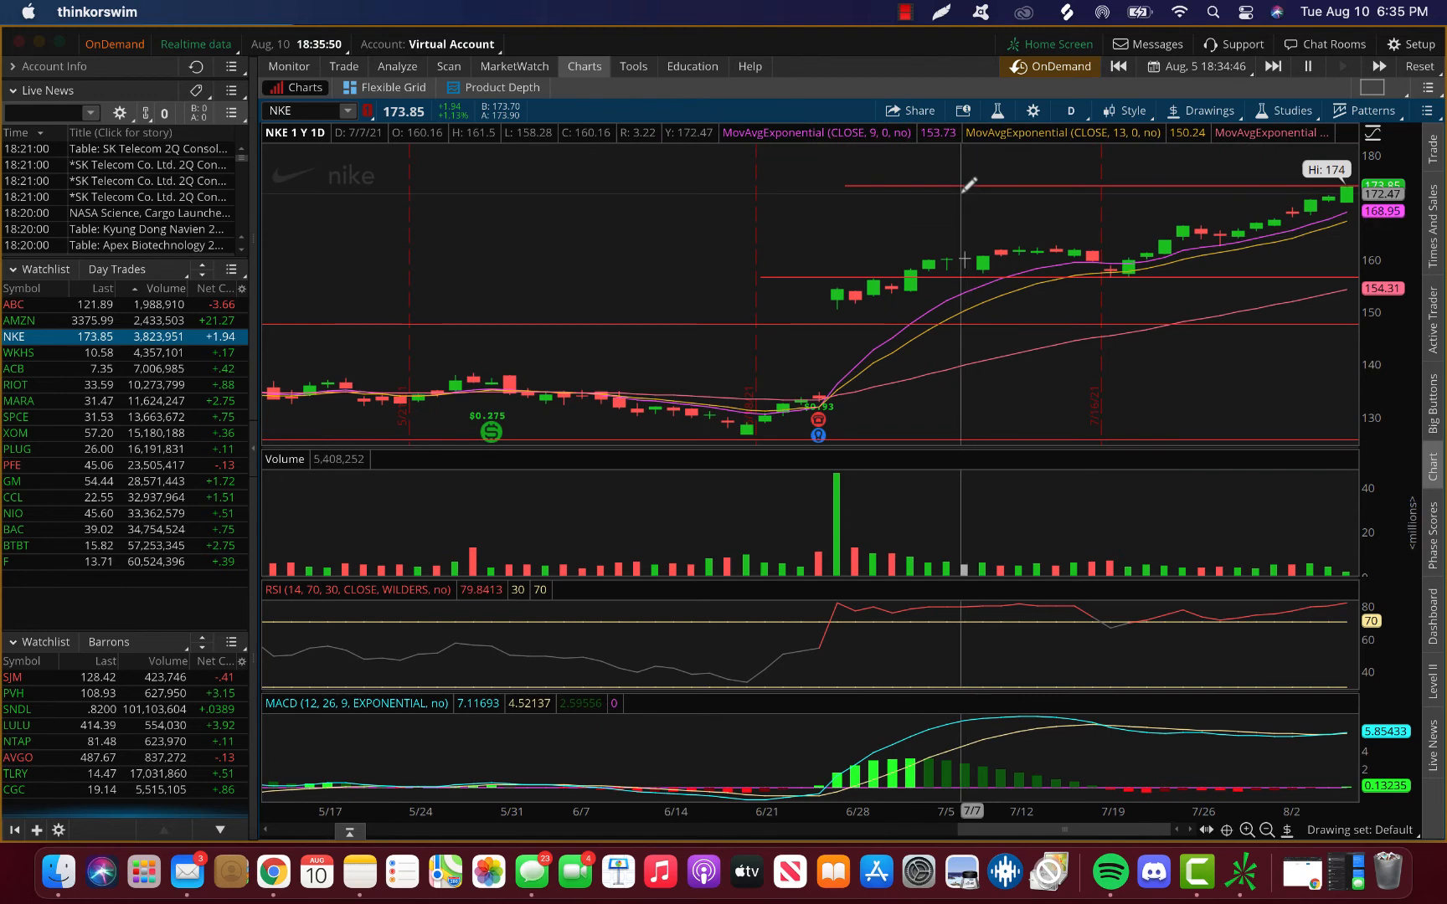
mouse_move(1218, 195)
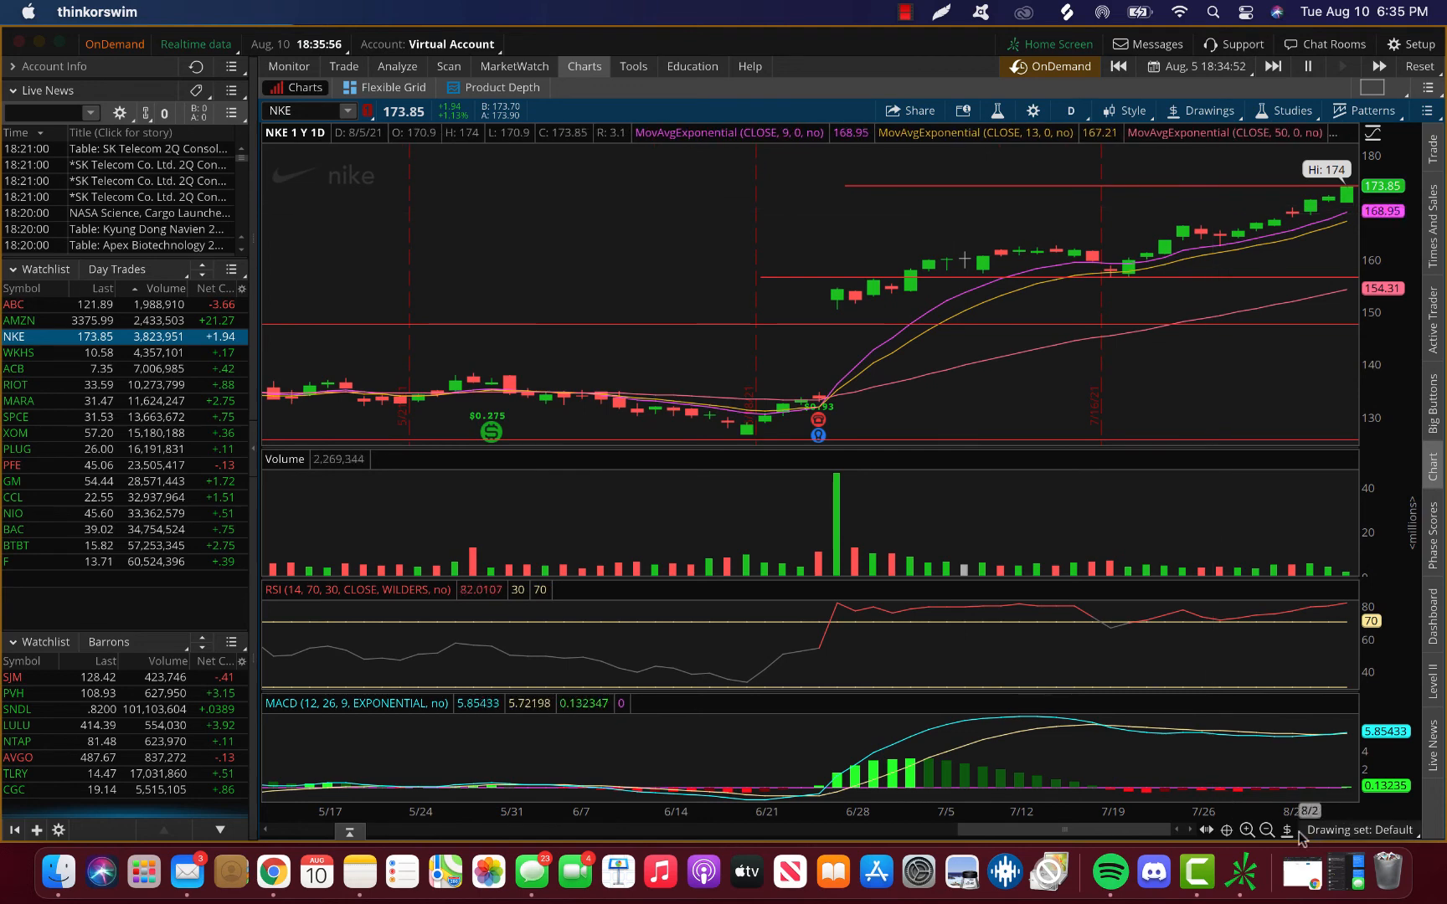
Zoom the NKE chart back out to the full year, showing all four price-level lines.
left_click(1266, 829)
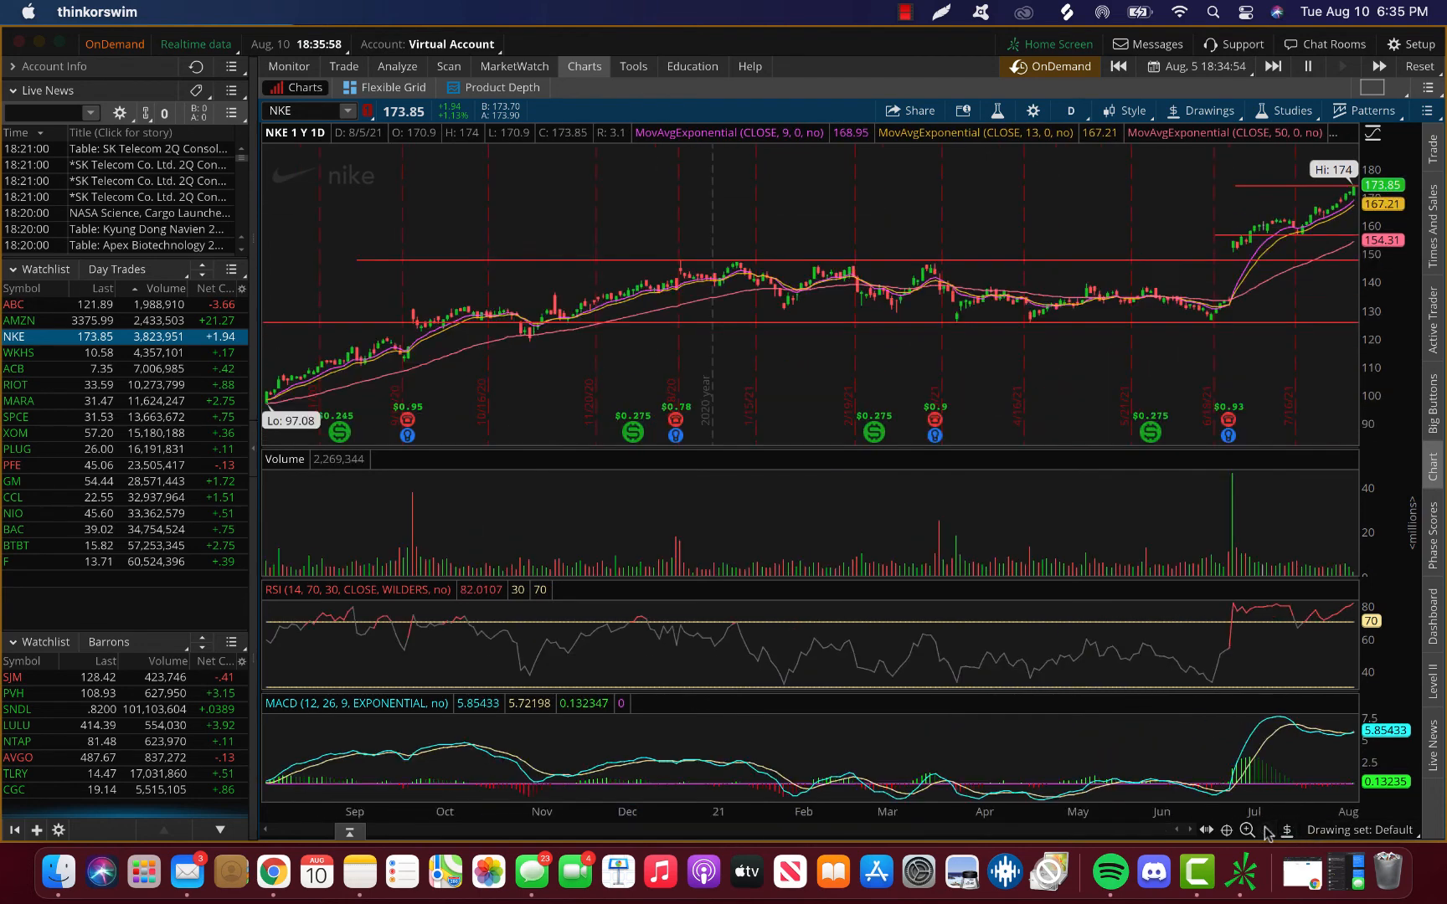
mouse_move(655, 256)
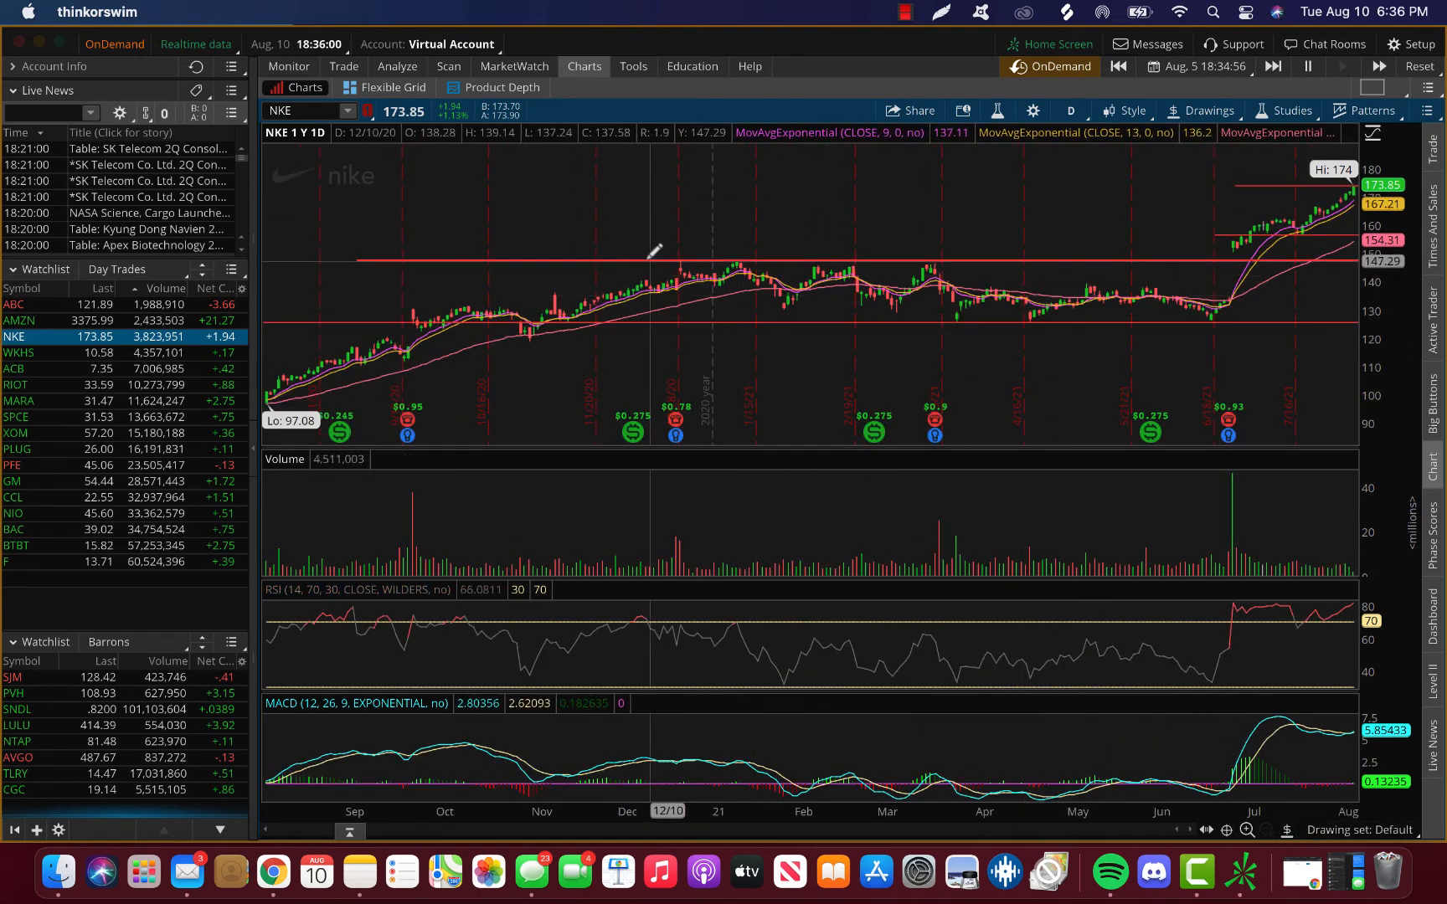
mouse_move(642, 257)
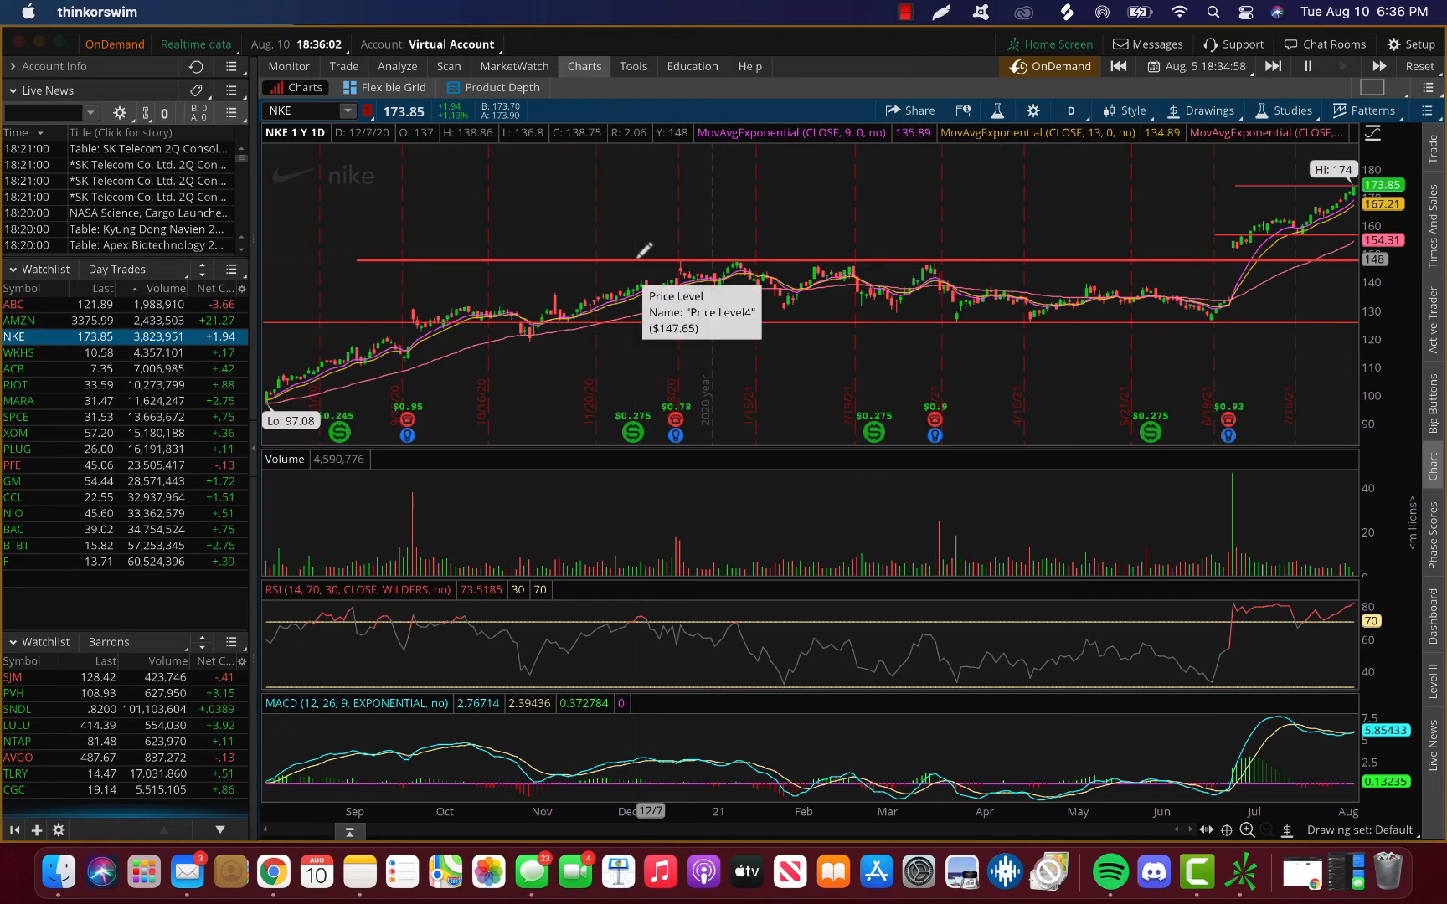
mouse_move(725, 268)
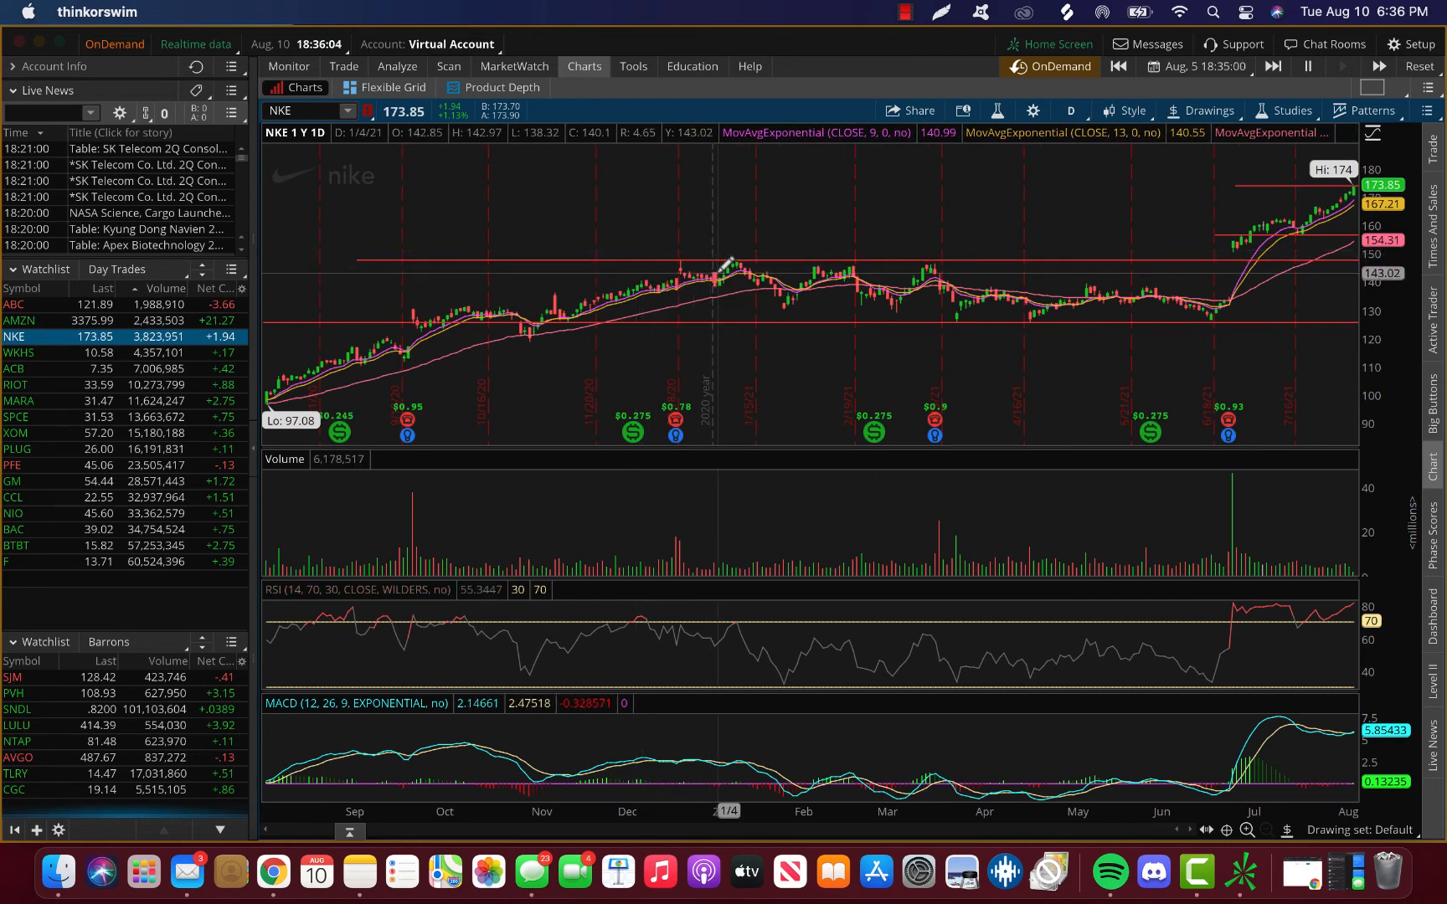
mouse_move(805, 305)
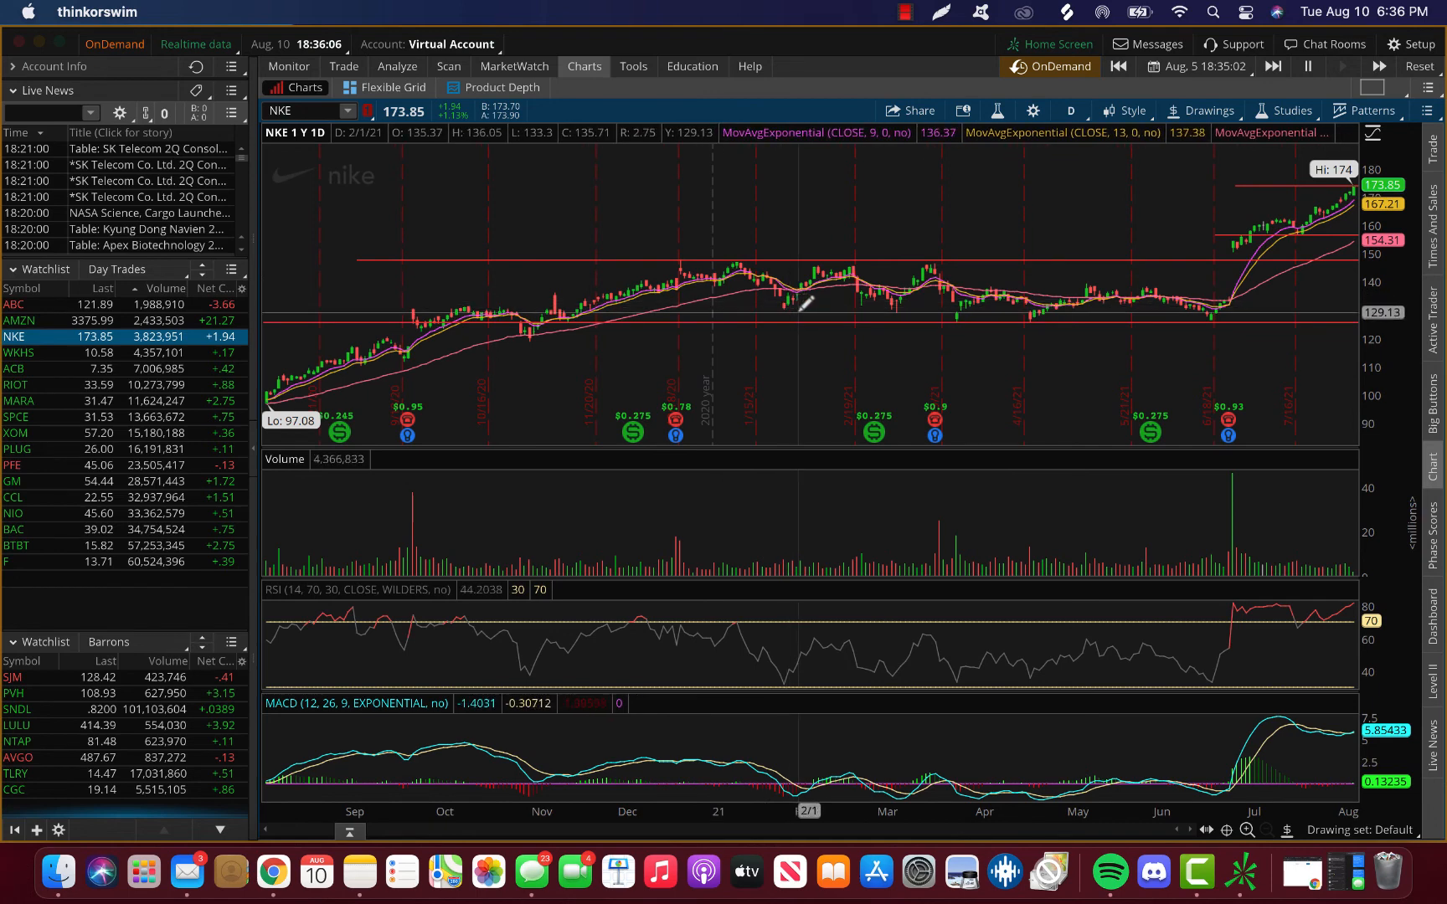
mouse_move(892, 307)
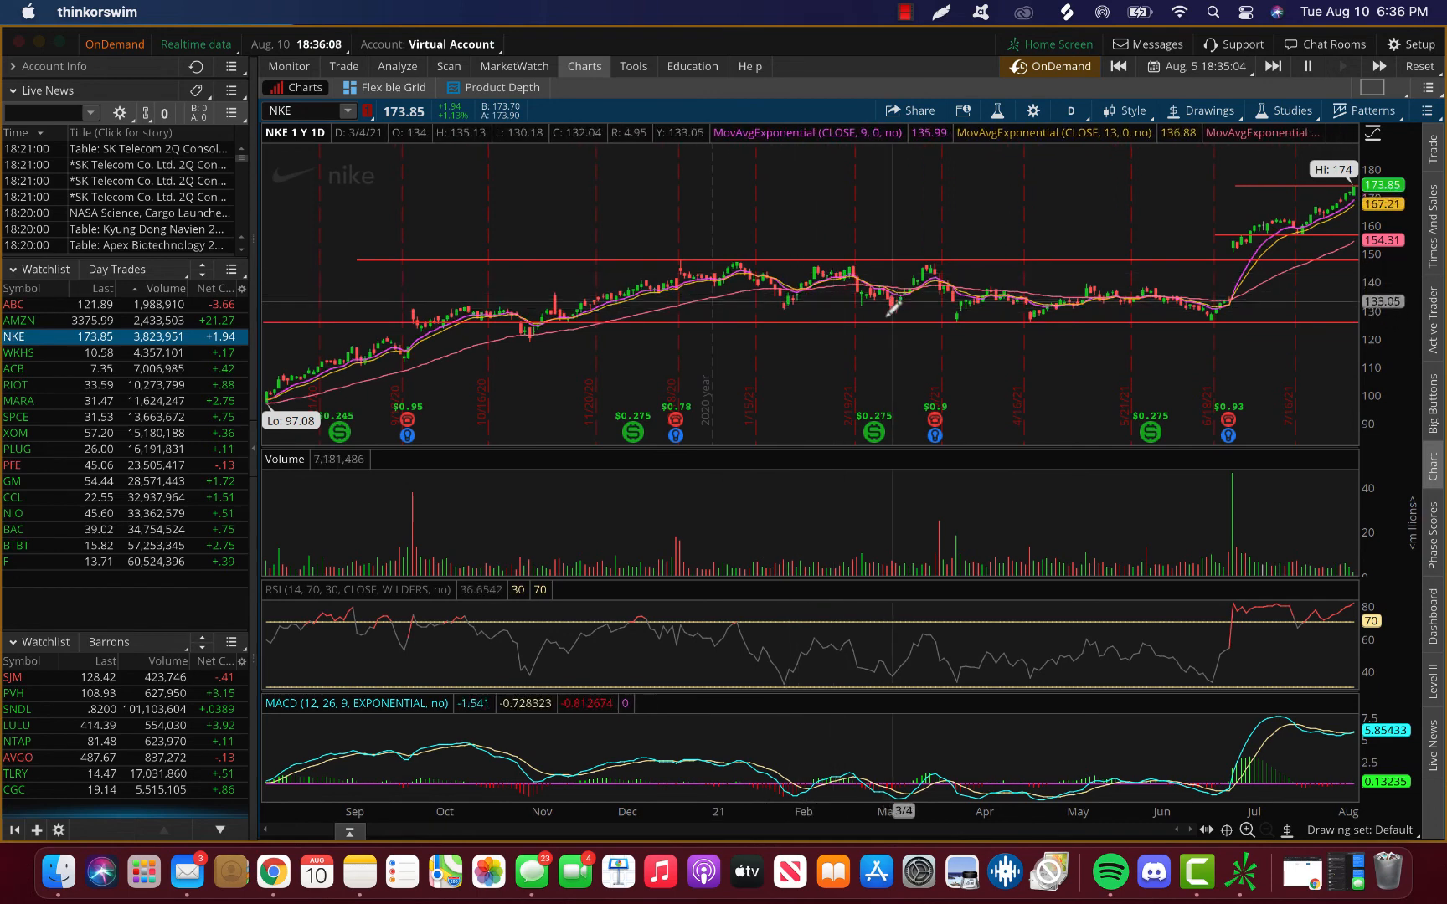
mouse_move(353, 365)
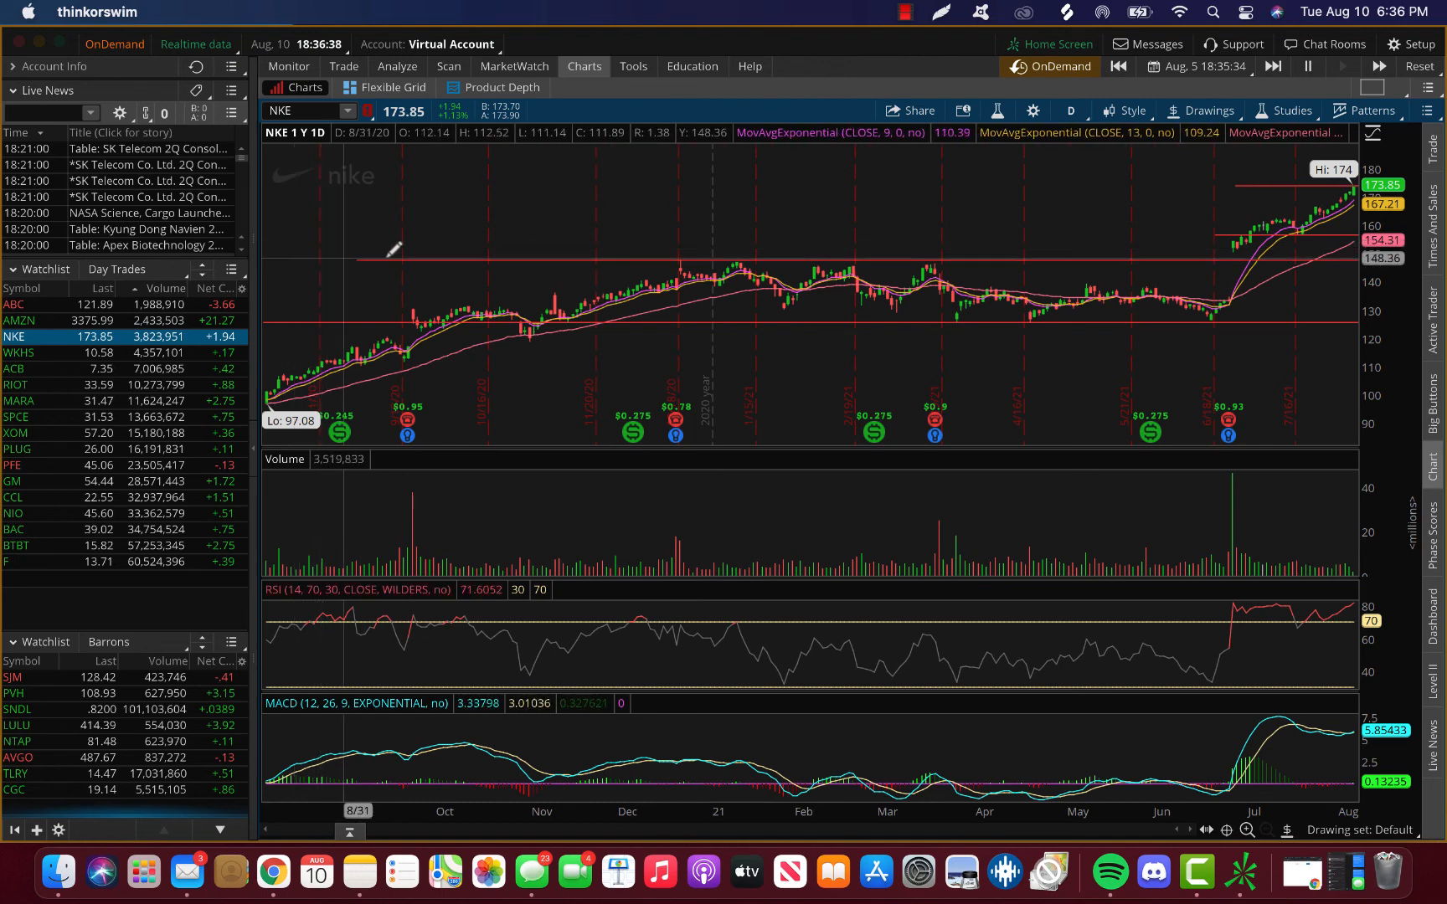
mouse_move(660, 268)
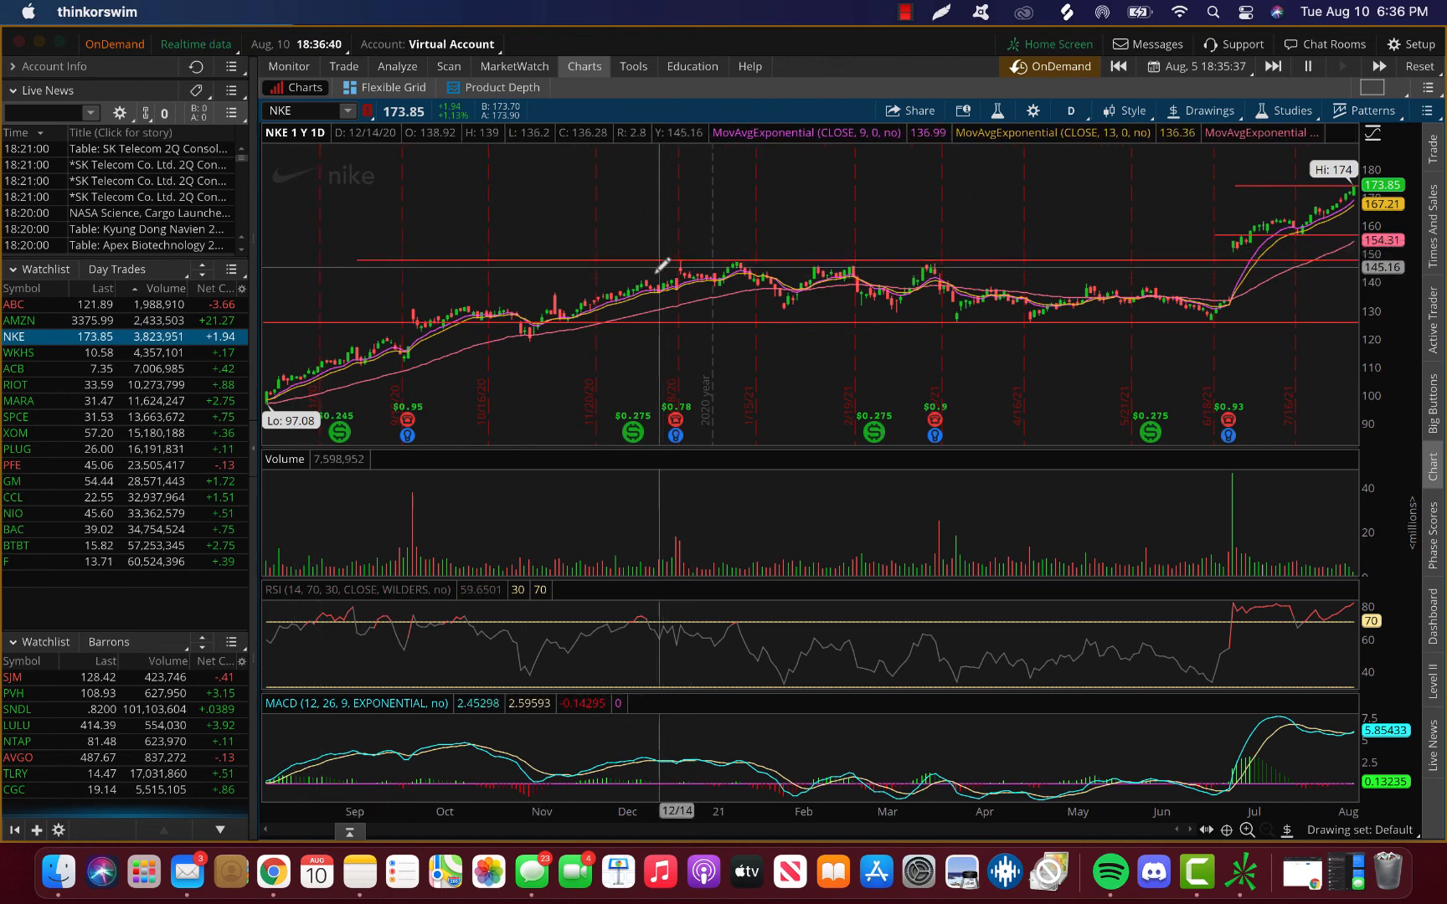
mouse_move(765, 255)
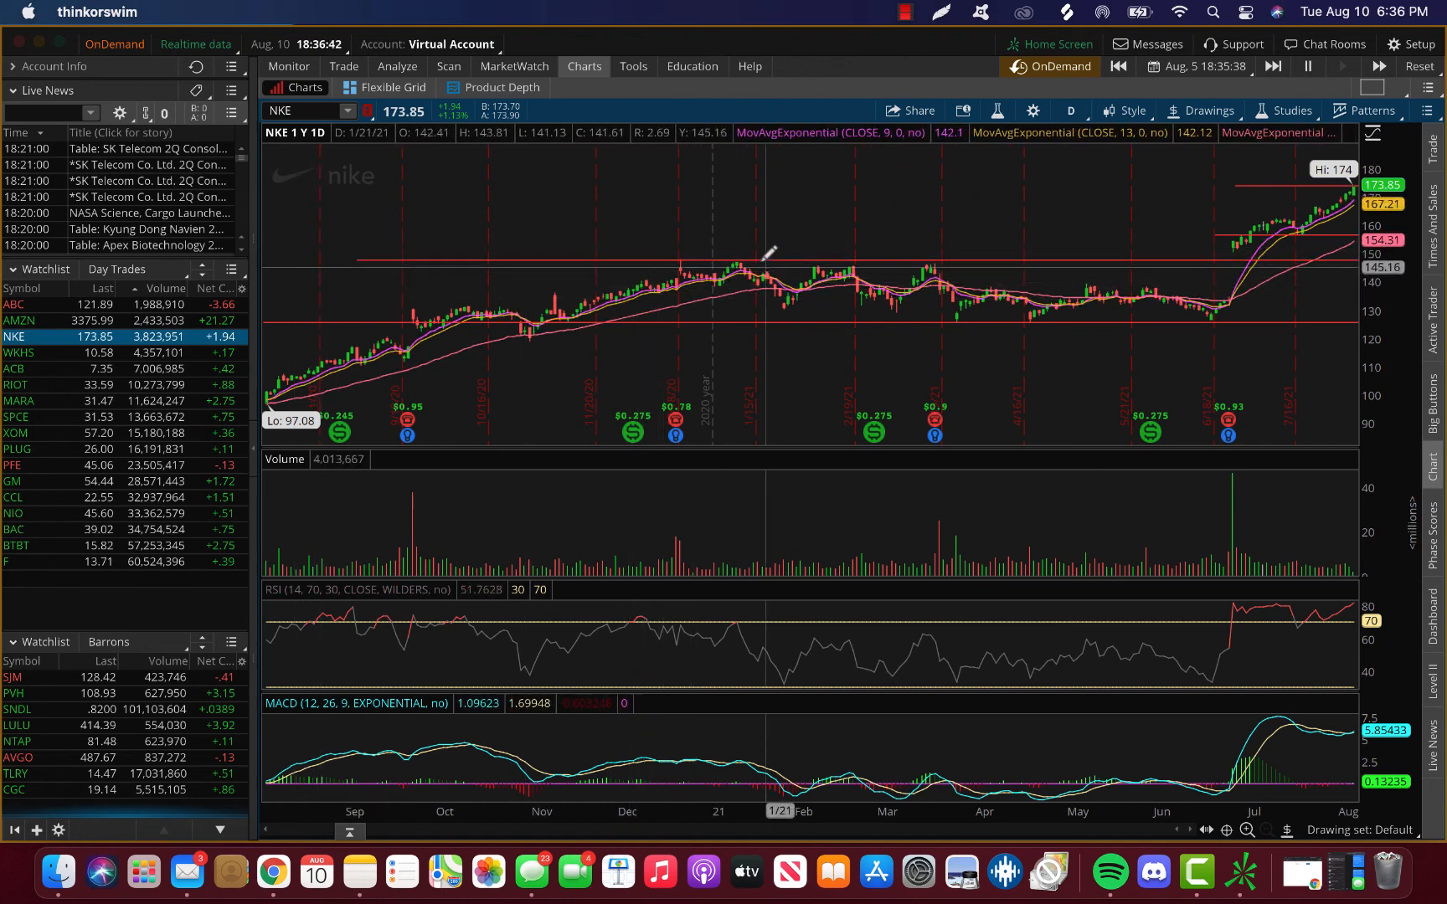
mouse_move(728, 268)
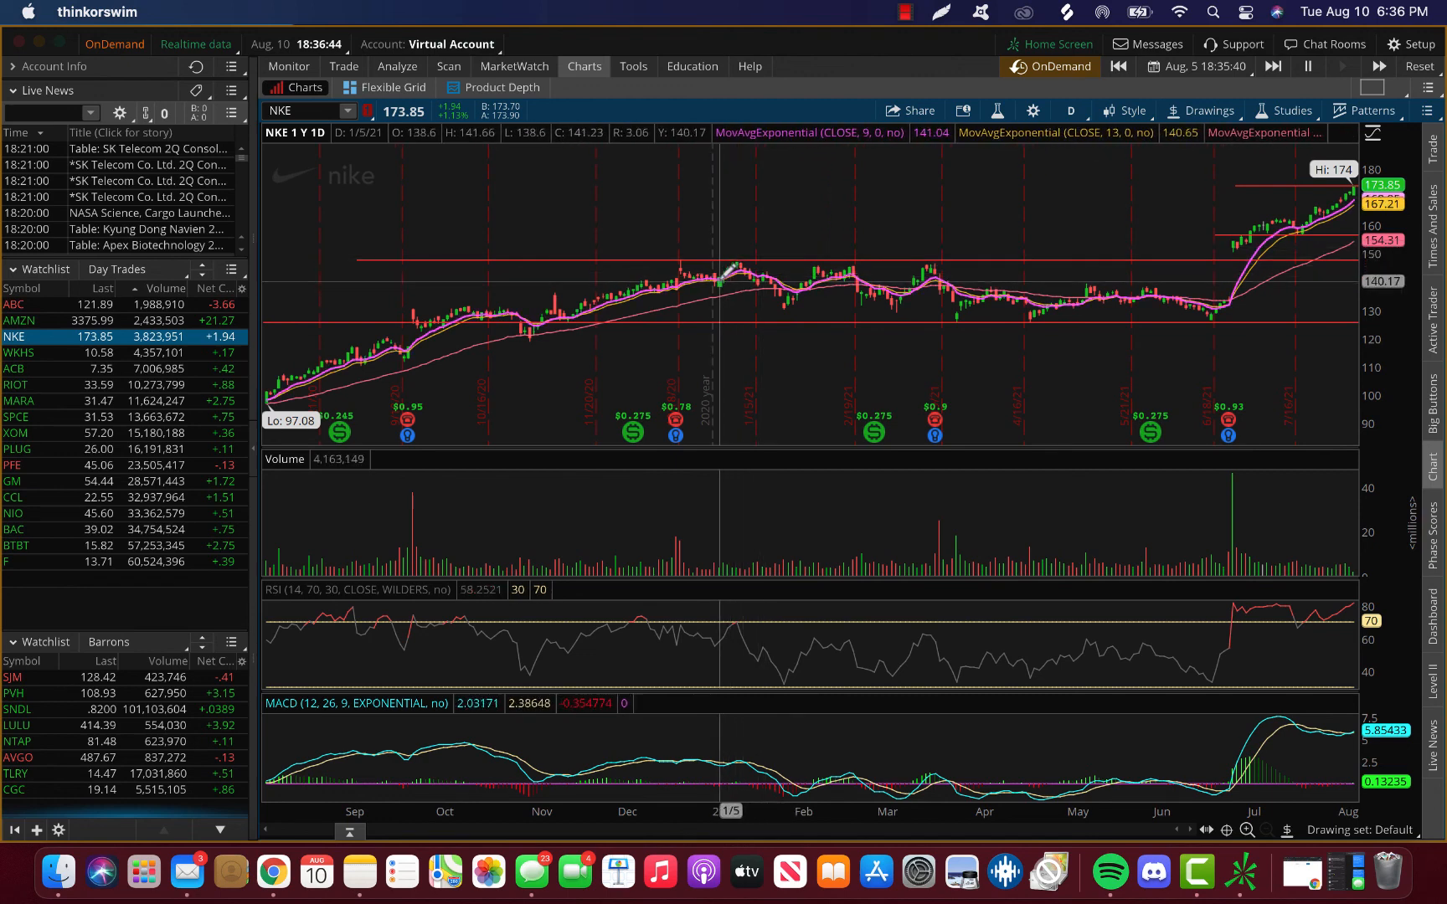
mouse_move(867, 246)
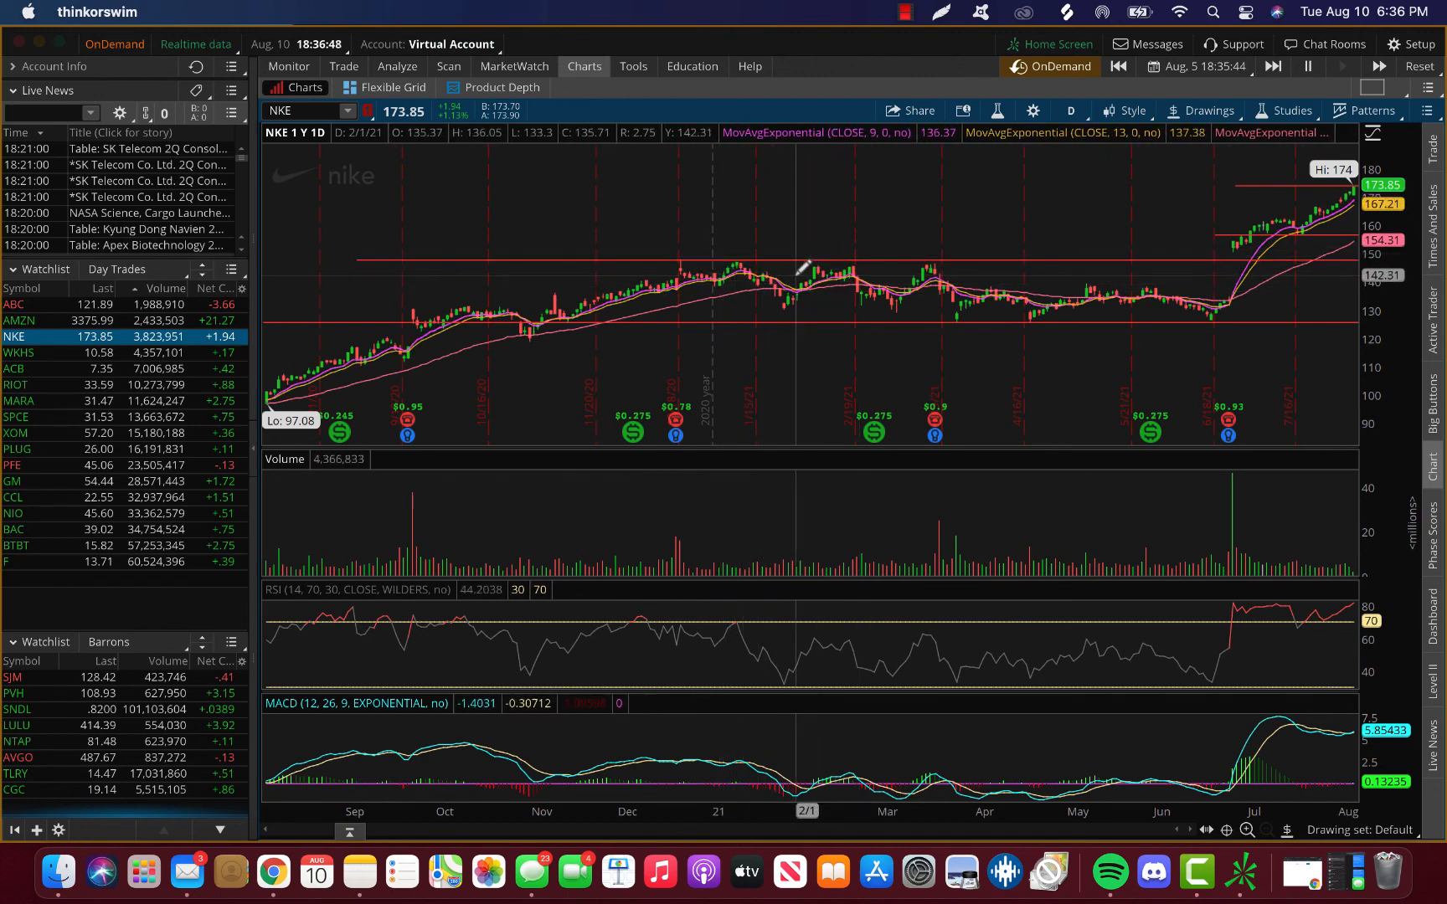
mouse_move(847, 265)
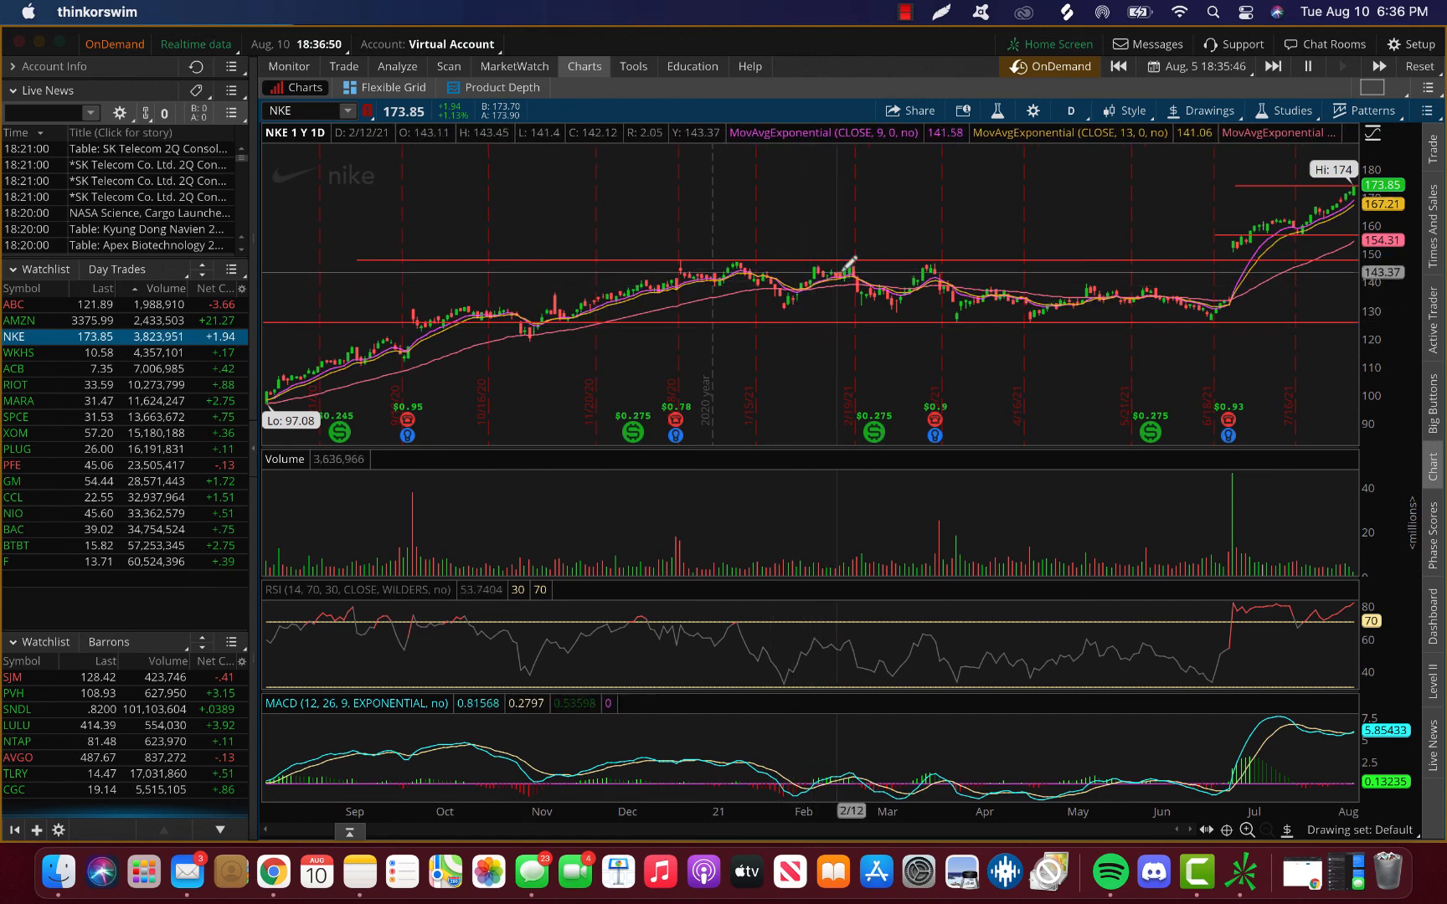
mouse_move(897, 301)
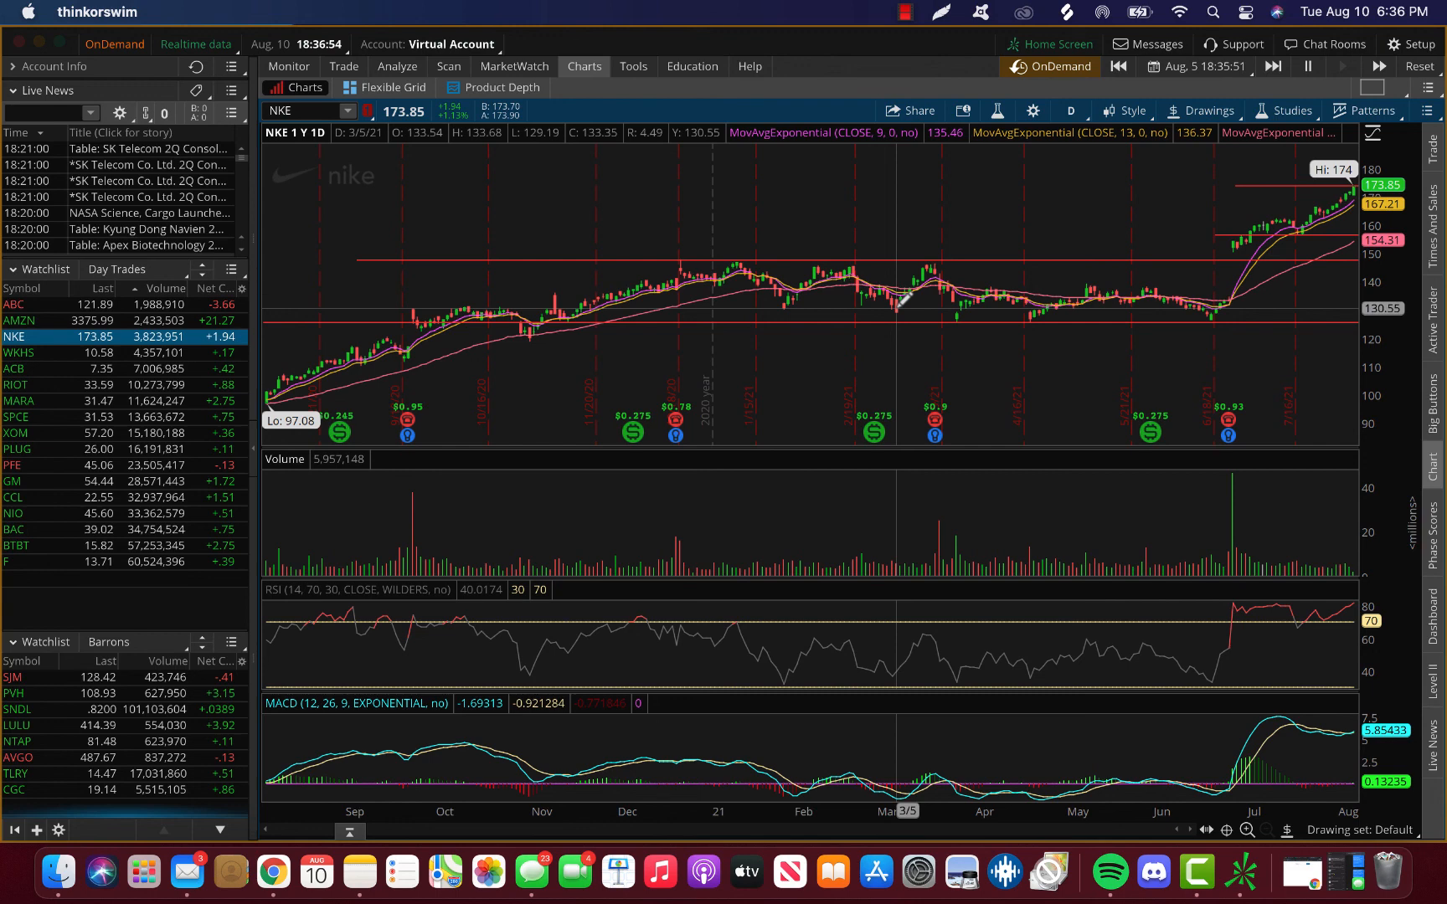
mouse_move(537, 258)
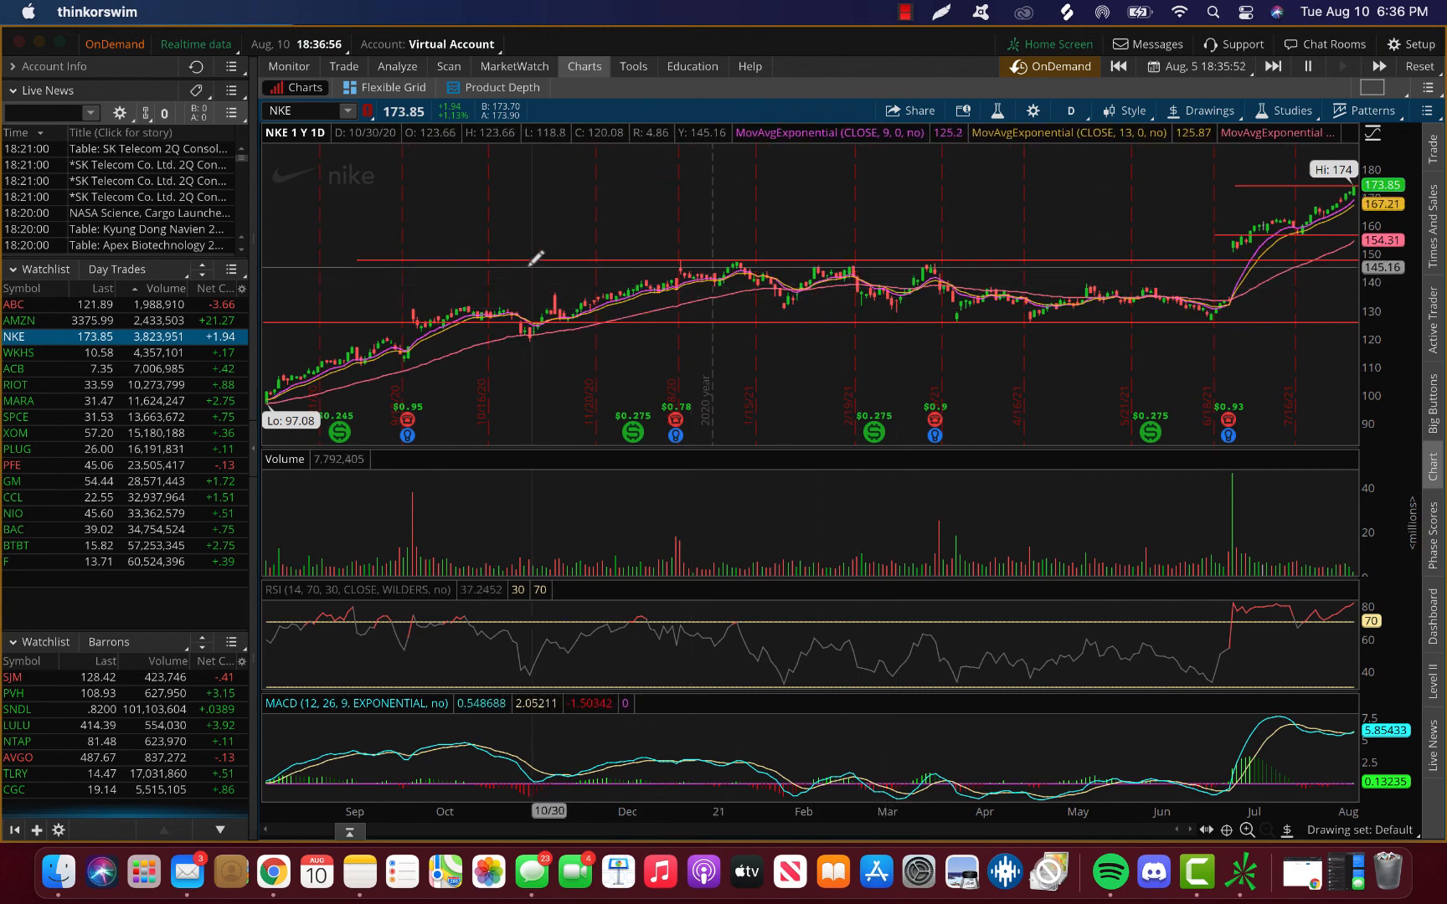